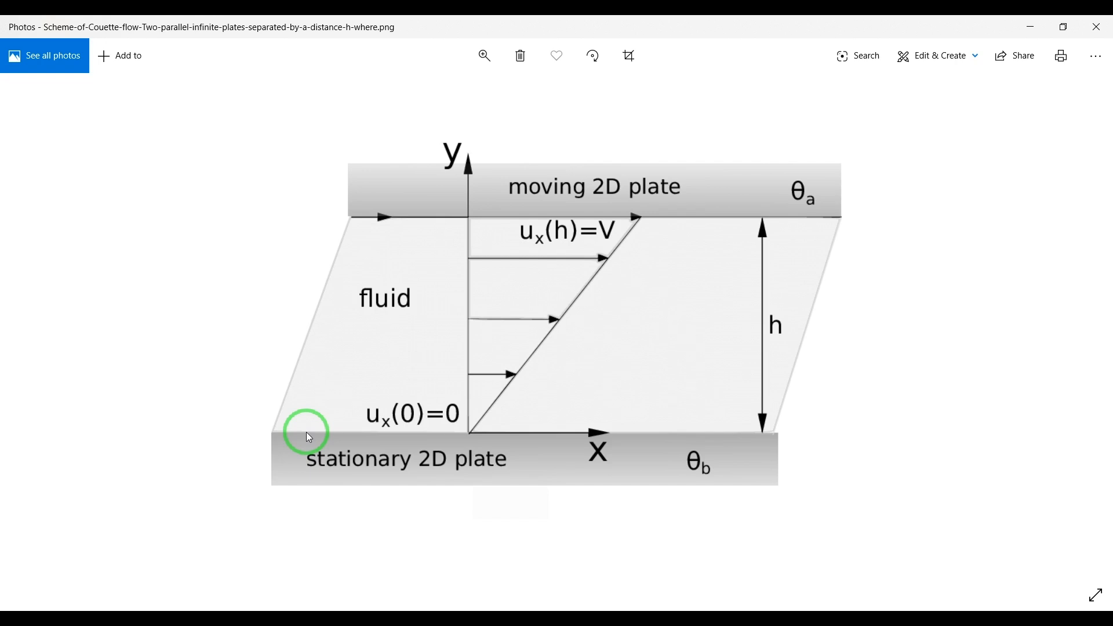
{"action": "mouse_move", "coordinate": [508, 474]}
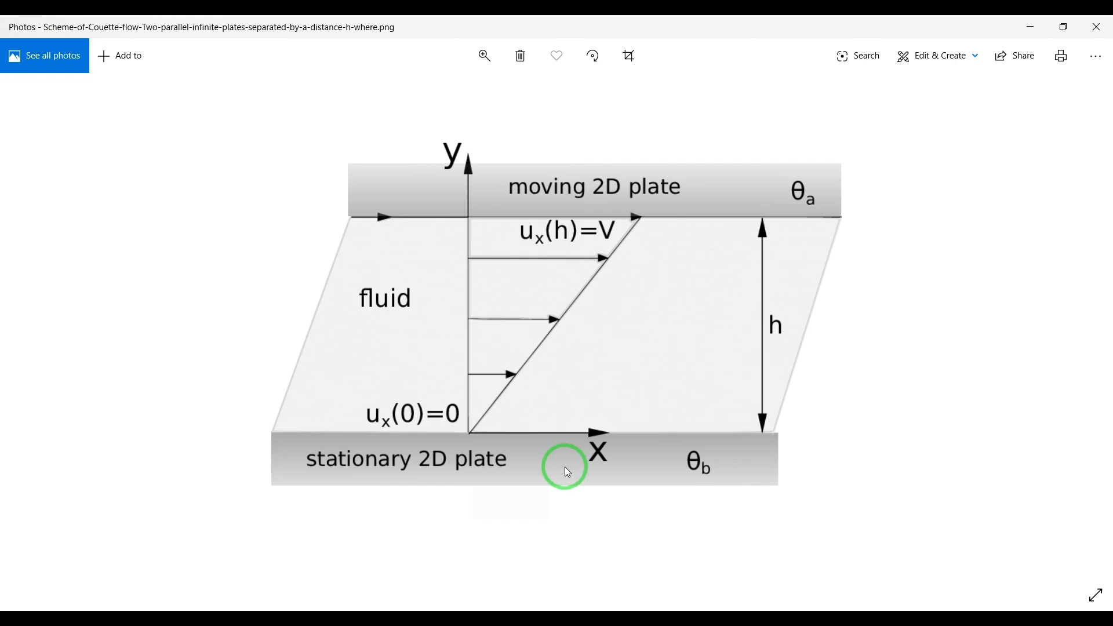
{"action": "mouse_move", "coordinate": [420, 393]}
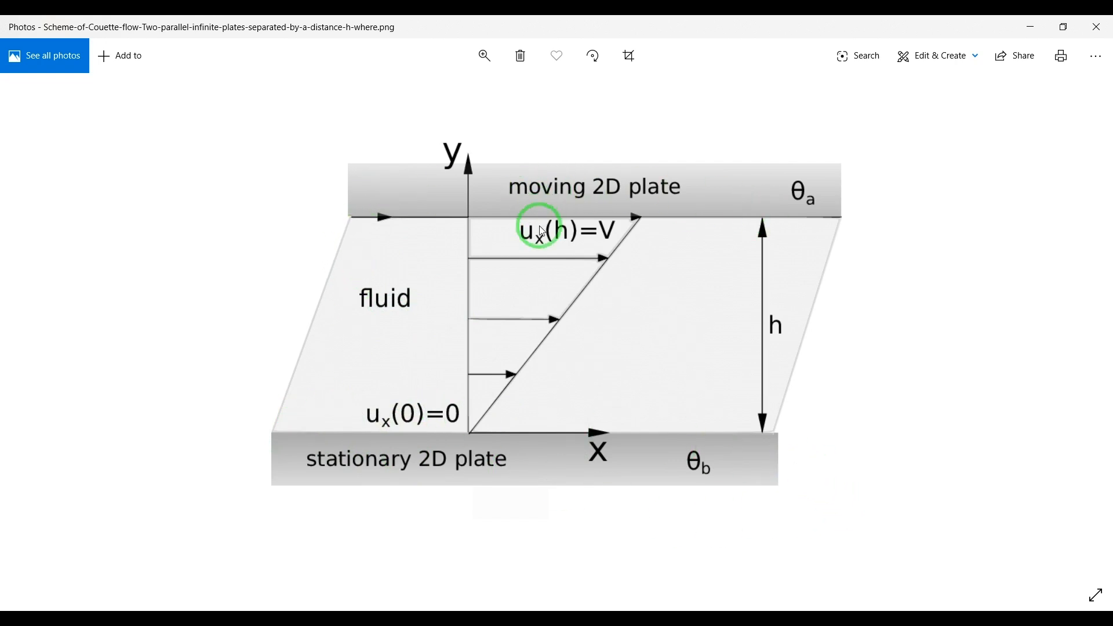
{"action": "mouse_move", "coordinate": [599, 231]}
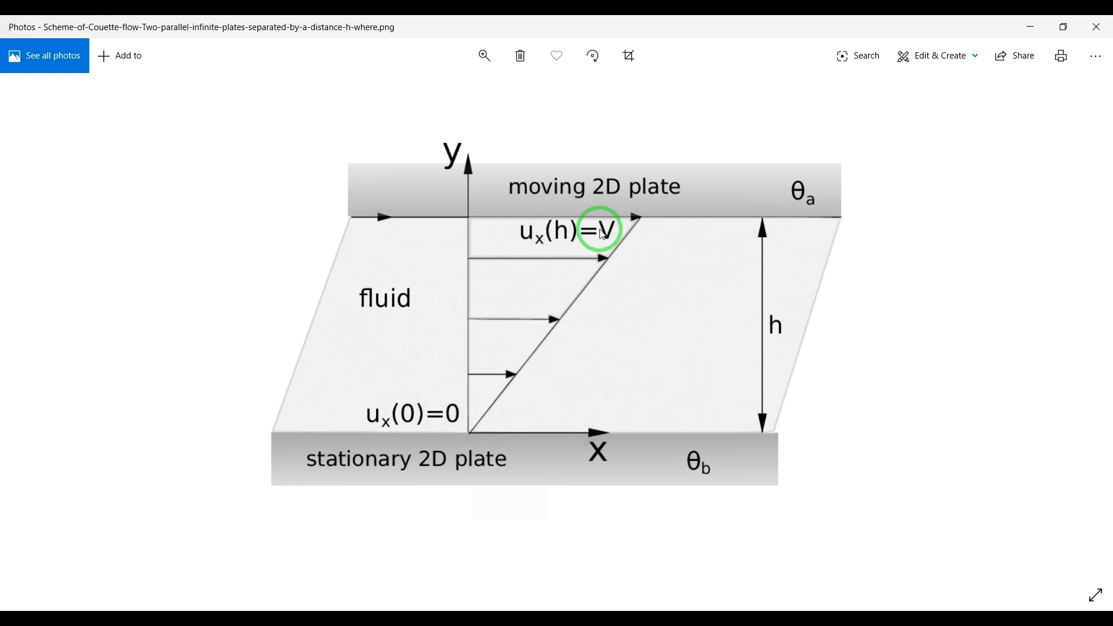
{"action": "mouse_move", "coordinate": [587, 226]}
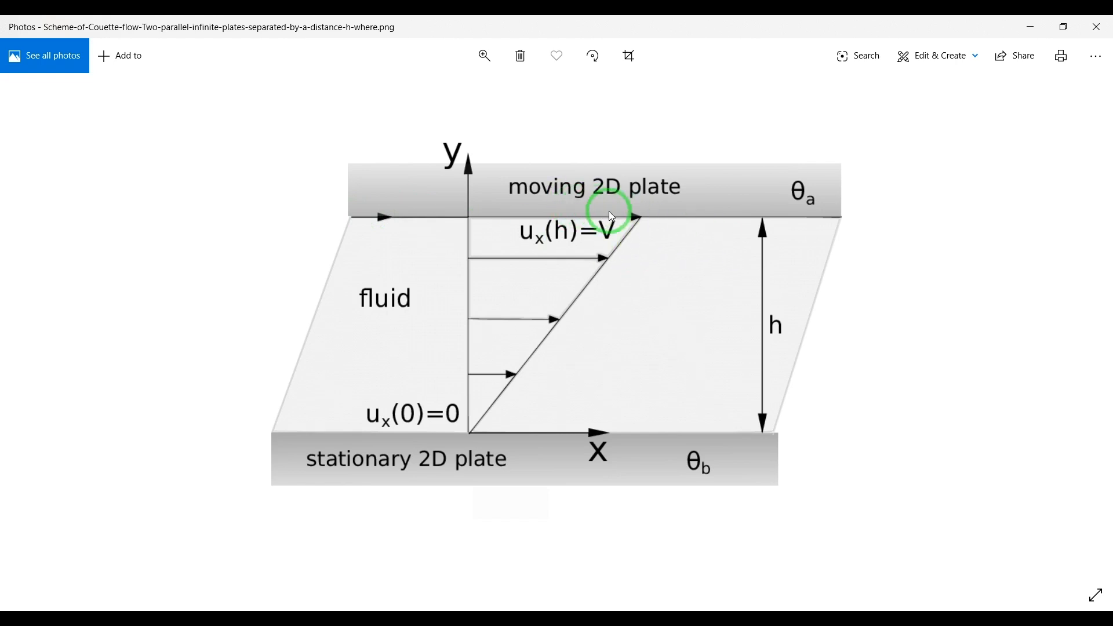
{"action": "mouse_move", "coordinate": [614, 217]}
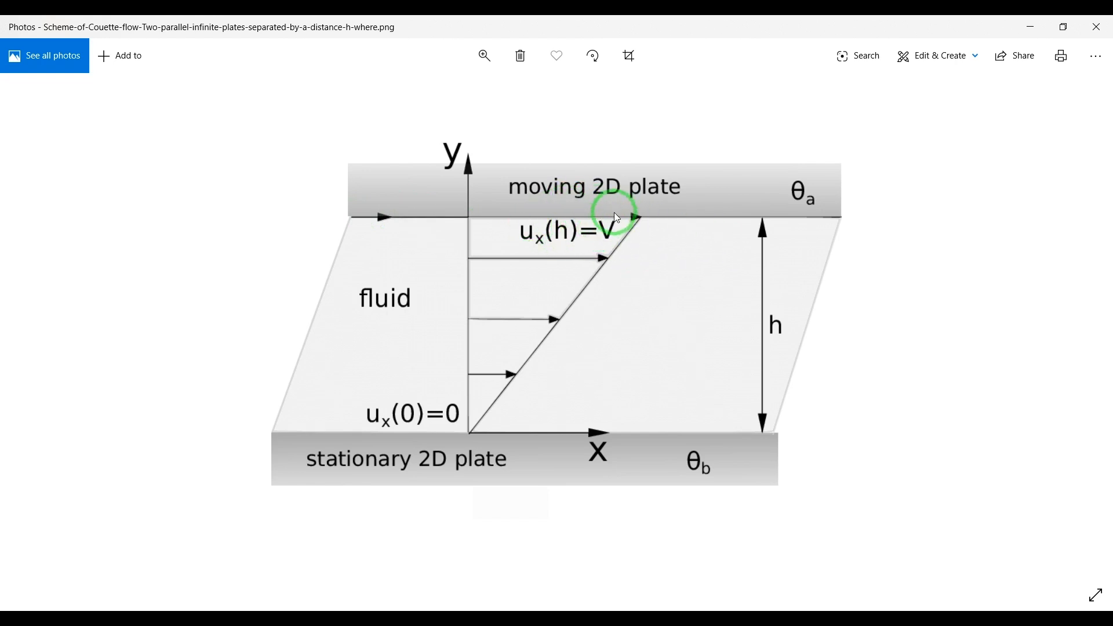
{"action": "mouse_move", "coordinate": [461, 433]}
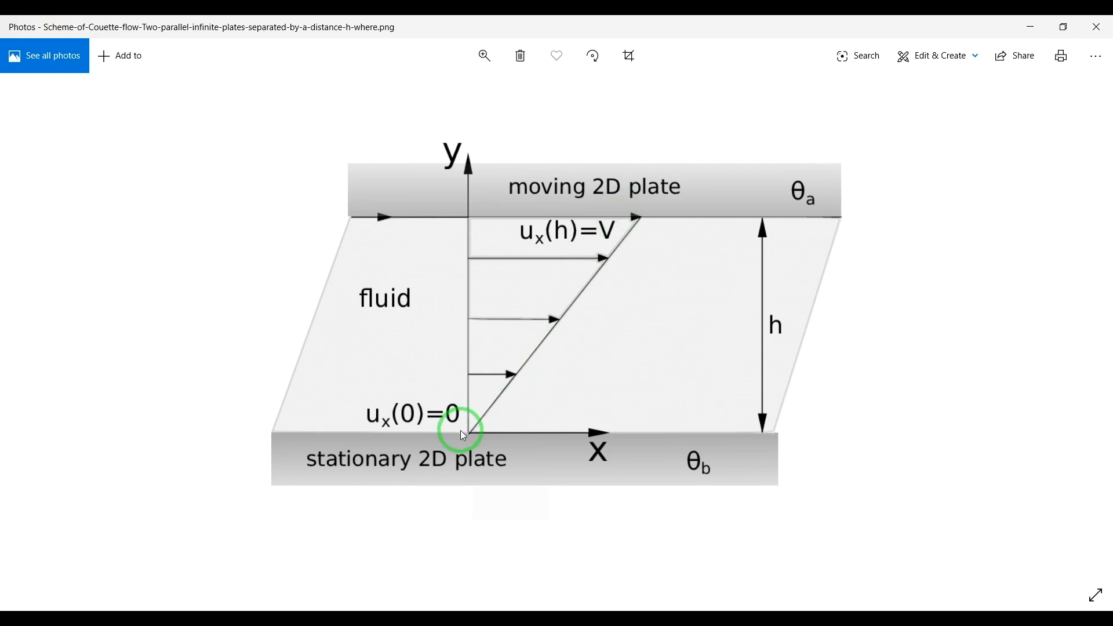
{"action": "mouse_move", "coordinate": [574, 325]}
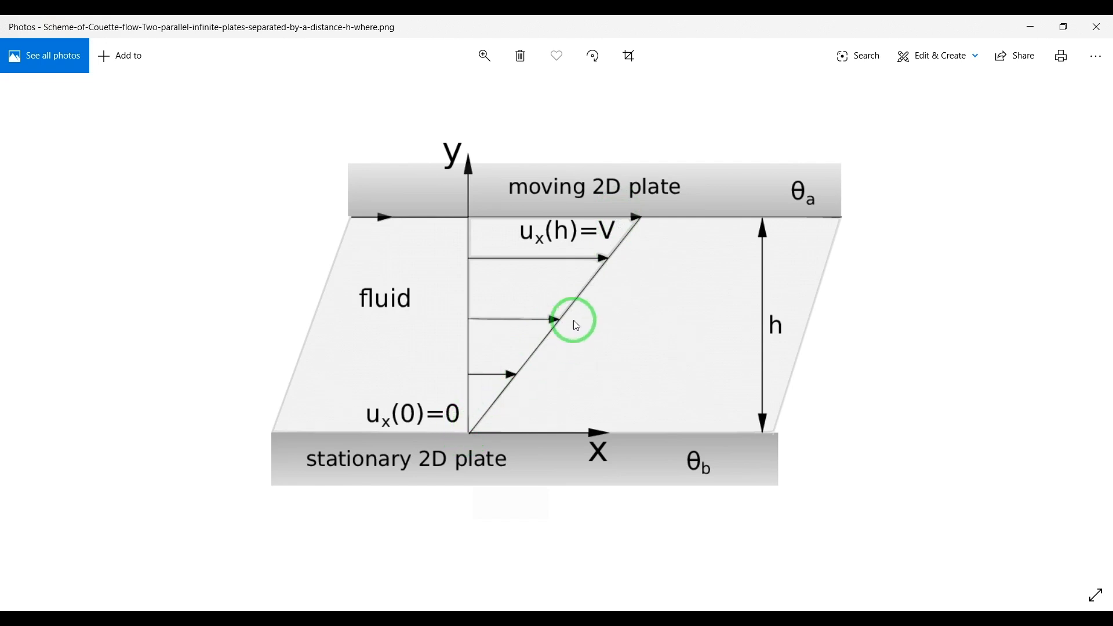
{"action": "mouse_move", "coordinate": [474, 293]}
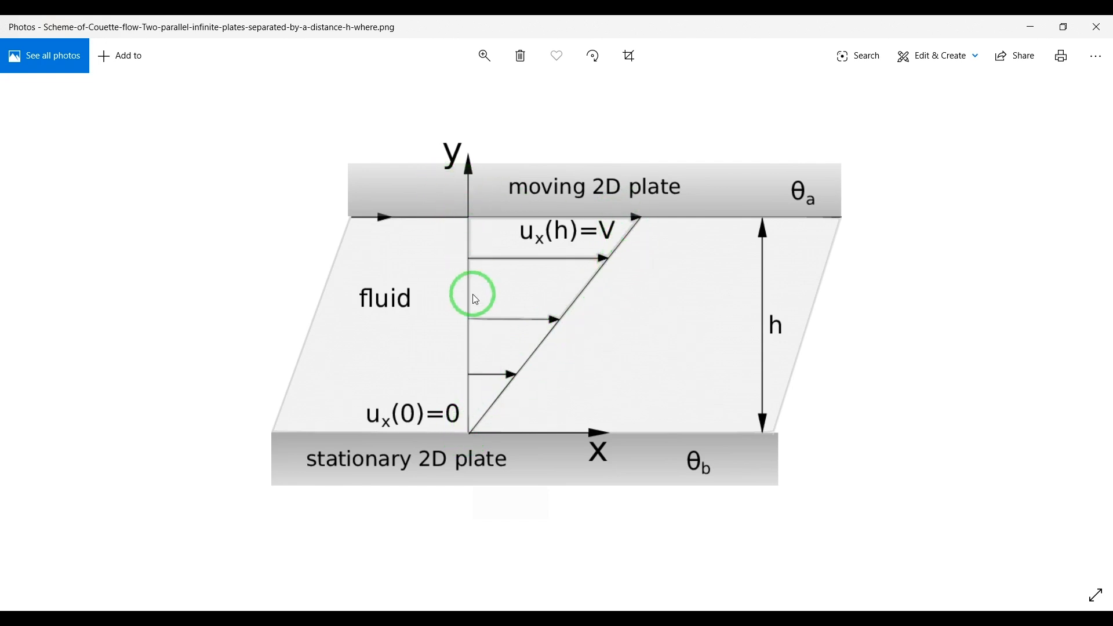
{"action": "mouse_move", "coordinate": [611, 257]}
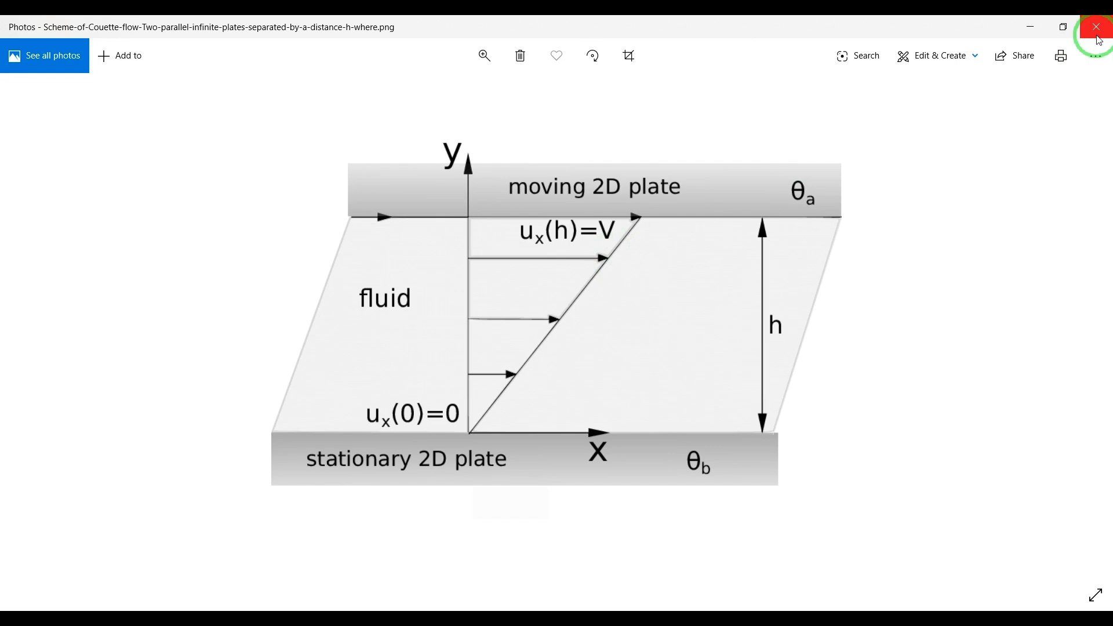
- Add a Fluid Flow (Fluent) system to the schematic and open its Geometry in DesignModeler
{"action": "left_click", "coordinate": [1096, 27]}
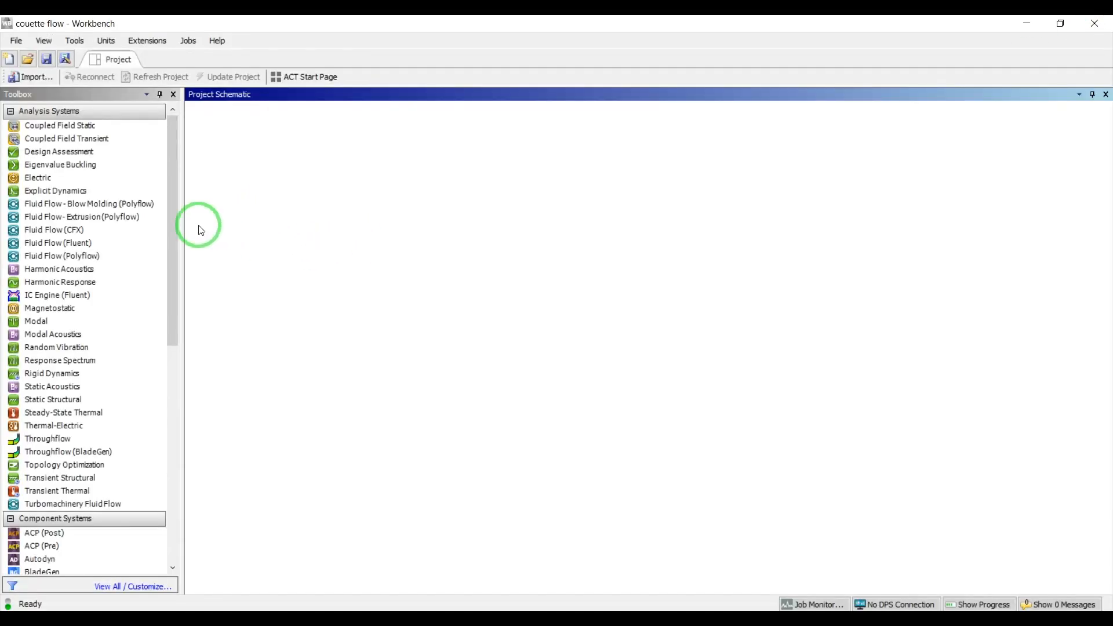
{"action": "left_click_drag", "start_coordinate": [58, 243], "coordinate": [271, 170]}
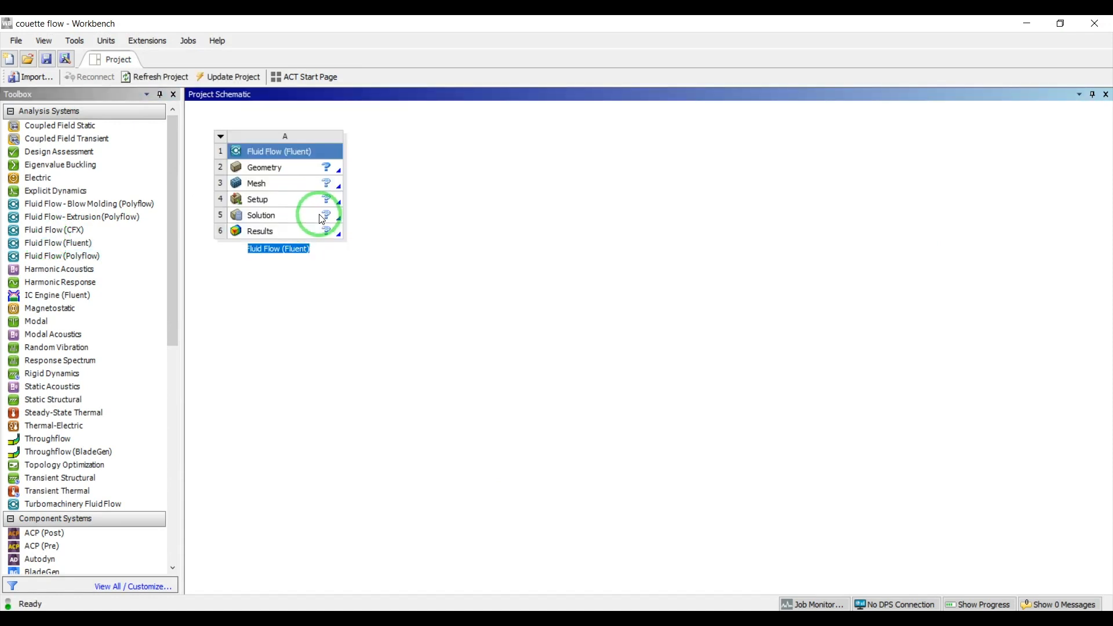
{"action": "double_click", "coordinate": [264, 167]}
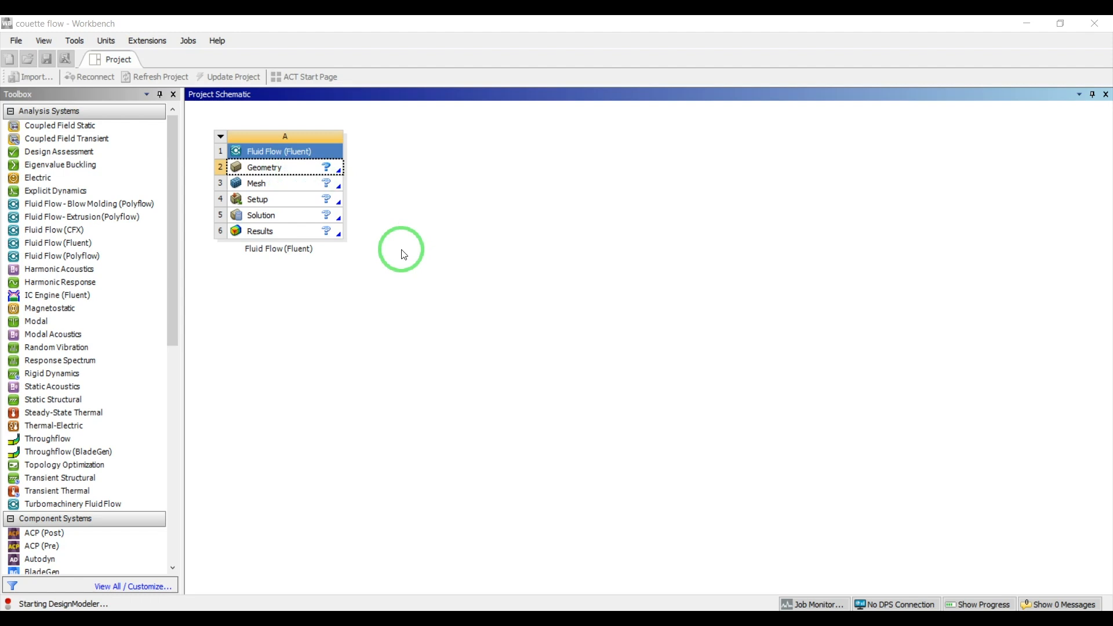
{"action": "mouse_move", "coordinate": [419, 257]}
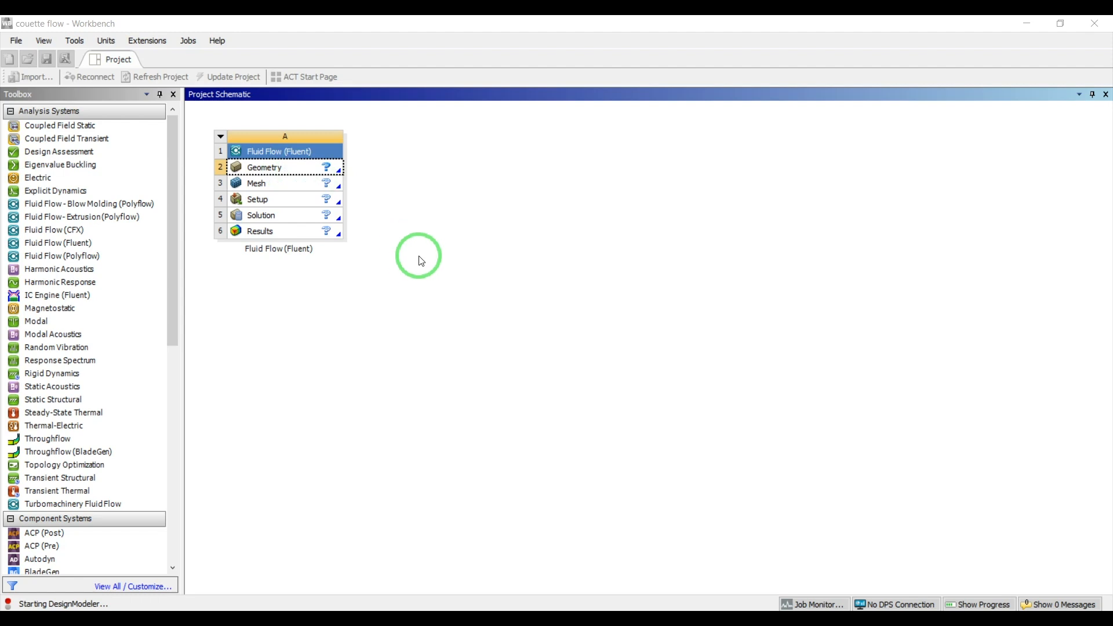
{"action": "double_click", "coordinate": [264, 167]}
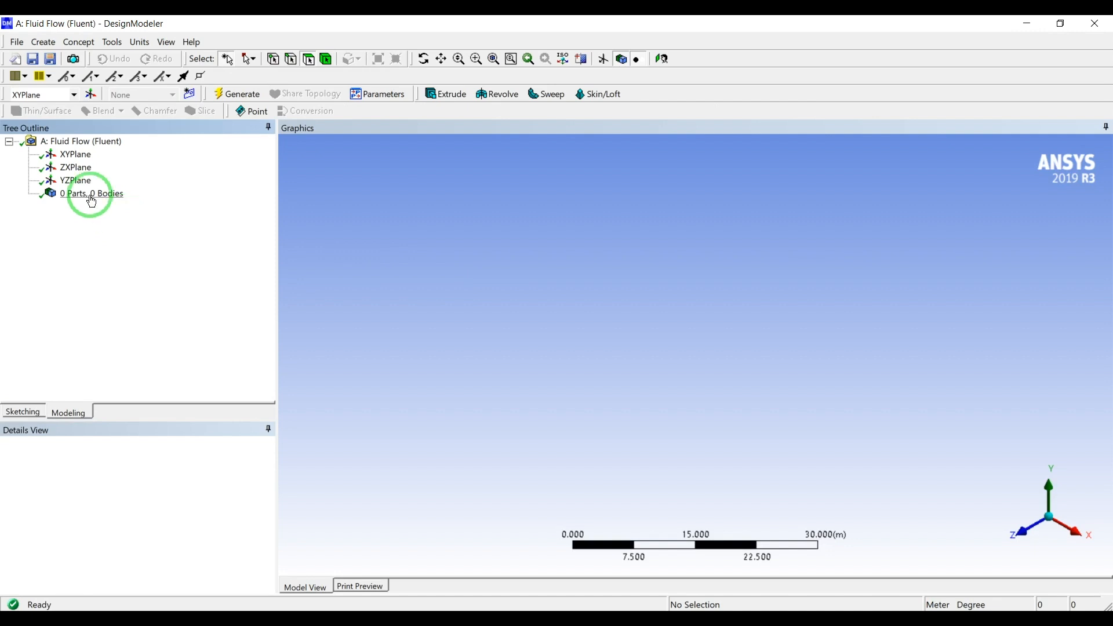
- Start a new sketch on the XY plane and set the model units to millimetres
{"action": "left_click", "coordinate": [75, 154]}
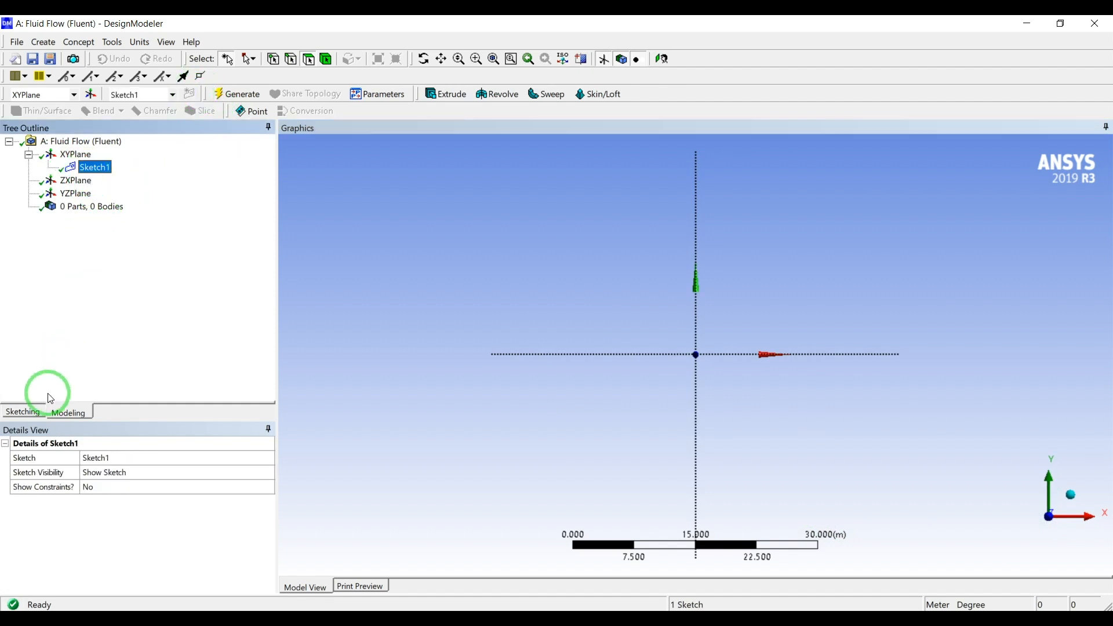
{"action": "left_click", "coordinate": [22, 413]}
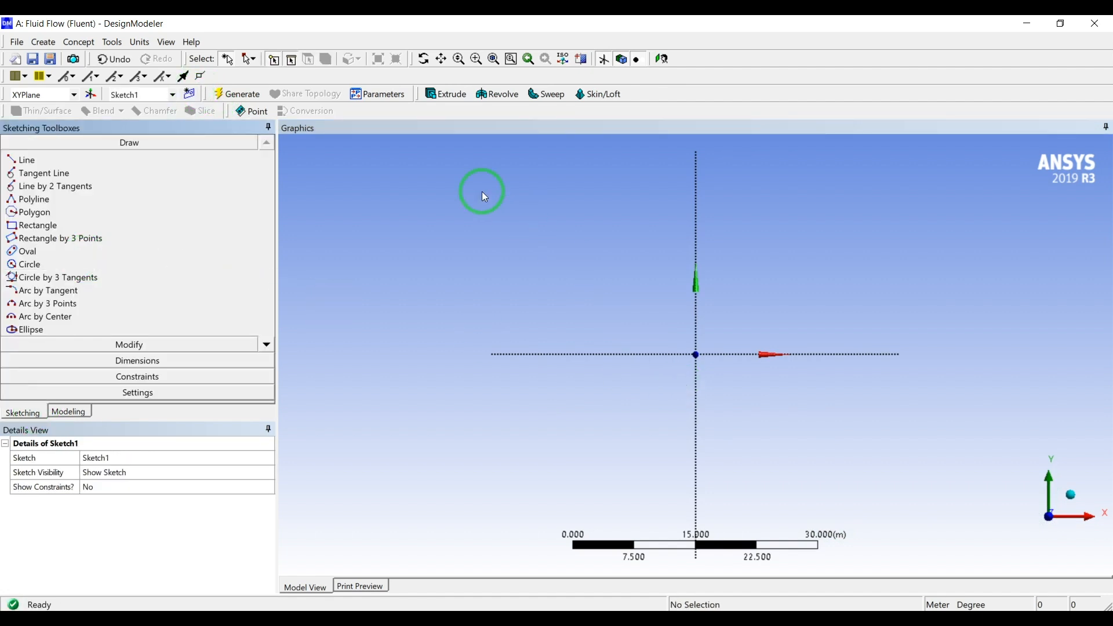
{"action": "left_click", "coordinate": [140, 41]}
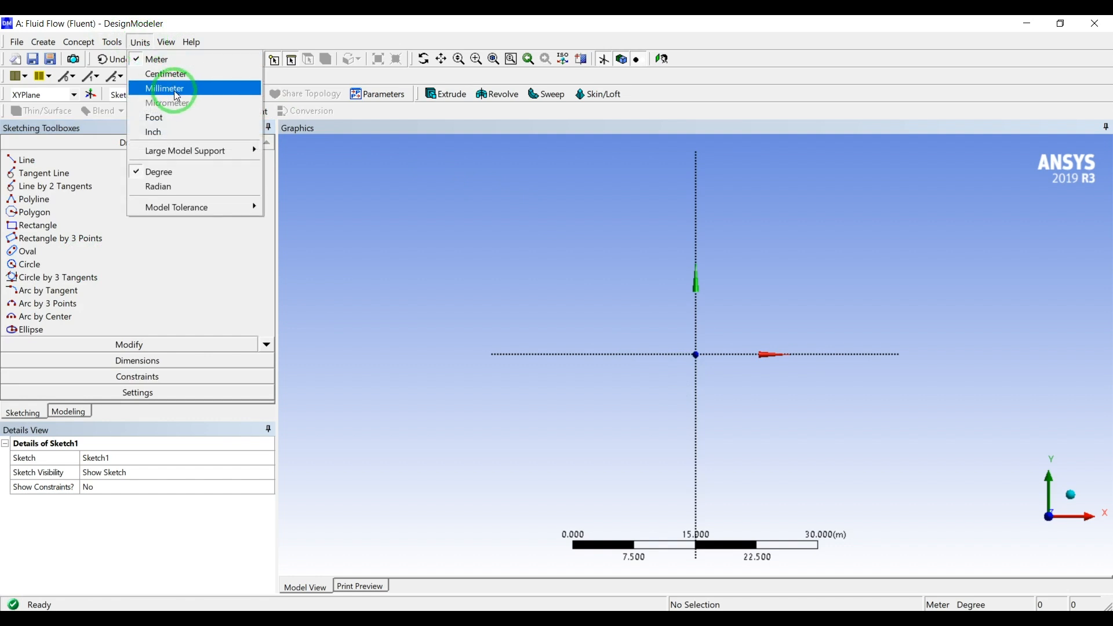
{"action": "left_click", "coordinate": [165, 88]}
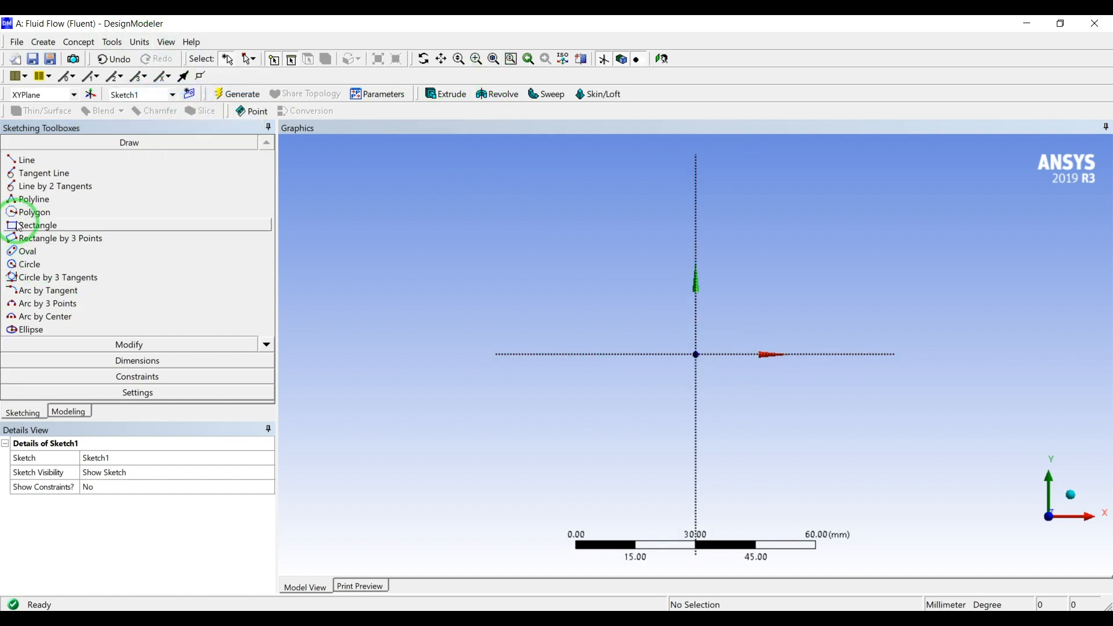
- Sketch a rectangle from the origin dimensioned 5 mm tall and 60 mm wide
{"action": "left_click", "coordinate": [37, 224]}
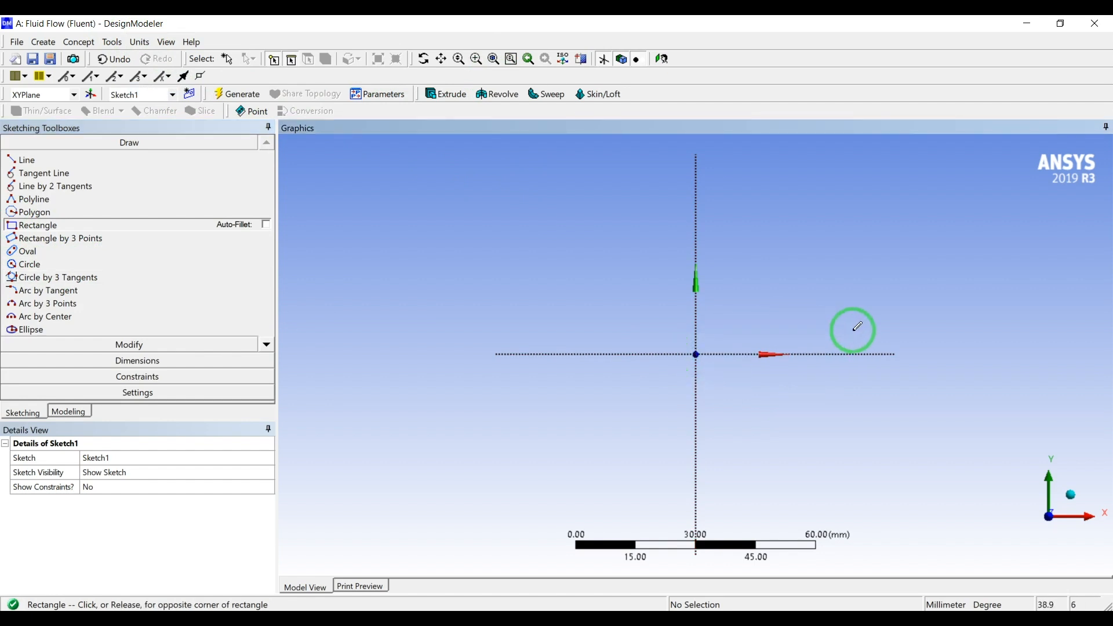
{"action": "left_click_drag", "start_coordinate": [695, 355], "coordinate": [866, 331]}
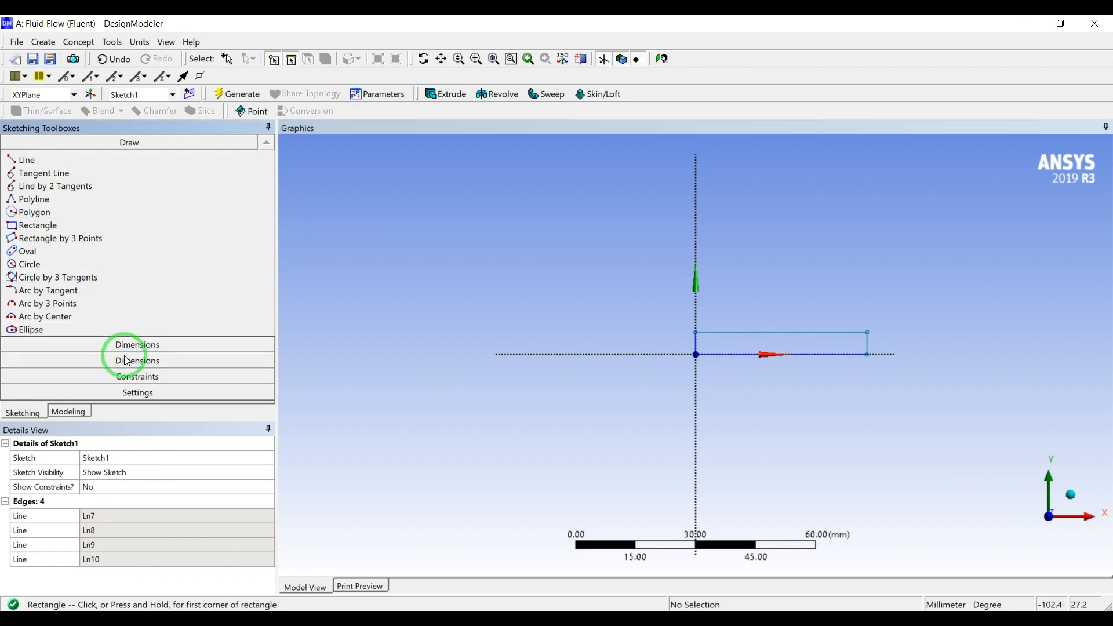
{"action": "left_click", "coordinate": [136, 344]}
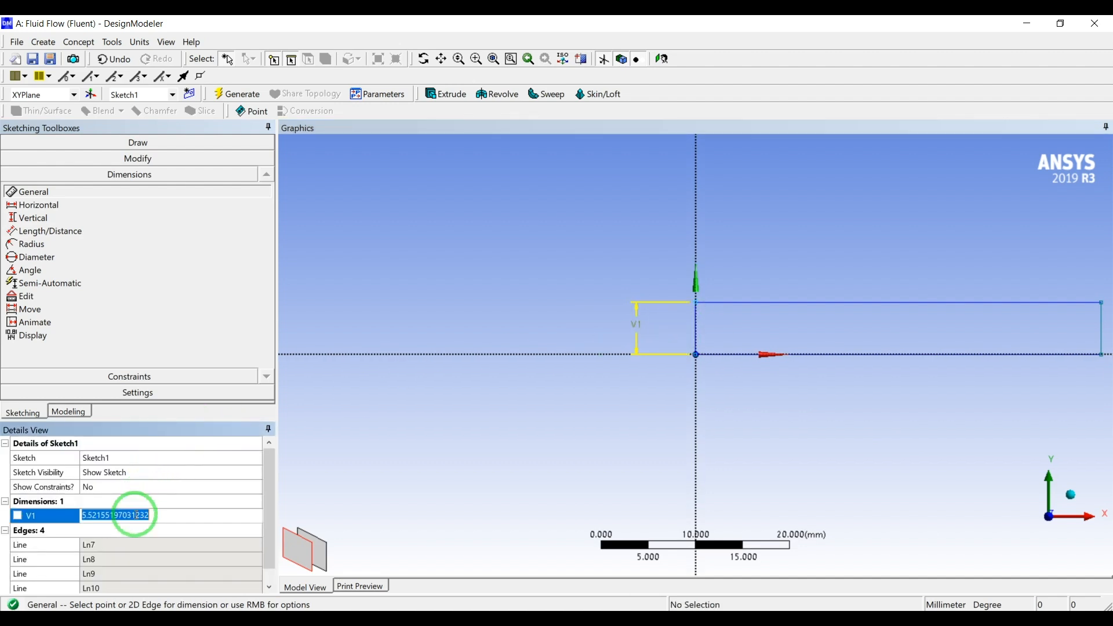
{"action": "type", "text": "5 mm"}
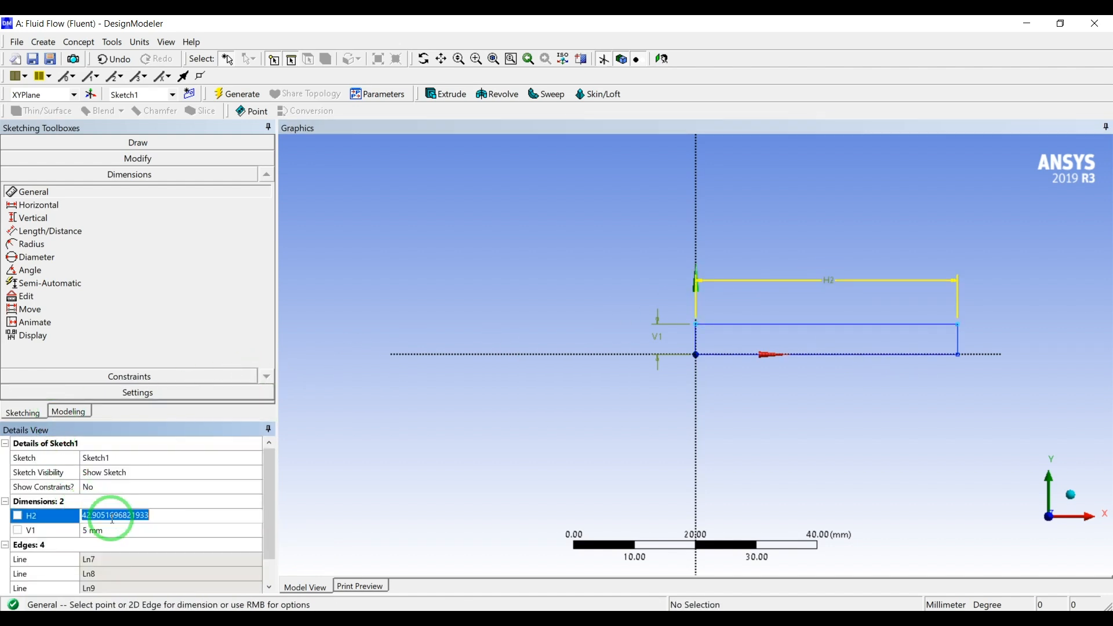
{"action": "type", "text": "60 mm"}
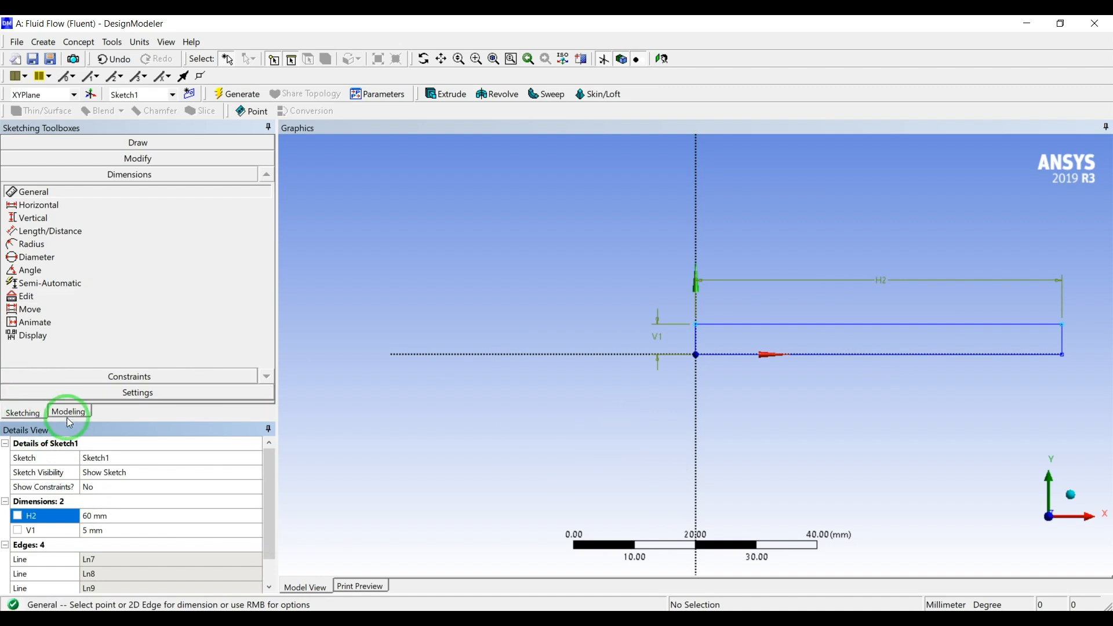
- Generate a surface body from Sketch1 using Surfaces From Sketches
{"action": "left_click", "coordinate": [68, 413]}
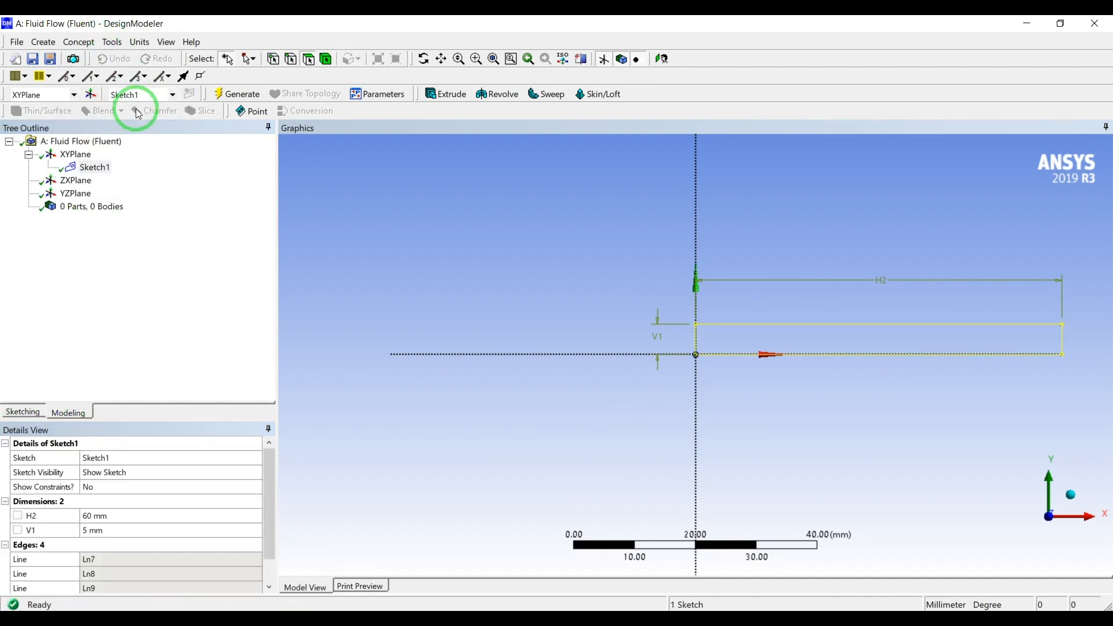
{"action": "left_click", "coordinate": [79, 42]}
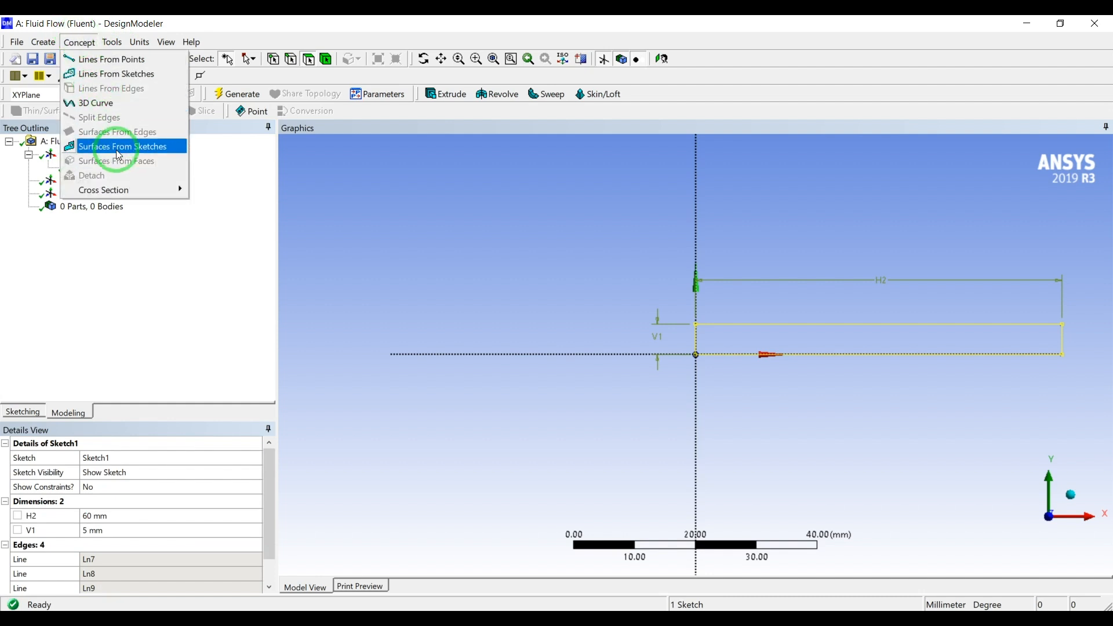
{"action": "left_click", "coordinate": [122, 146]}
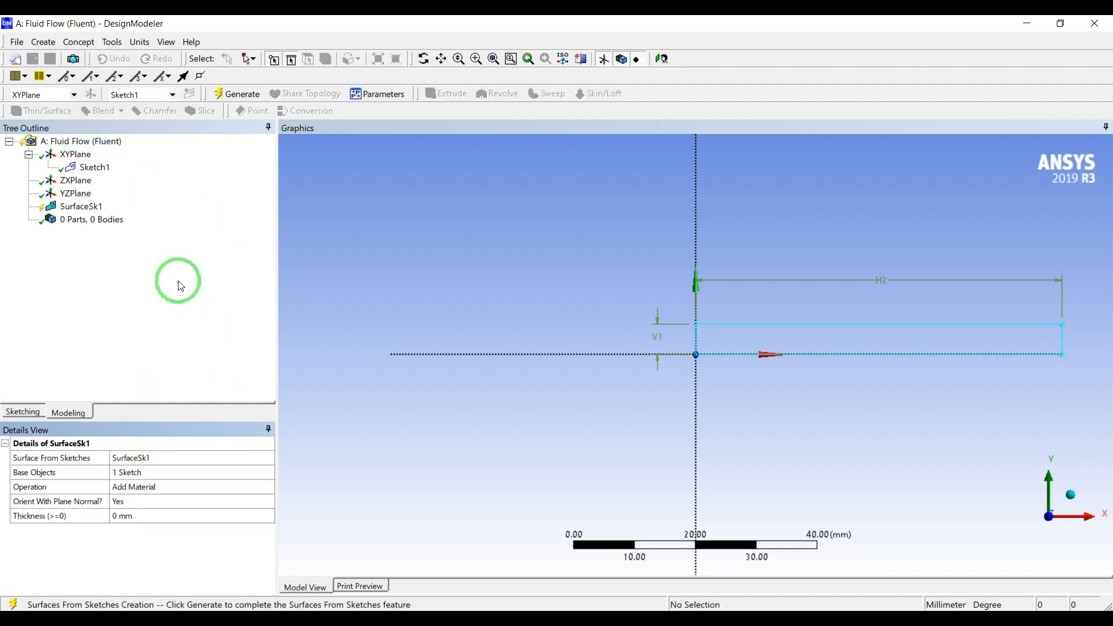
{"action": "left_click", "coordinate": [241, 92]}
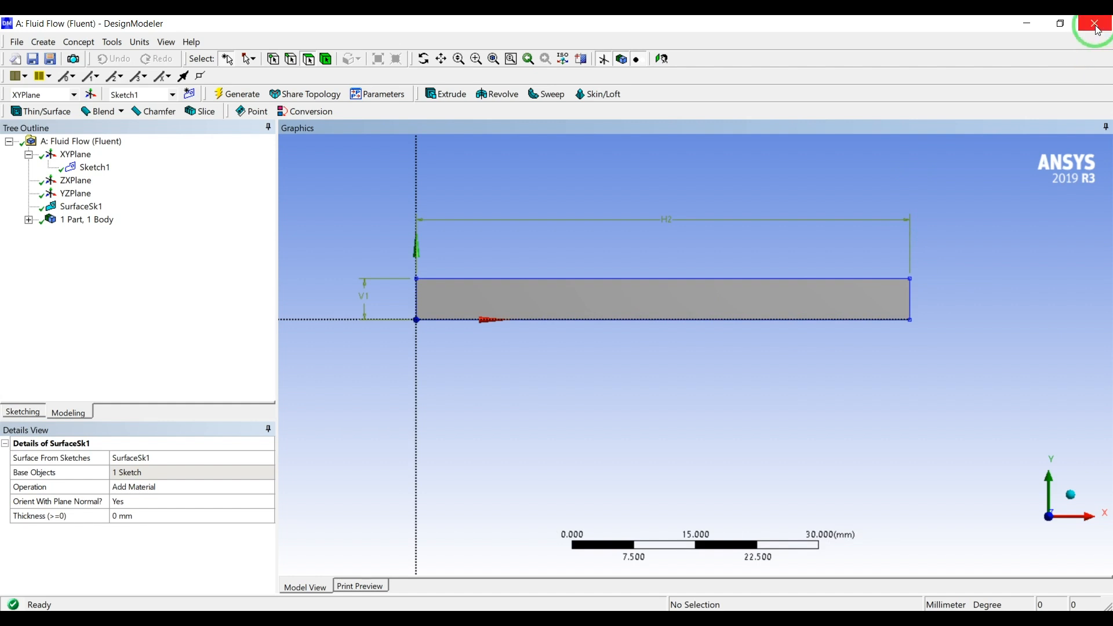
{"action": "mouse_move", "coordinate": [1095, 23]}
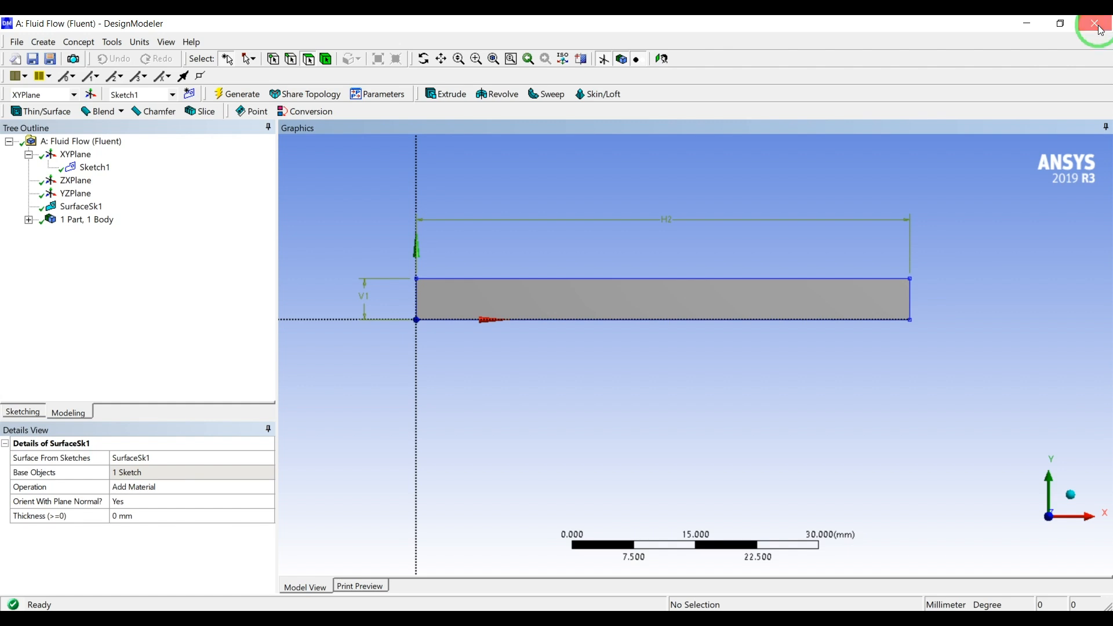
- Close DesignModeler and open the Mesh cell in ANSYS Meshing
{"action": "left_click", "coordinate": [1095, 23]}
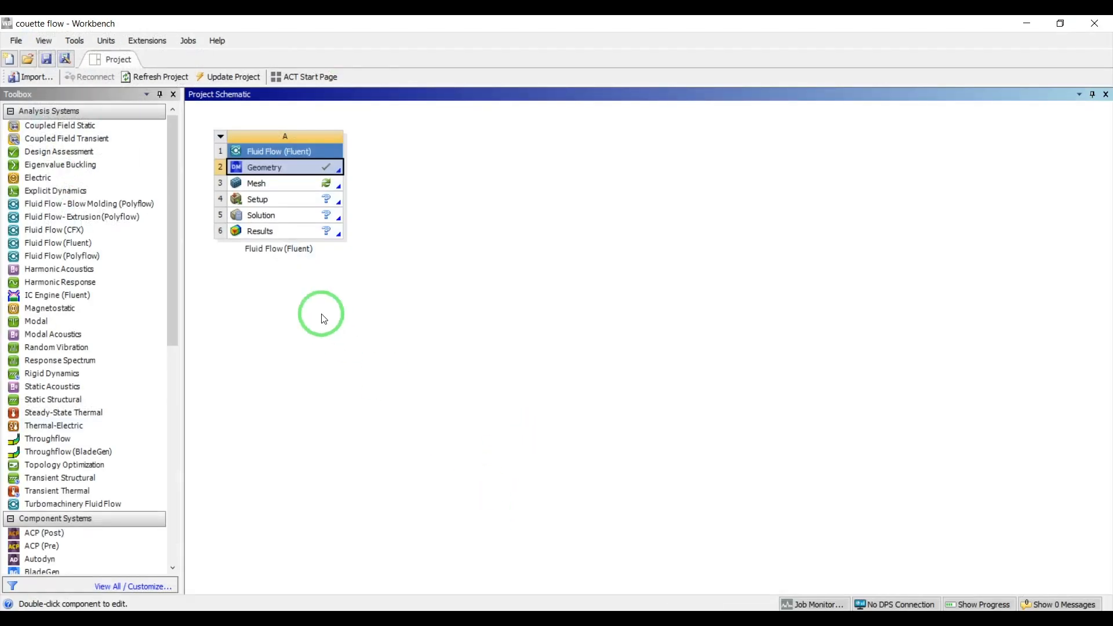
{"action": "double_click", "coordinate": [255, 183]}
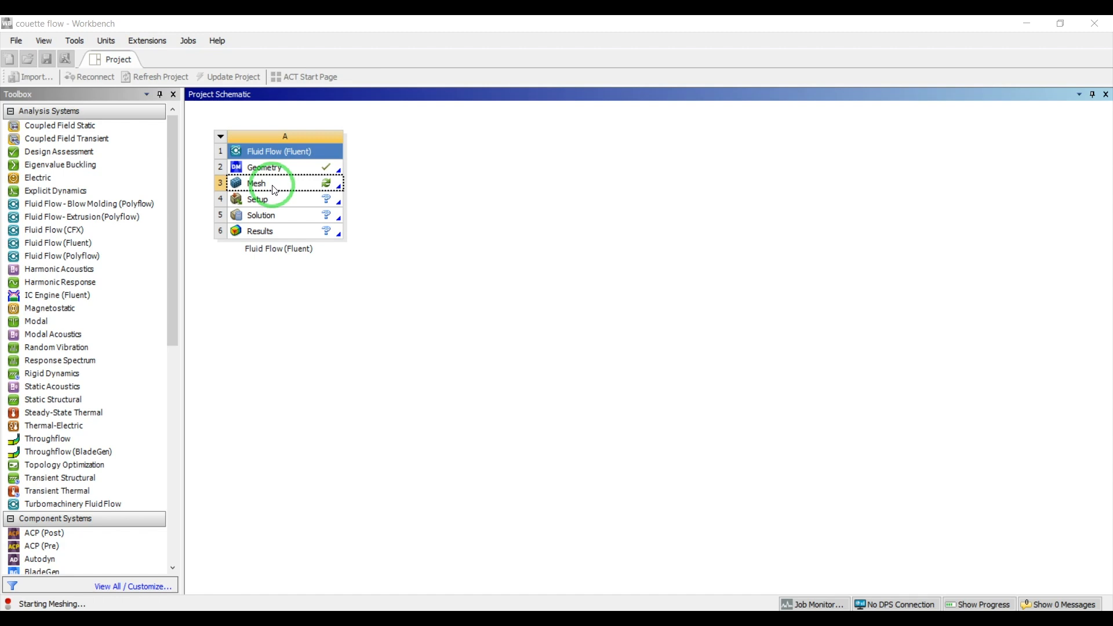
{"action": "double_click", "coordinate": [255, 183]}
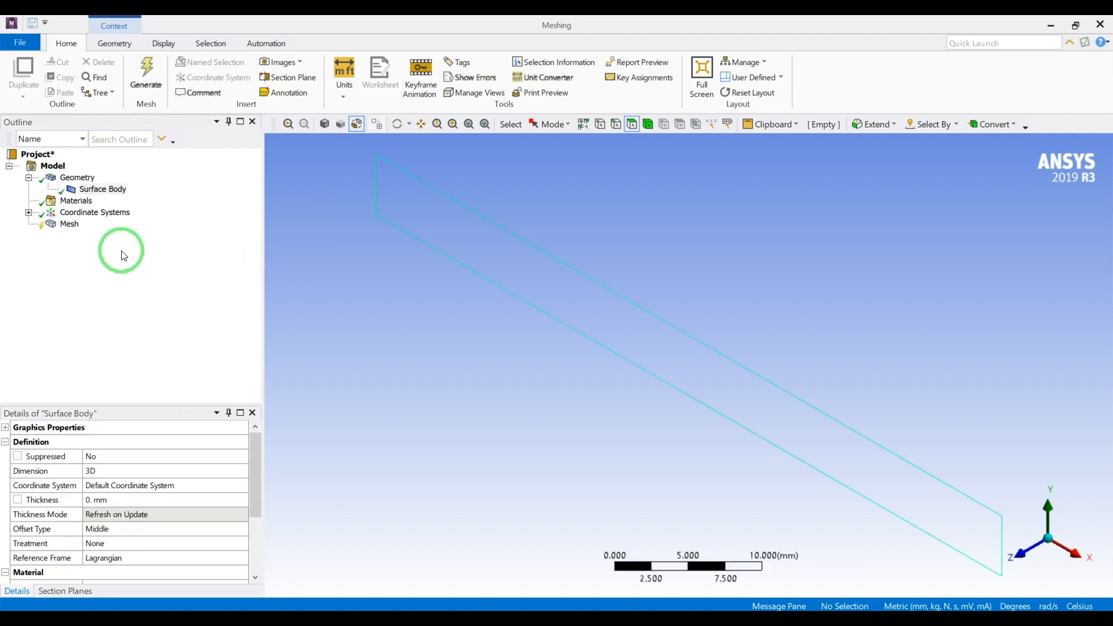
- Mesh the channel strip with a uniform 0.5 mm element size
{"action": "left_click", "coordinate": [68, 224]}
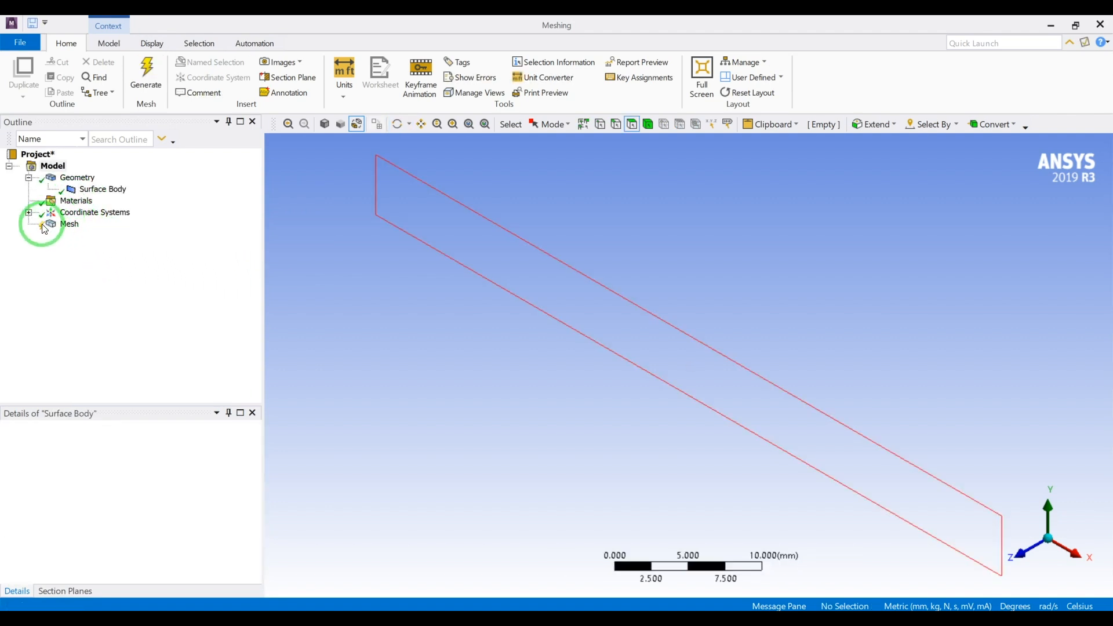
{"action": "left_click", "coordinate": [69, 223]}
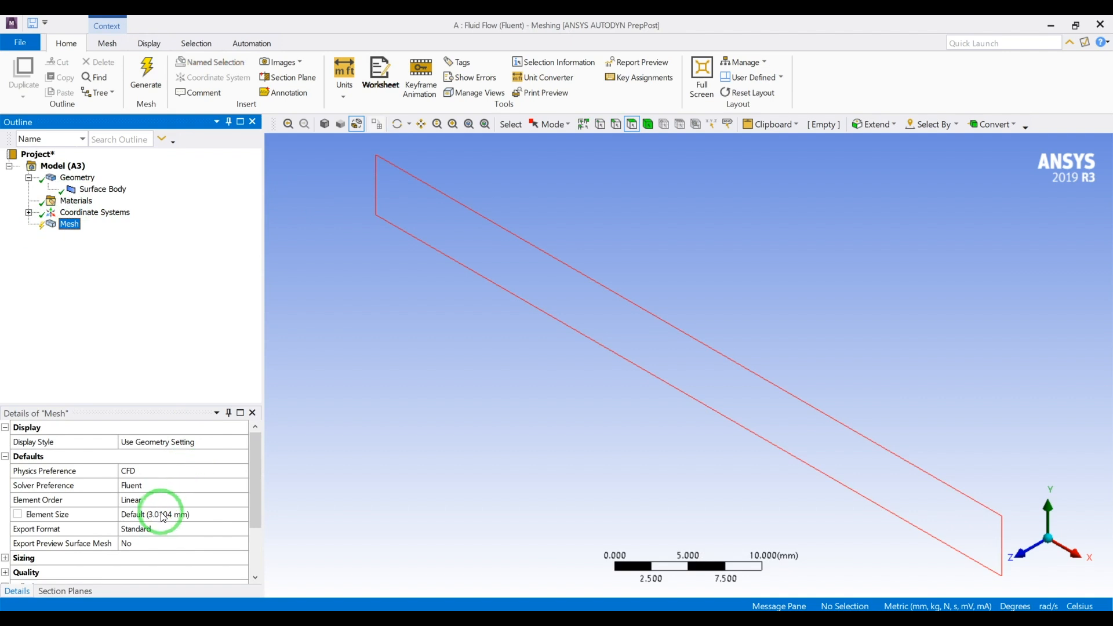
{"action": "left_click", "coordinate": [163, 514]}
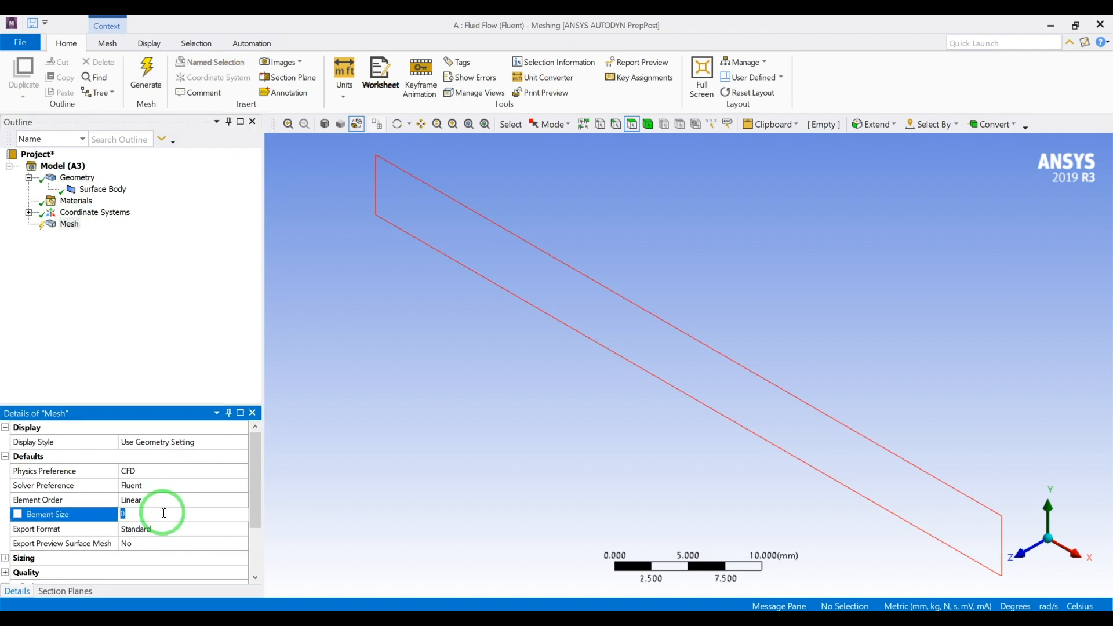
{"action": "type", "text": ".5 mm"}
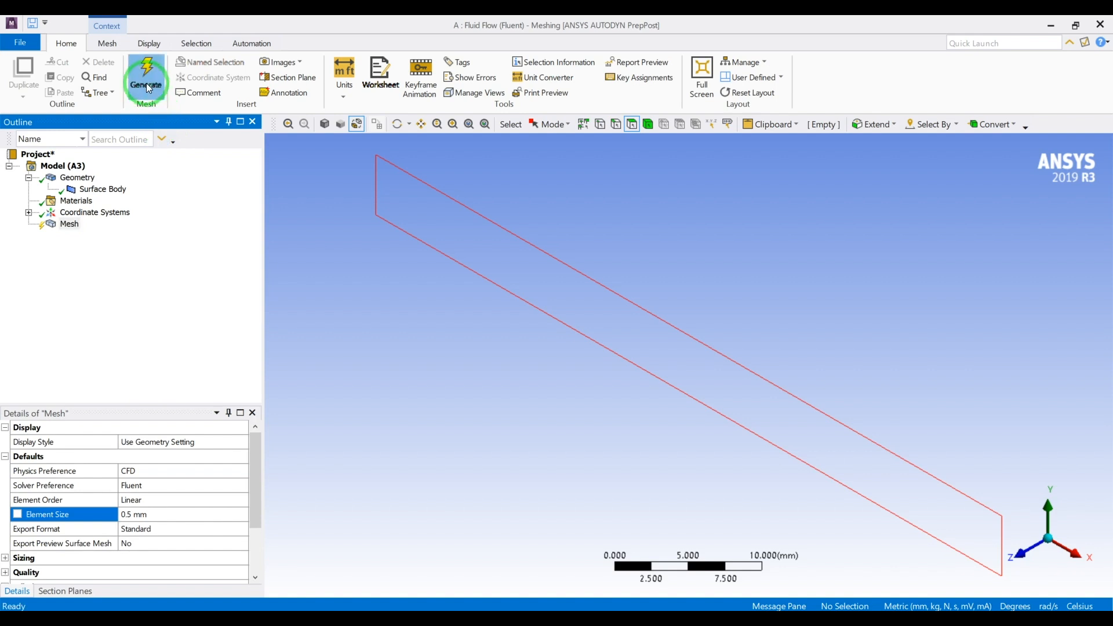
{"action": "left_click", "coordinate": [146, 73]}
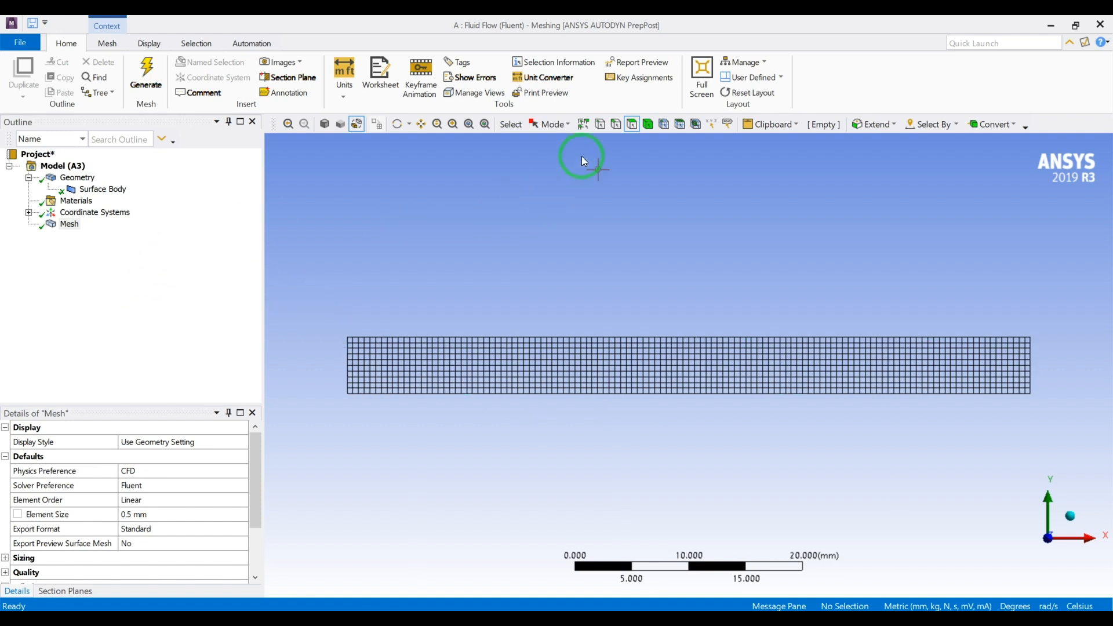
{"action": "left_click", "coordinate": [615, 124]}
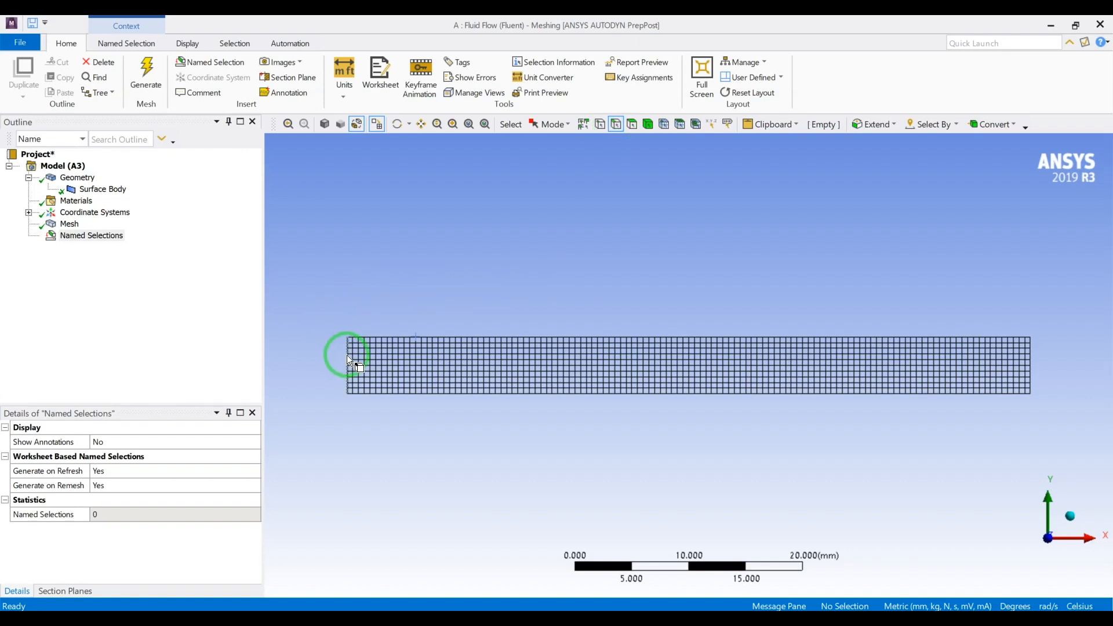
- Name the four edges inlet, outlet, upper_wall and lower_wall as named selections
{"action": "left_click", "coordinate": [347, 362]}
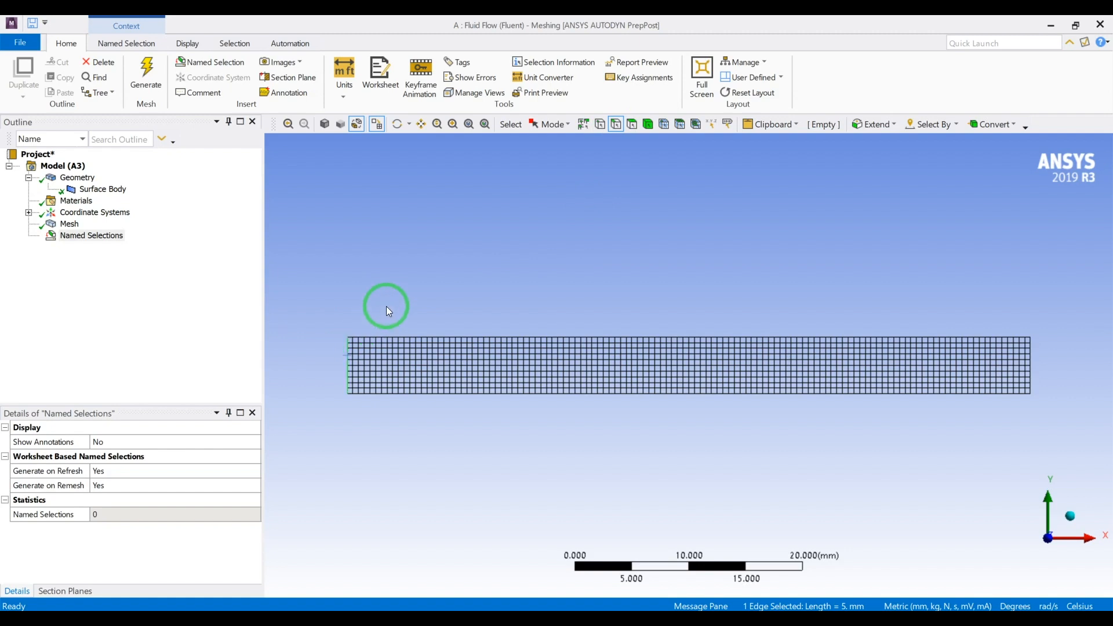
{"action": "left_click", "coordinate": [215, 63]}
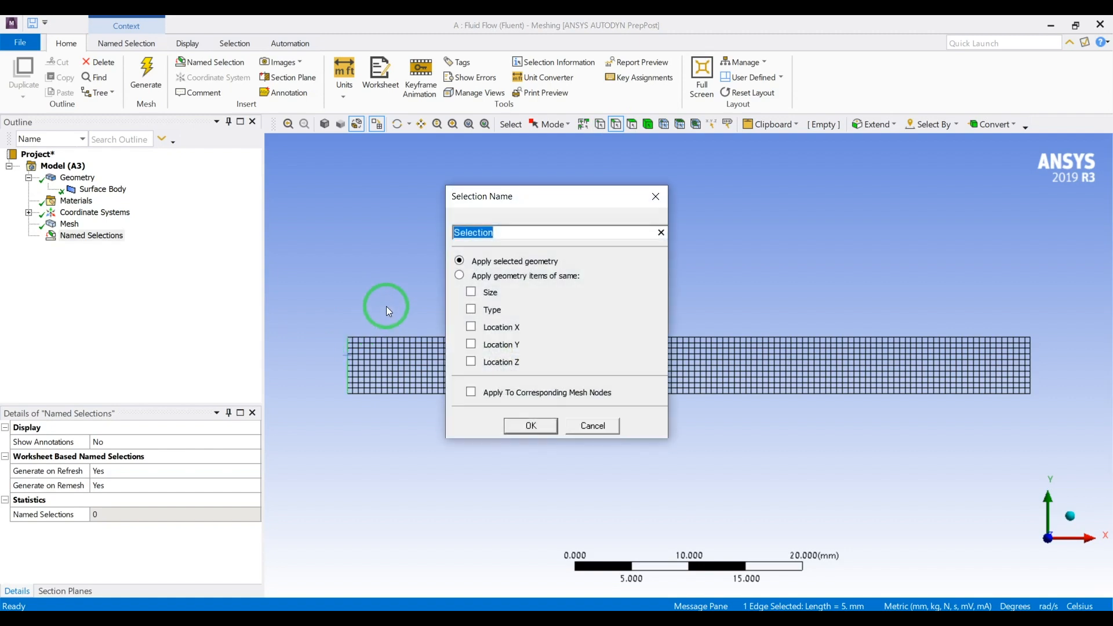
{"action": "type", "text": "in"}
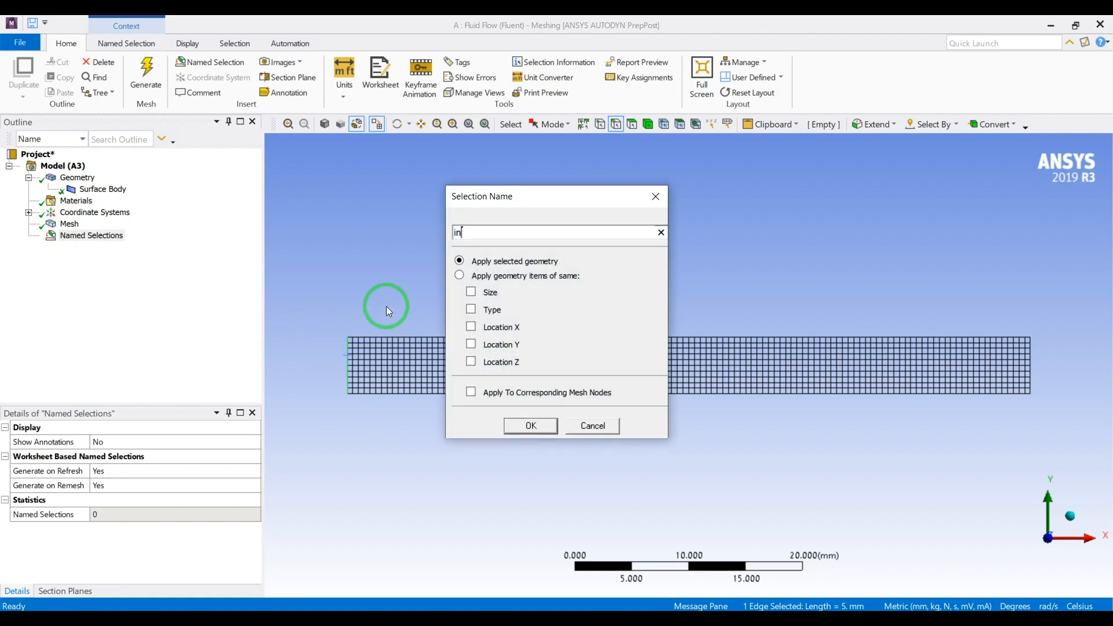
{"action": "left_click", "coordinate": [530, 425]}
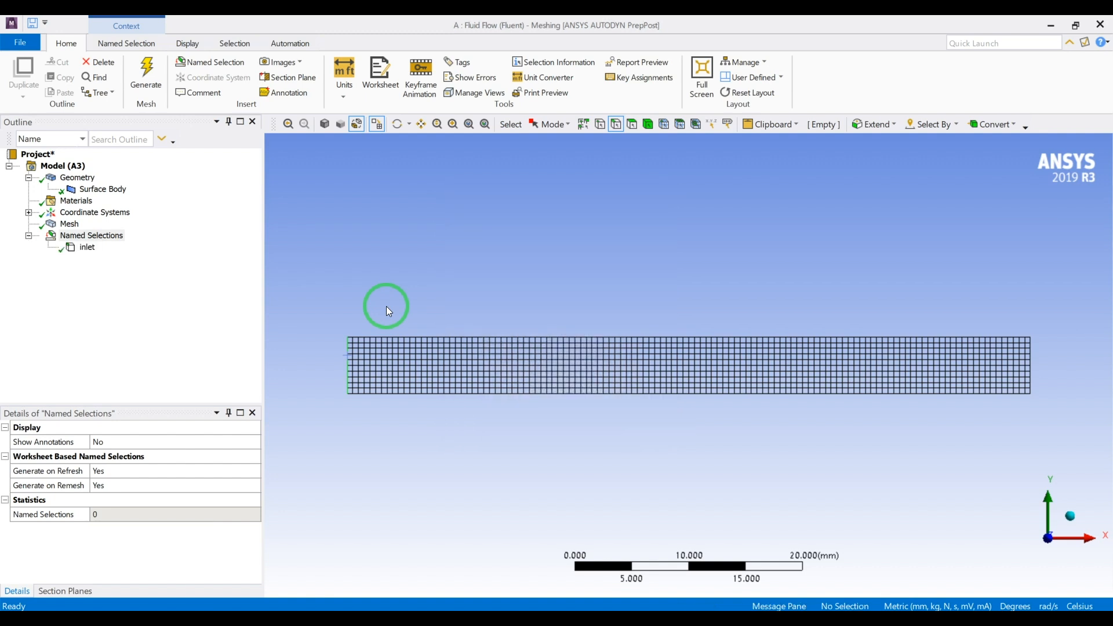
{"action": "left_click", "coordinate": [1030, 358]}
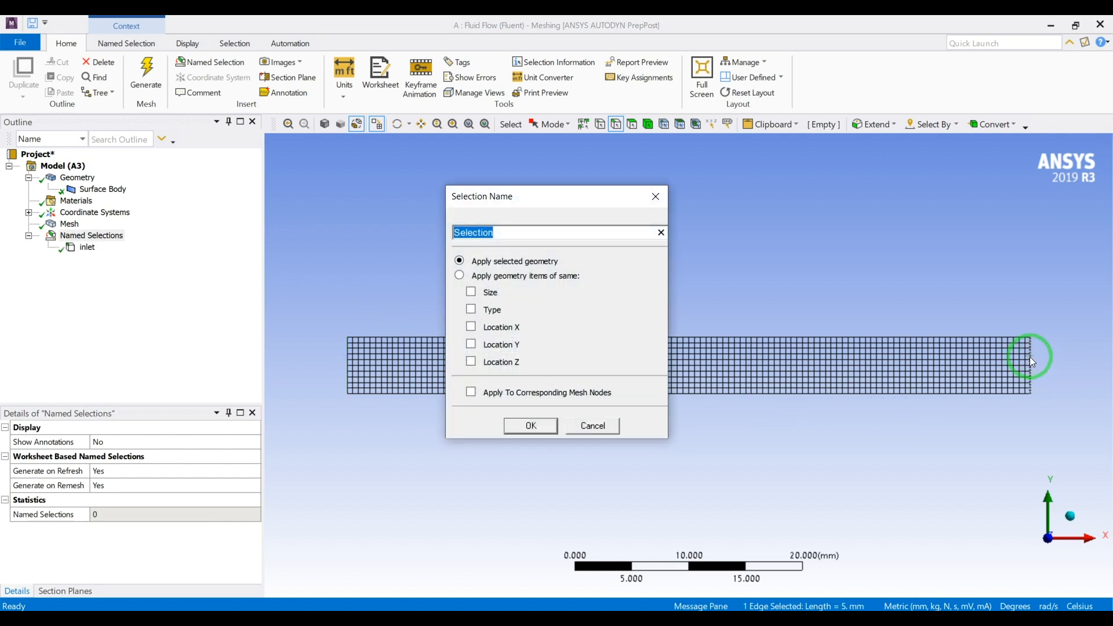
{"action": "left_click", "coordinate": [529, 425]}
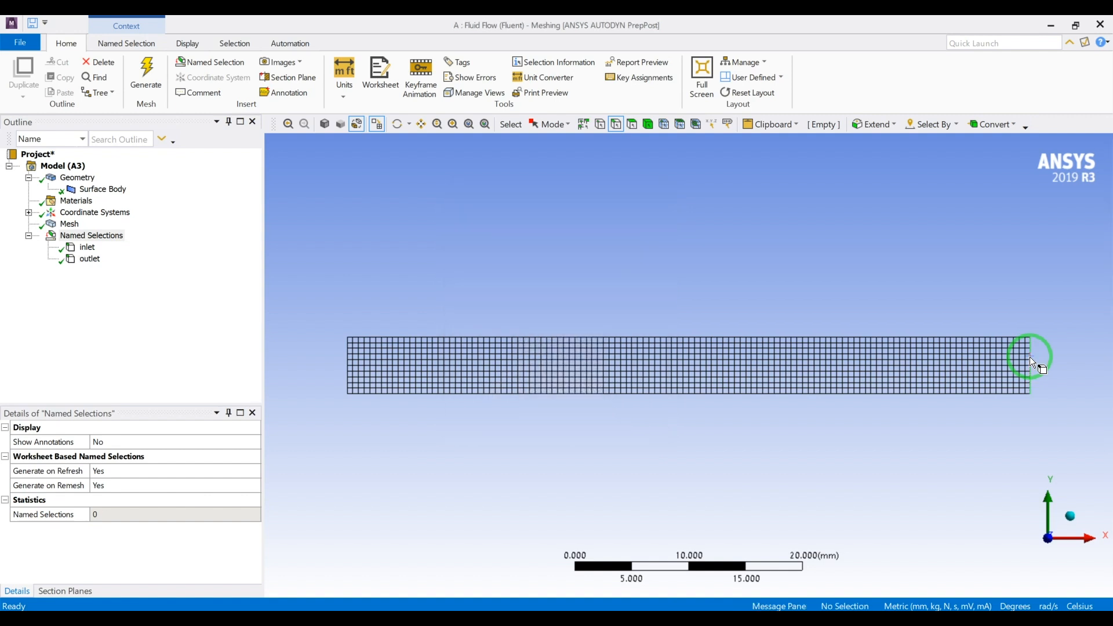
{"action": "left_click", "coordinate": [962, 340]}
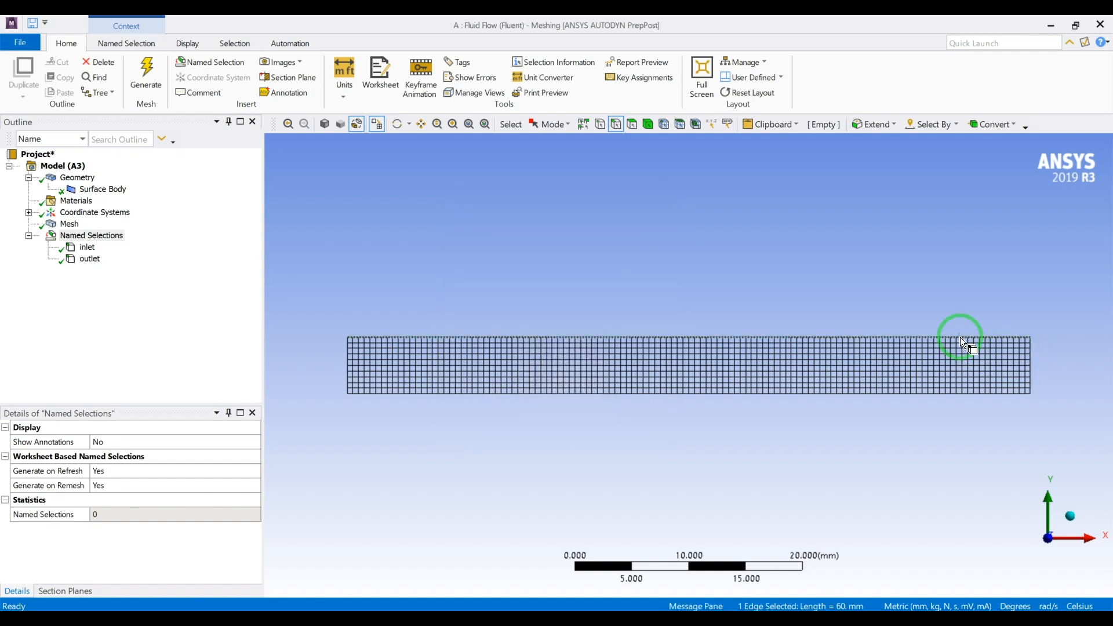
{"action": "left_click", "coordinate": [210, 63]}
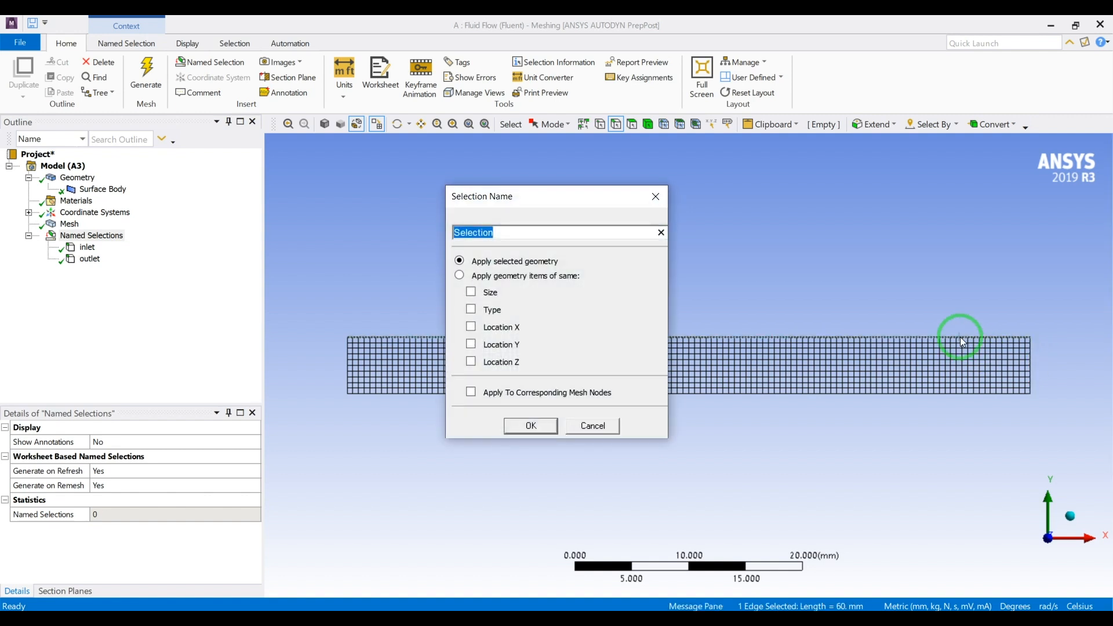
{"action": "type", "text": "upper_wall"}
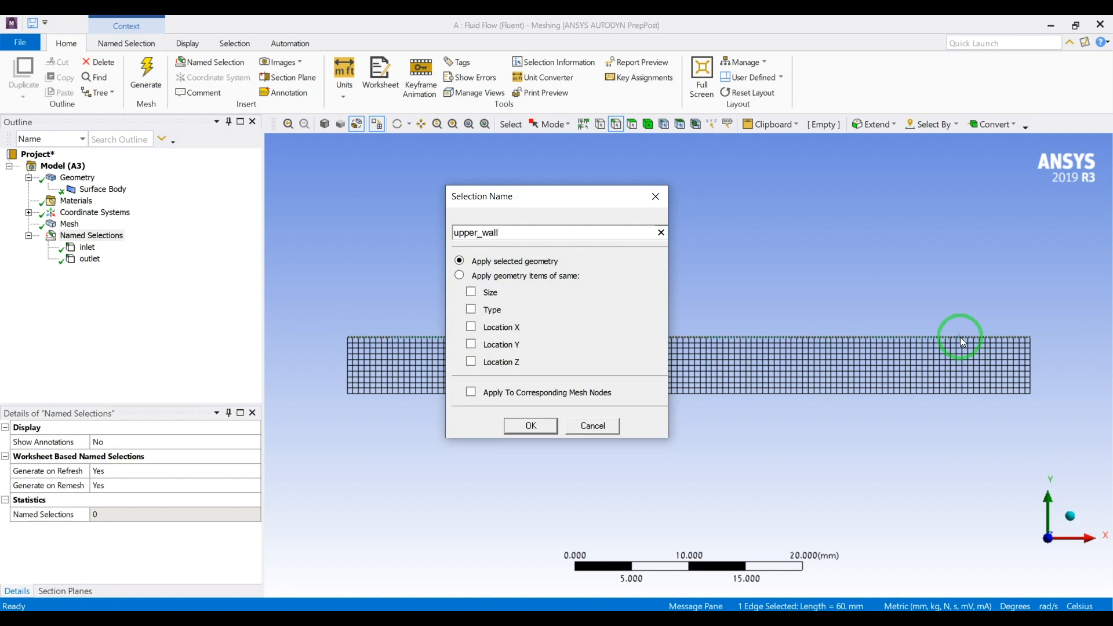
{"action": "left_click", "coordinate": [530, 425]}
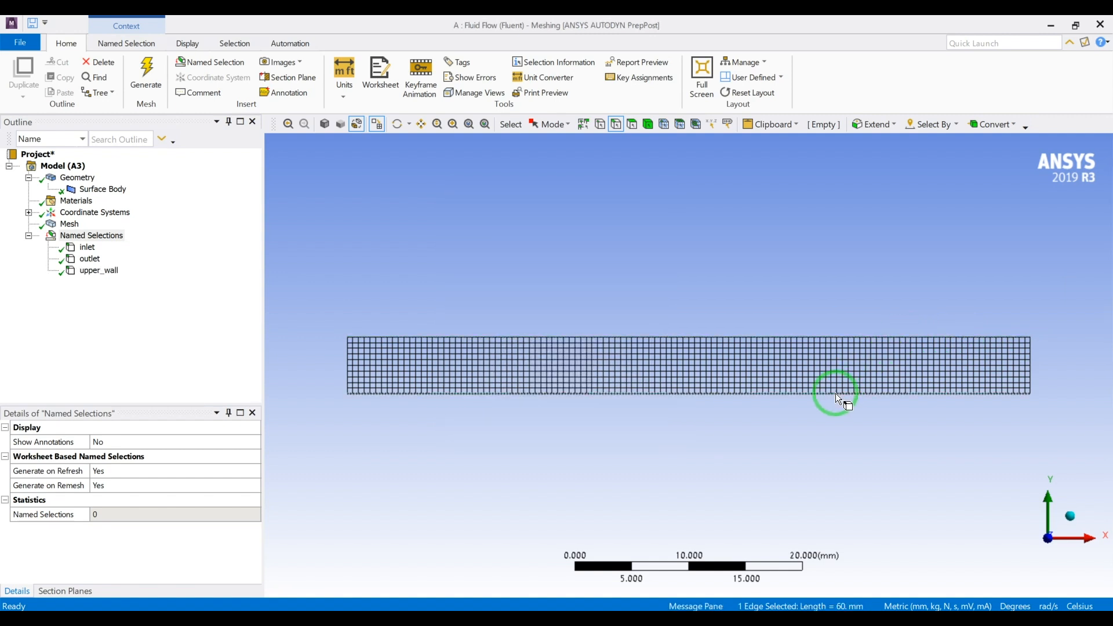
{"action": "type", "text": "lower_wall"}
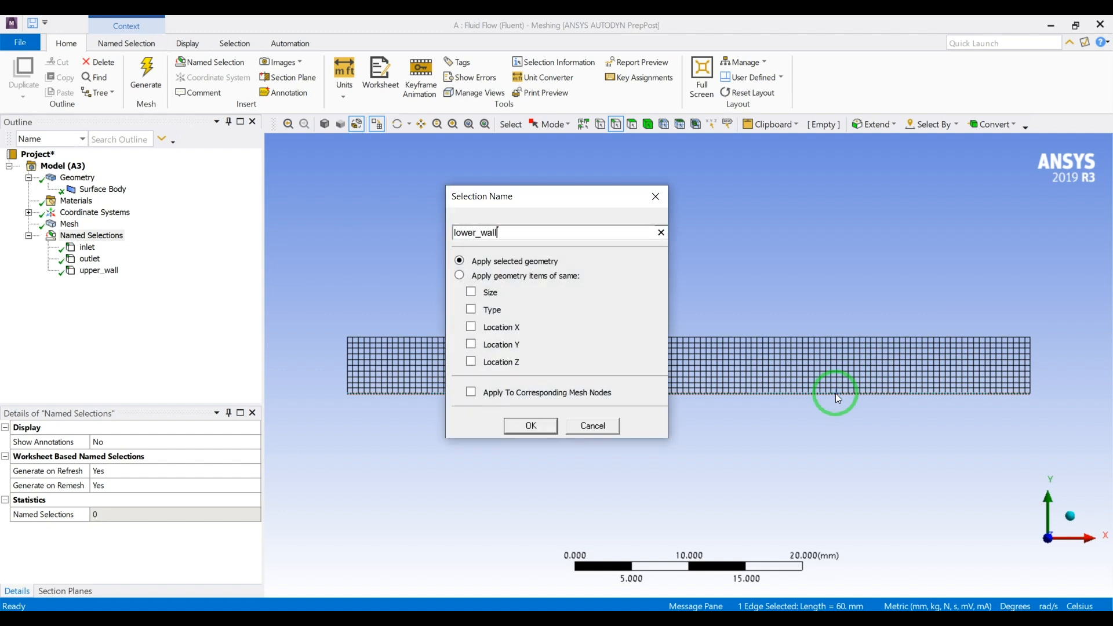
{"action": "left_click", "coordinate": [530, 426]}
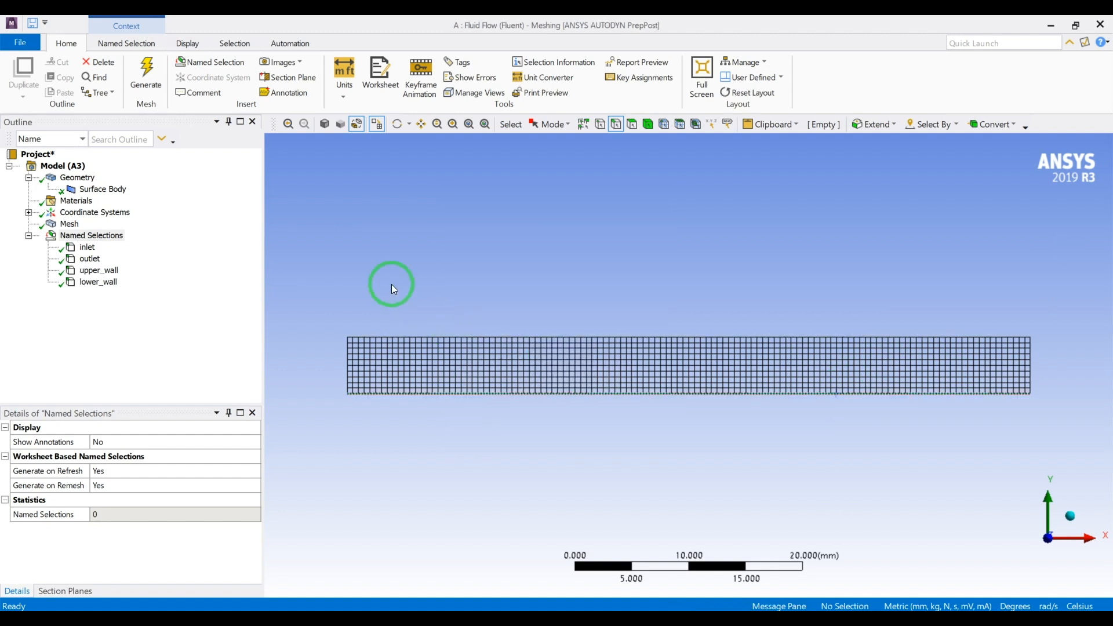
- Return to the Workbench project and open the Setup cell in the Fluent Launcher
{"action": "left_click", "coordinate": [68, 224]}
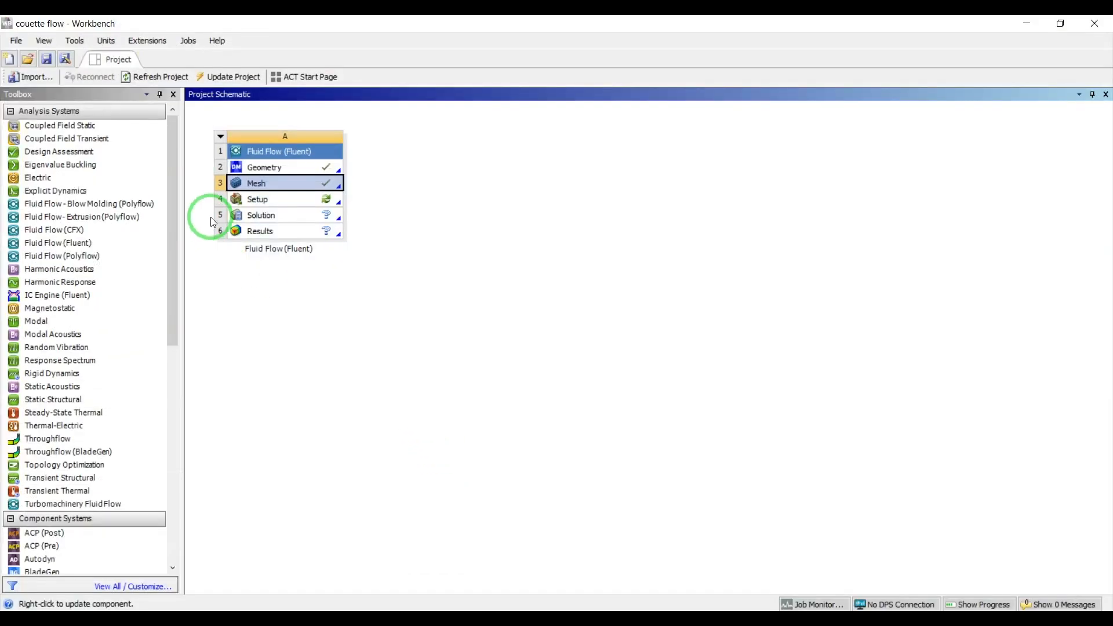
{"action": "double_click", "coordinate": [257, 198]}
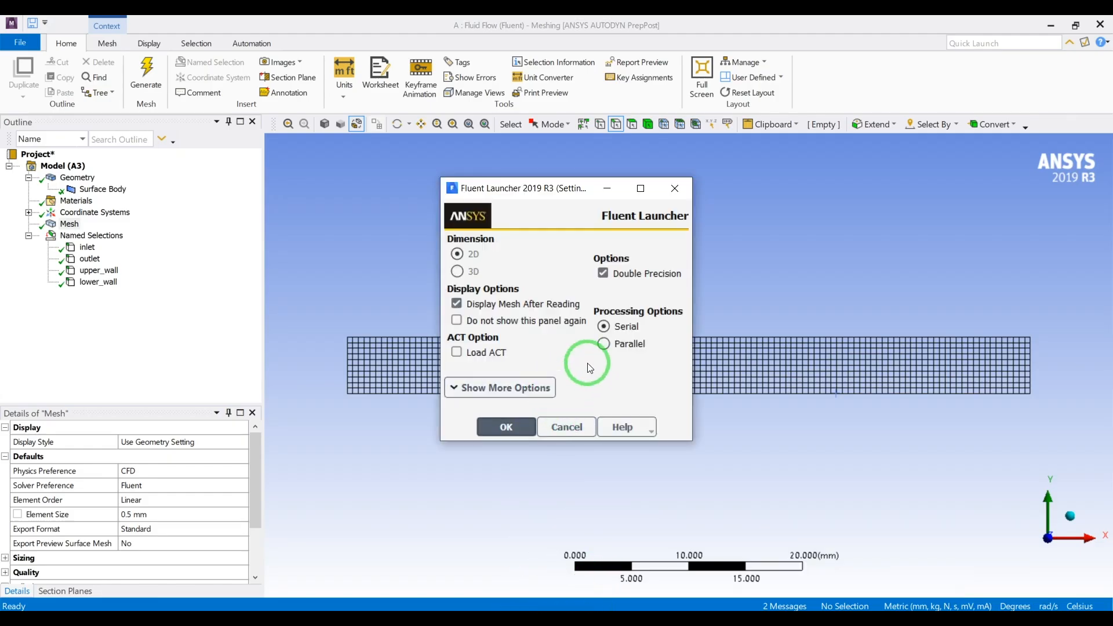
- Set the Fluent Launcher to parallel with 8 processes and intel MPI
{"action": "left_click", "coordinate": [602, 343]}
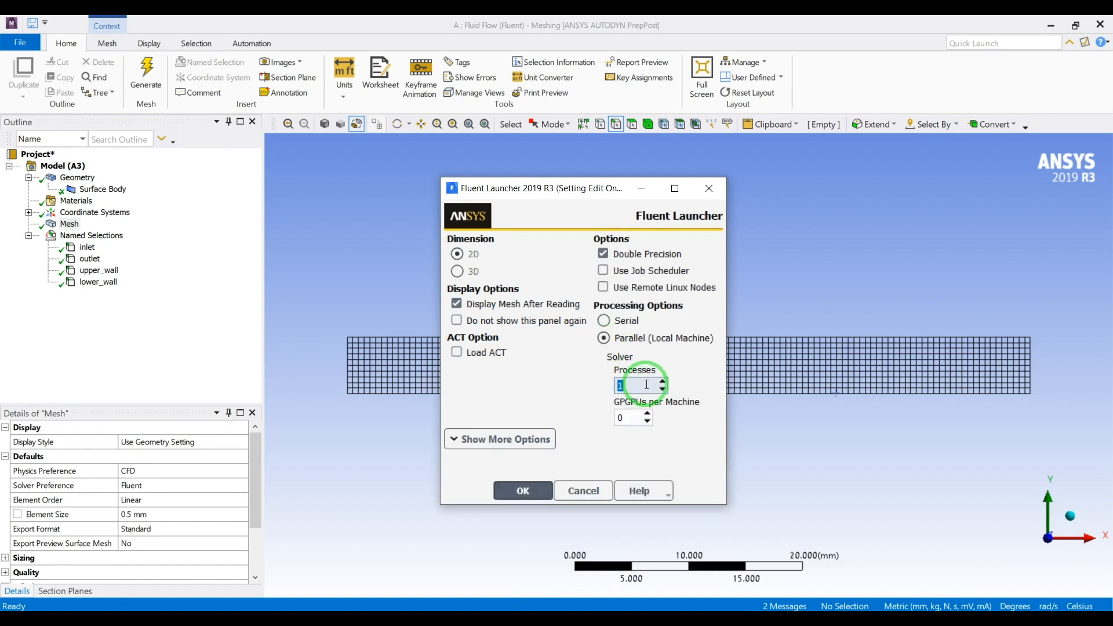
{"action": "type", "text": "8"}
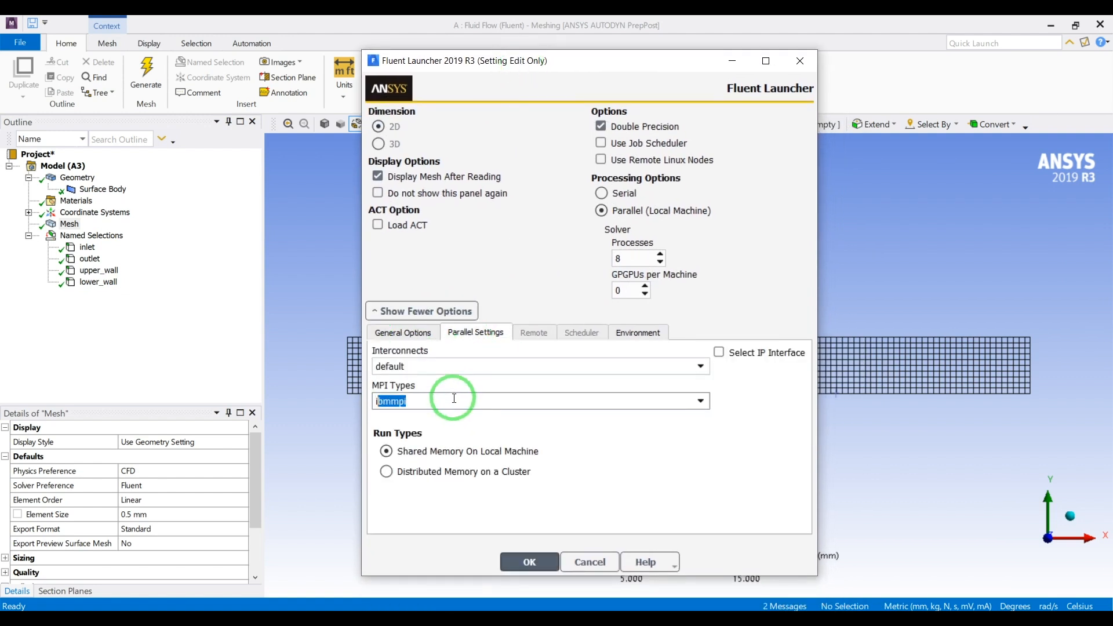
{"action": "type", "text": "intel"}
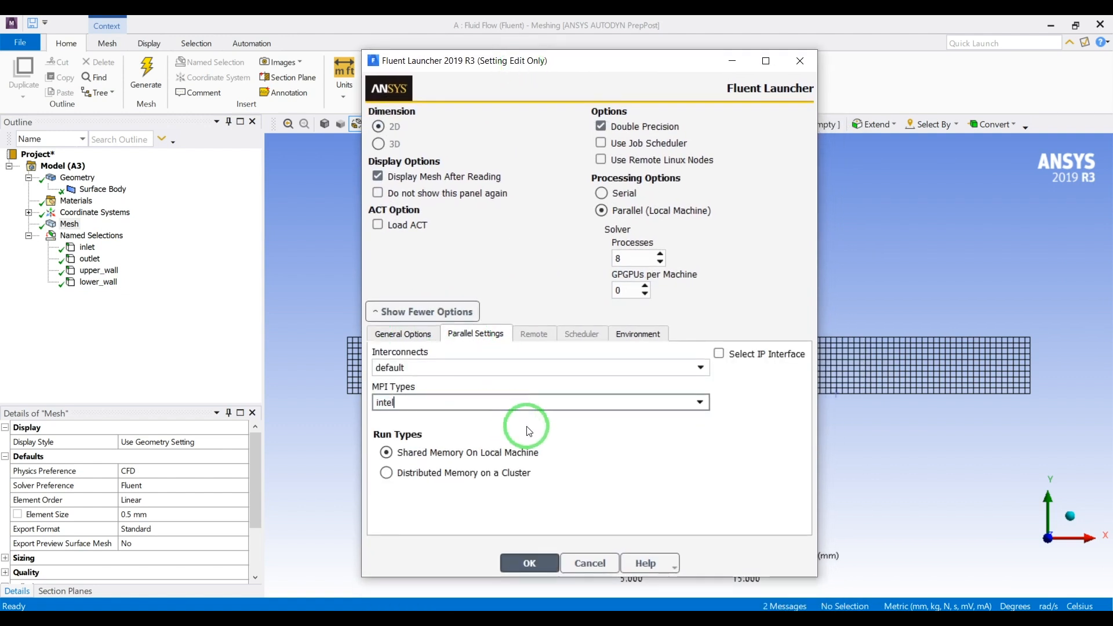
{"action": "left_click", "coordinate": [529, 564]}
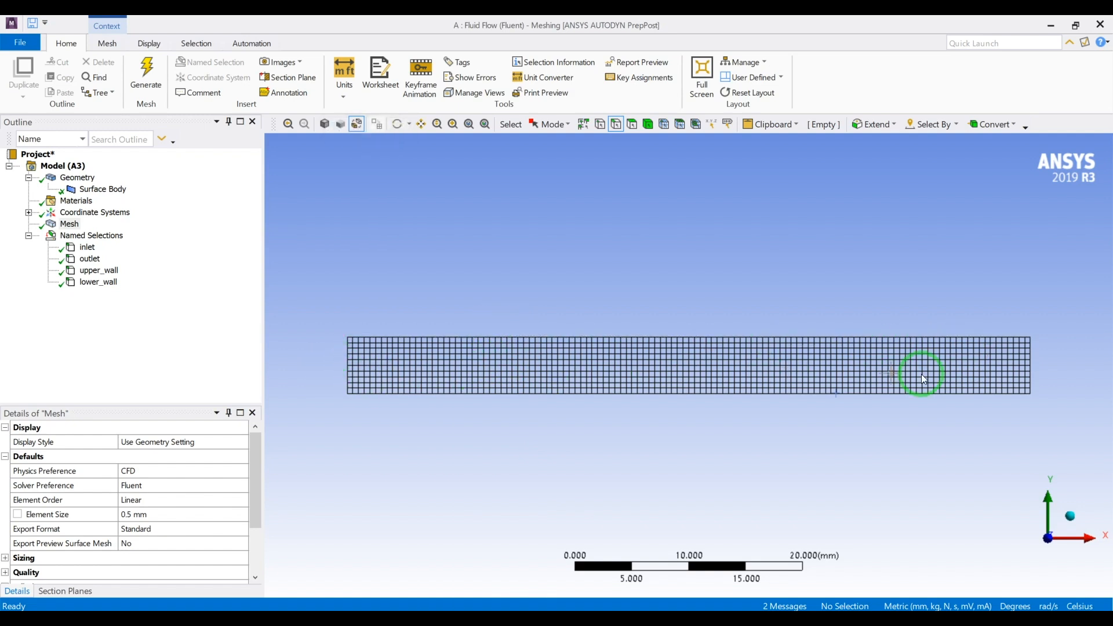
{"action": "mouse_move", "coordinate": [345, 343]}
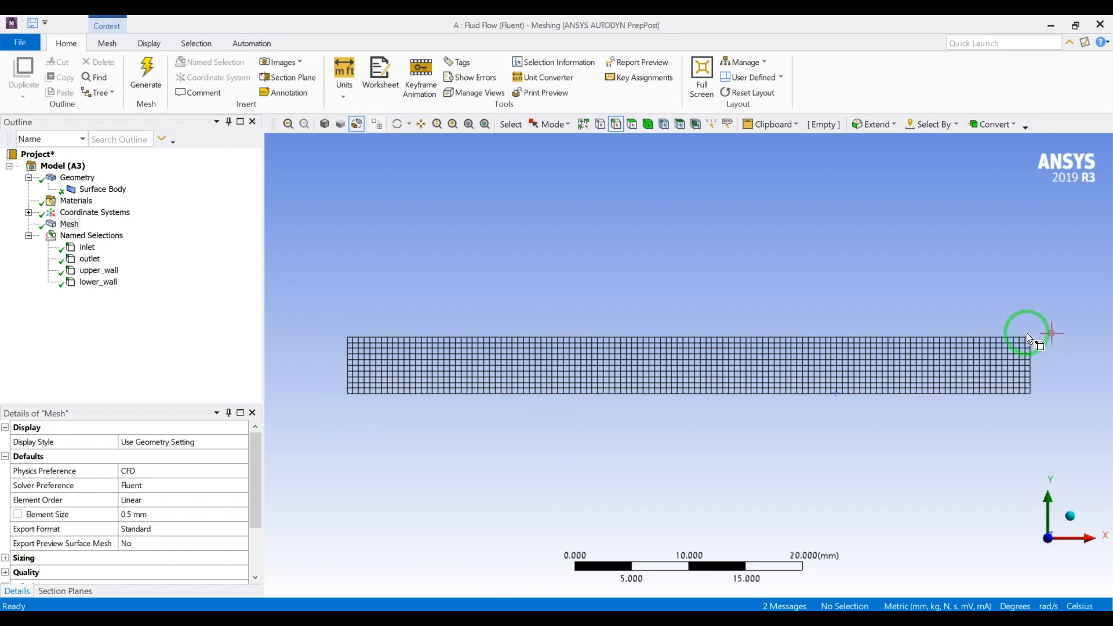
{"action": "mouse_move", "coordinate": [884, 333]}
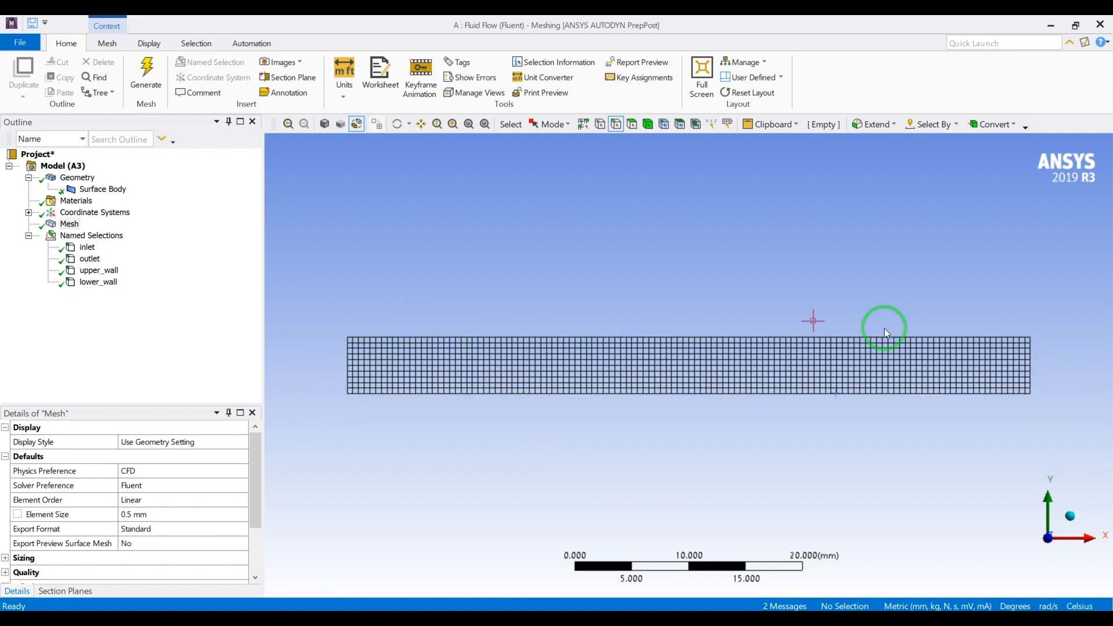
{"action": "mouse_move", "coordinate": [864, 364]}
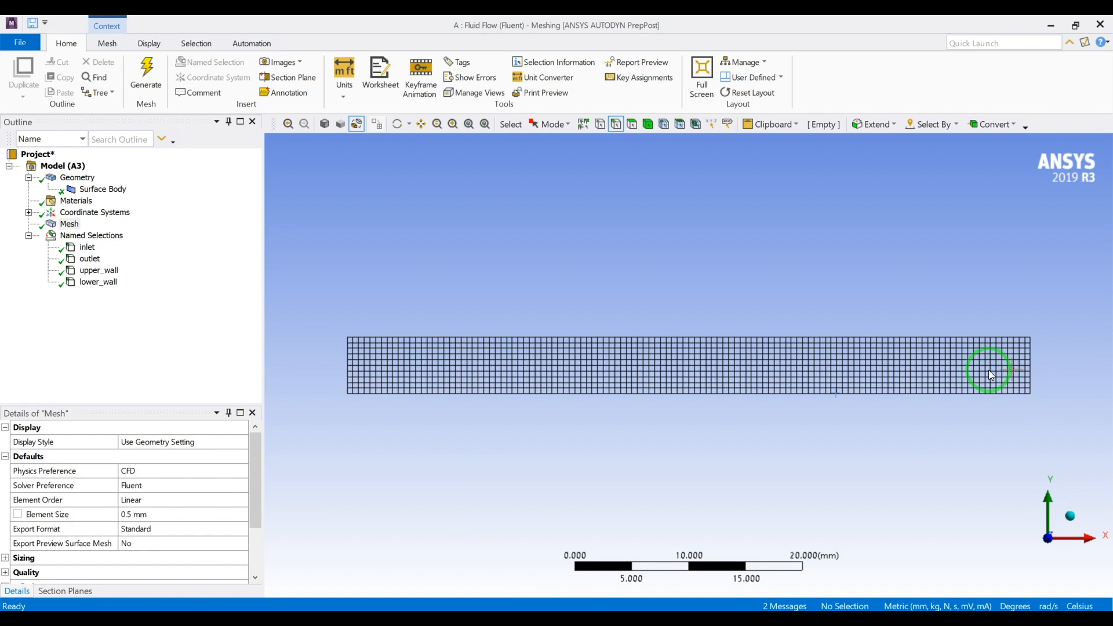
{"action": "mouse_move", "coordinate": [816, 348]}
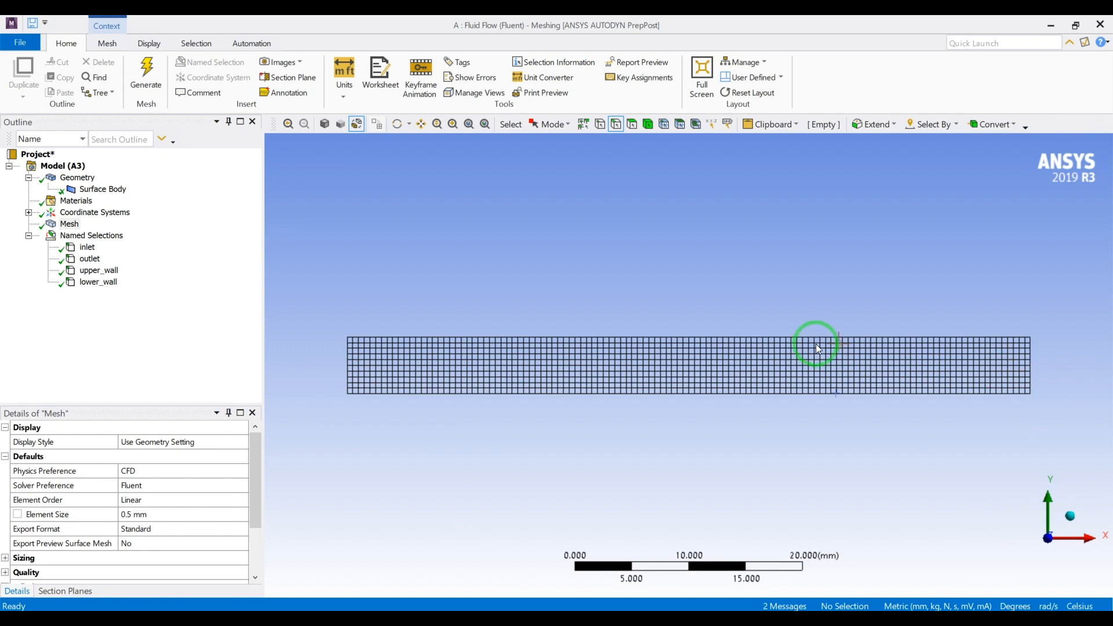
{"action": "mouse_move", "coordinate": [1044, 25]}
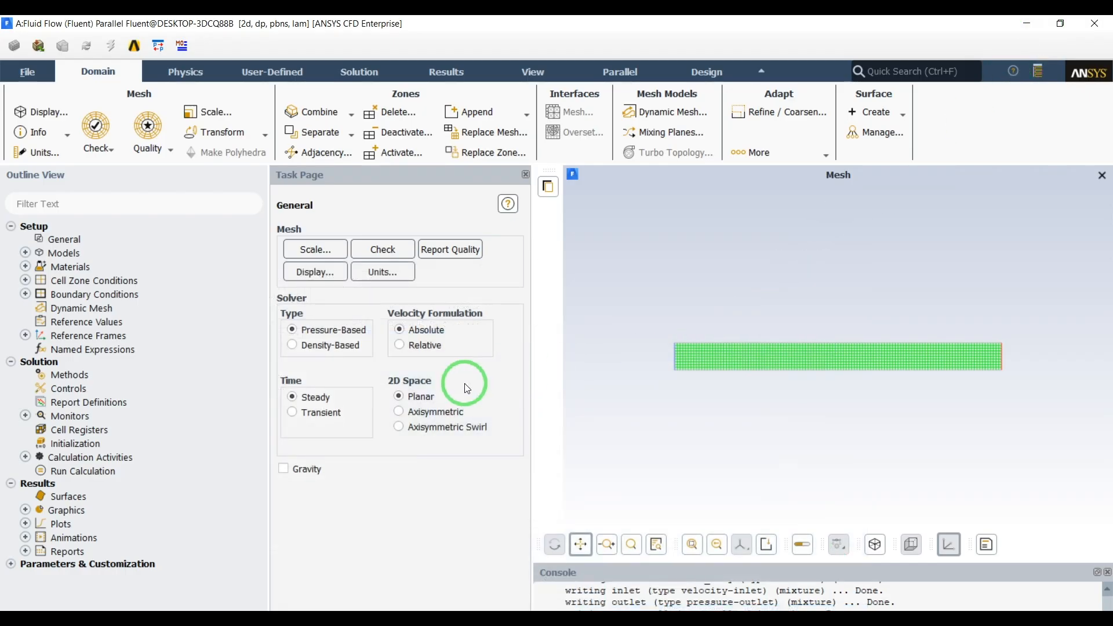
{"action": "mouse_move", "coordinate": [84, 254]}
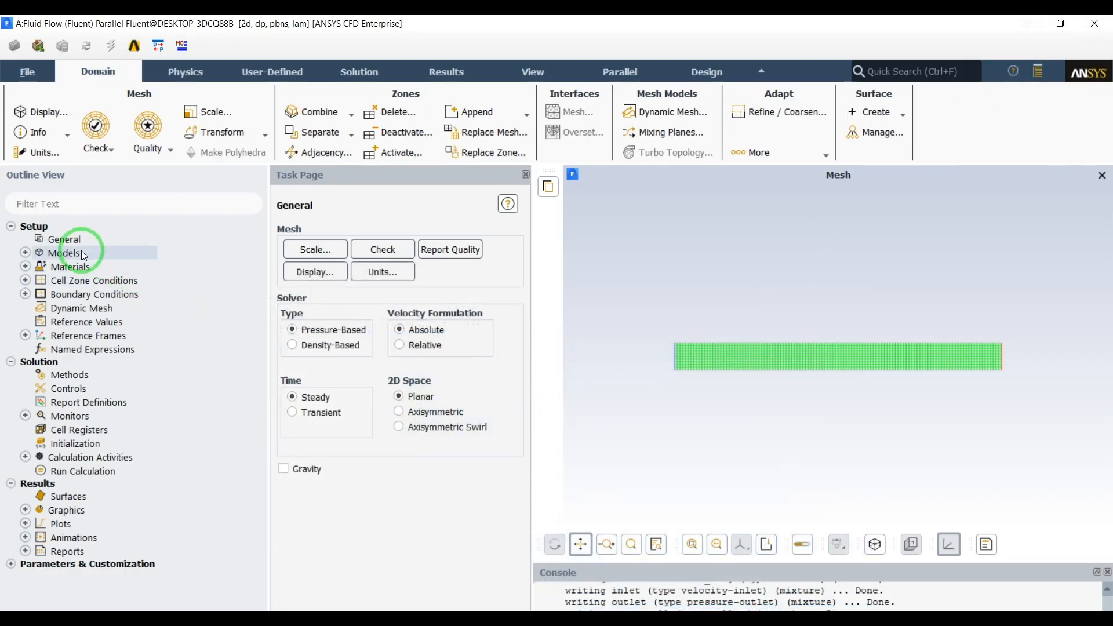
- Review the general settings, the laminar viscous model list and the surface_body cell zone
{"action": "left_click", "coordinate": [71, 266]}
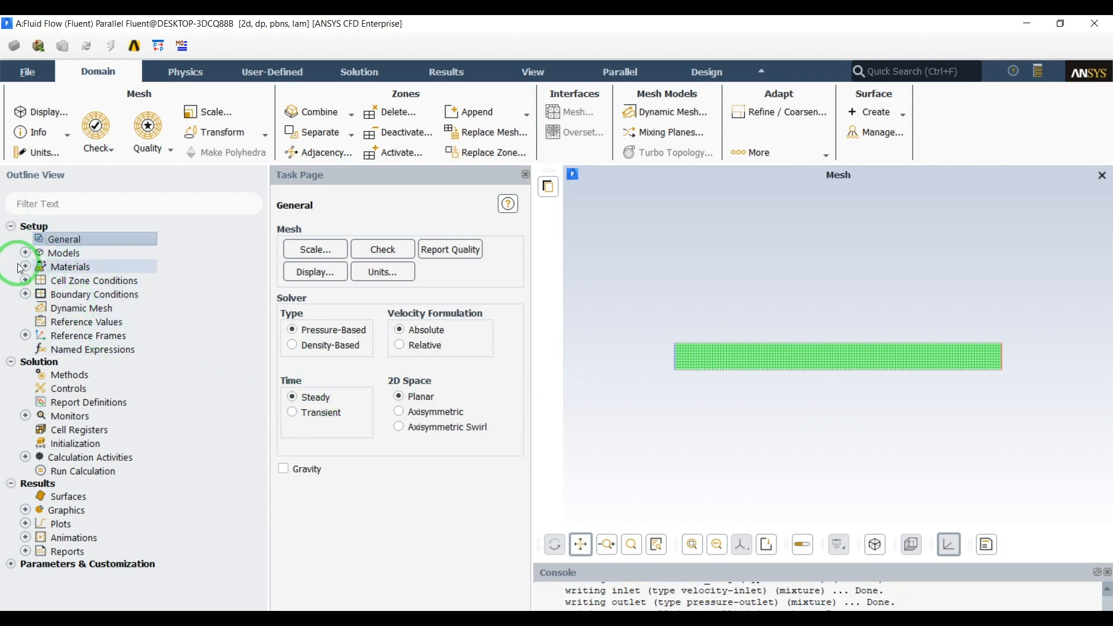
{"action": "left_click", "coordinate": [24, 253]}
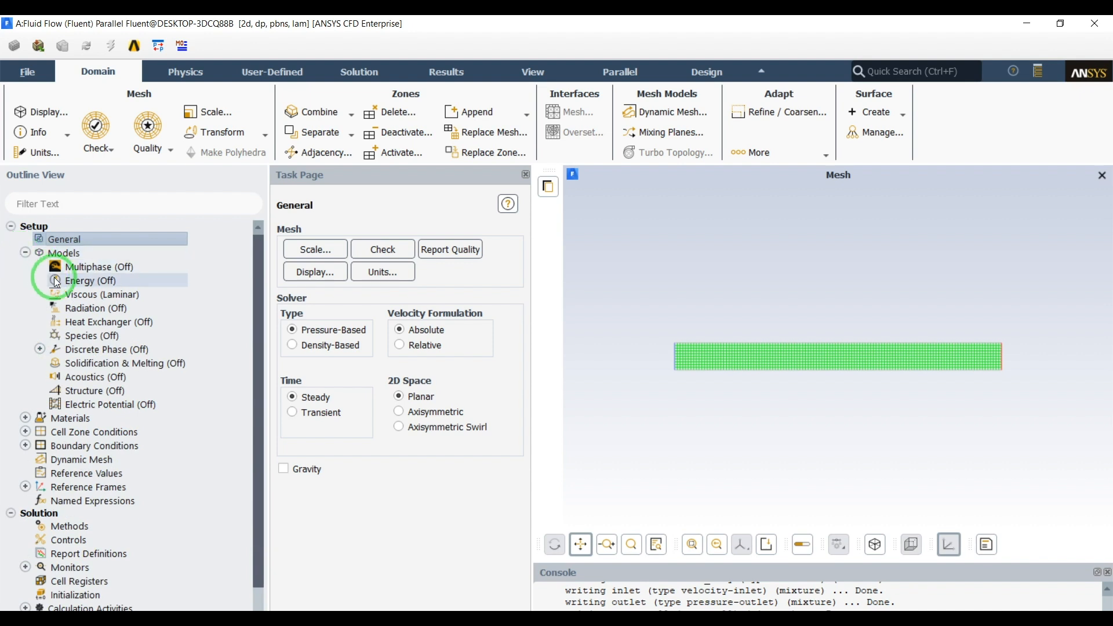
{"action": "left_click", "coordinate": [102, 293]}
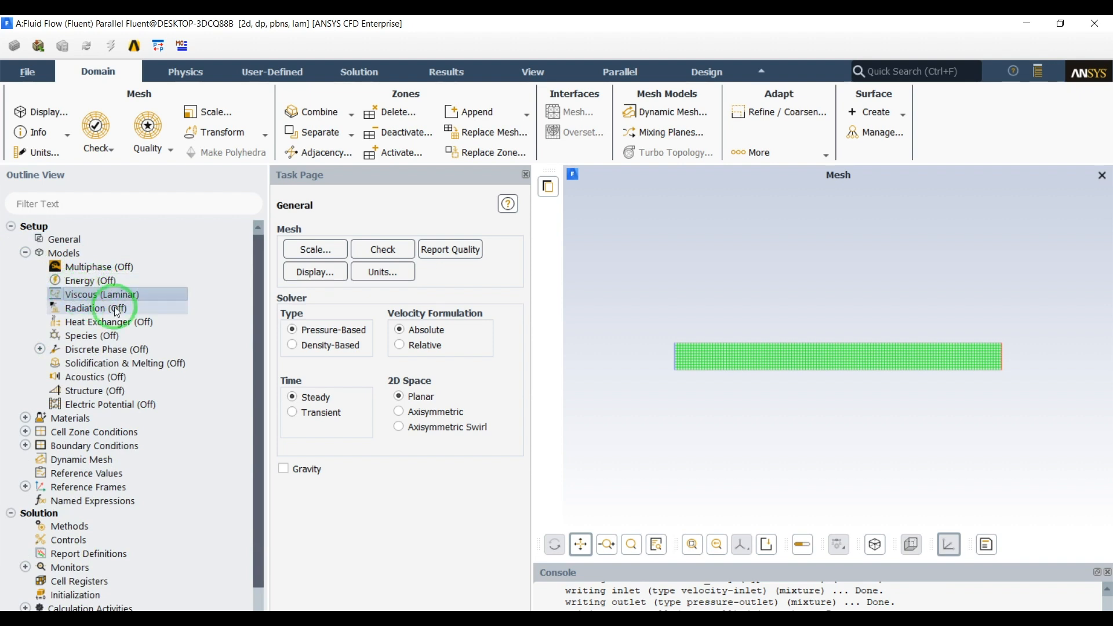
{"action": "mouse_move", "coordinate": [168, 384]}
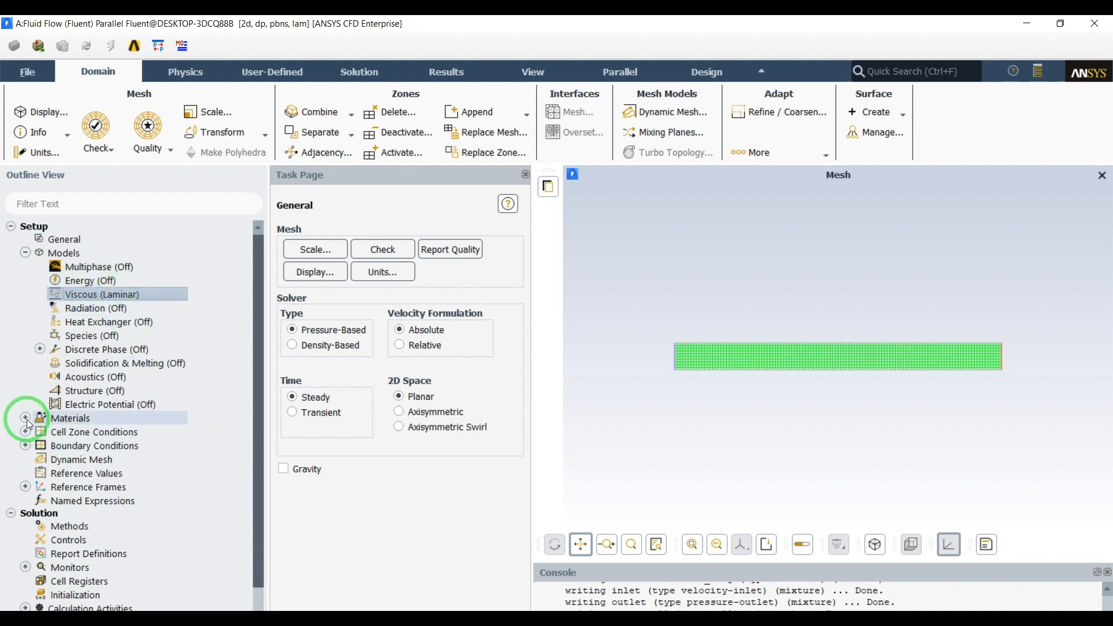
{"action": "left_click", "coordinate": [25, 432]}
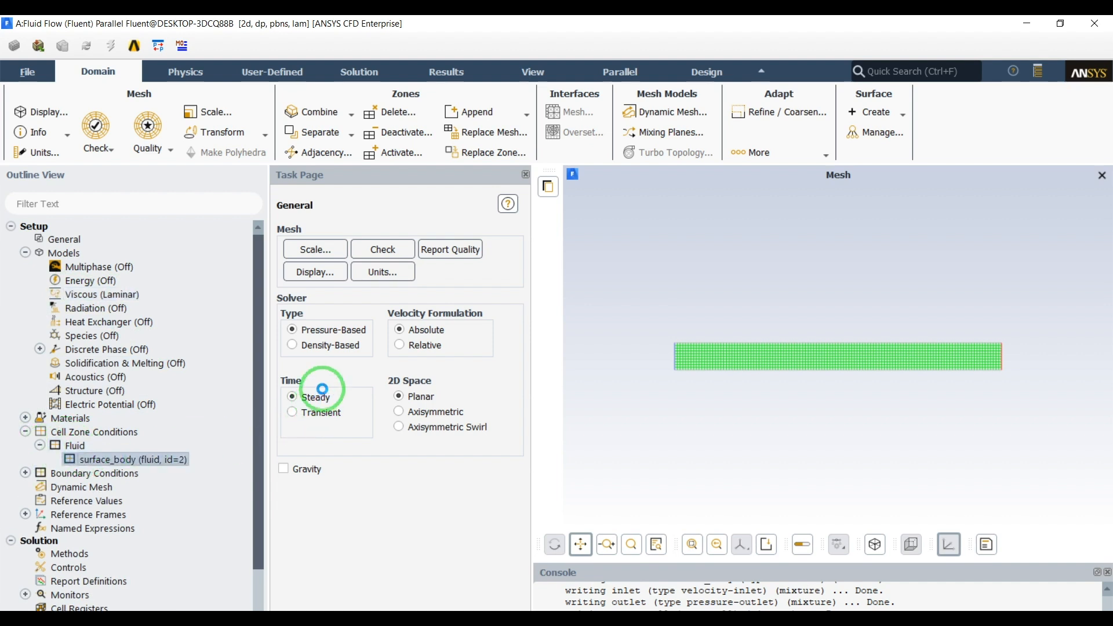
- Set air viscosity to 0.0017894 kg/m-s for the surface_body fluid zone, keeping density 1.225
{"action": "double_click", "coordinate": [132, 459]}
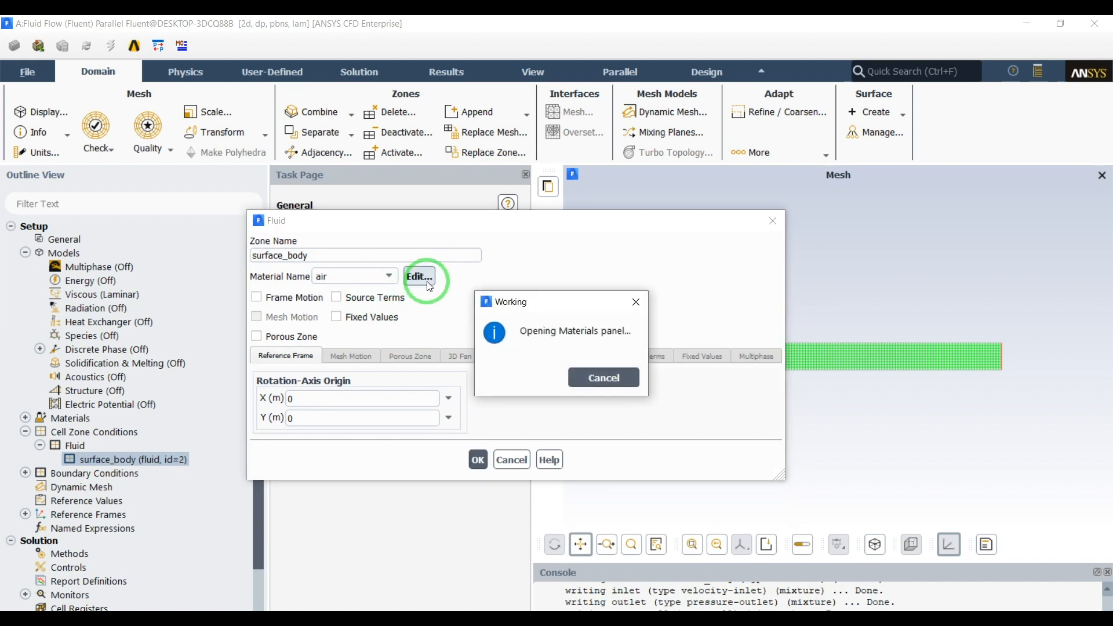
{"action": "left_click", "coordinate": [418, 276]}
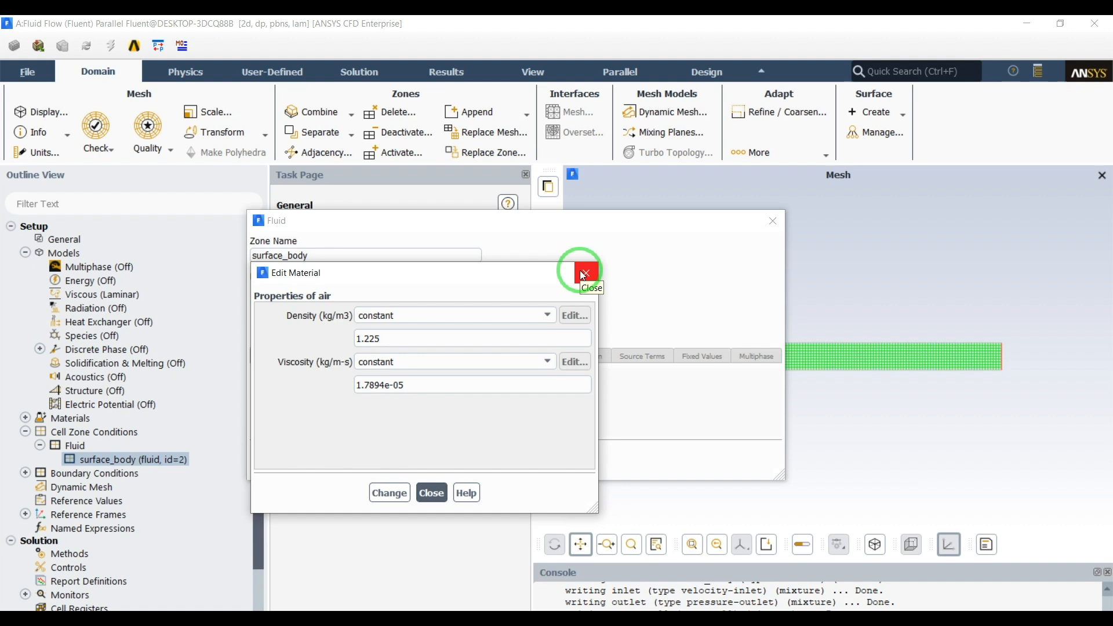
{"action": "left_click", "coordinate": [584, 273]}
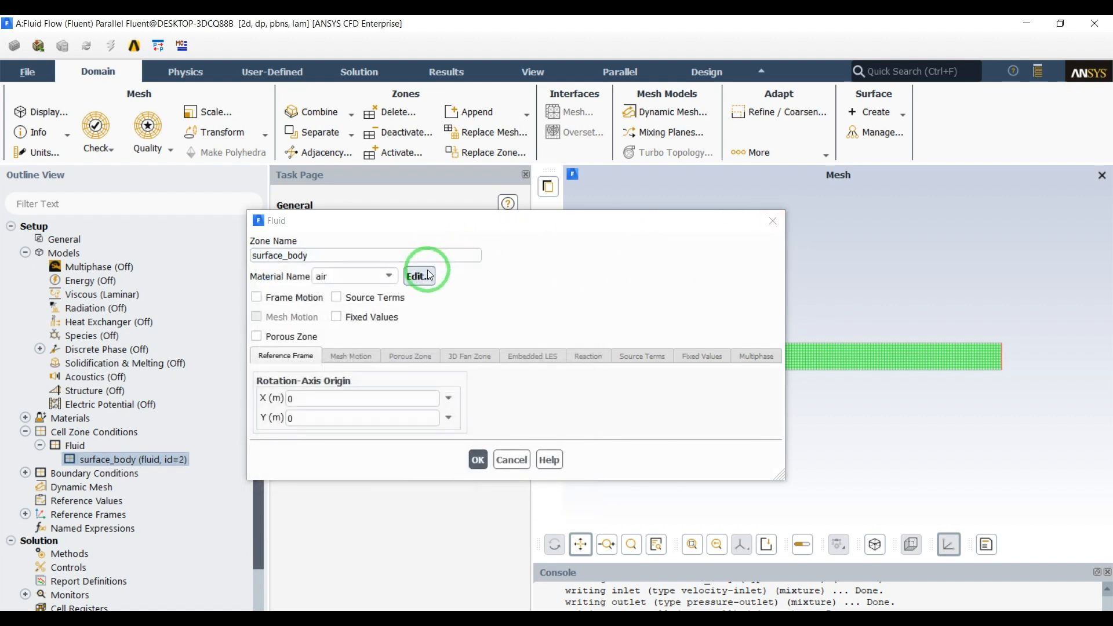
{"action": "left_click", "coordinate": [418, 276]}
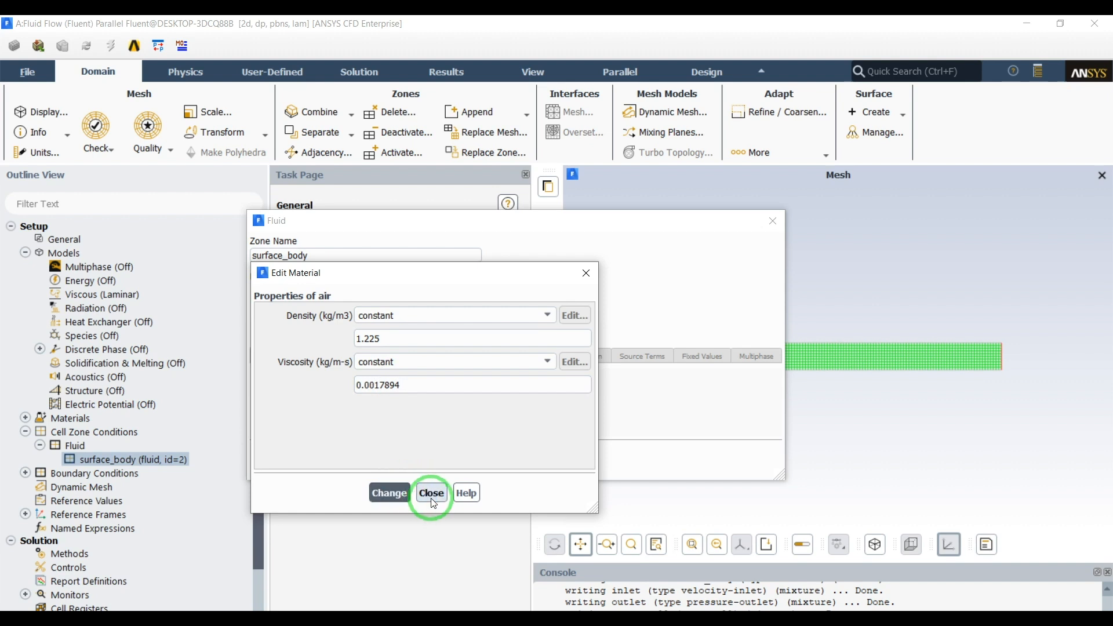
{"action": "left_click", "coordinate": [431, 492]}
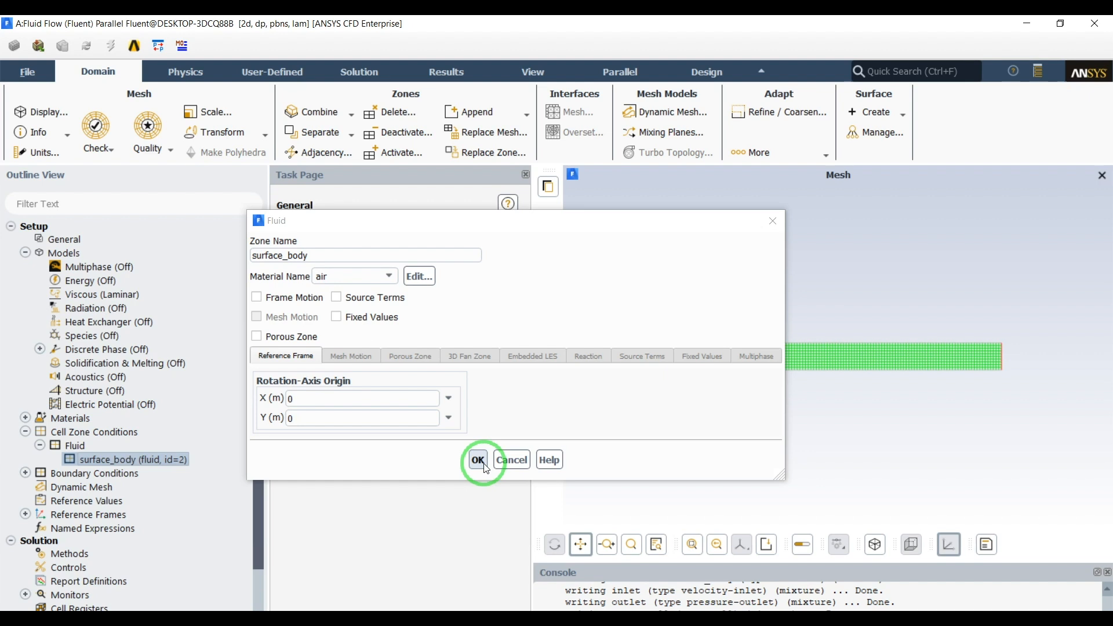
{"action": "left_click", "coordinate": [476, 459]}
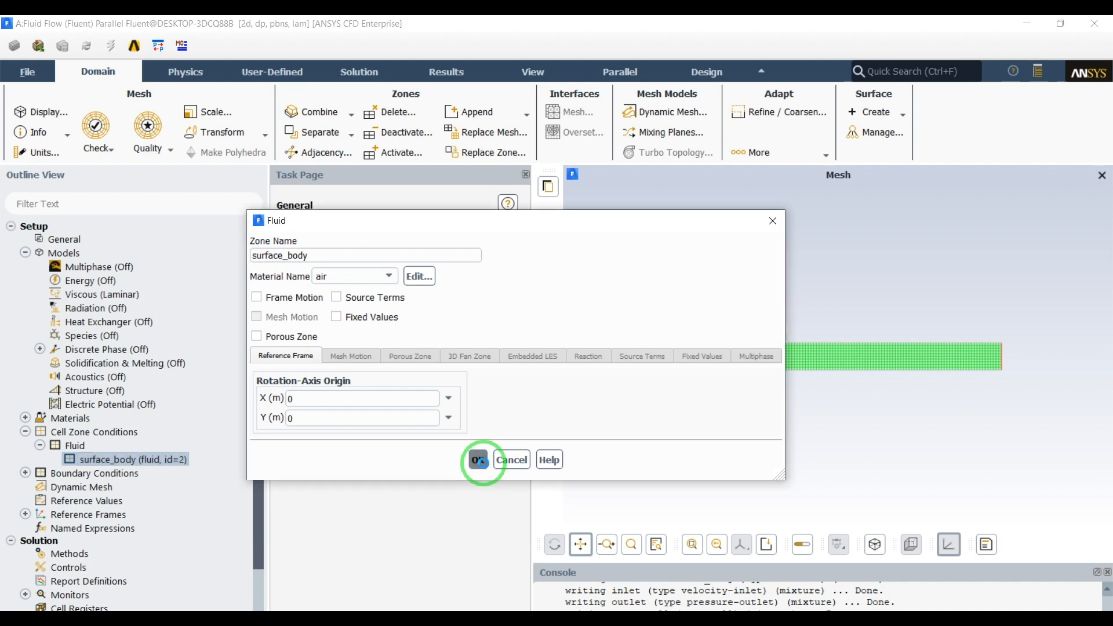
{"action": "left_click", "coordinate": [476, 459]}
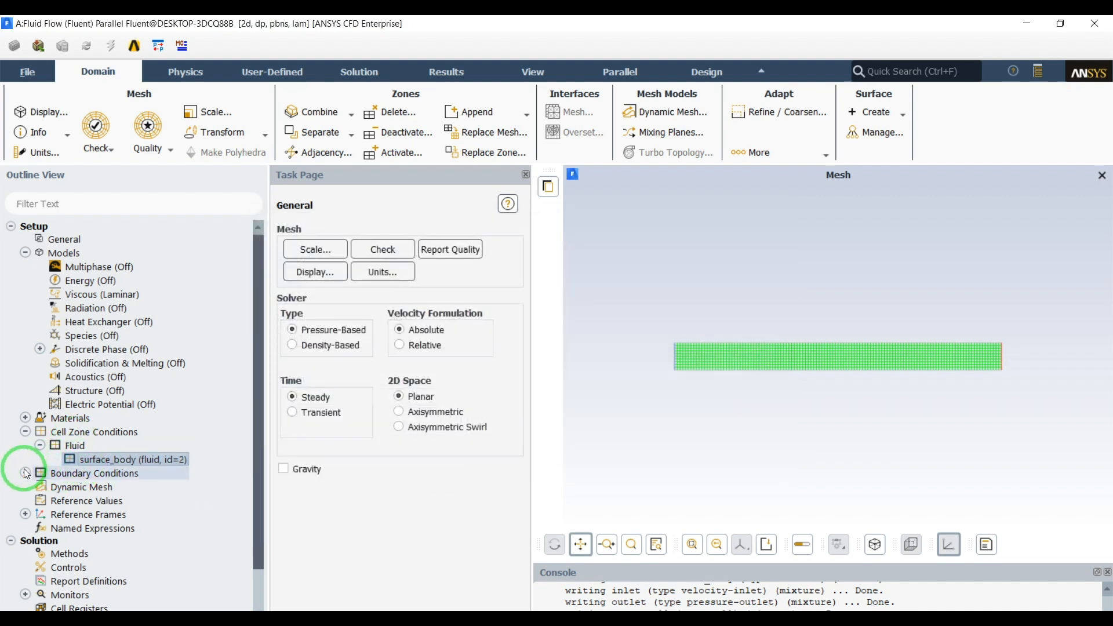
- Make the inlet a pressure-inlet boundary with 0 Pa gauge total pressure
{"action": "left_click", "coordinate": [24, 473]}
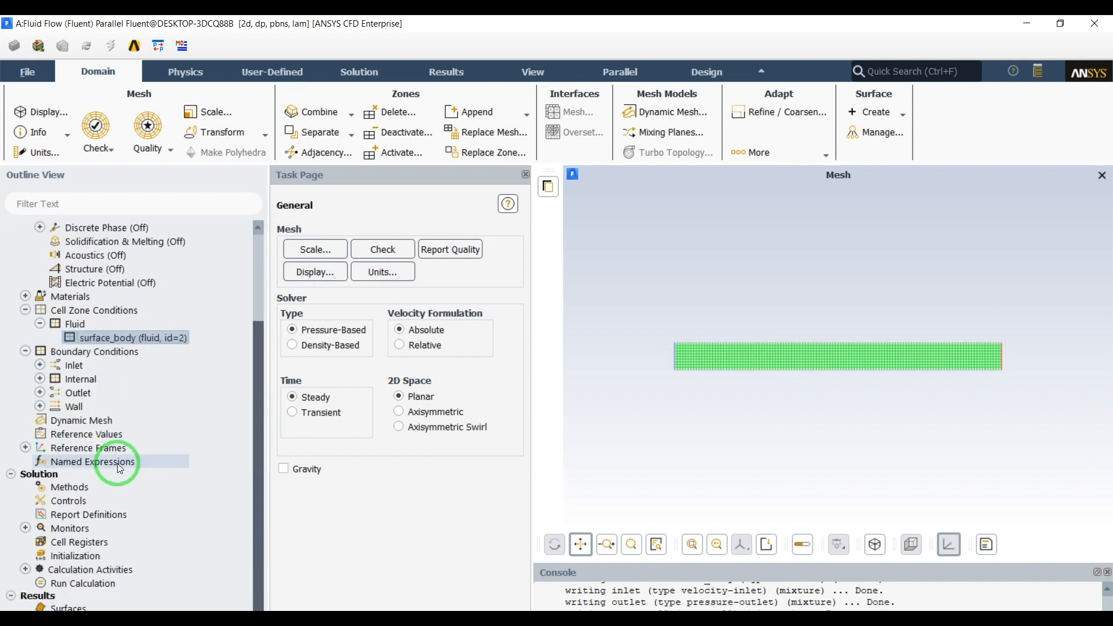
{"action": "mouse_move", "coordinate": [141, 479]}
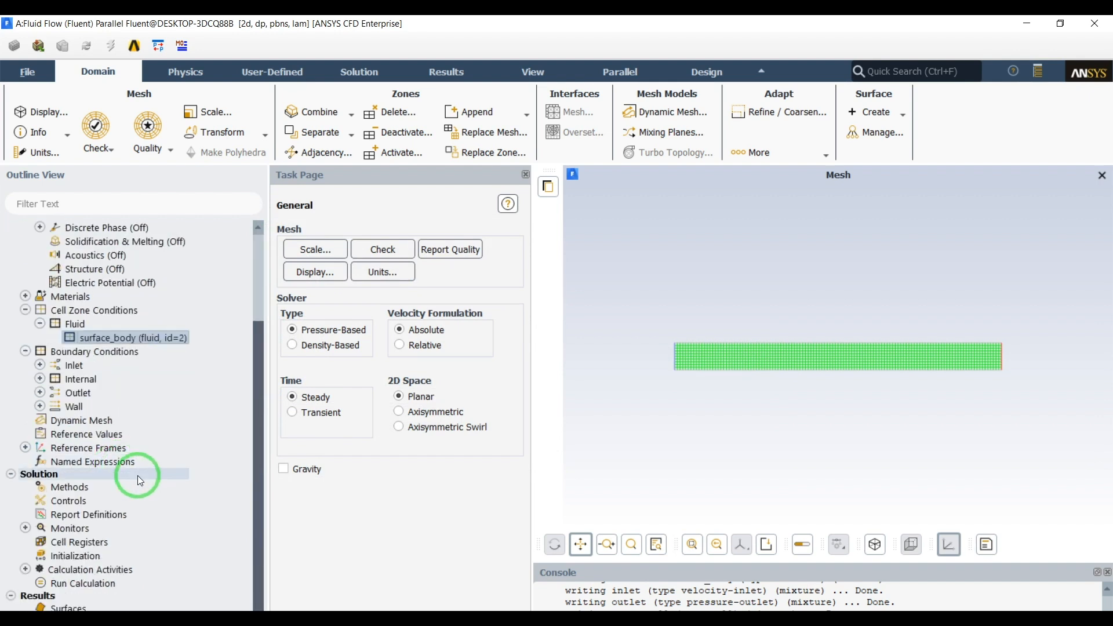
{"action": "left_click", "coordinate": [39, 365]}
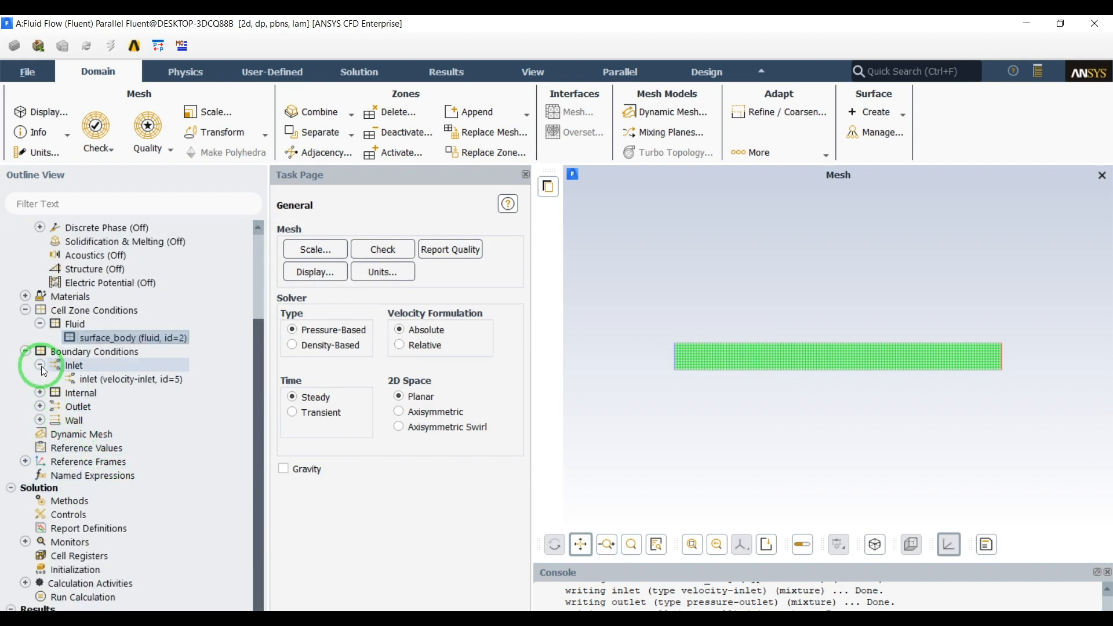
{"action": "right_click", "coordinate": [124, 379]}
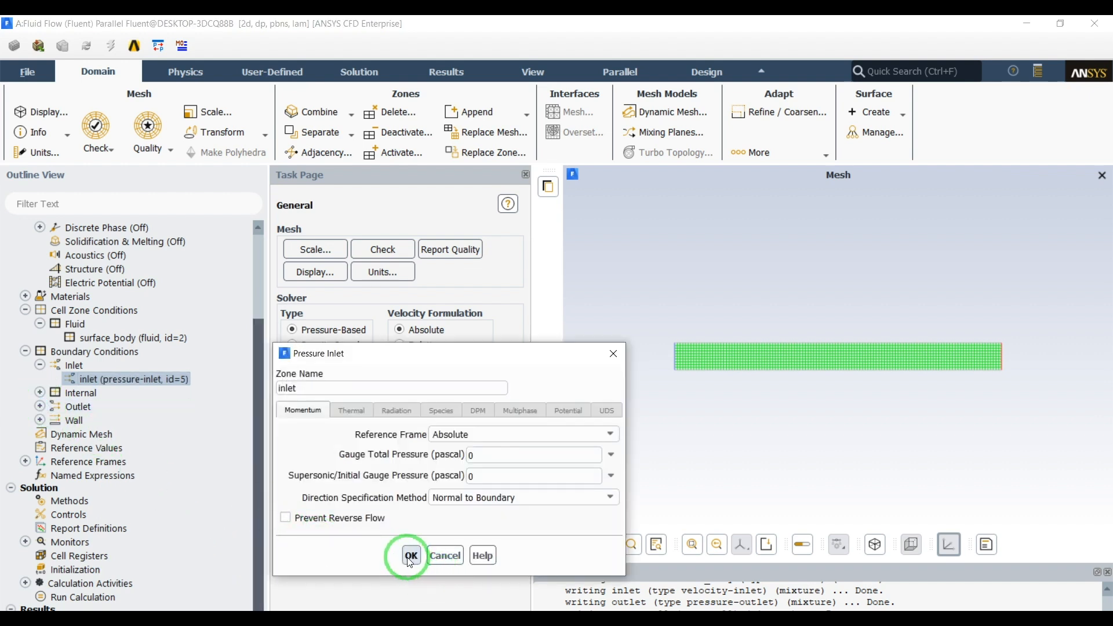
{"action": "left_click", "coordinate": [411, 556]}
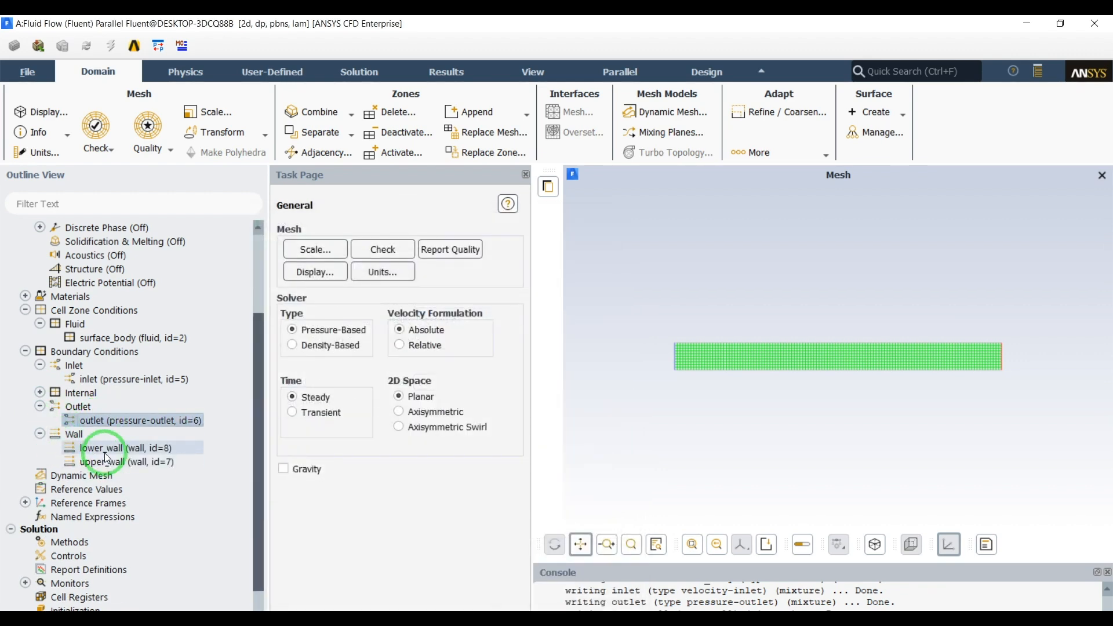
- Review the lower and upper wall boundary zones in the list
{"action": "left_click", "coordinate": [127, 447]}
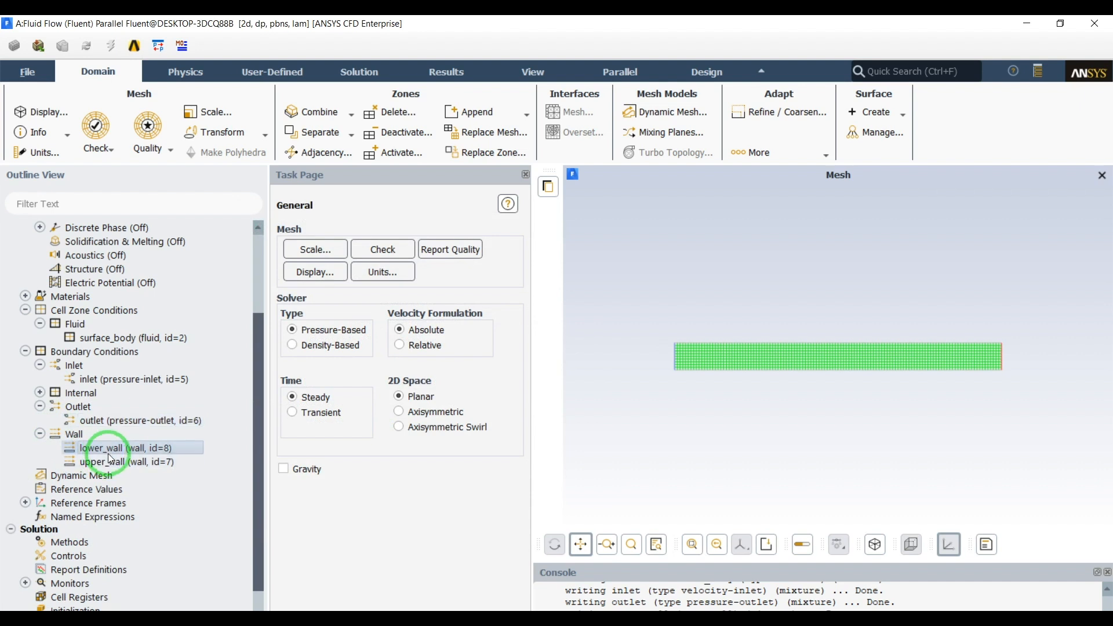
{"action": "left_click", "coordinate": [128, 461]}
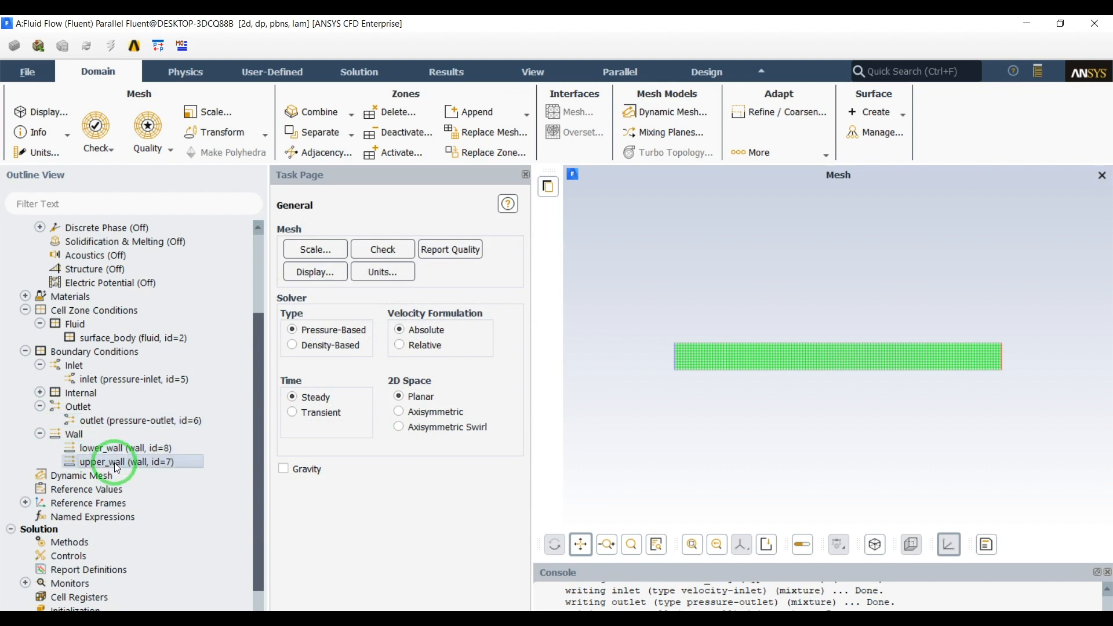
- Set upper_wall as a moving wall sliding at 0.01 m/s in the x direction (X=1, Y=0)
{"action": "left_click", "coordinate": [127, 461]}
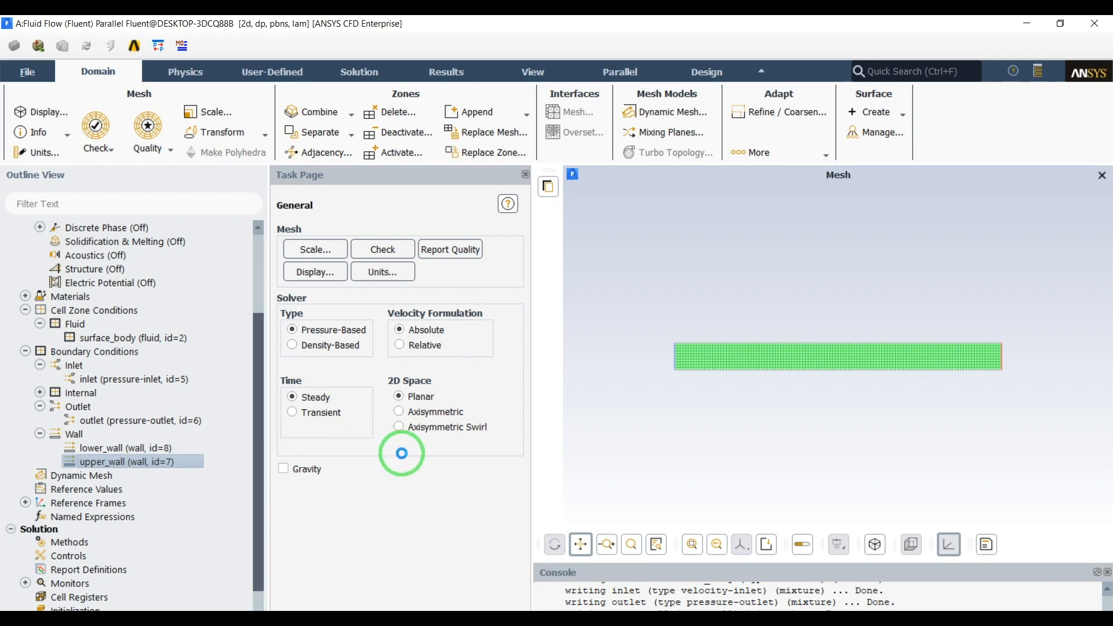
{"action": "double_click", "coordinate": [126, 461]}
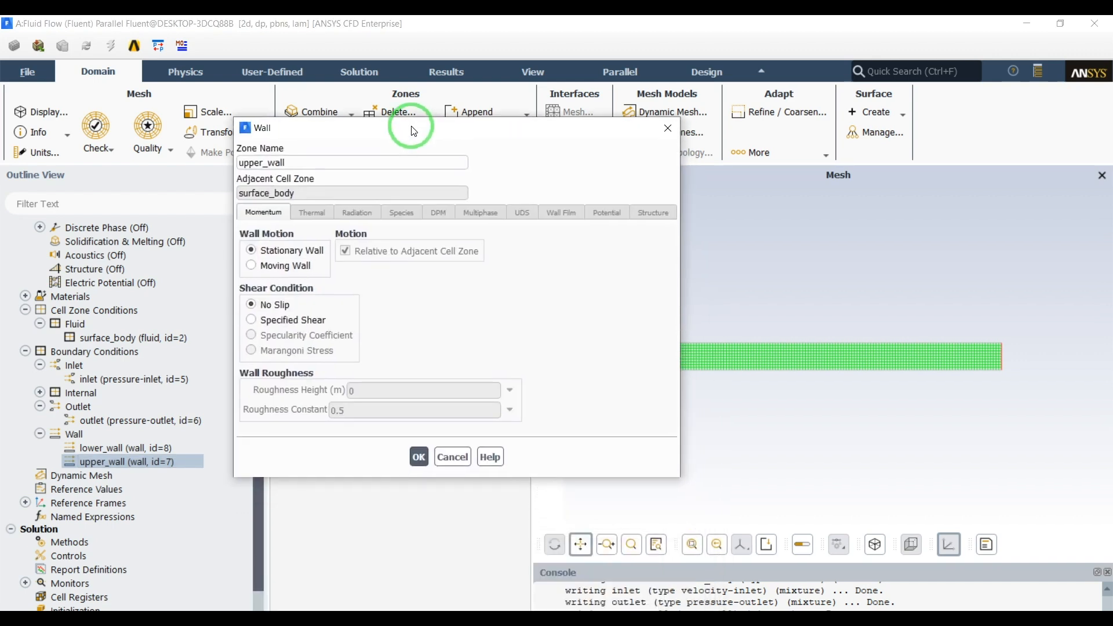
{"action": "left_click", "coordinate": [252, 265]}
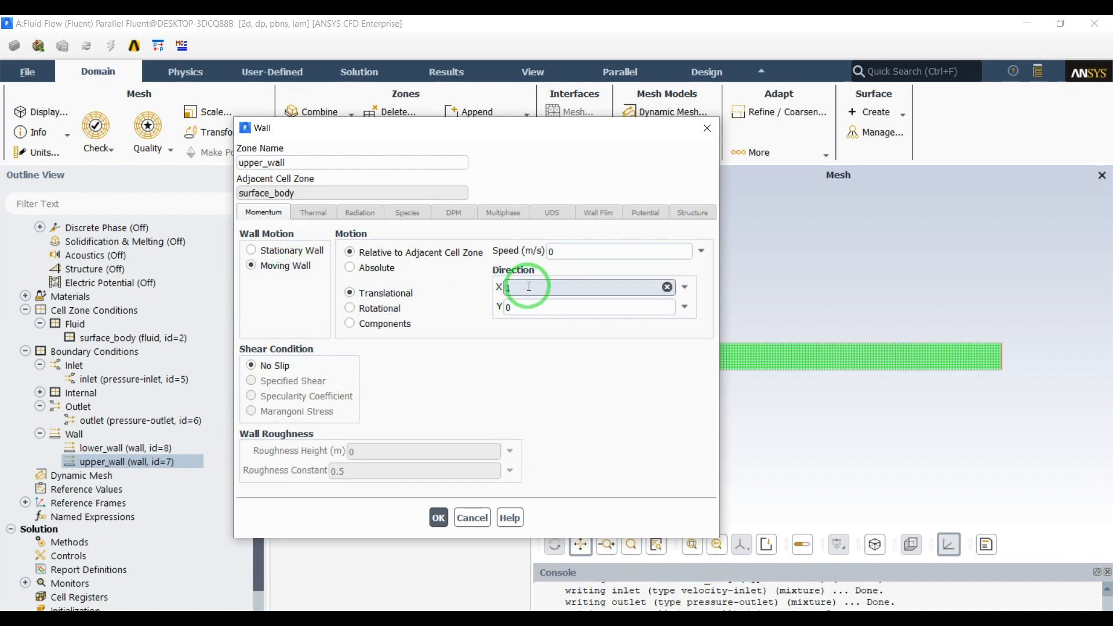
{"action": "left_click", "coordinate": [617, 250]}
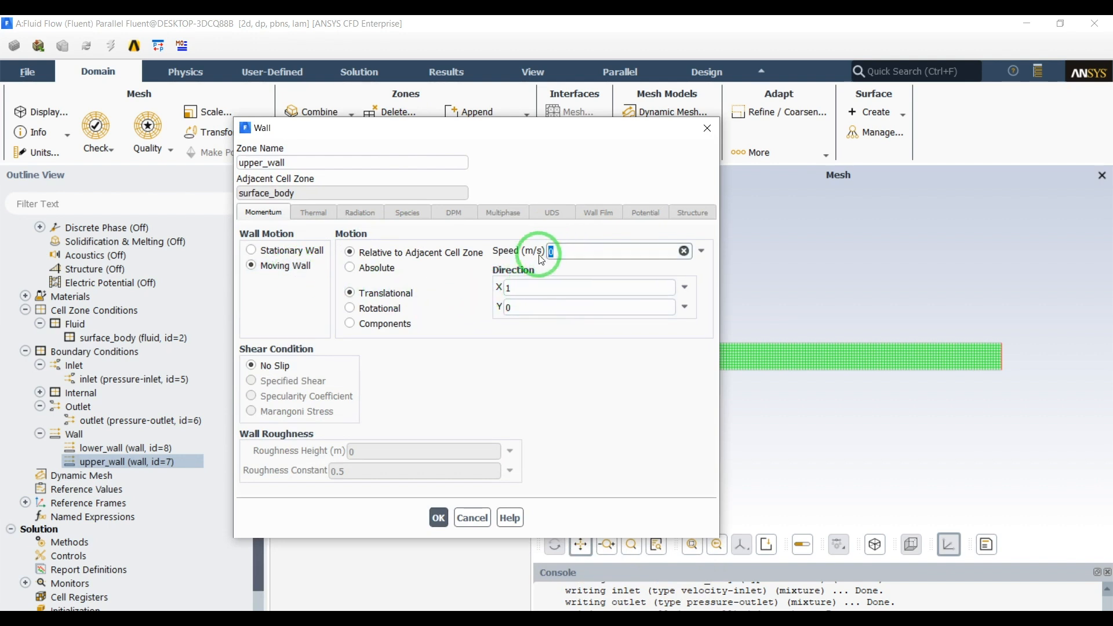
{"action": "type", "text": "0.0"}
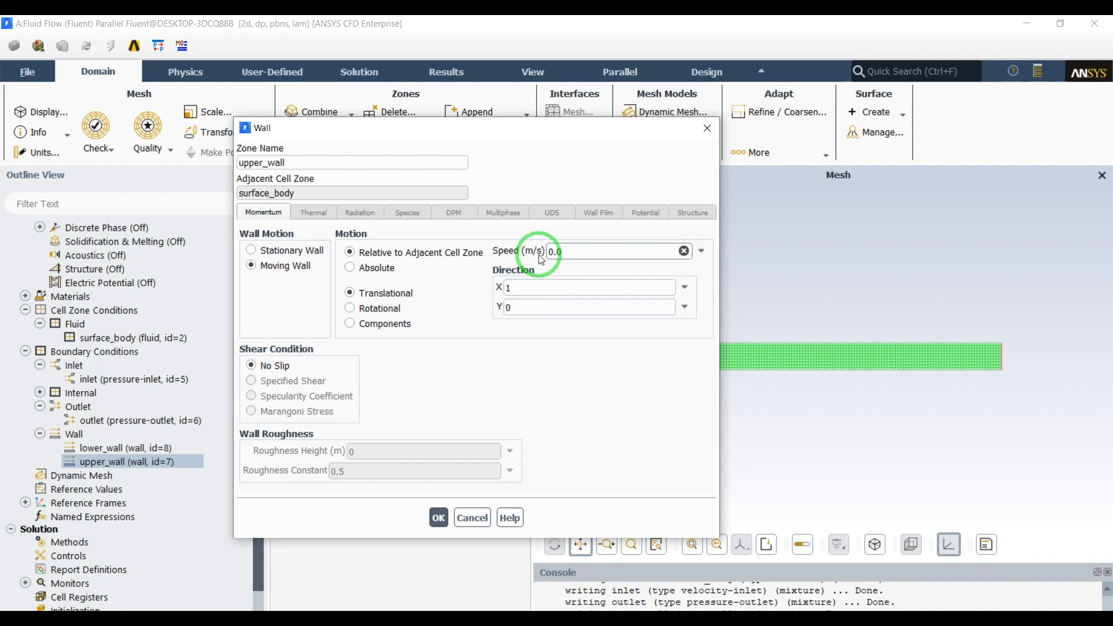
{"action": "type", "text": "0.01"}
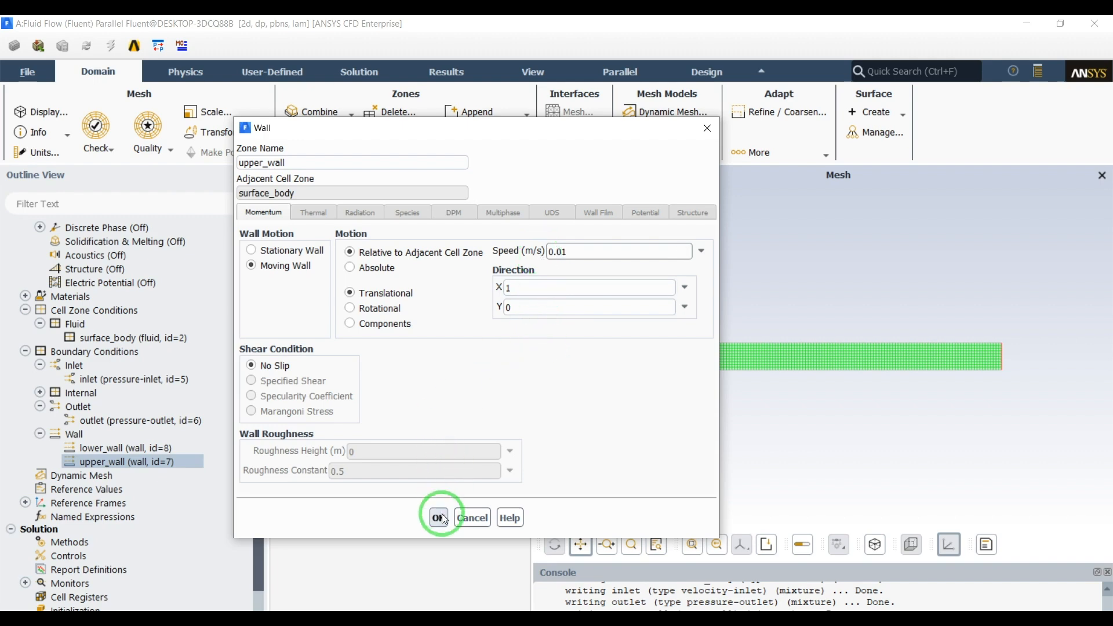
{"action": "left_click", "coordinate": [437, 517]}
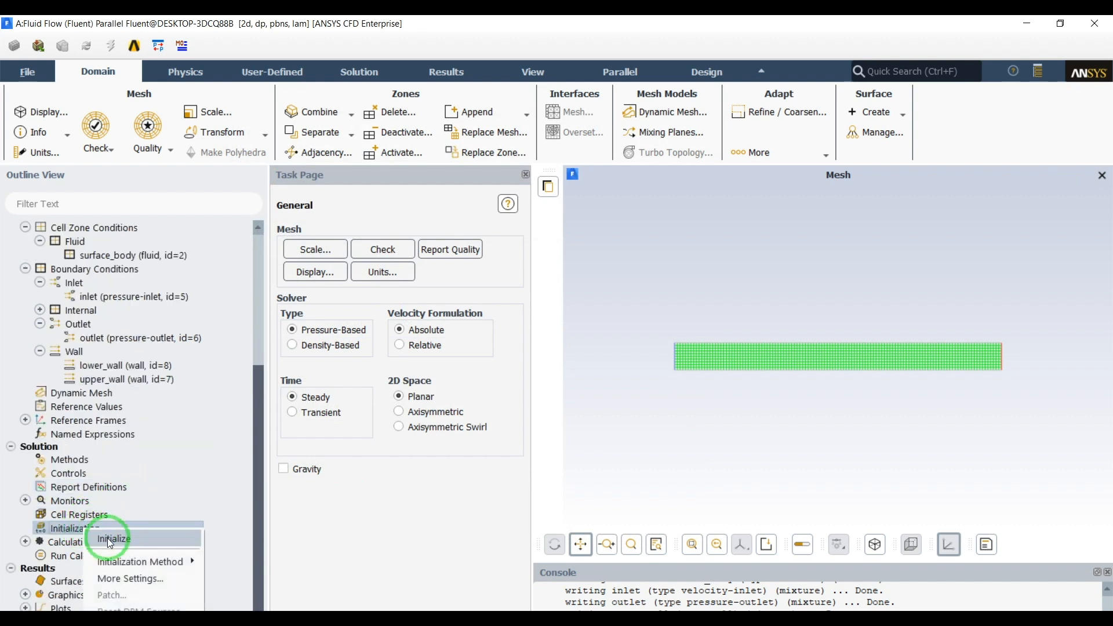
- Initialize the flow field and set the run to 200 iterations
{"action": "left_click", "coordinate": [112, 539]}
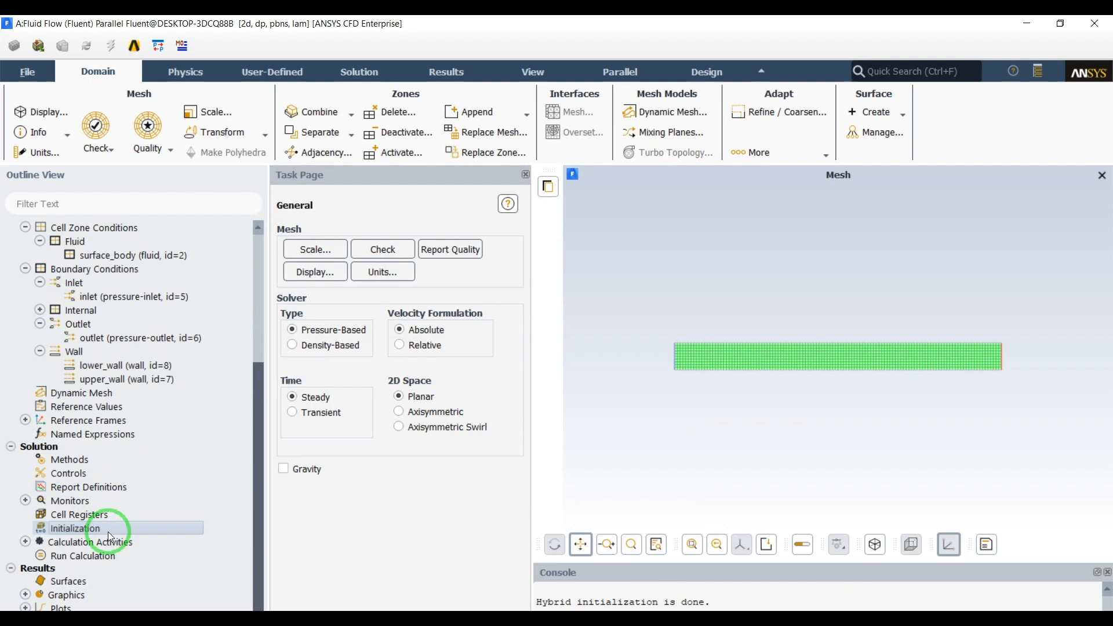
{"action": "left_click", "coordinate": [83, 555]}
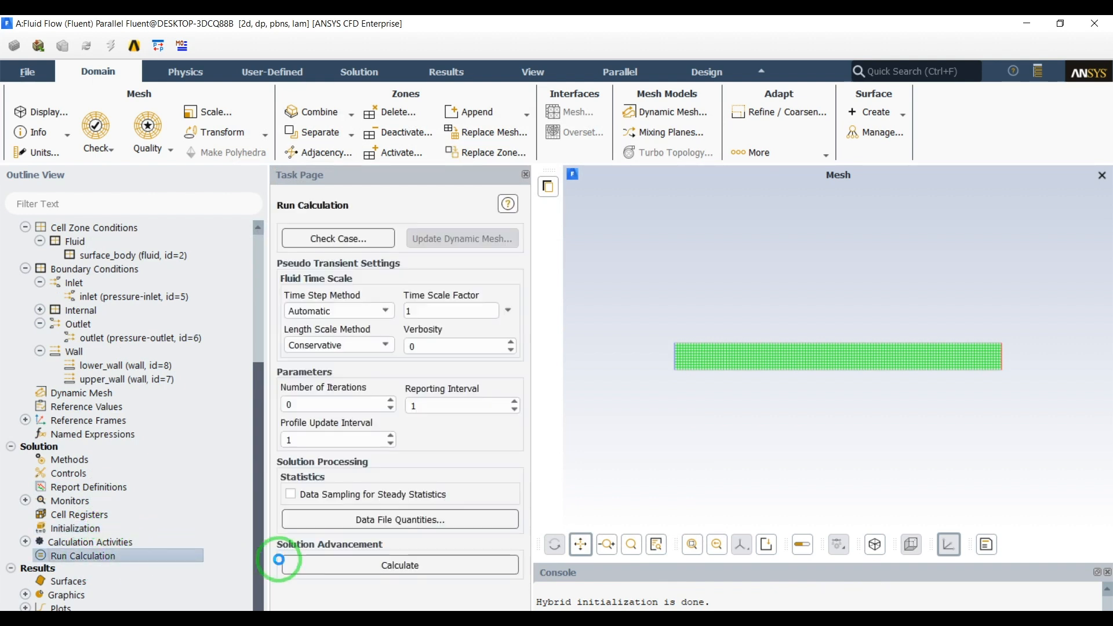
{"action": "type", "text": "2"}
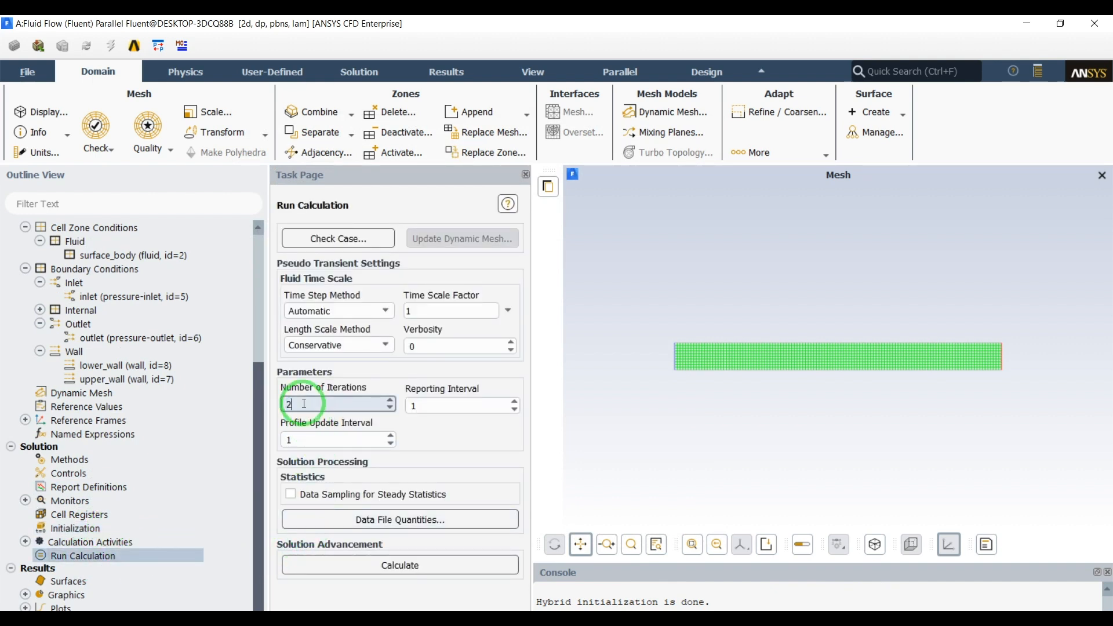
{"action": "type", "text": "00"}
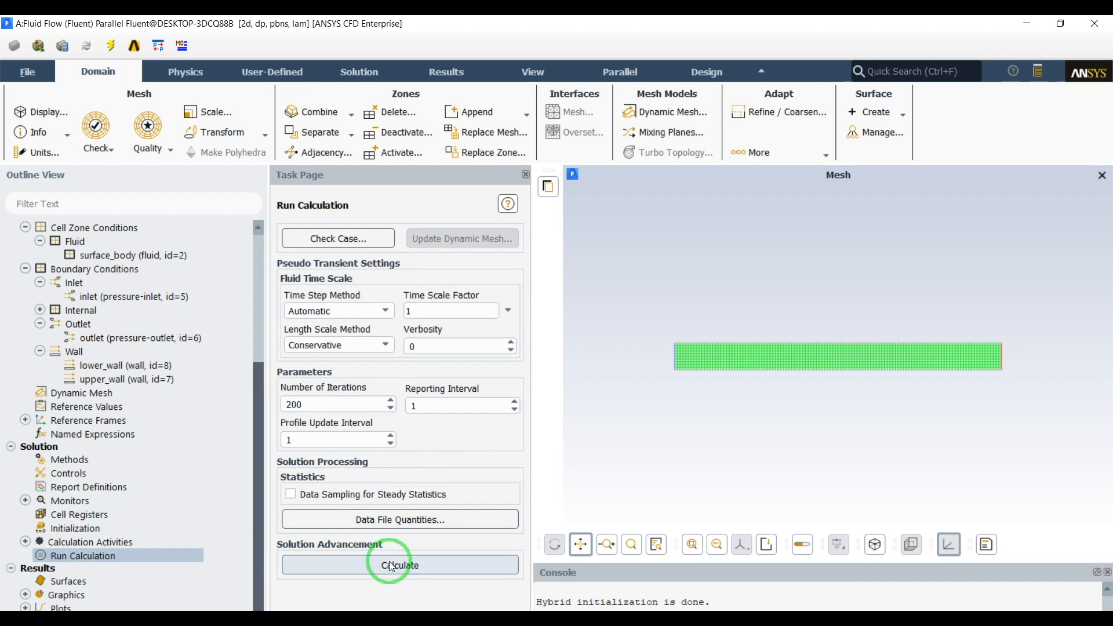
- Run the calculation to convergence and dismiss the completion message
{"action": "left_click", "coordinate": [398, 565]}
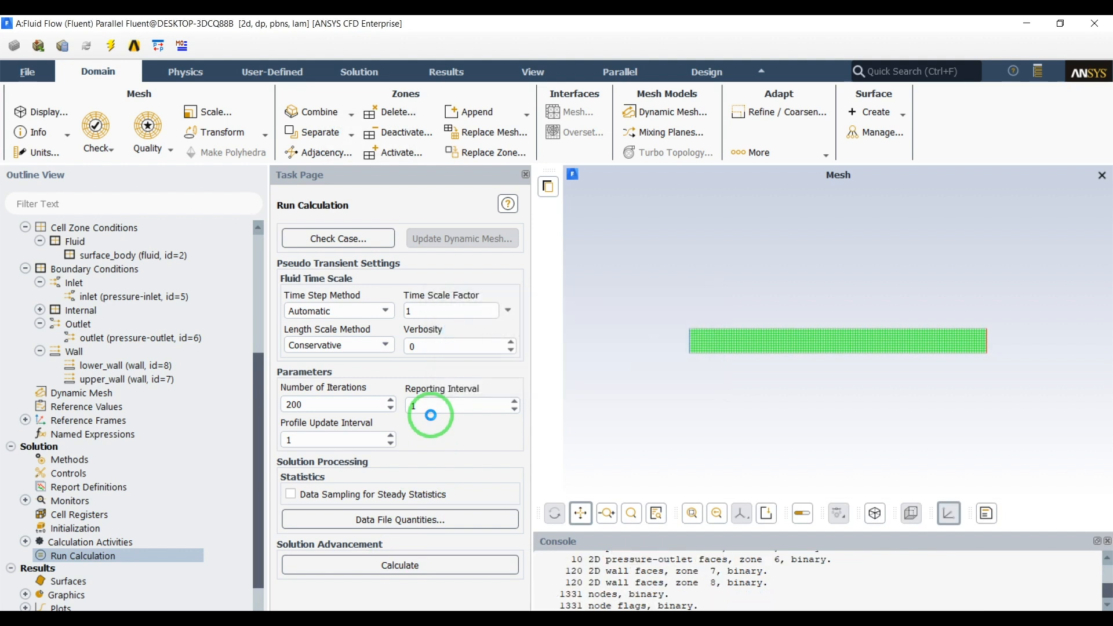
{"action": "left_click", "coordinate": [400, 564]}
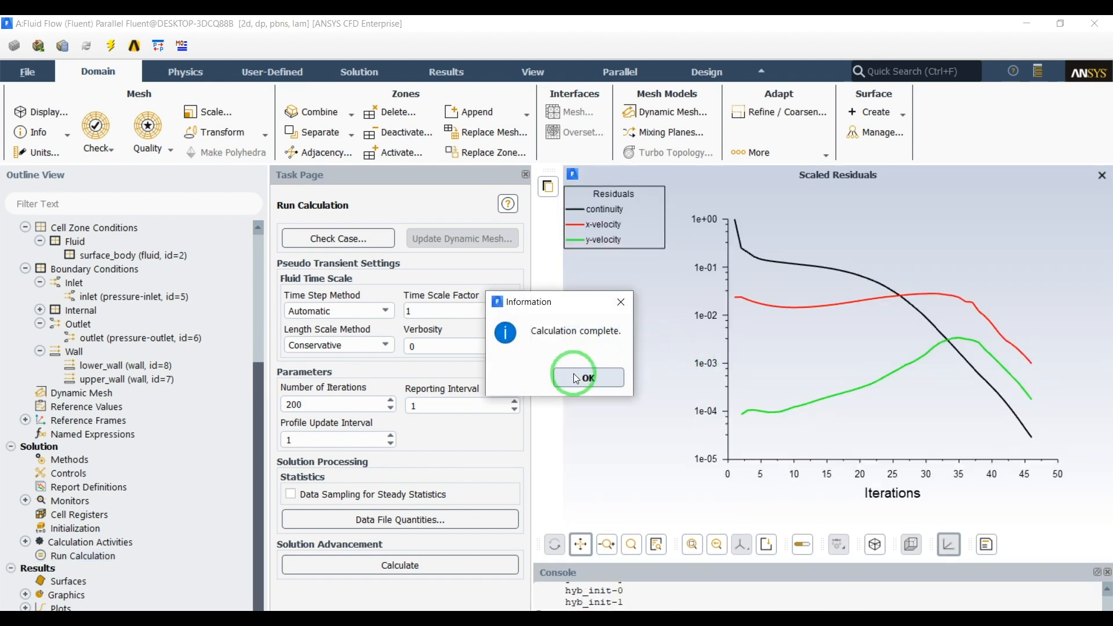
{"action": "left_click", "coordinate": [585, 377]}
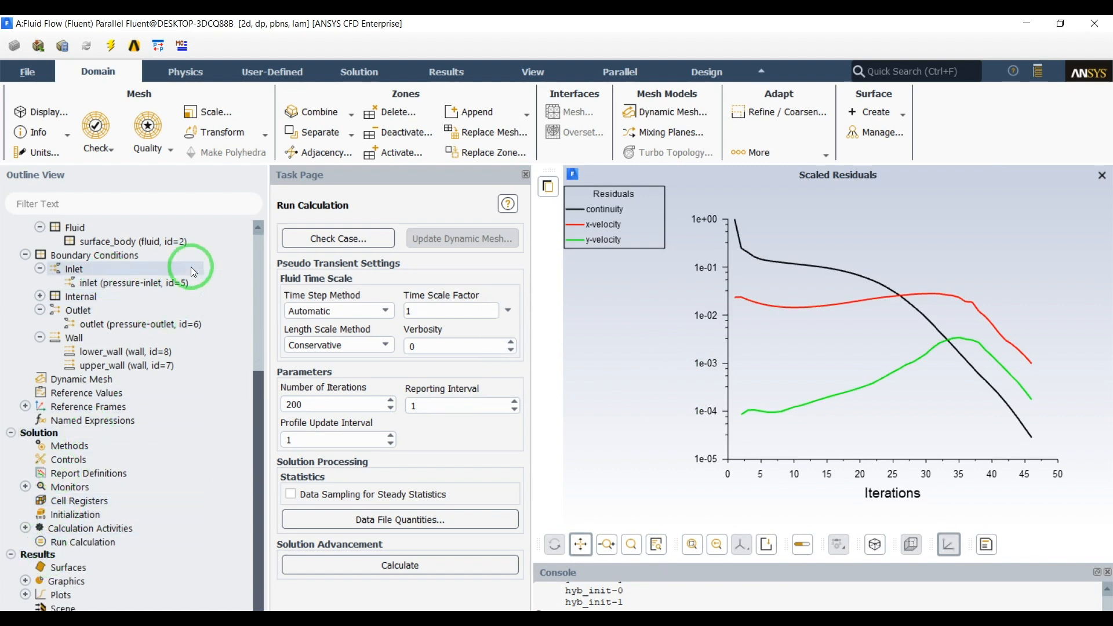
{"action": "left_click", "coordinate": [445, 71]}
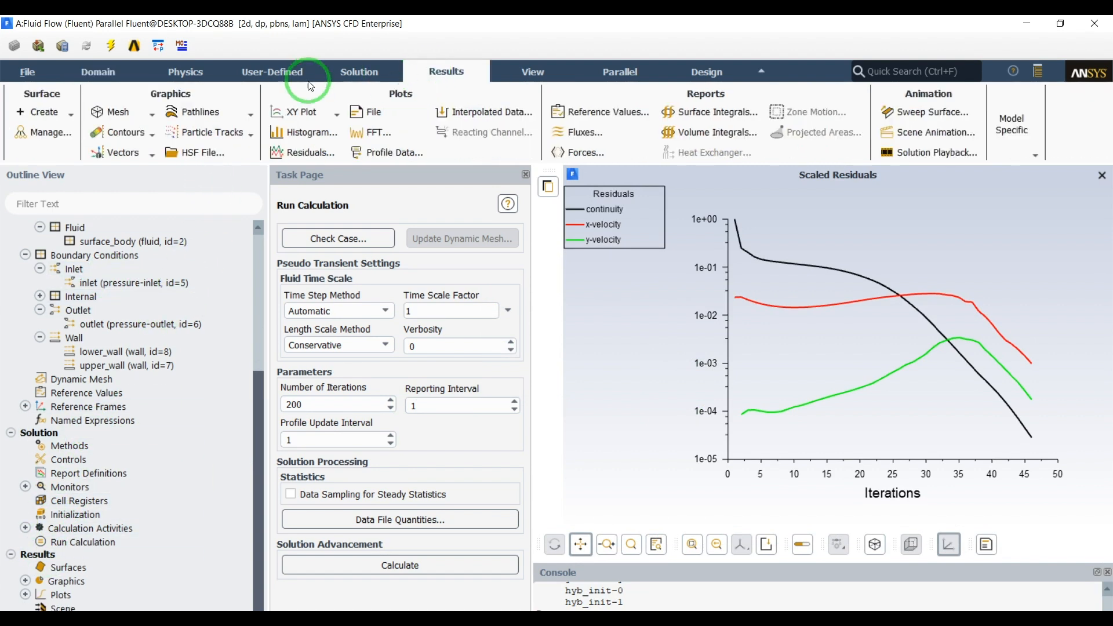
- Create a new vector plot coloured by X Velocity and display it in the channel
{"action": "left_click", "coordinate": [121, 152]}
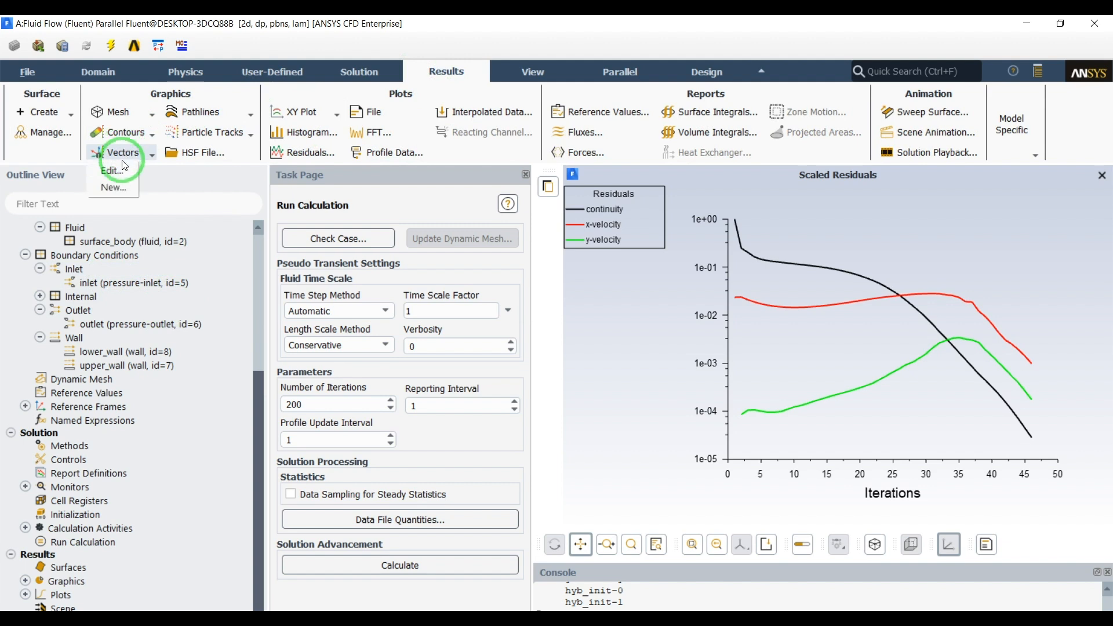
{"action": "left_click", "coordinate": [113, 170]}
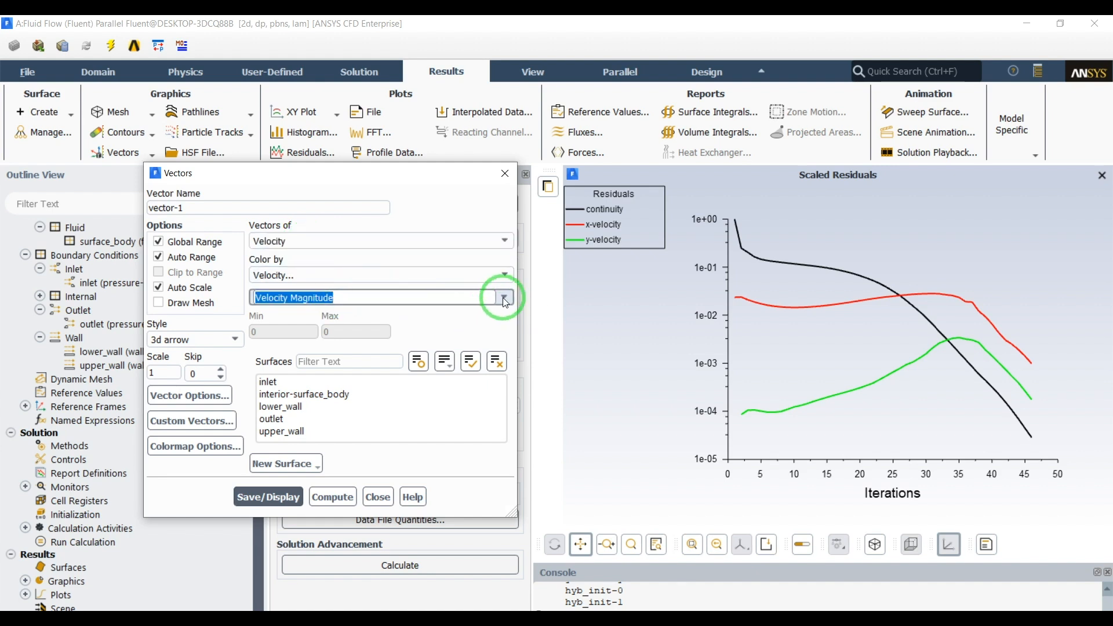
{"action": "left_click", "coordinate": [502, 298]}
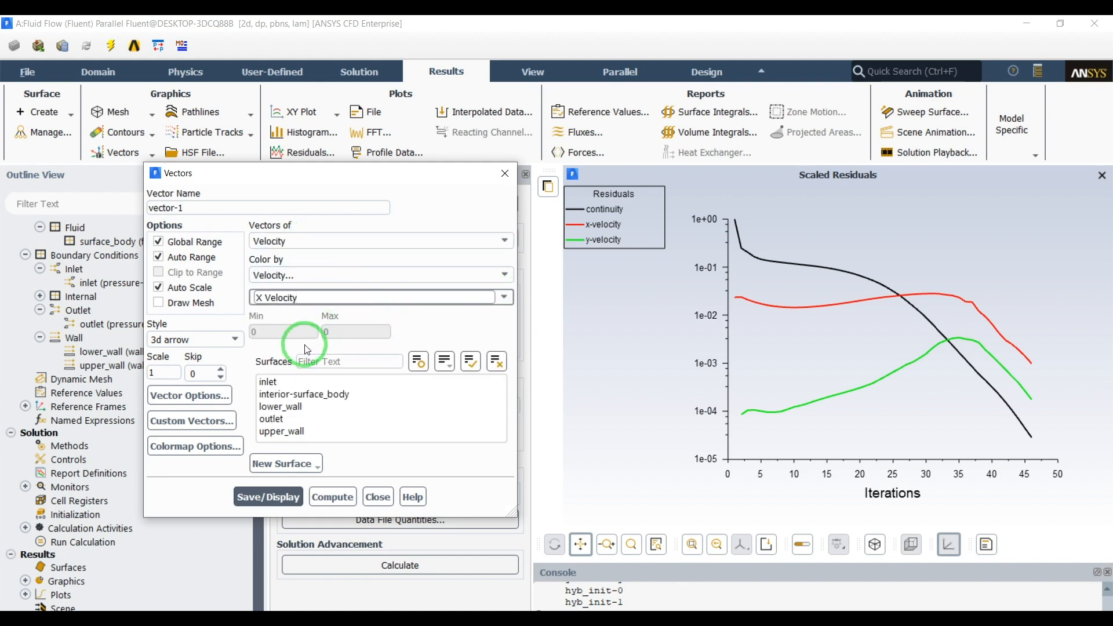
{"action": "left_click", "coordinate": [268, 496]}
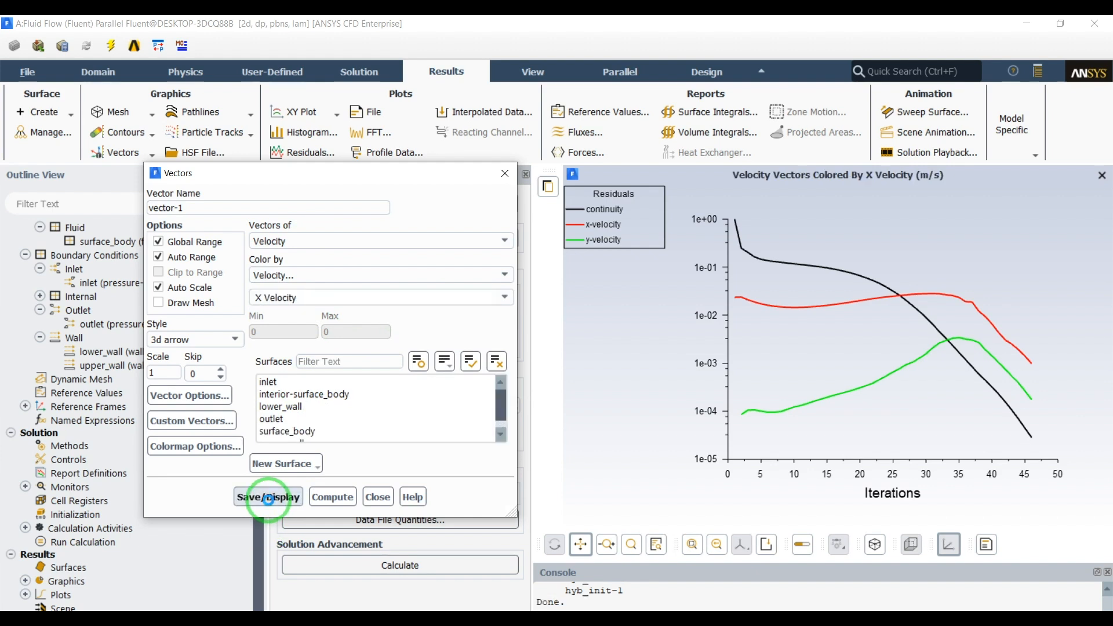
{"action": "left_click", "coordinate": [267, 496]}
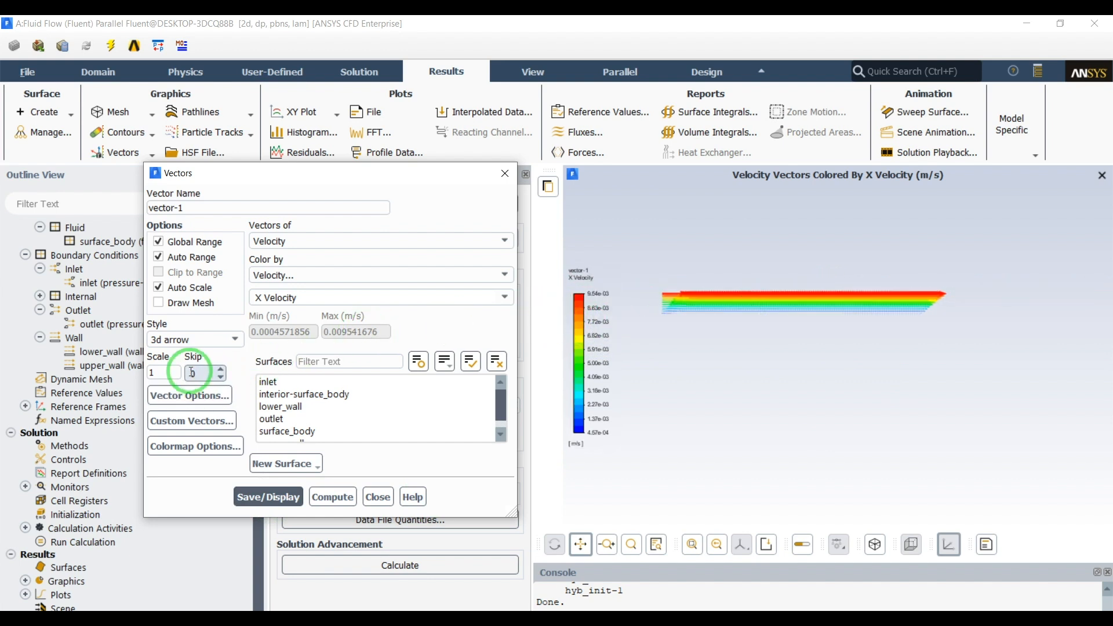
- Set the colour legend to float format with precision 3
{"action": "left_click", "coordinate": [195, 445]}
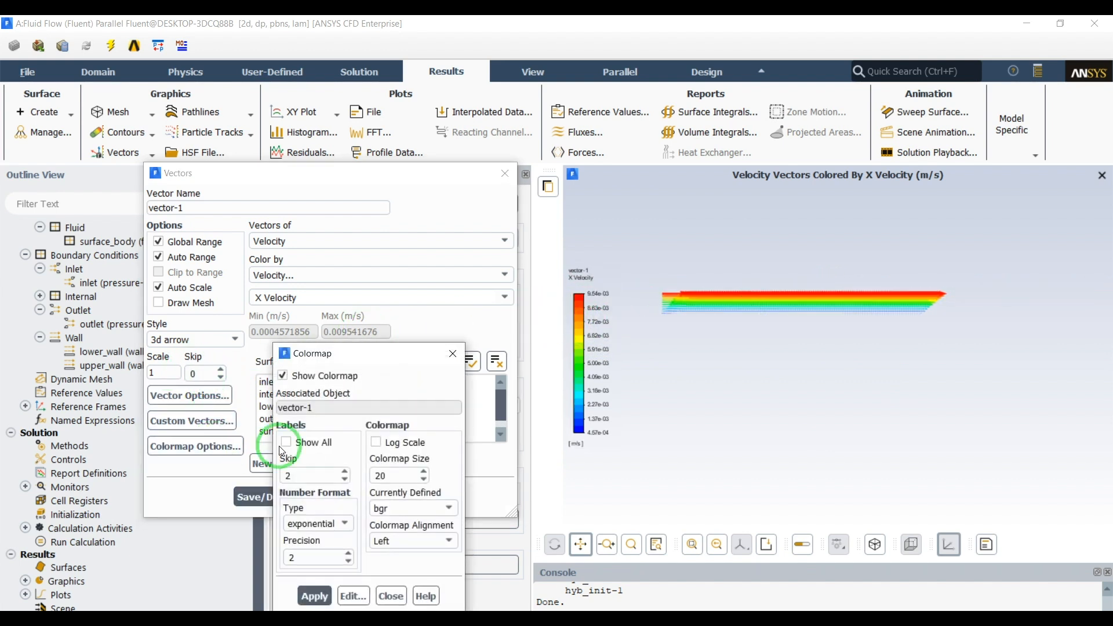
{"action": "left_click", "coordinate": [224, 404]}
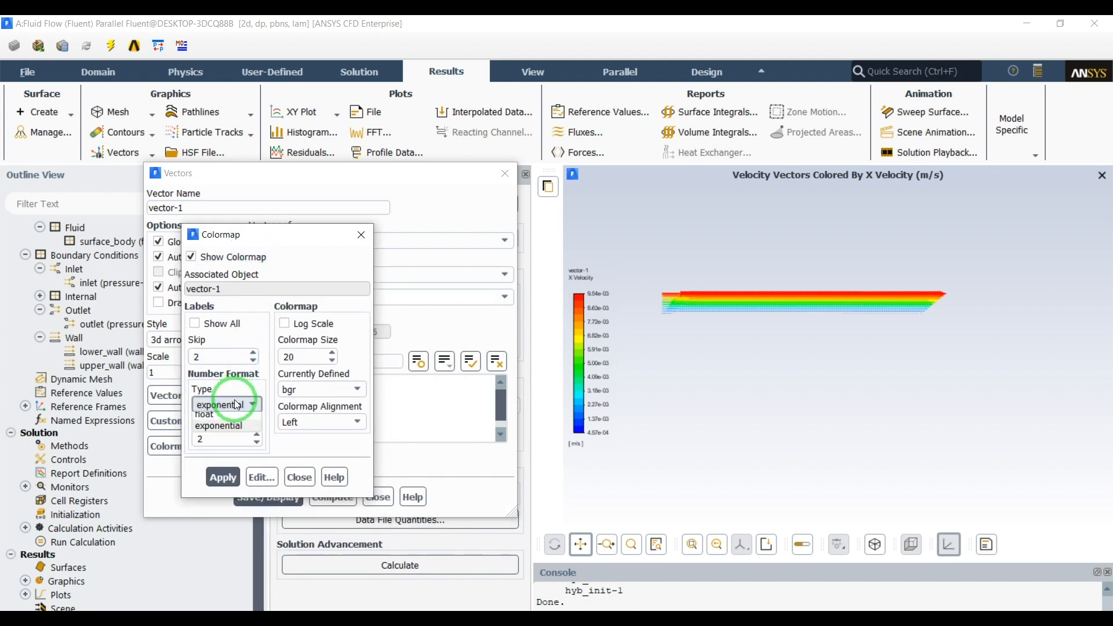
{"action": "left_click", "coordinate": [204, 414]}
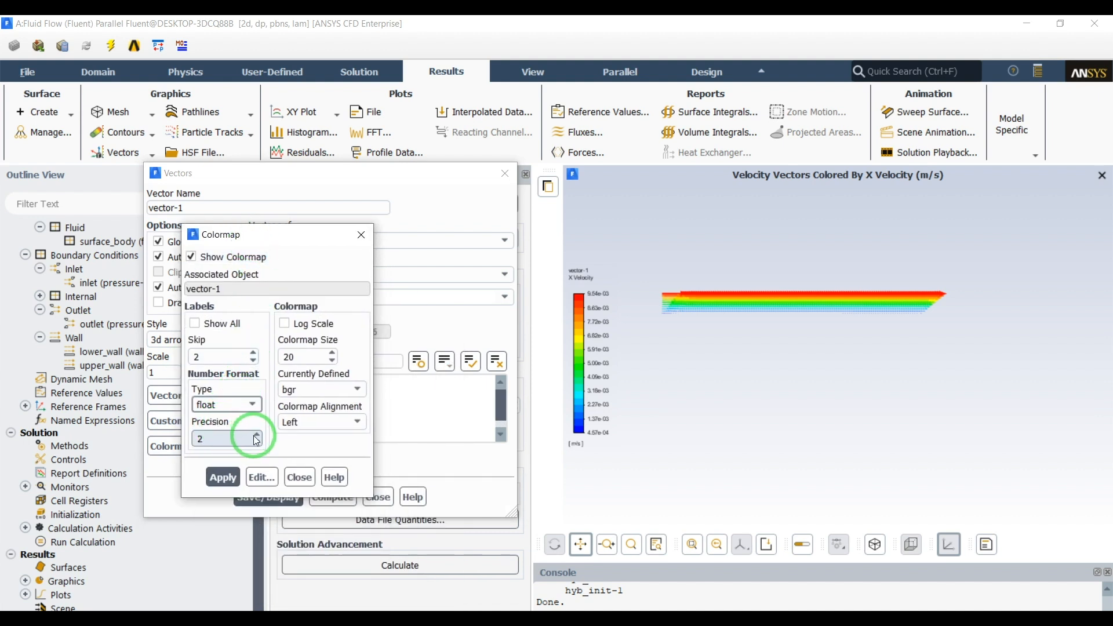
{"action": "left_click", "coordinate": [255, 433]}
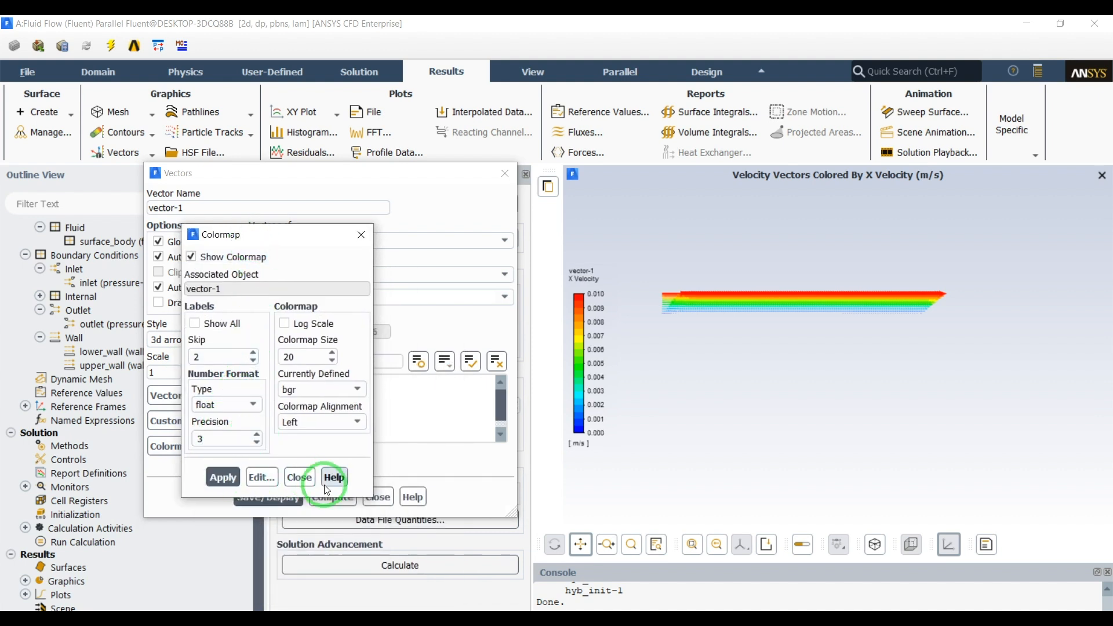
{"action": "left_click", "coordinate": [299, 476]}
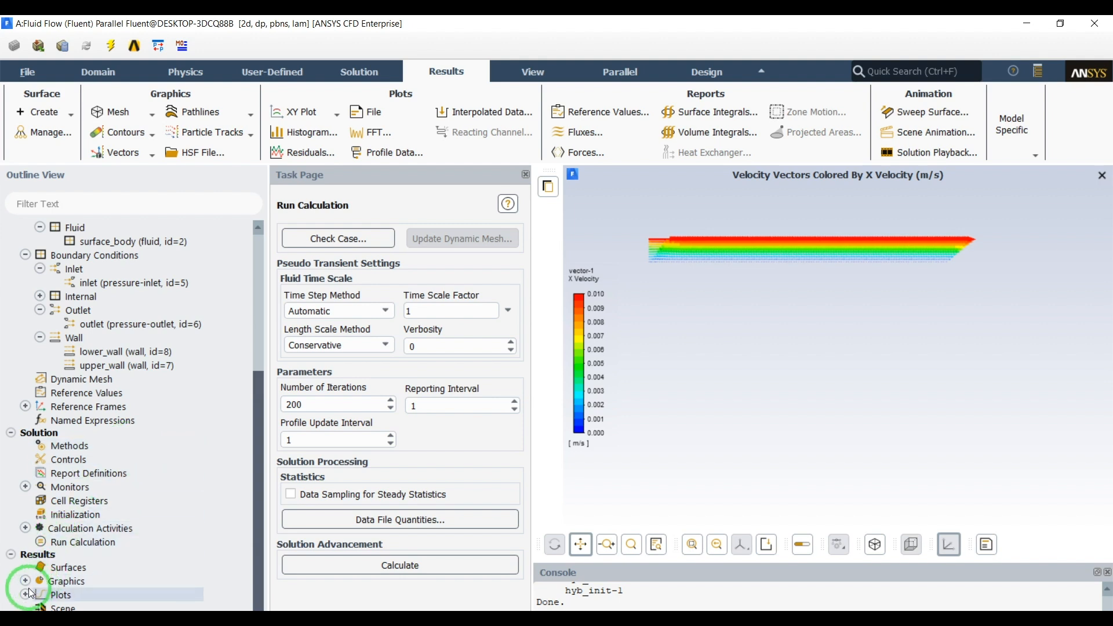
- Set up an XY plot with position on the Y axis along direction X=0, Y=1
{"action": "left_click", "coordinate": [26, 593]}
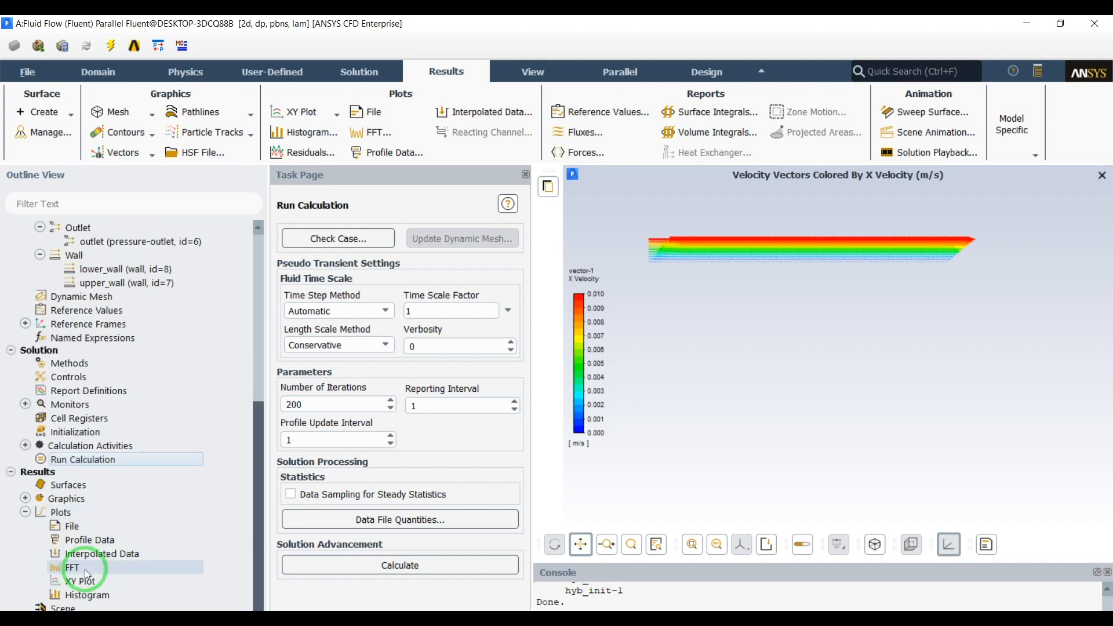
{"action": "left_click", "coordinate": [81, 581]}
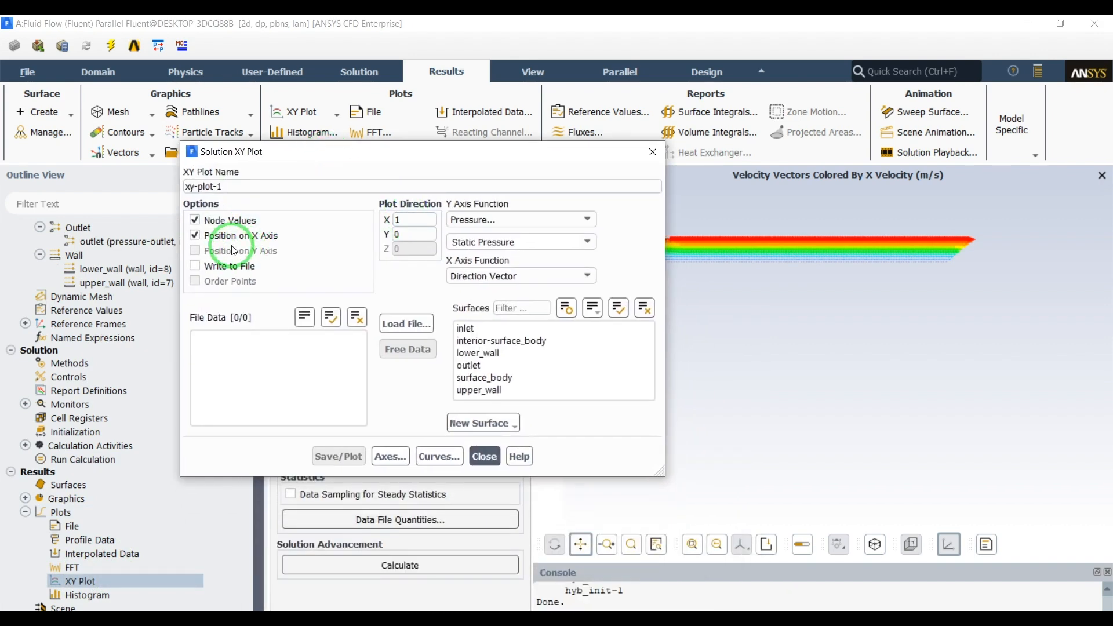
{"action": "left_click", "coordinate": [195, 251]}
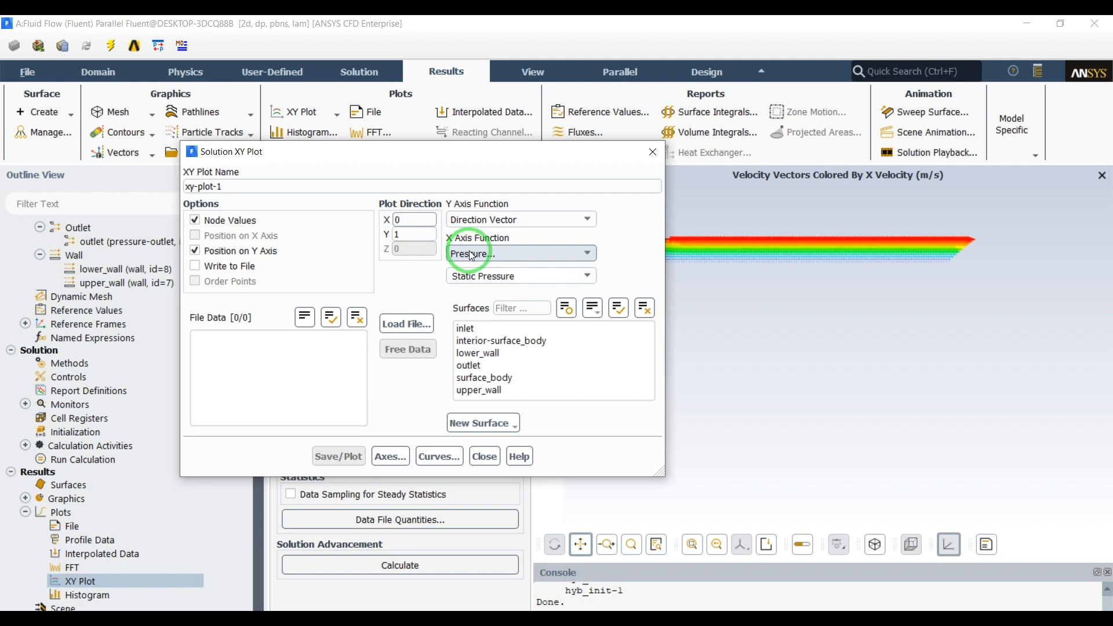
{"action": "left_click", "coordinate": [413, 219]}
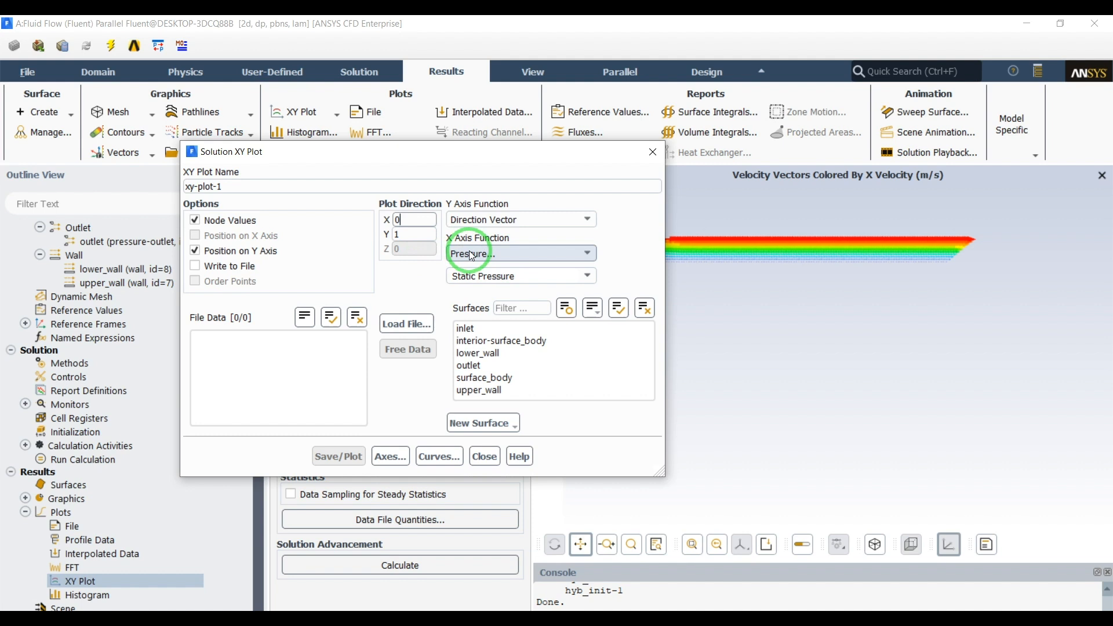
- Choose Velocity > X Velocity as the horizontal axis function
{"action": "left_click", "coordinate": [519, 253]}
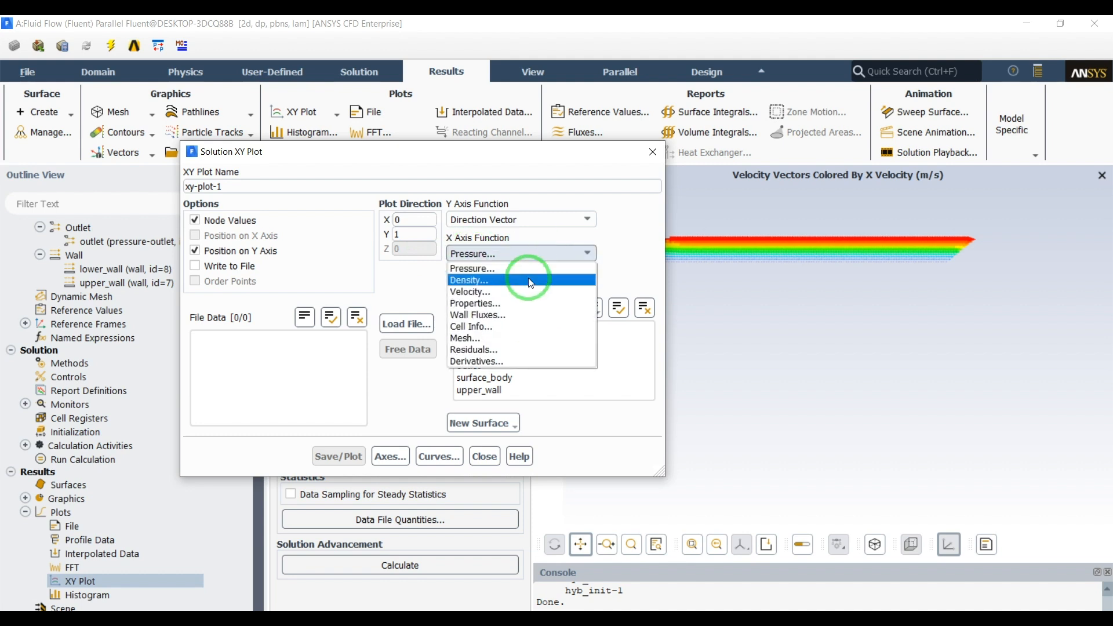
{"action": "left_click", "coordinate": [469, 292]}
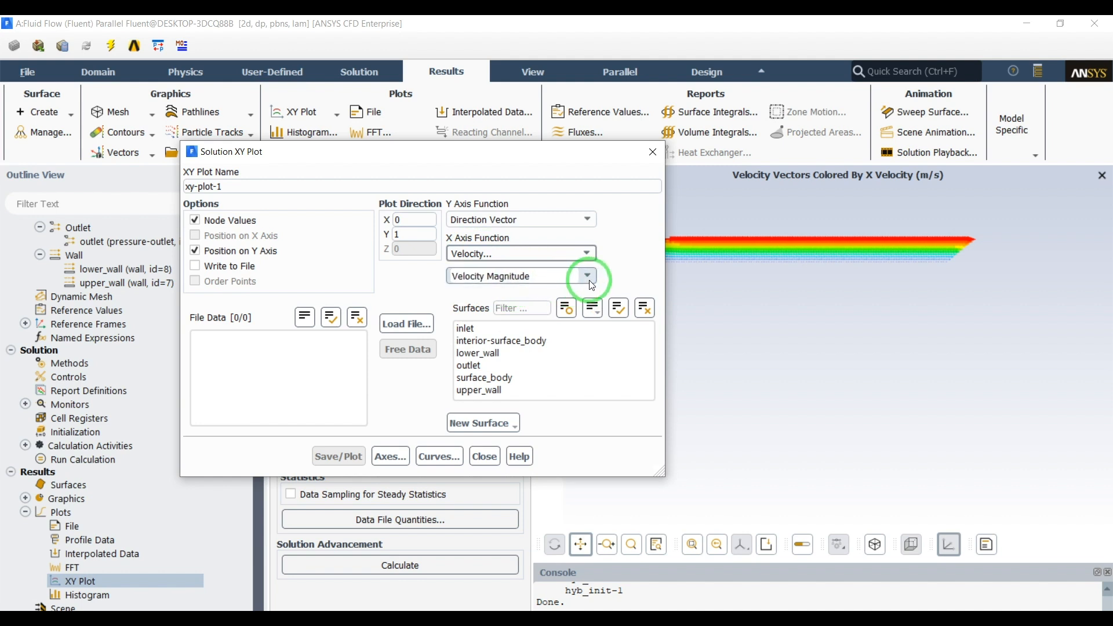
{"action": "left_click", "coordinate": [510, 276]}
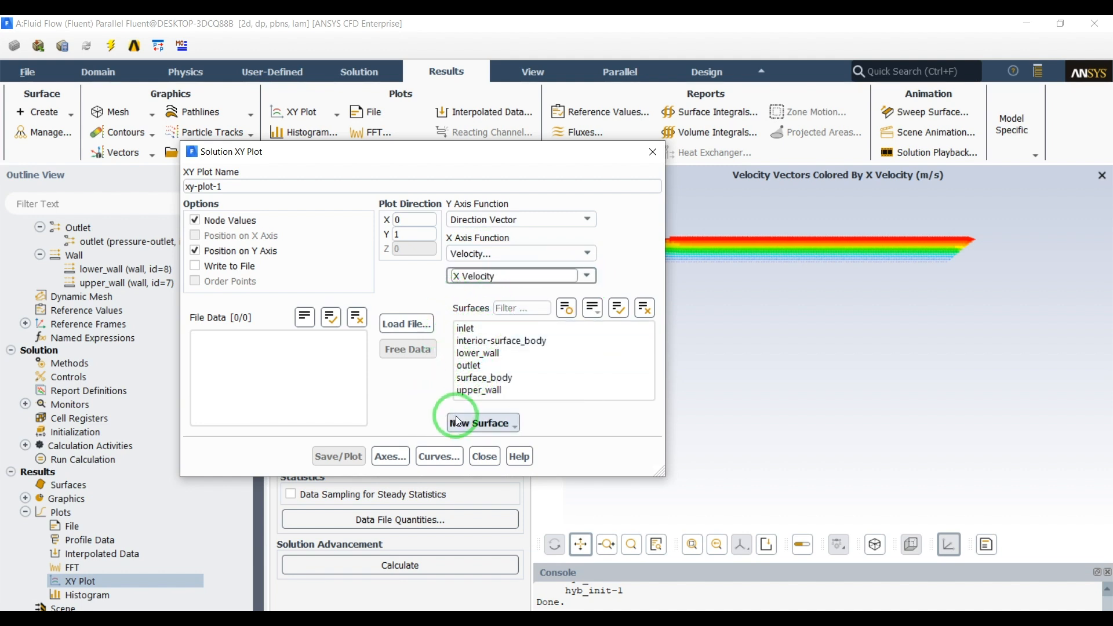
- Start a new sampling line and keep the unit settings in millimetres
{"action": "left_click", "coordinate": [481, 423]}
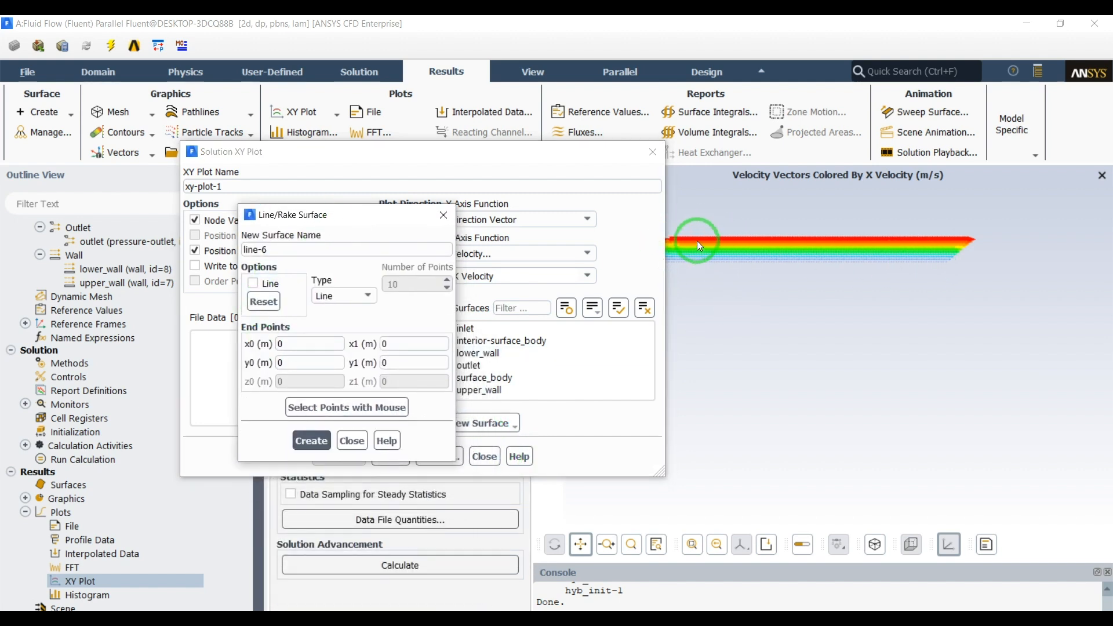
{"action": "mouse_move", "coordinate": [979, 244]}
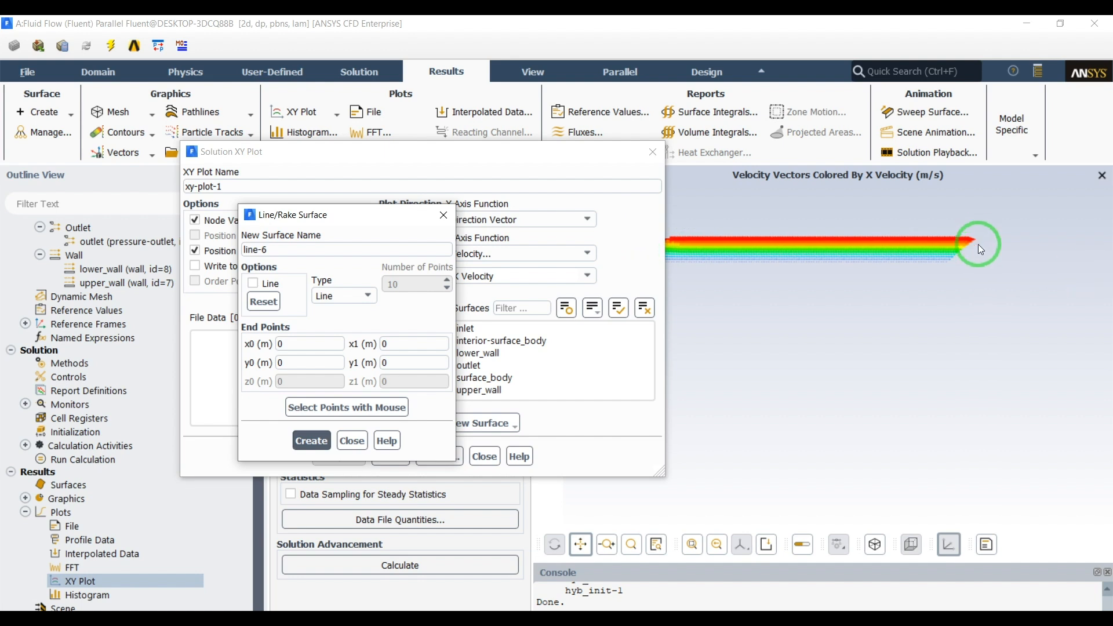
{"action": "mouse_move", "coordinate": [795, 248]}
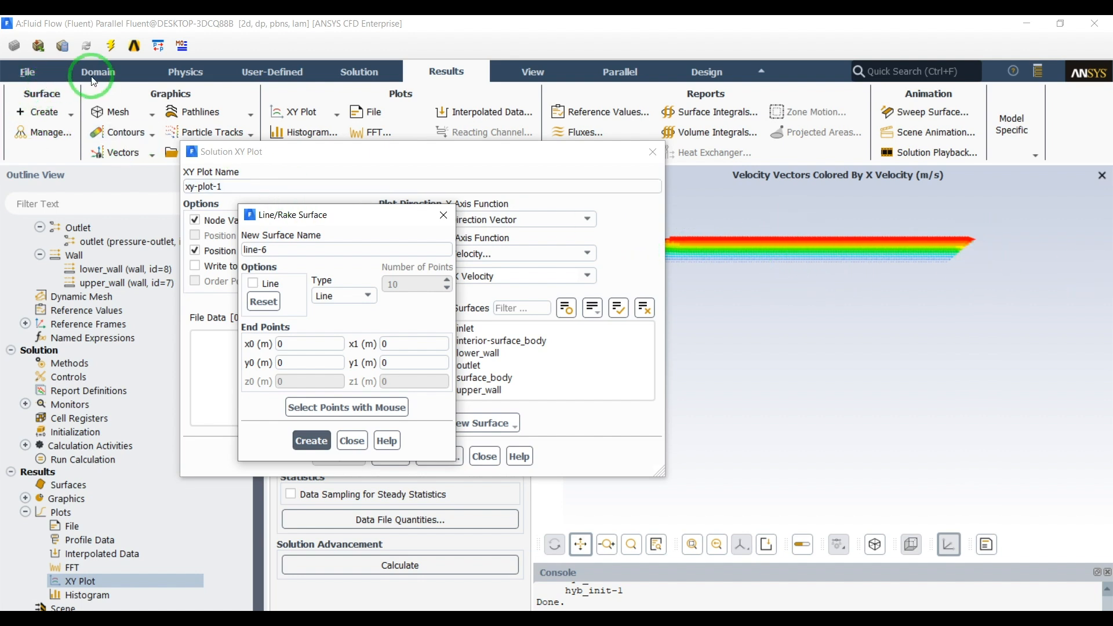
{"action": "left_click", "coordinate": [97, 71]}
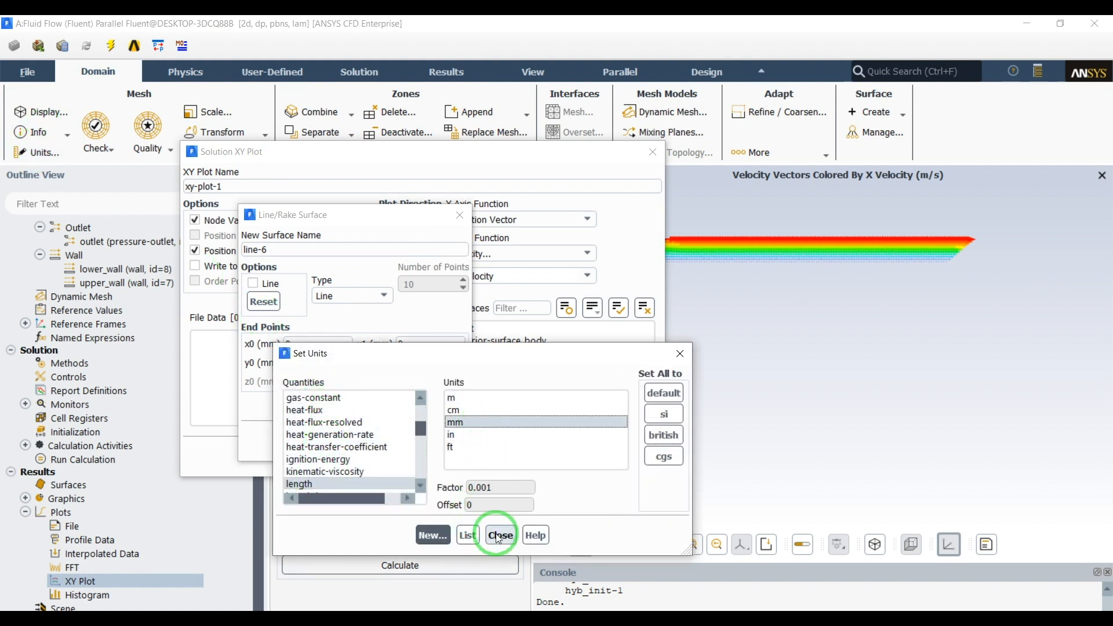
{"action": "left_click", "coordinate": [500, 534]}
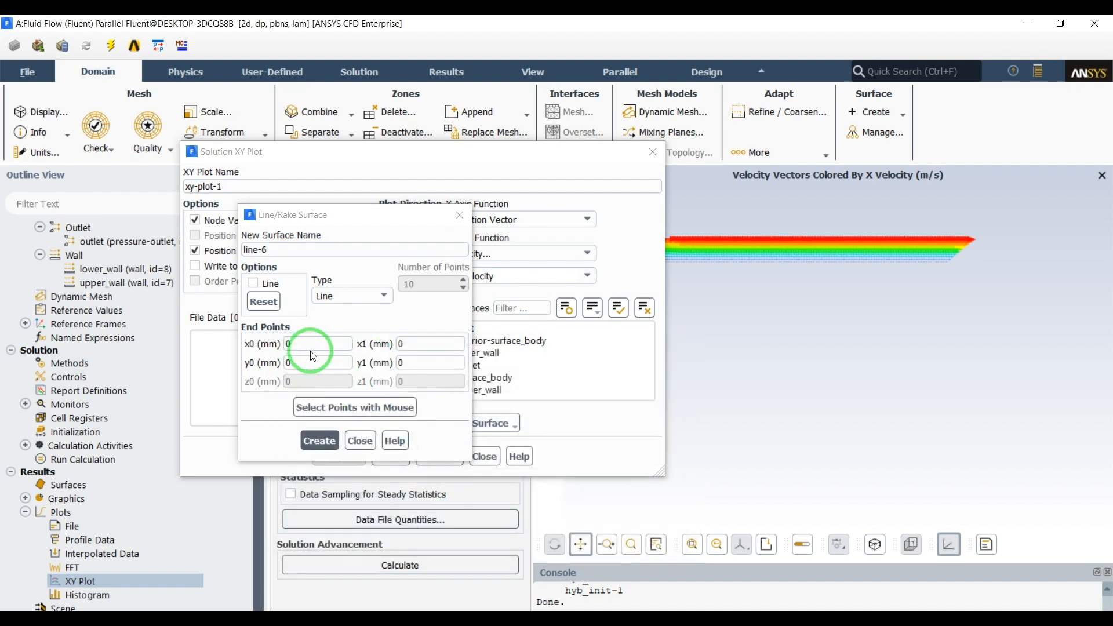
- Define a line from (30, 0) to (30, 5) mm and plot X Velocity along it
{"action": "left_click", "coordinate": [317, 343]}
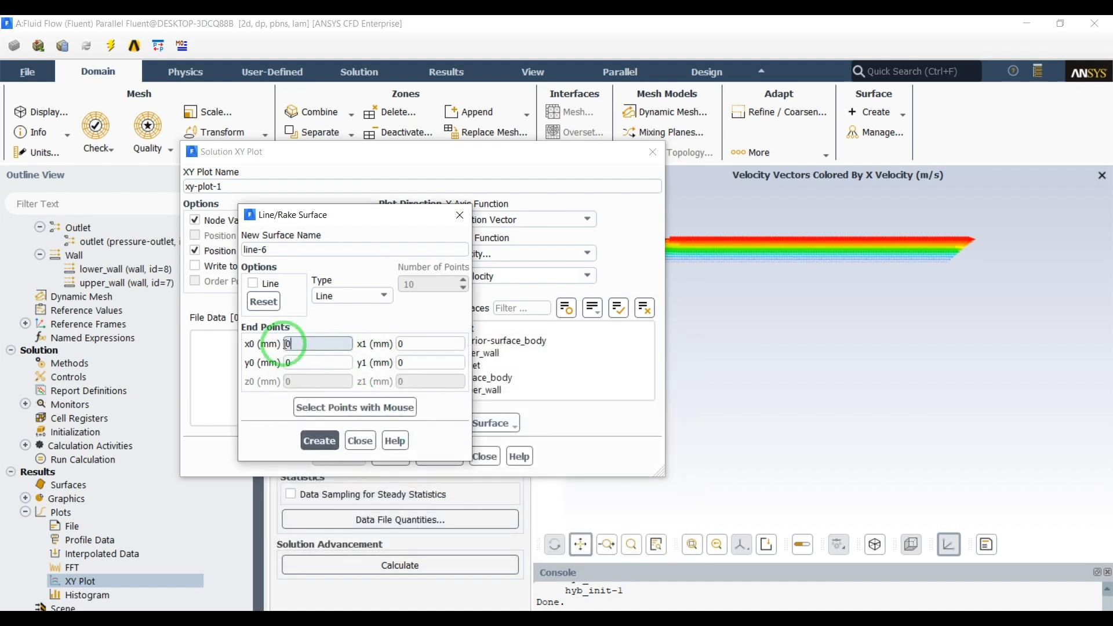
{"action": "type", "text": "30"}
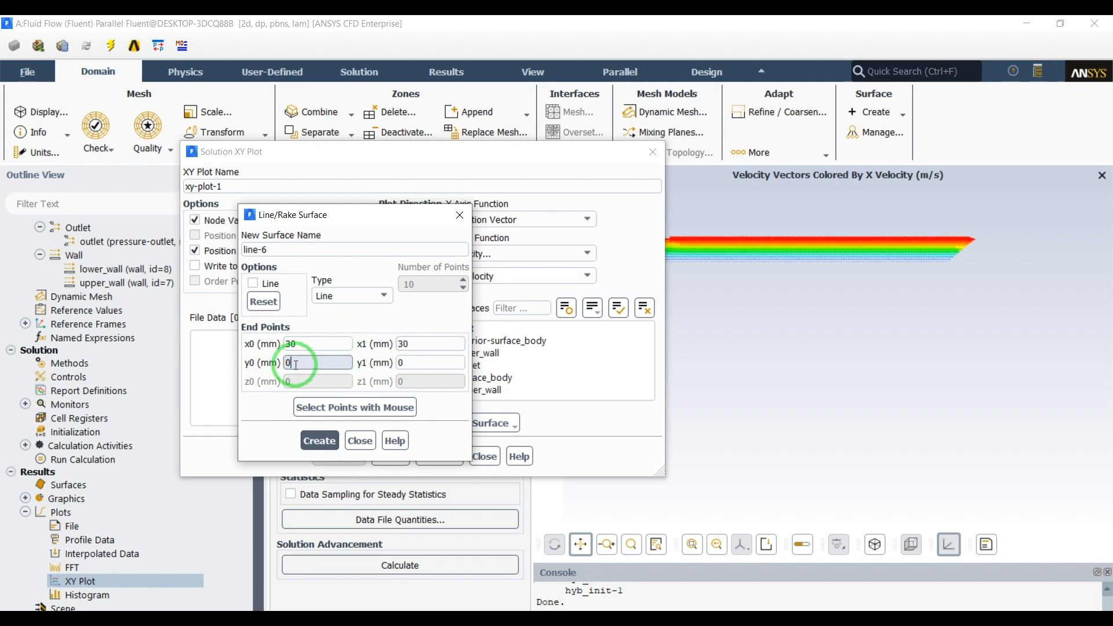
{"action": "type", "text": "5"}
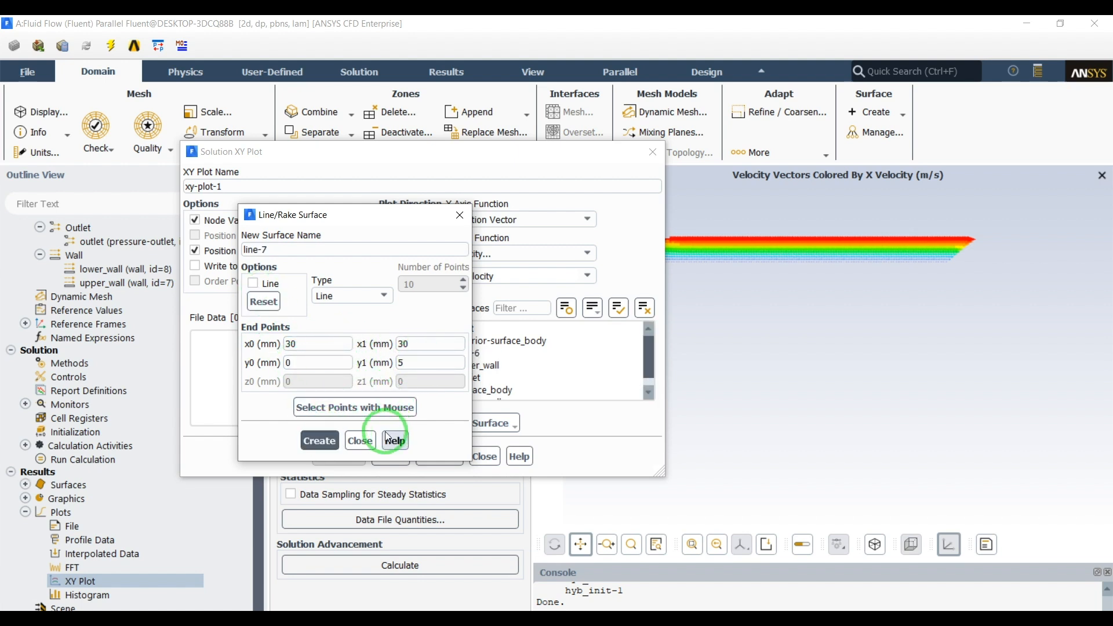
{"action": "left_click", "coordinate": [319, 441]}
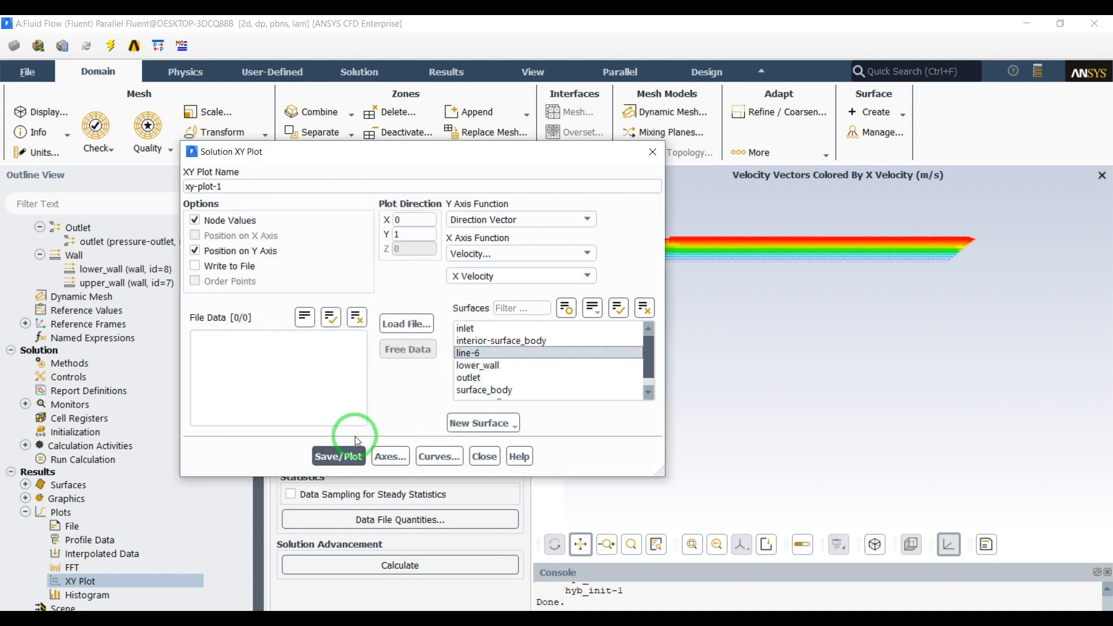
{"action": "left_click", "coordinate": [339, 456]}
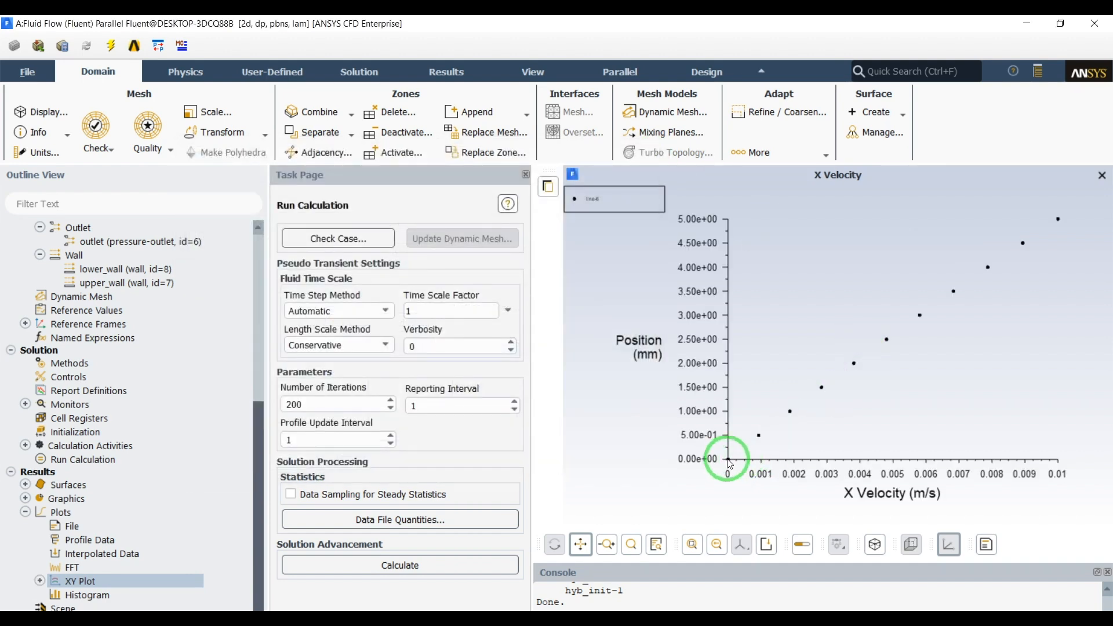
{"action": "mouse_move", "coordinate": [1002, 234]}
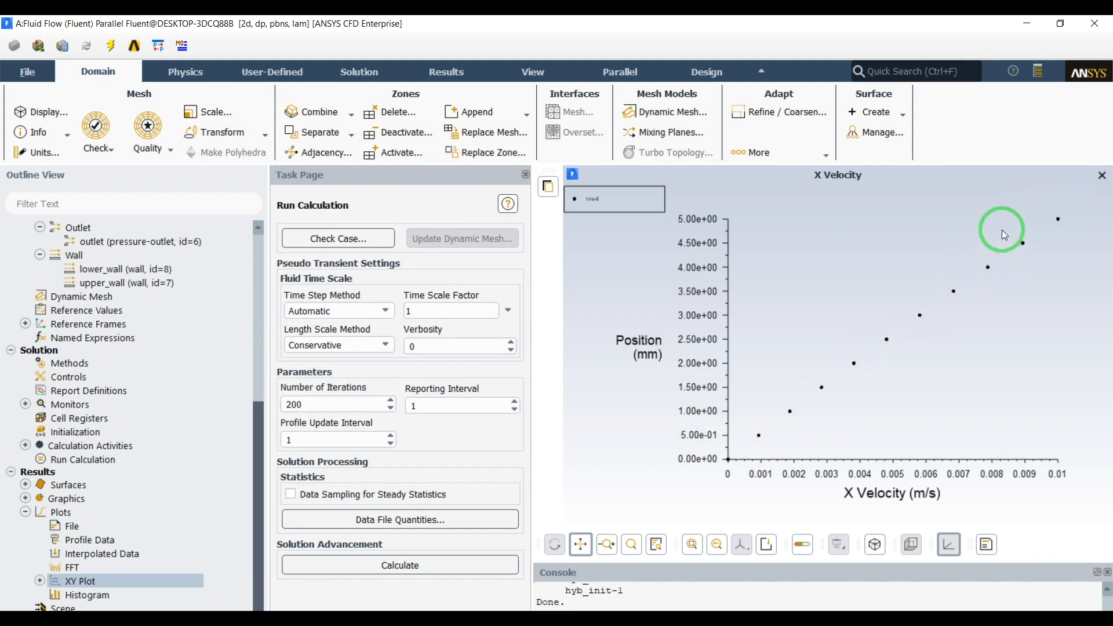
{"action": "mouse_move", "coordinate": [598, 291]}
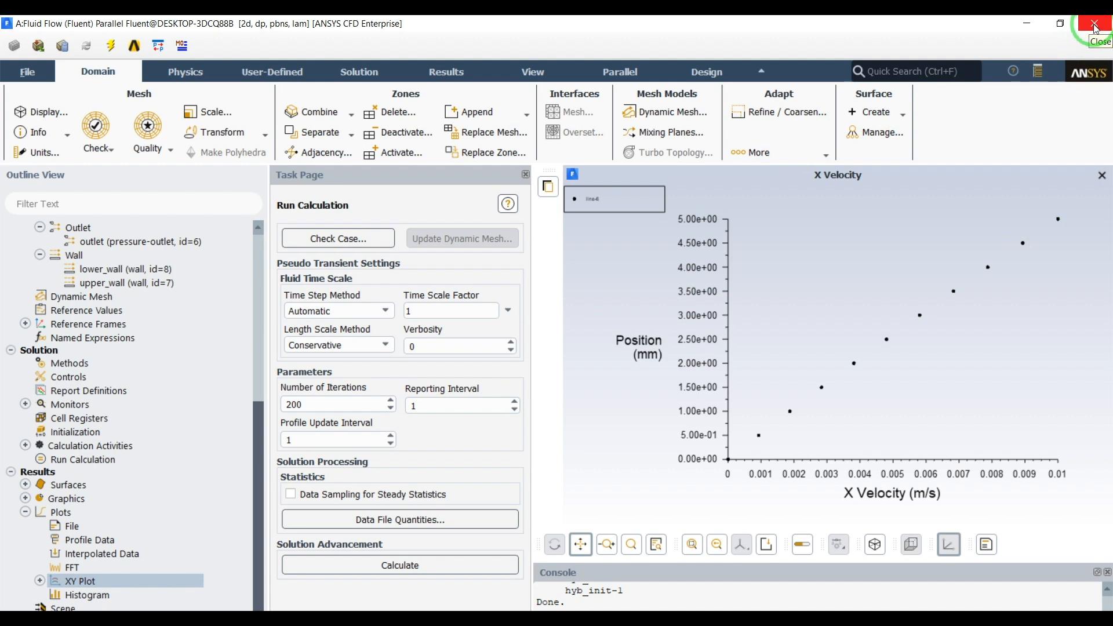
- Close Fluent, keeping setting changes for current and future calculations
{"action": "left_click", "coordinate": [1095, 23]}
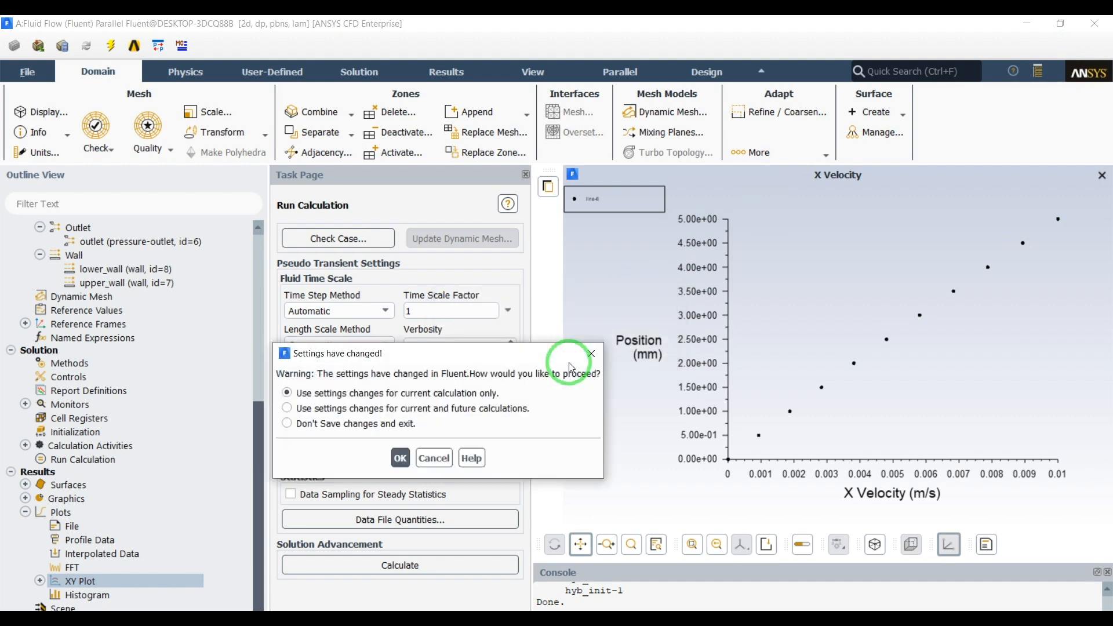
{"action": "left_click", "coordinate": [286, 408]}
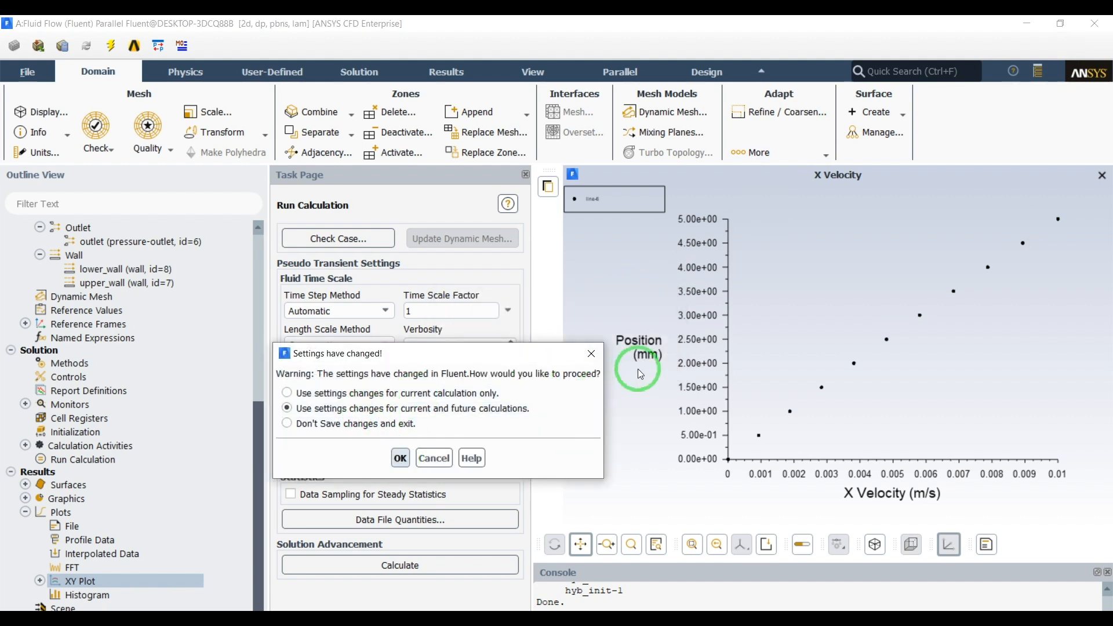
{"action": "left_click", "coordinate": [400, 458]}
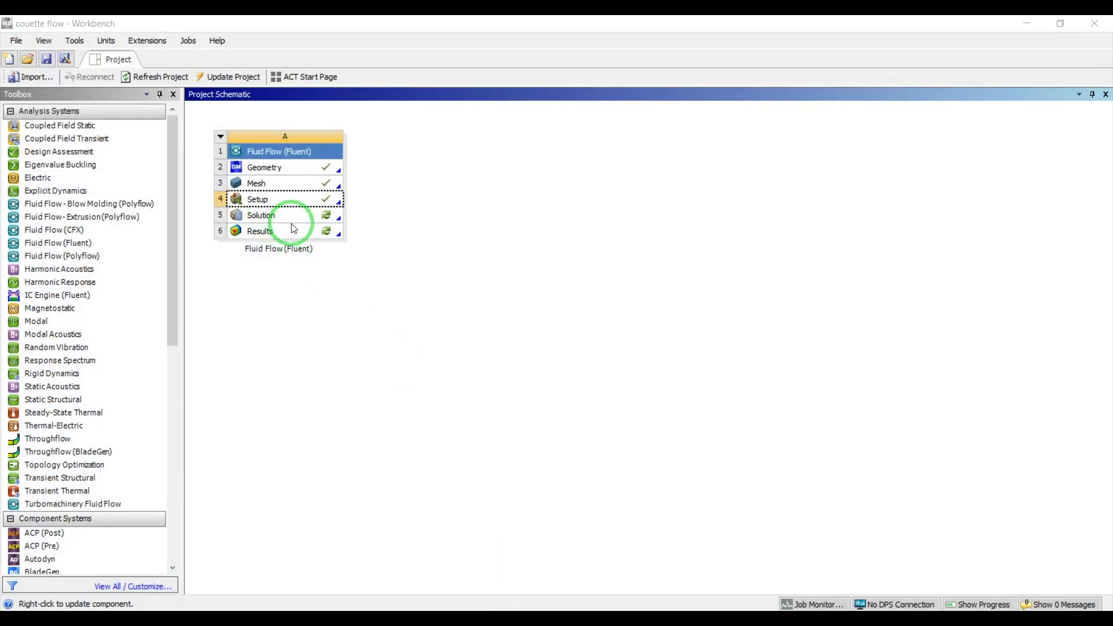
- Launch CFD-Post from the Results cell of the Fluid Flow (Fluent) system
{"action": "double_click", "coordinate": [260, 230]}
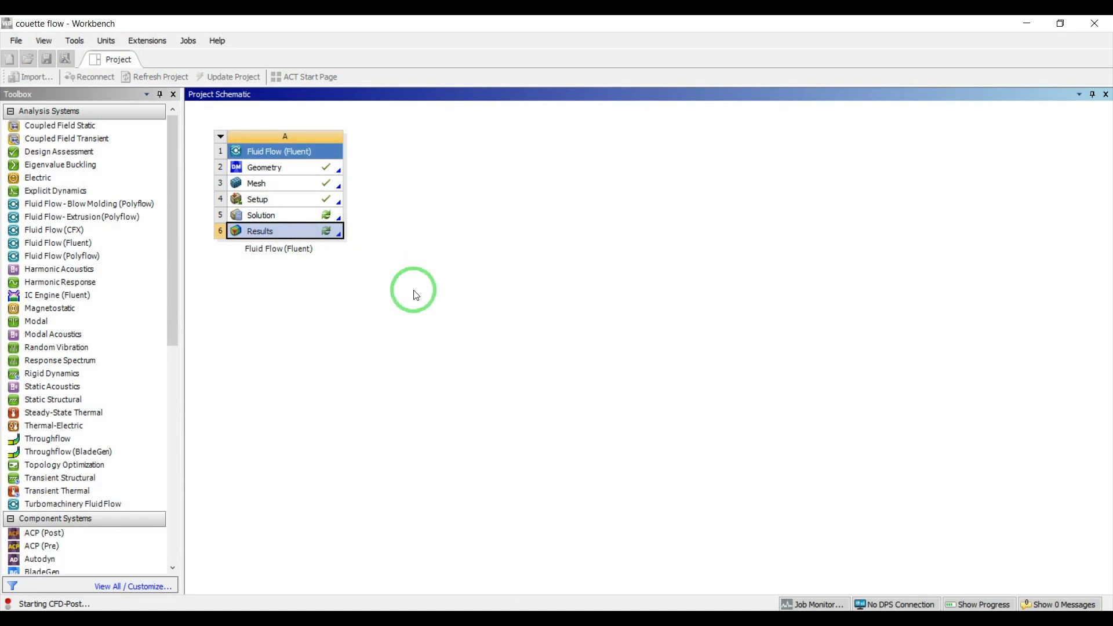
{"action": "mouse_move", "coordinate": [428, 304]}
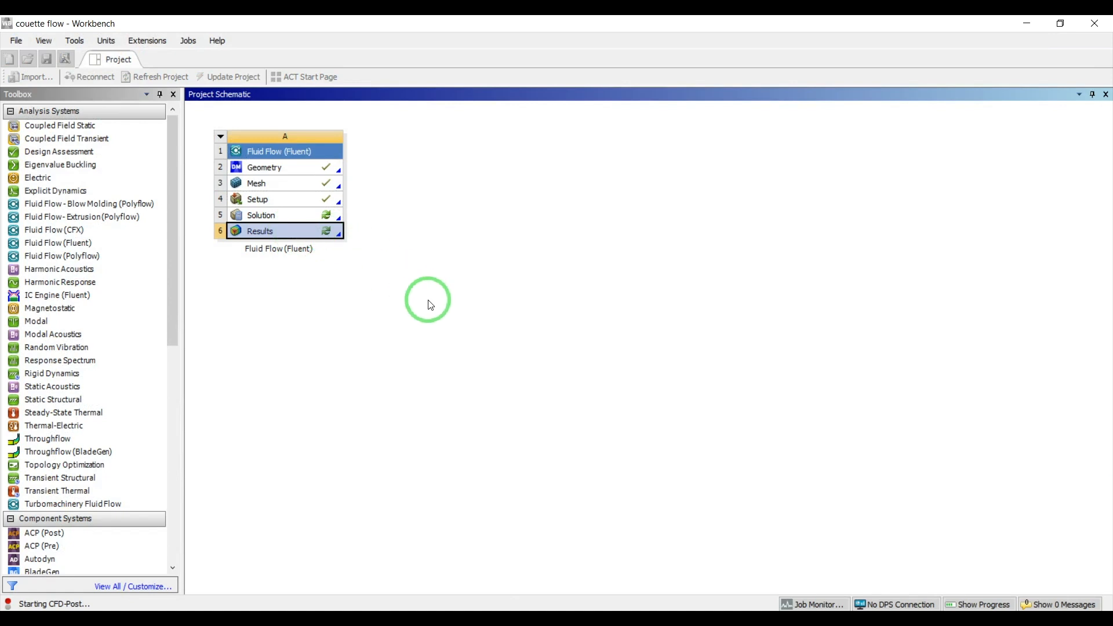
{"action": "double_click", "coordinate": [259, 231]}
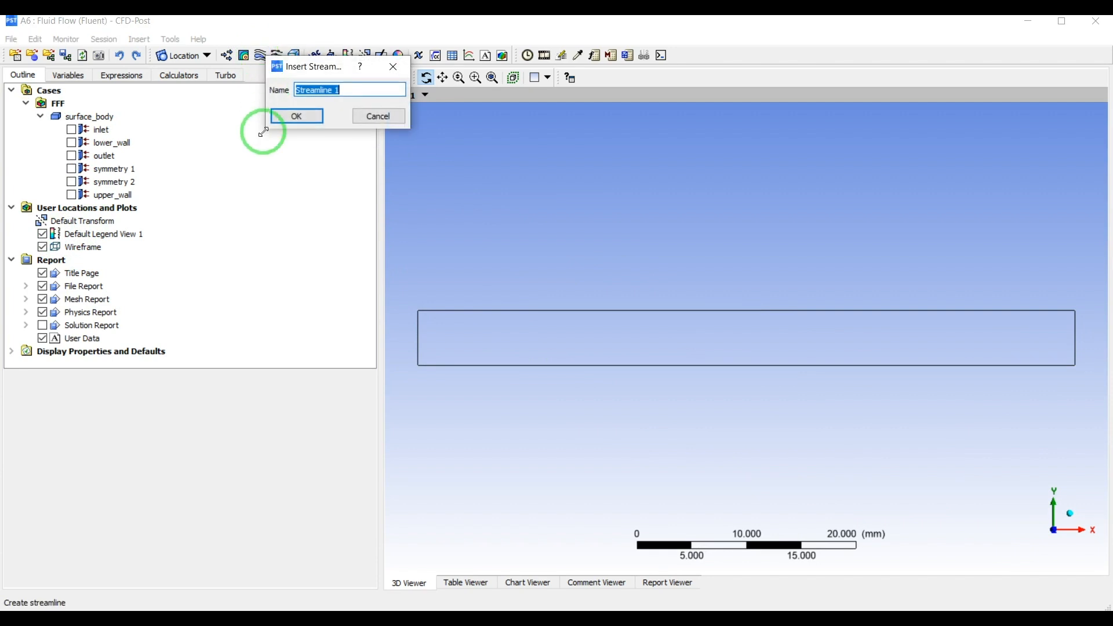
- Create Streamline 1 starting from the inlet, coloured by velocity, and review its colour settings
{"action": "left_click", "coordinate": [296, 116]}
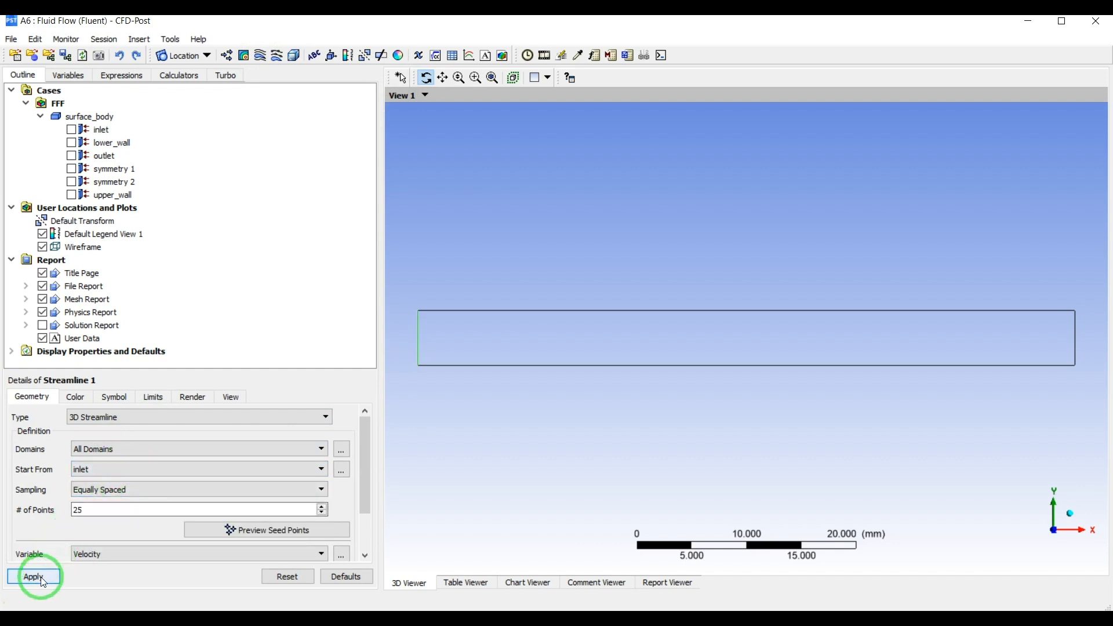
{"action": "left_click", "coordinate": [33, 576]}
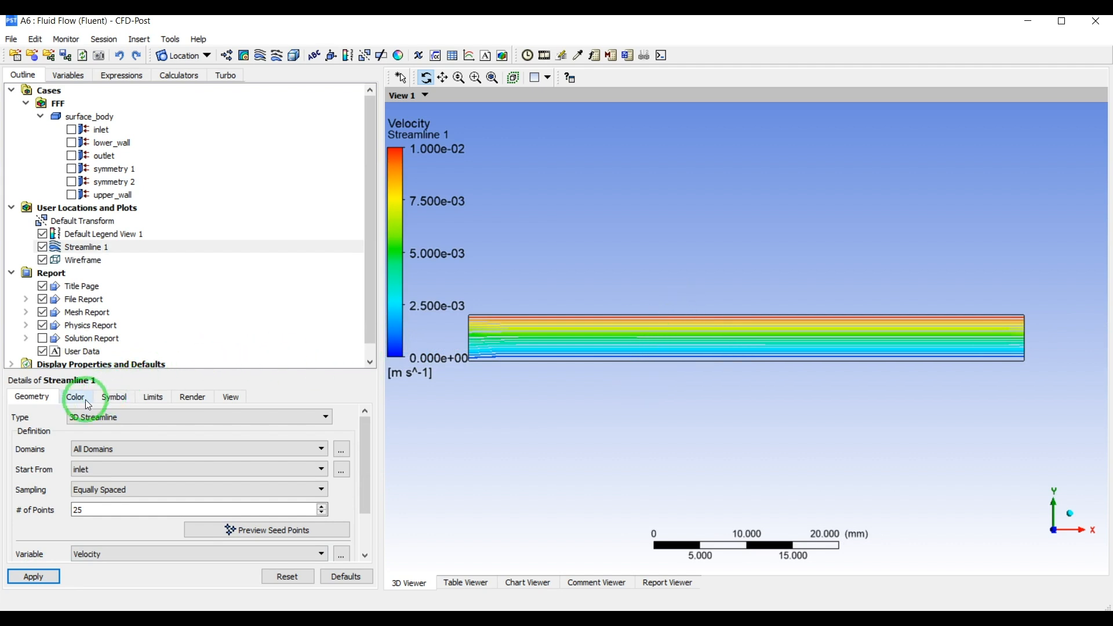
{"action": "left_click", "coordinate": [112, 396]}
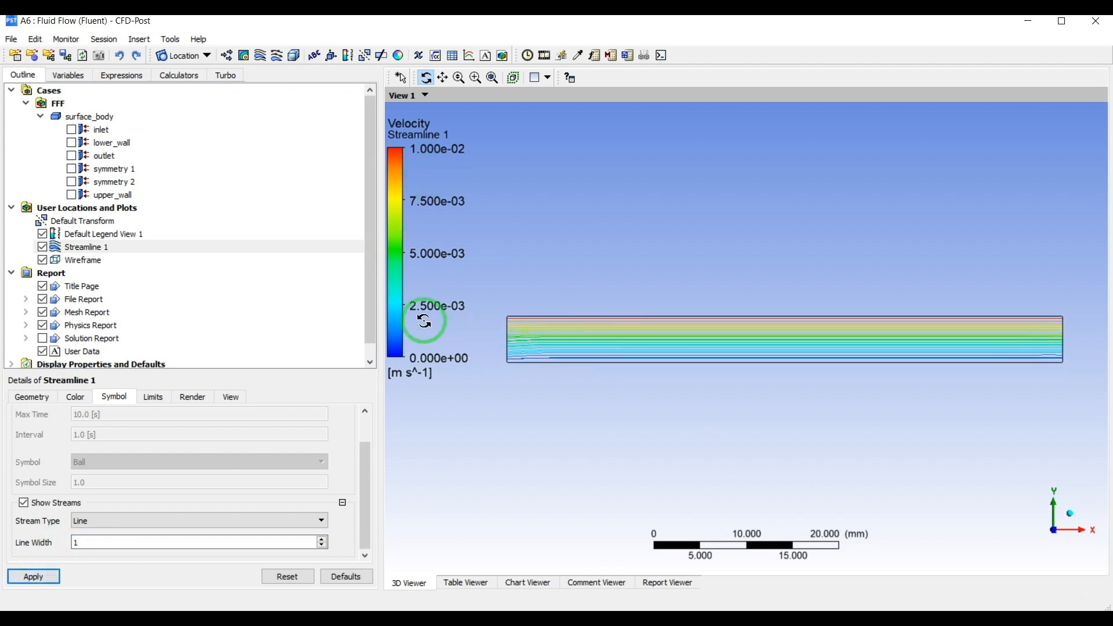
{"action": "left_click", "coordinate": [103, 233]}
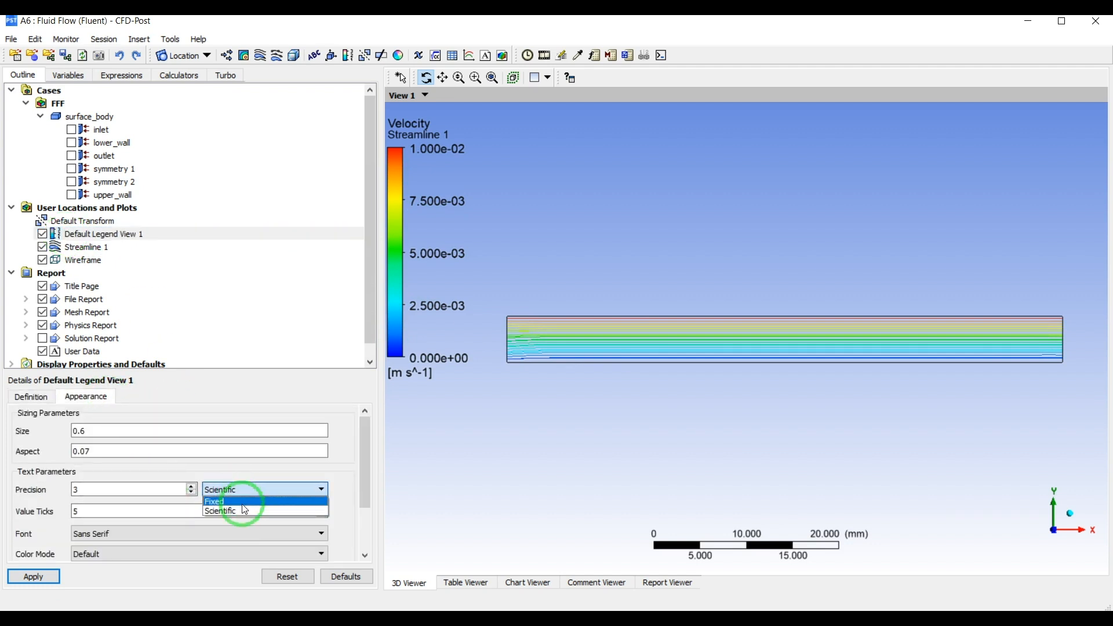
- Give the velocity legend fixed-format numbers and a Variable-only title reading Velocity
{"action": "left_click", "coordinate": [214, 502]}
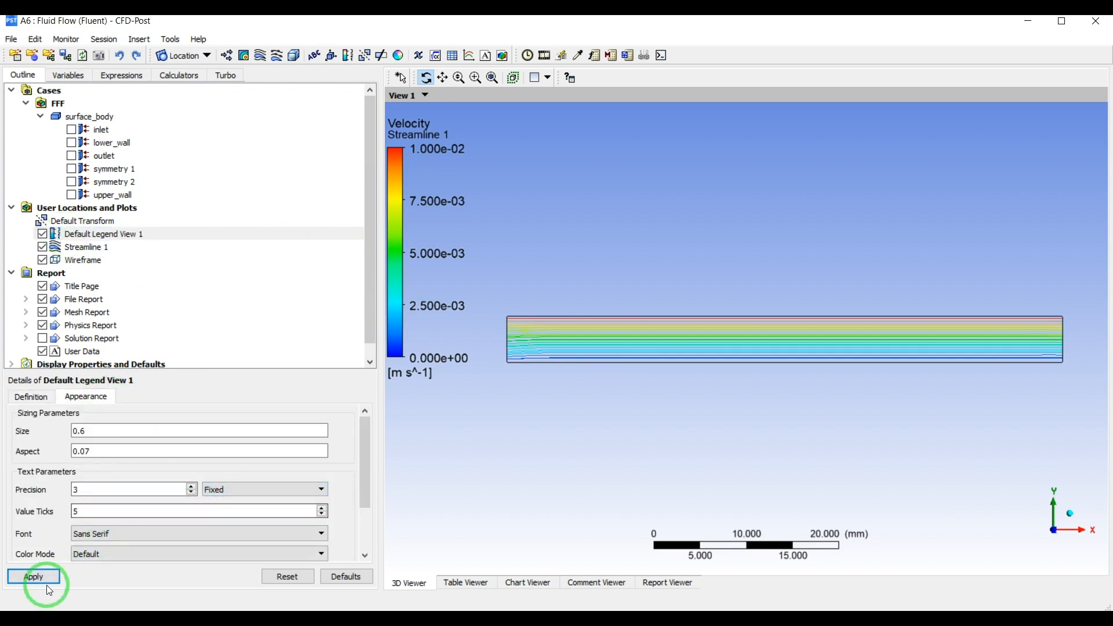
{"action": "left_click", "coordinate": [32, 576]}
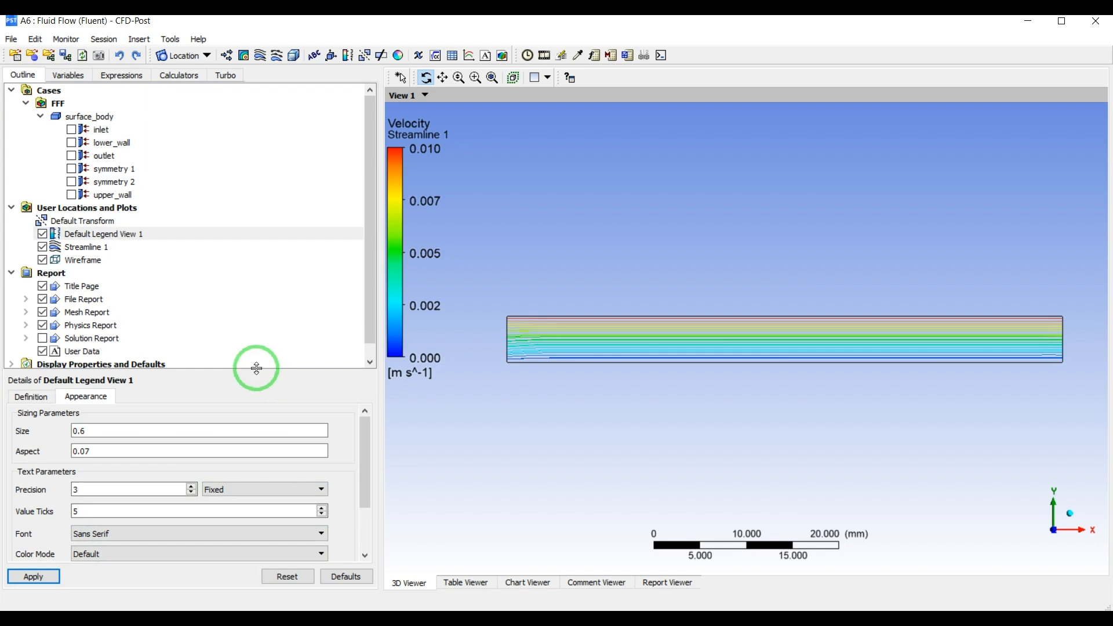
{"action": "left_click", "coordinate": [30, 396]}
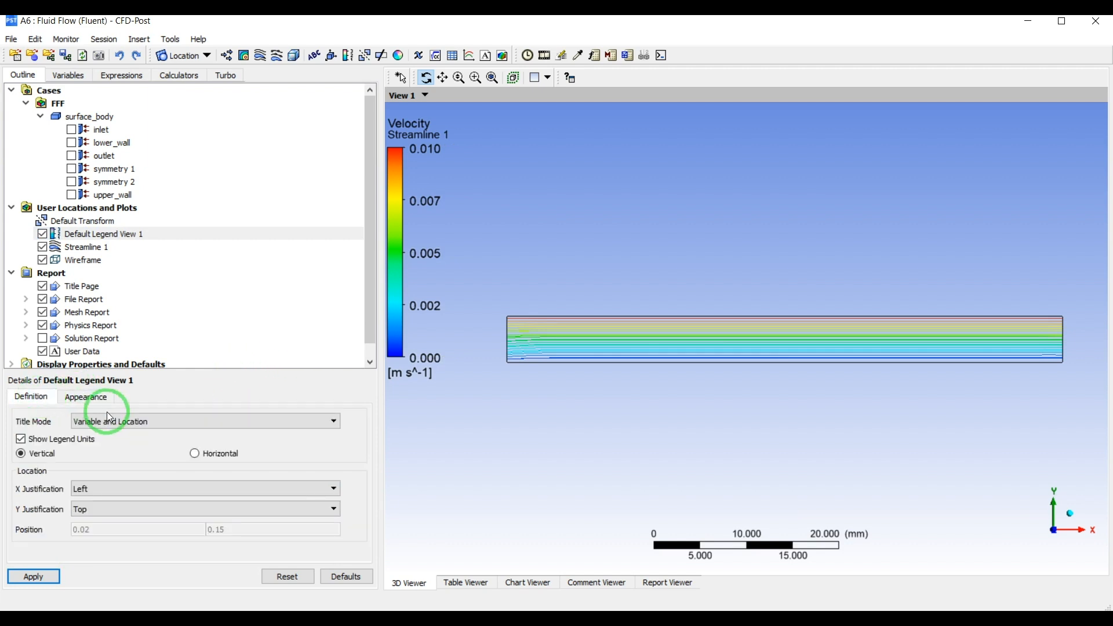
{"action": "left_click", "coordinate": [33, 576]}
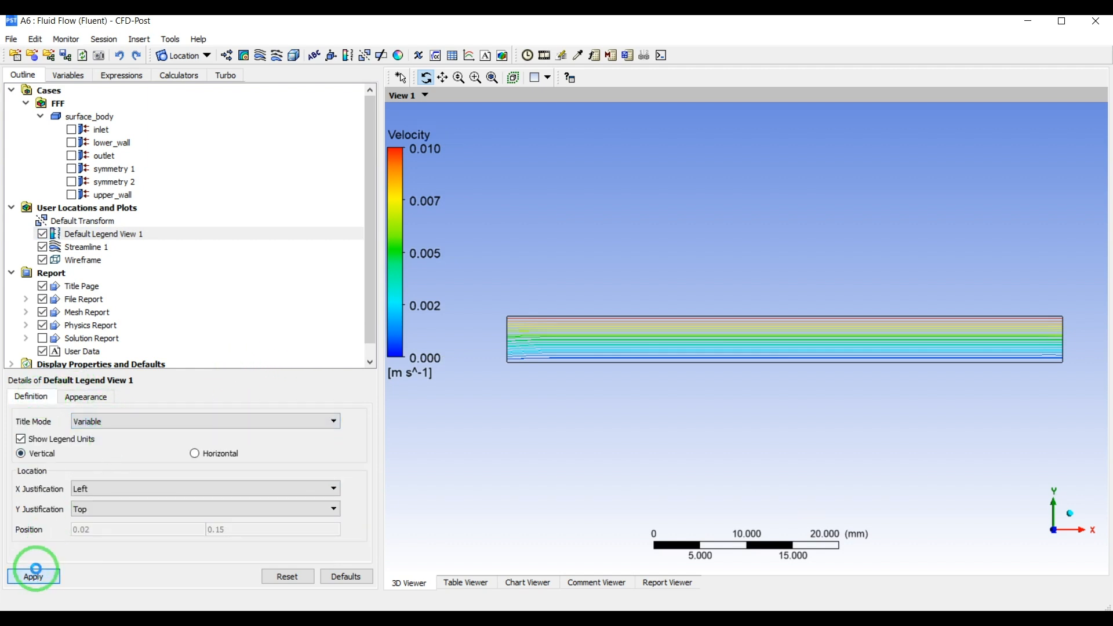
{"action": "left_click", "coordinate": [34, 576]}
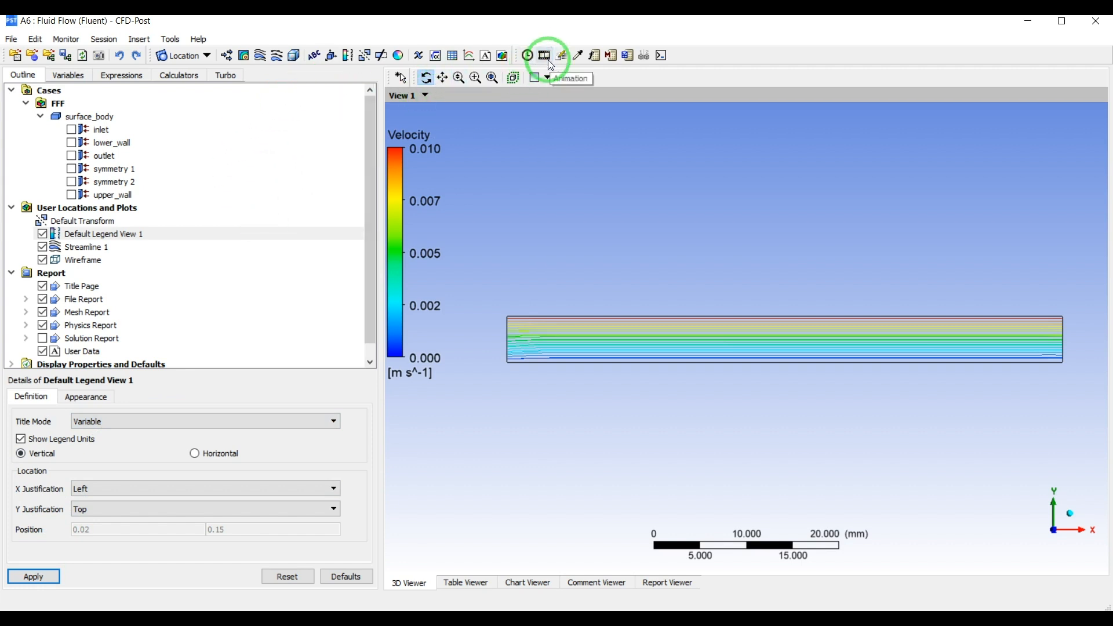
- Run the quick animation of Streamline 1 at a slower speed, then bring up its advanced options
{"action": "left_click", "coordinate": [544, 54]}
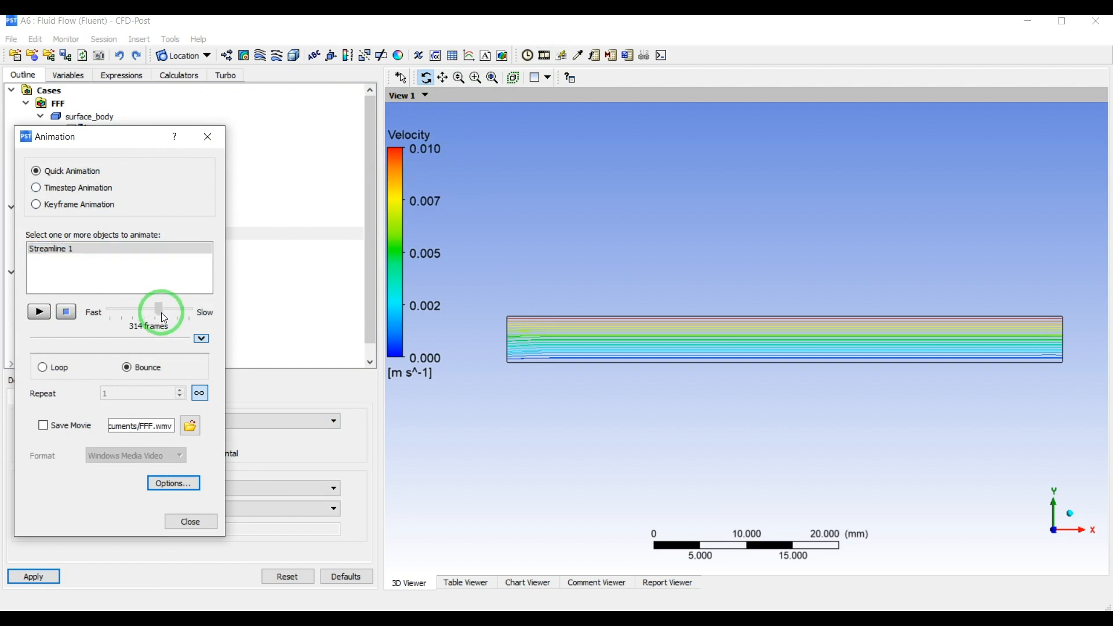
{"action": "left_click", "coordinate": [39, 311]}
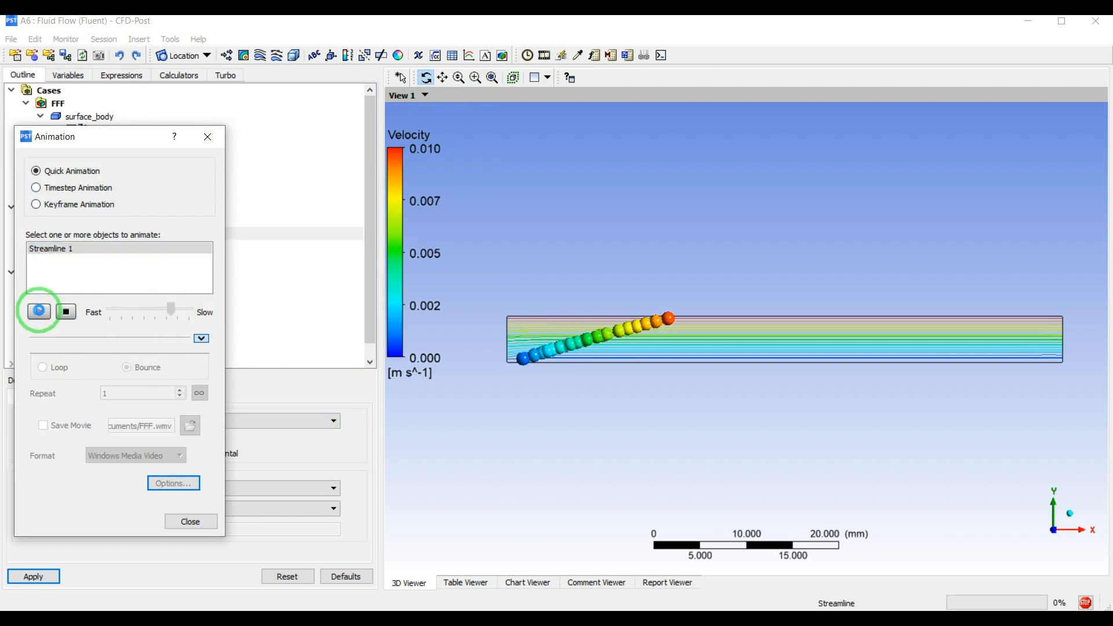
{"action": "left_click", "coordinate": [39, 312]}
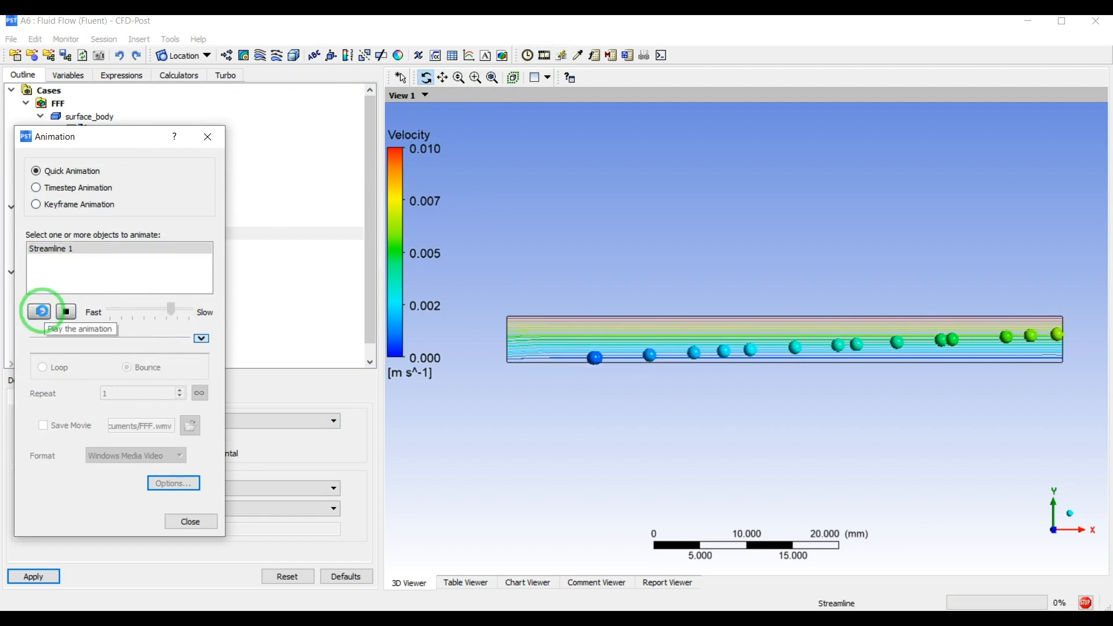
{"action": "left_click", "coordinate": [40, 312]}
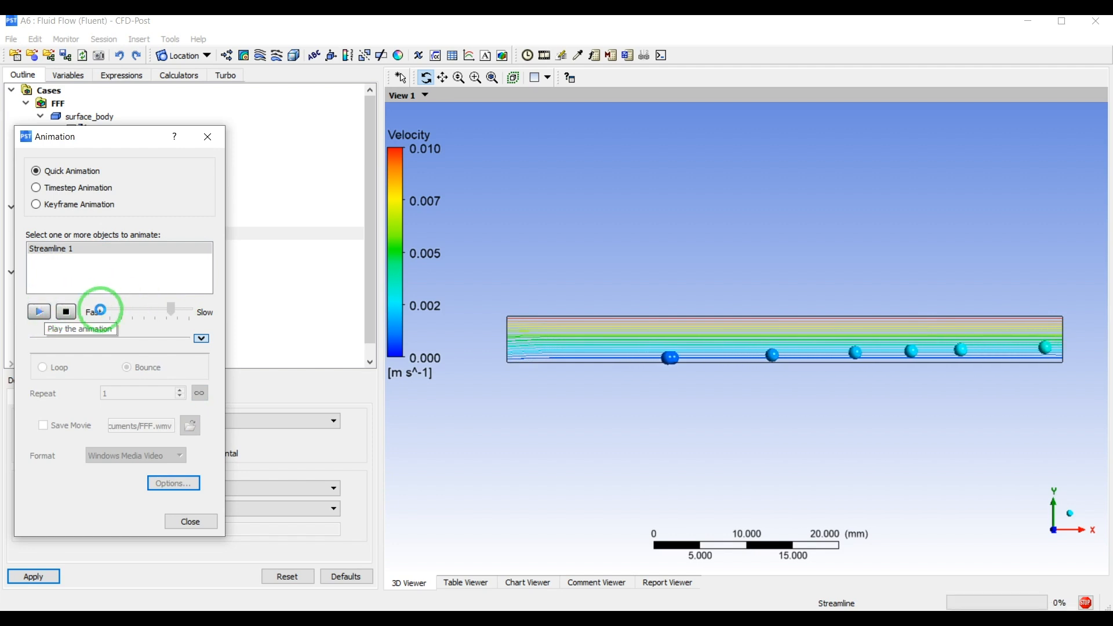
{"action": "left_click", "coordinate": [39, 312]}
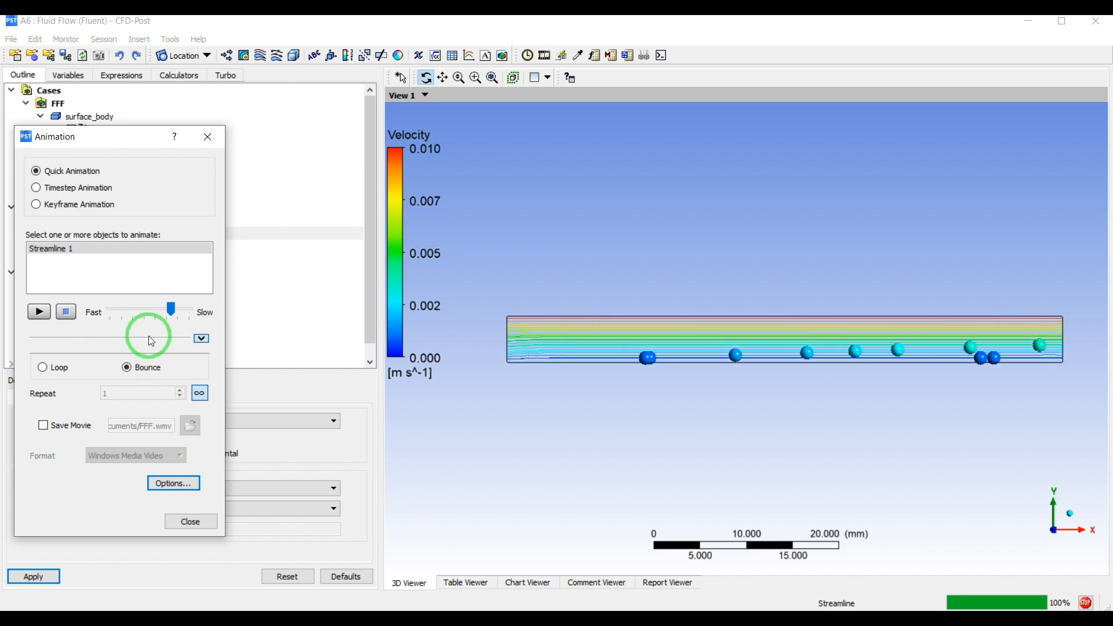
{"action": "left_click", "coordinate": [173, 482]}
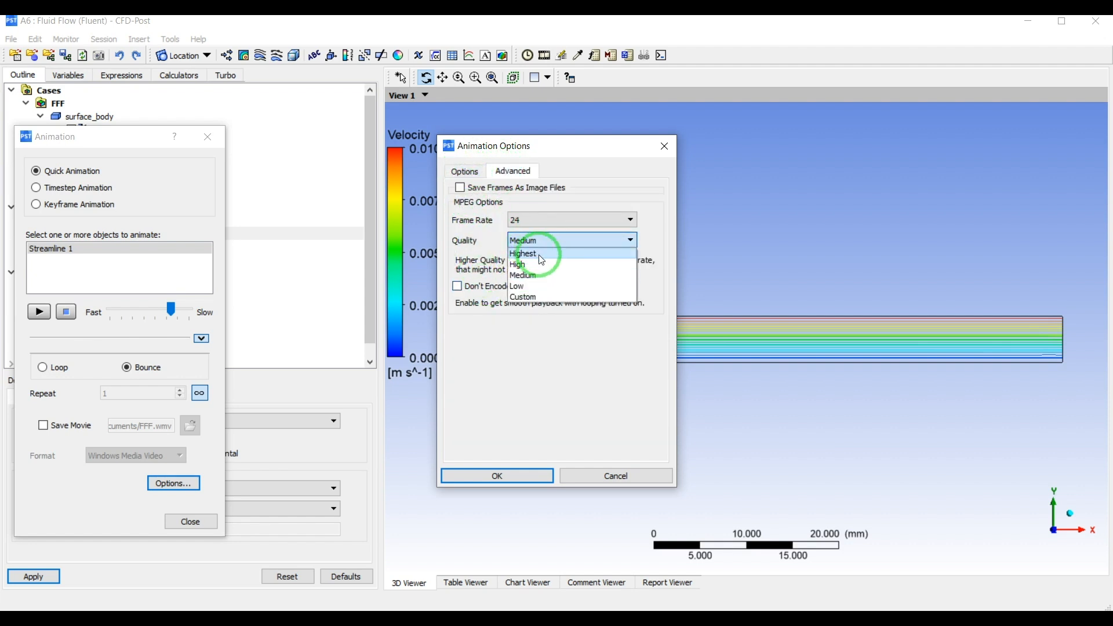
- Choose a video quality level and an Arrow3D symbol, then preview the animation
{"action": "left_click", "coordinate": [464, 172]}
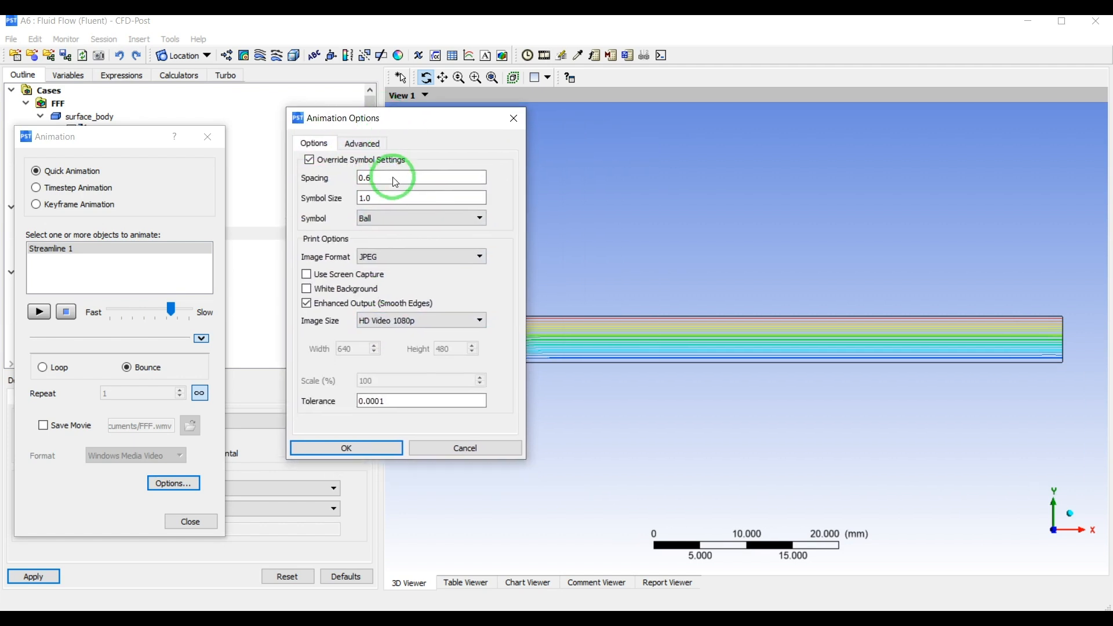
{"action": "left_click", "coordinate": [478, 218]}
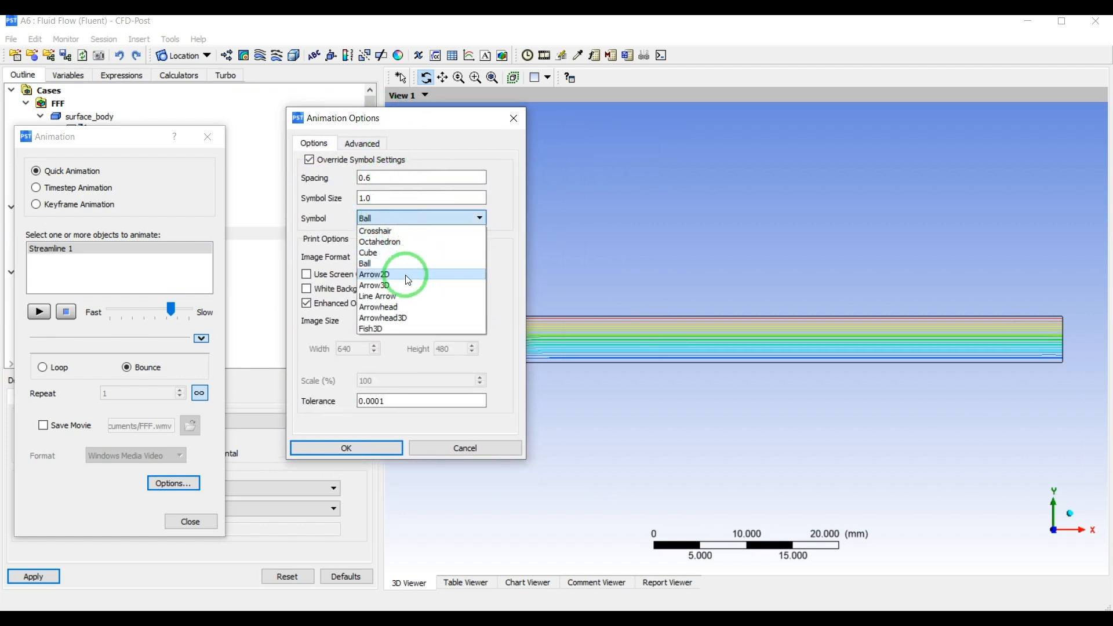
{"action": "left_click", "coordinate": [374, 274]}
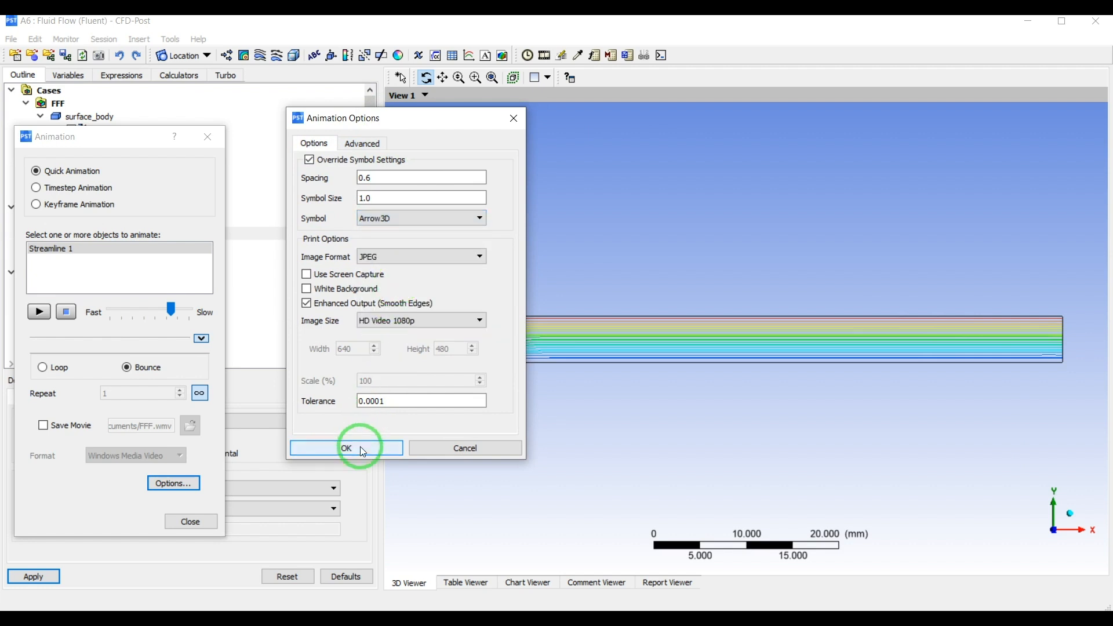
{"action": "left_click", "coordinate": [345, 447]}
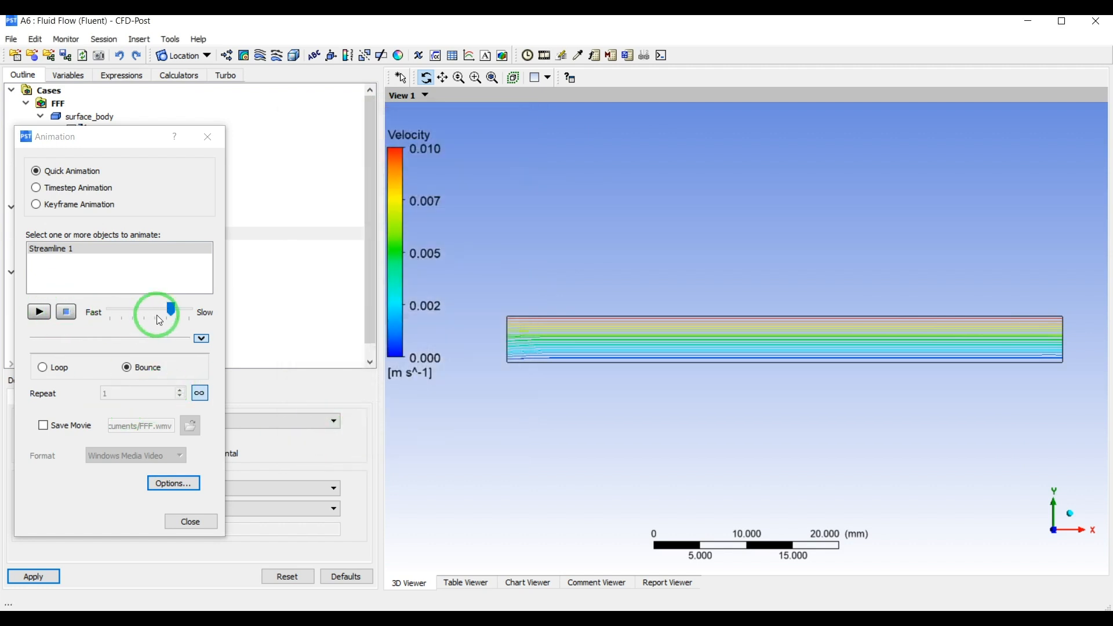
{"action": "left_click", "coordinate": [39, 312]}
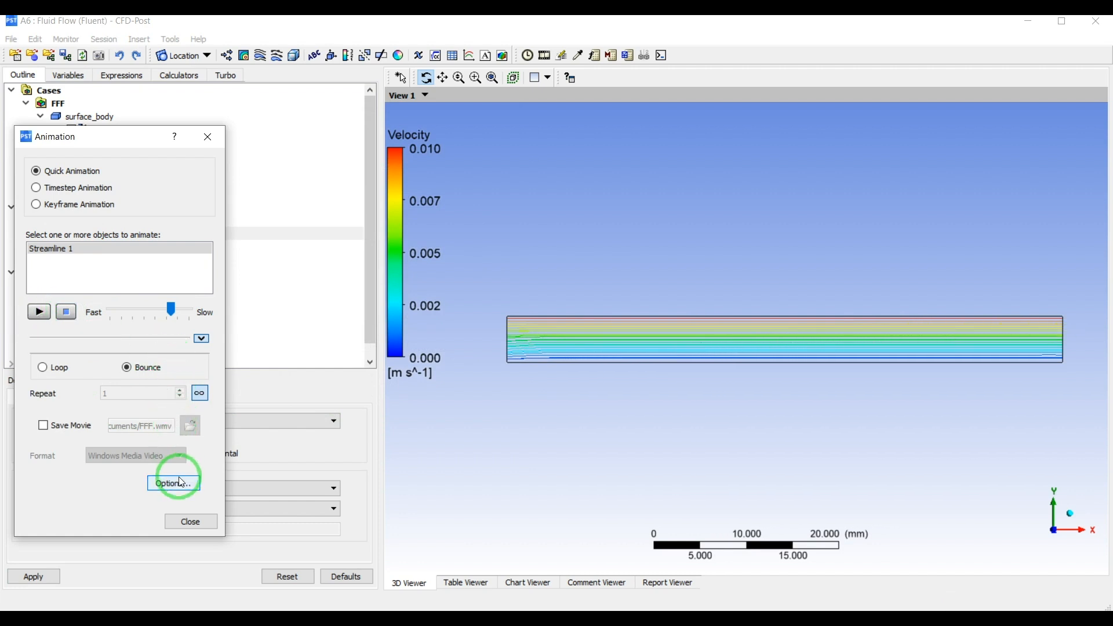
{"action": "left_click", "coordinate": [172, 482]}
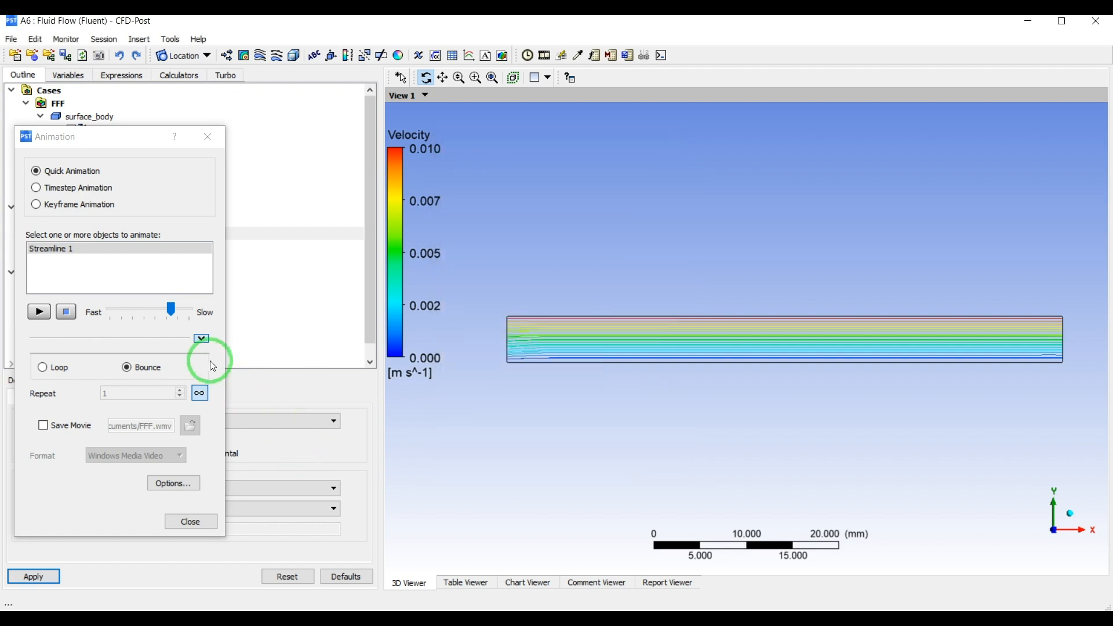
- Switch the animated symbol to a Ball and turn on Save Movie
{"action": "left_click", "coordinate": [38, 312]}
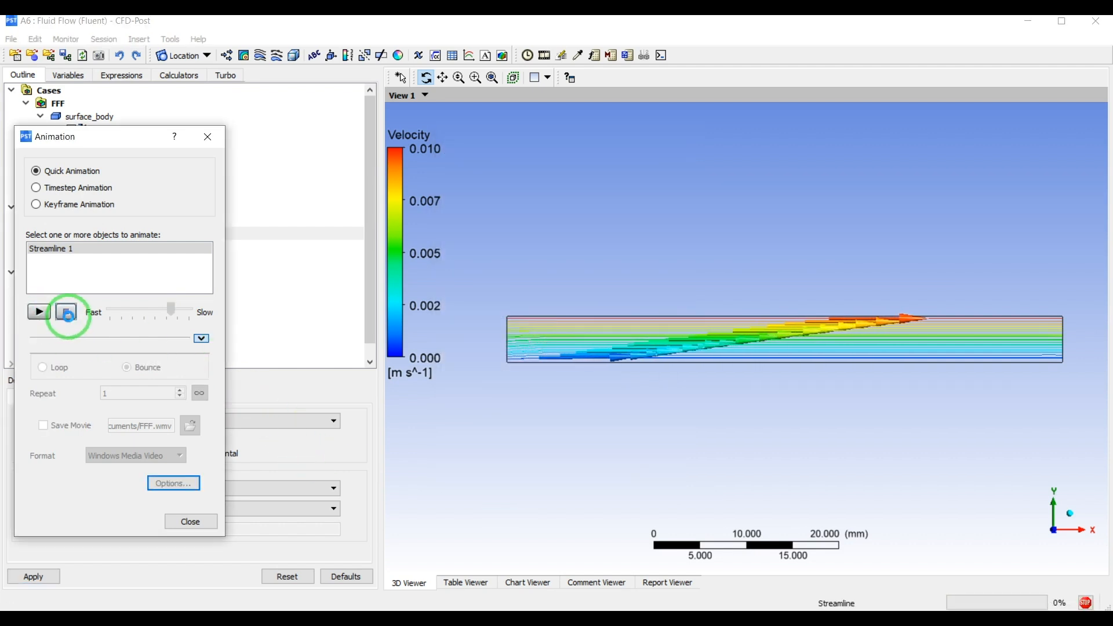
{"action": "left_click", "coordinate": [65, 311]}
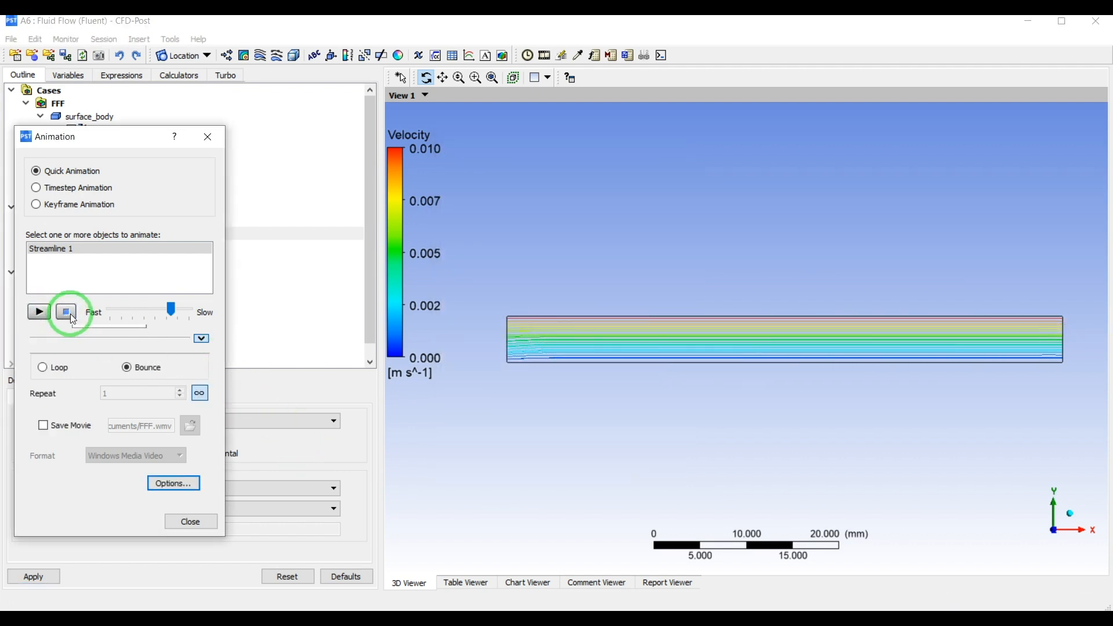
{"action": "left_click", "coordinate": [173, 482]}
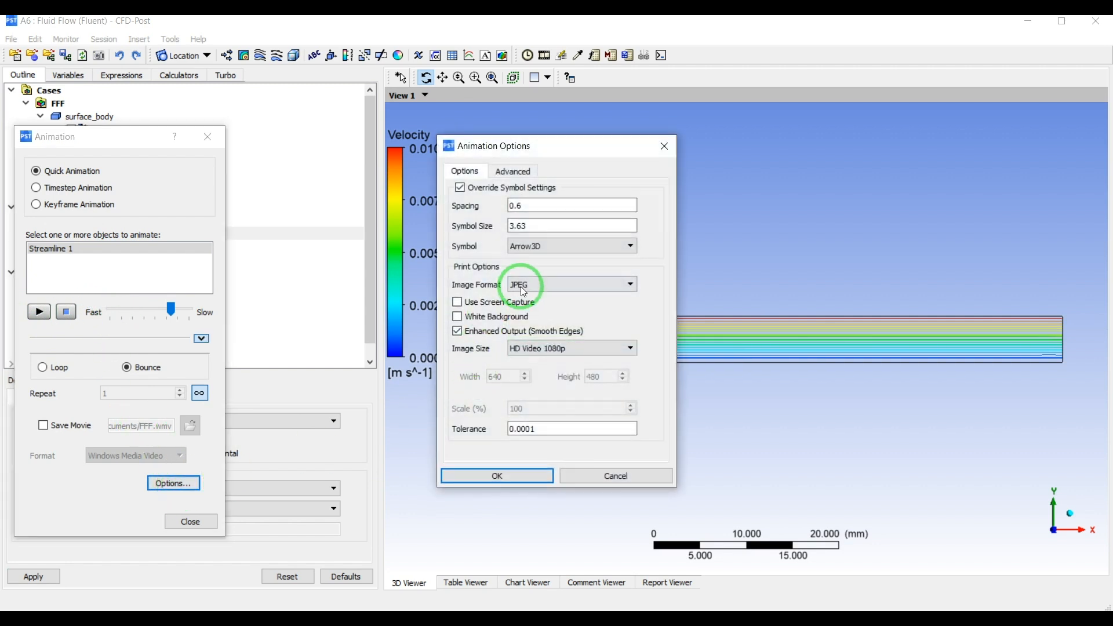
{"action": "left_click", "coordinate": [572, 245]}
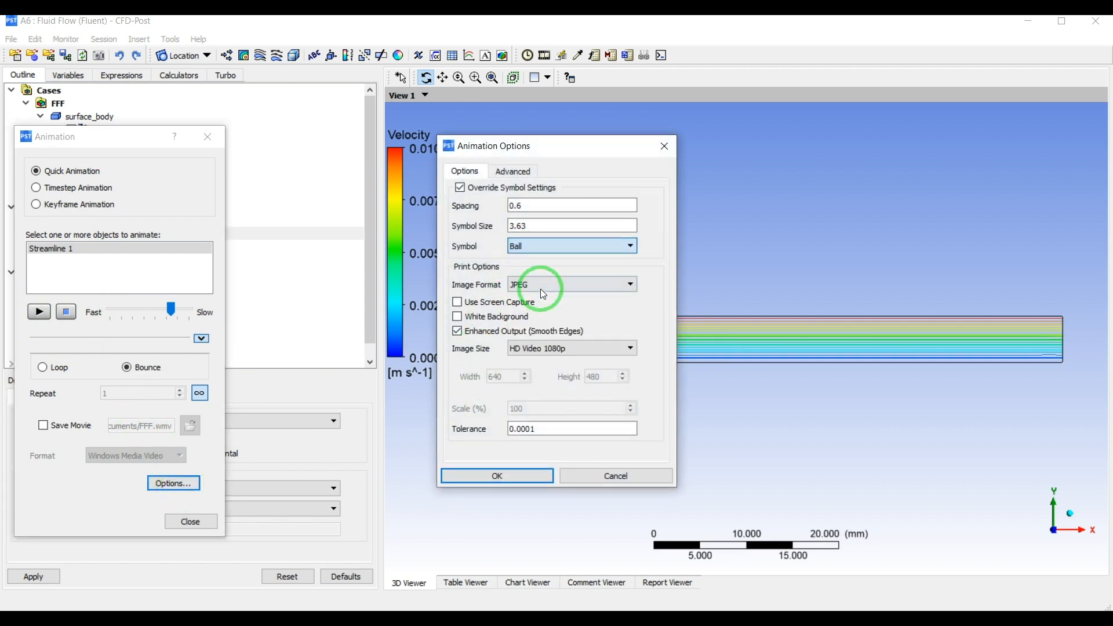
{"action": "left_click", "coordinate": [495, 475]}
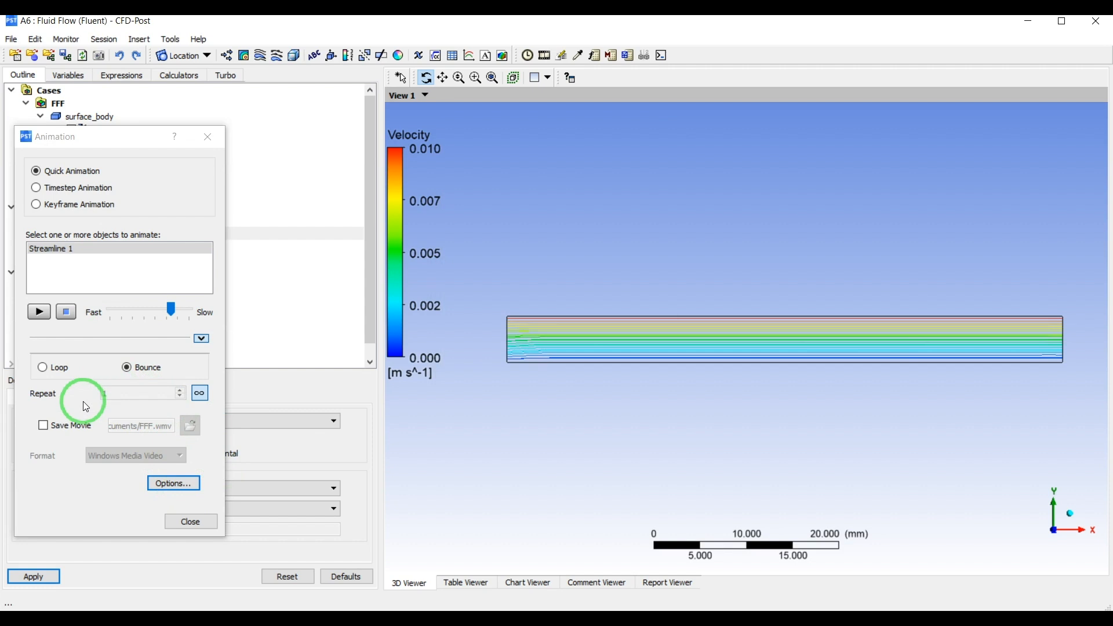
{"action": "left_click", "coordinate": [42, 425]}
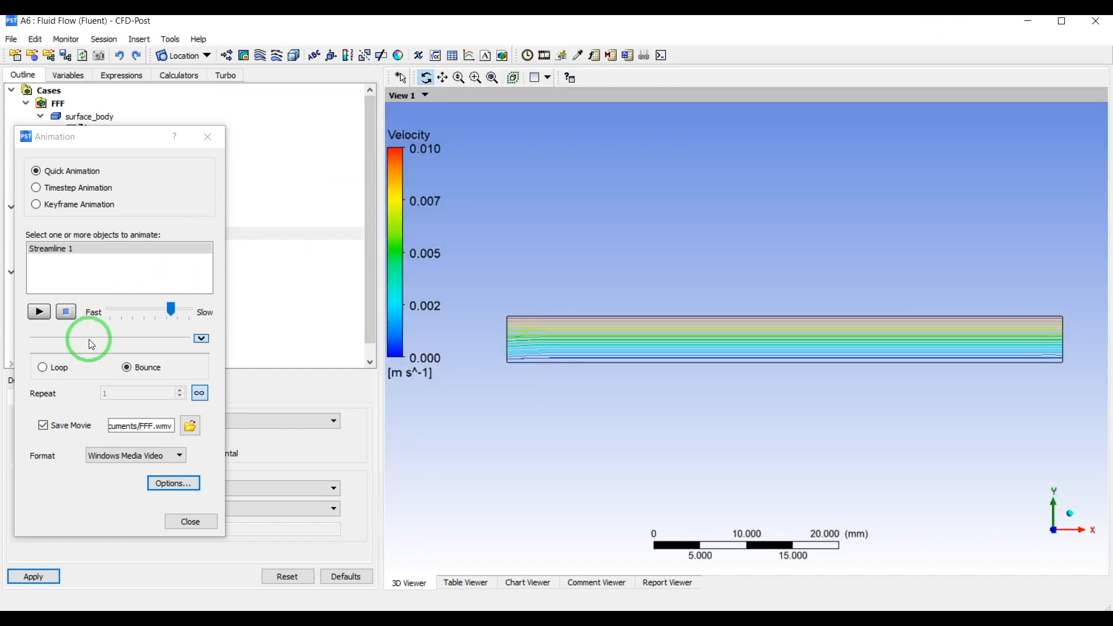
- Save the movie as FFF.mp4 in MPEG4 format in the user_files folder
{"action": "left_click", "coordinate": [189, 426]}
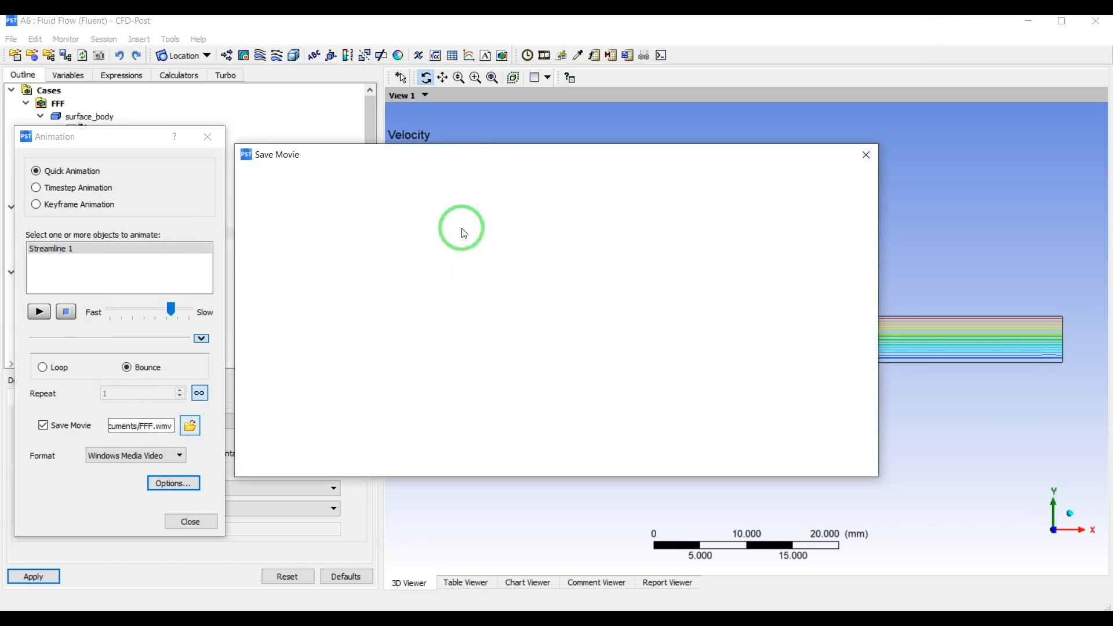
{"action": "left_click", "coordinate": [189, 425]}
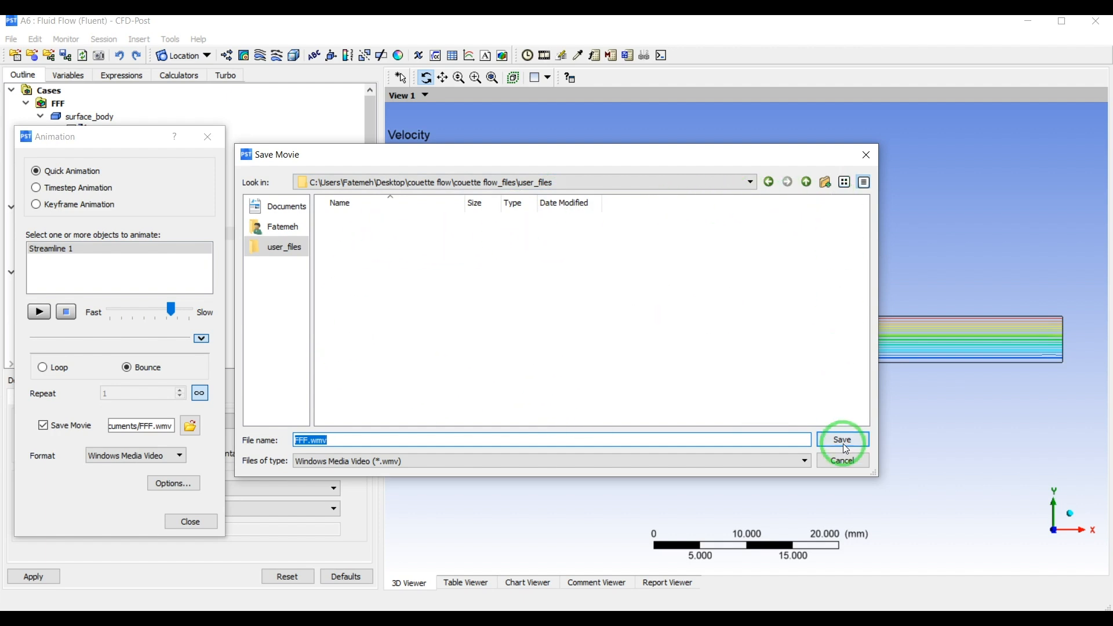
{"action": "left_click", "coordinate": [841, 441]}
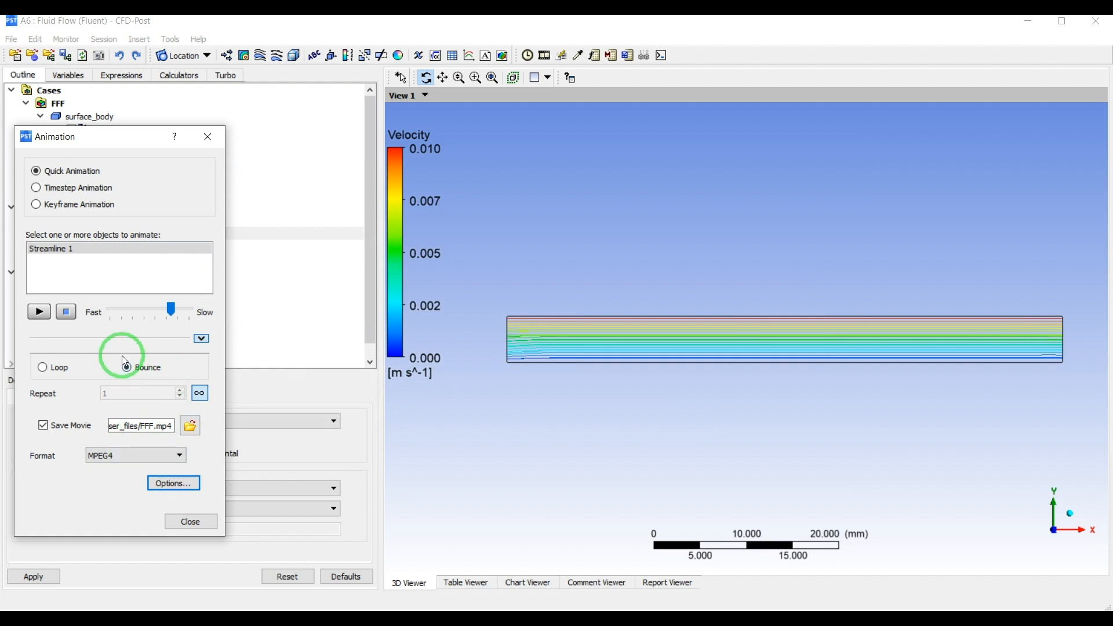
- Turn off infinite repeat, set Repeat to 5 and test-play the animation briefly
{"action": "left_click", "coordinate": [124, 368]}
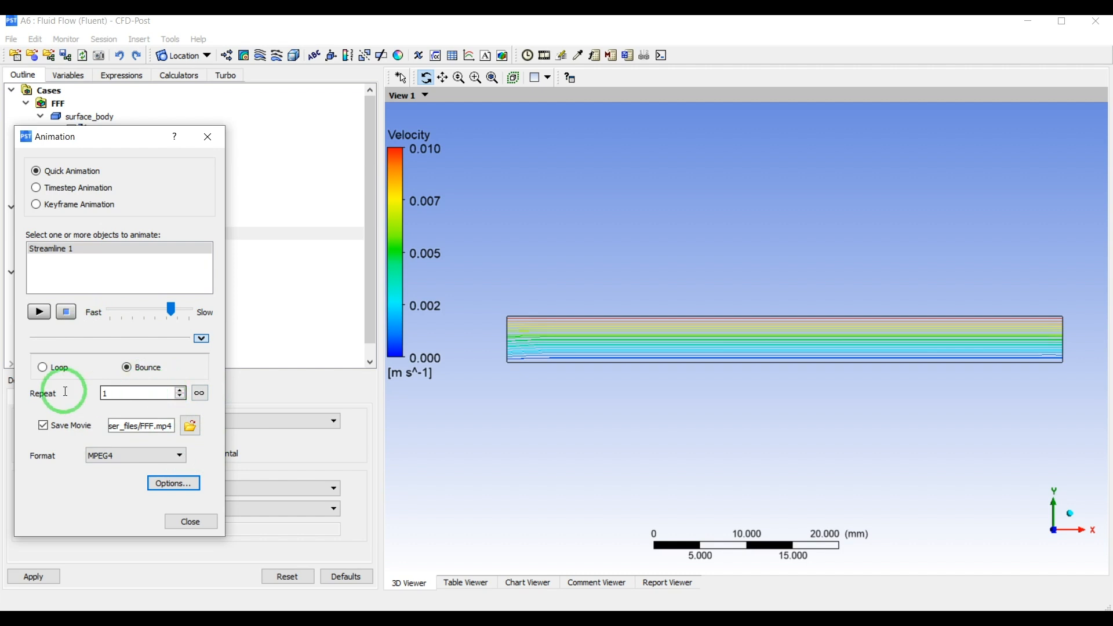
{"action": "left_click", "coordinate": [138, 393]}
{"action": "type", "text": "5"}
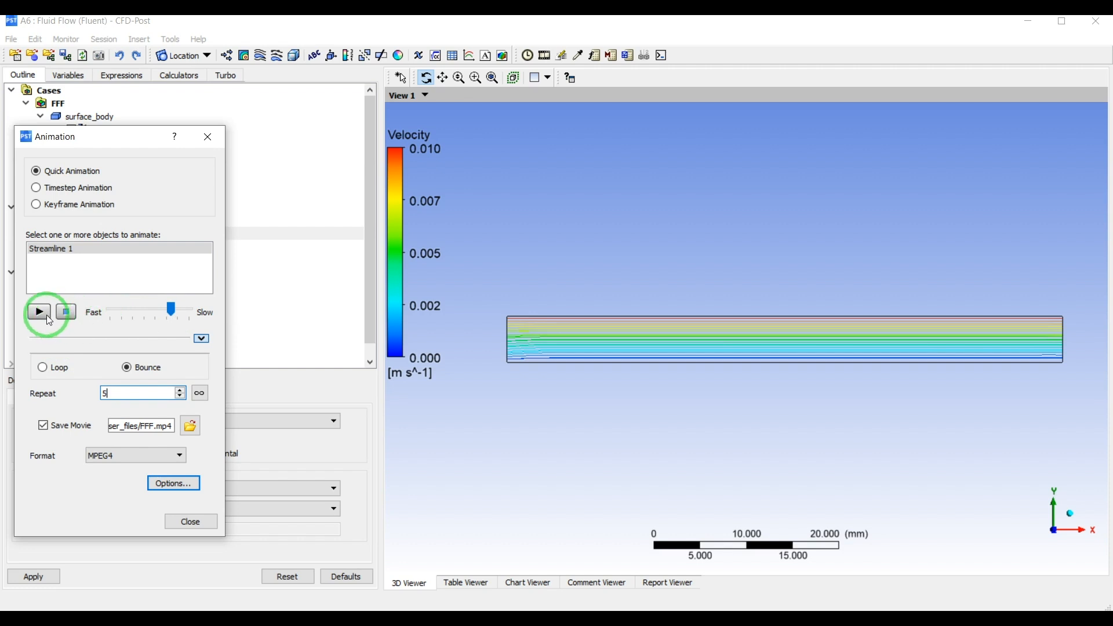
{"action": "left_click", "coordinate": [39, 312]}
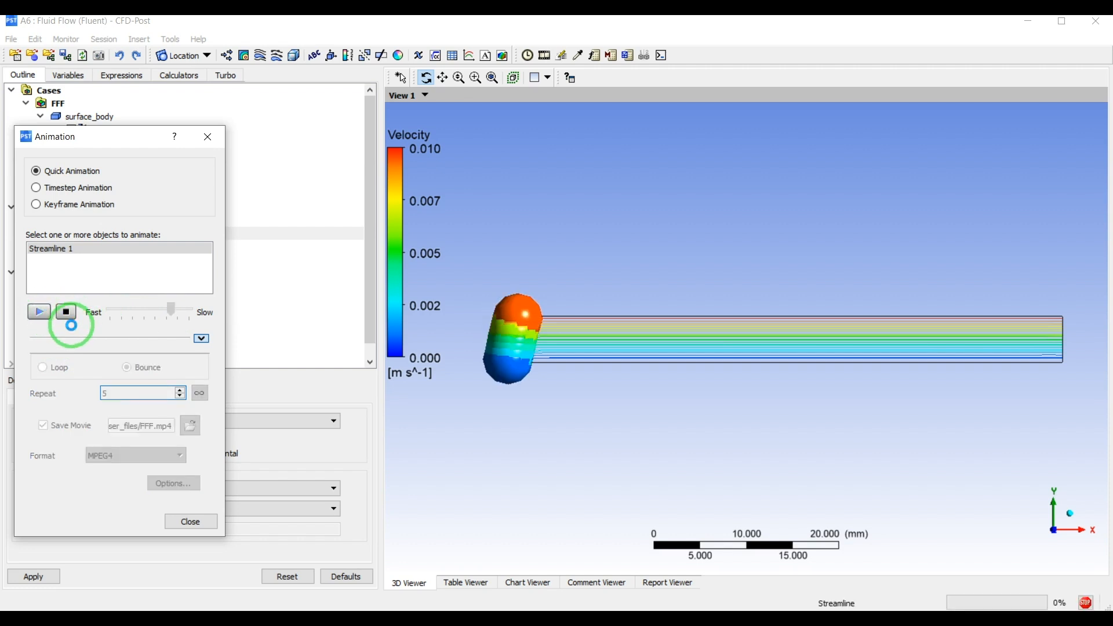
{"action": "left_click", "coordinate": [64, 311]}
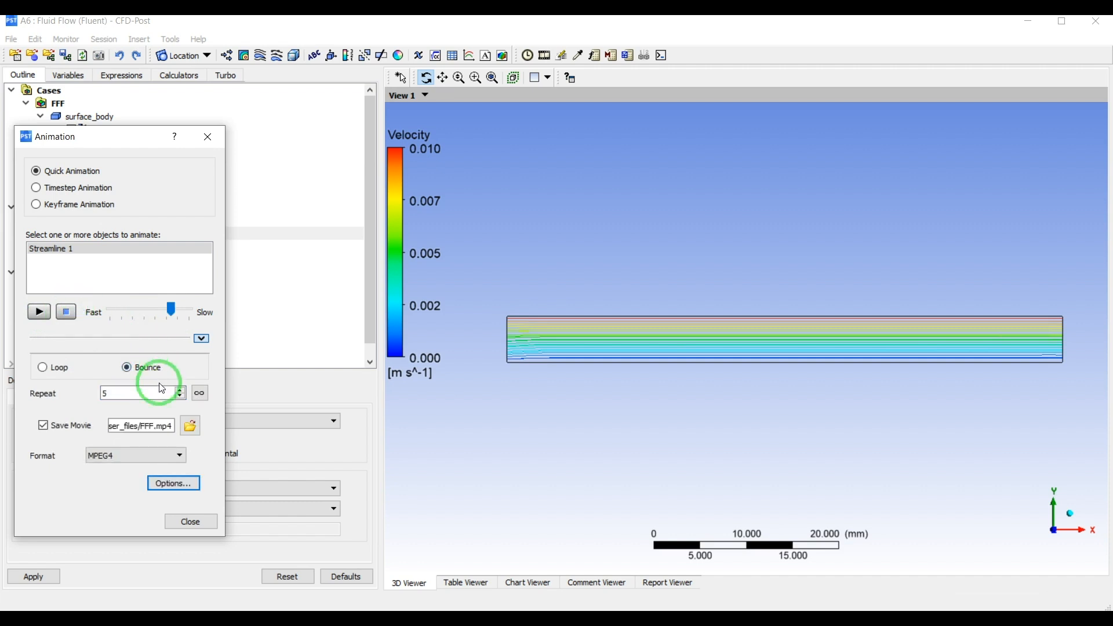
{"action": "left_click", "coordinate": [172, 482]}
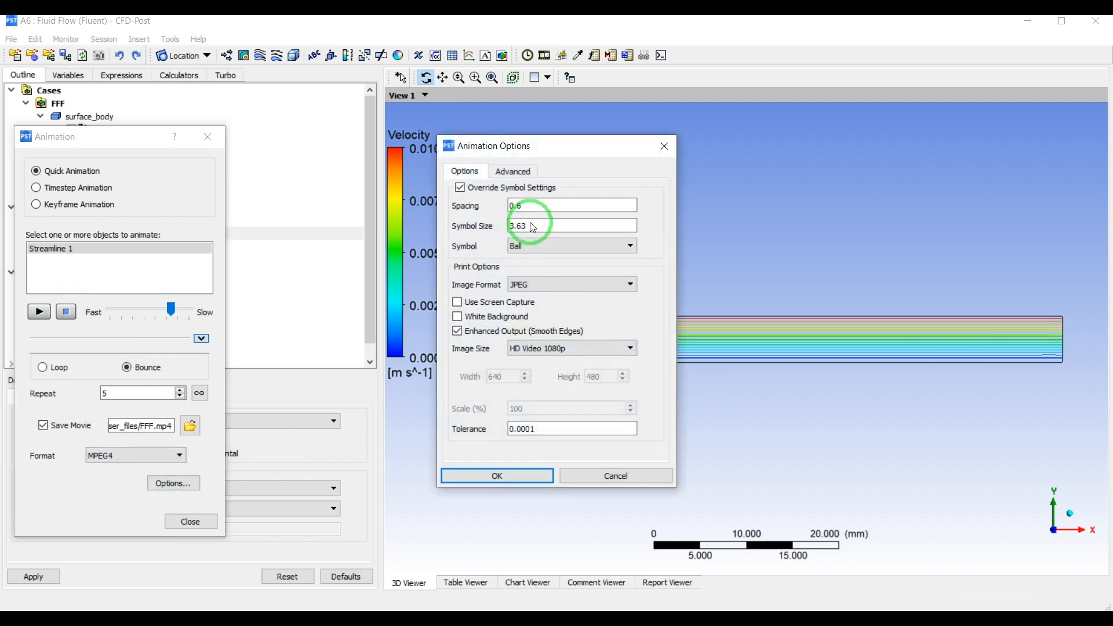
- Set Symbol Size to 1 and record the ball animation, overwriting the existing FFF.mp4
{"action": "type", "text": "1"}
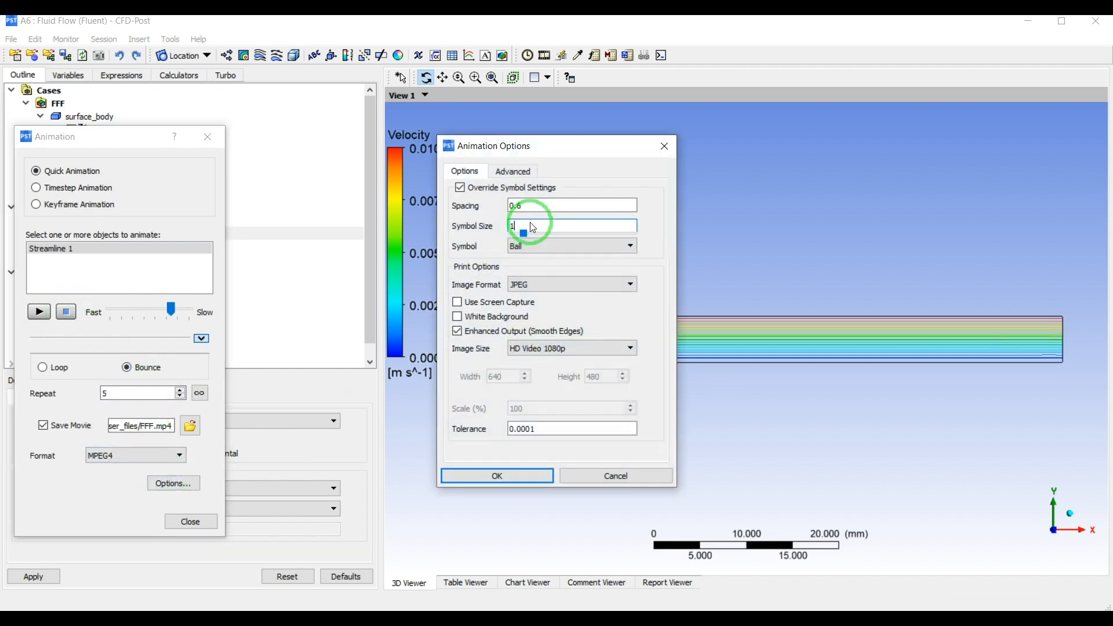
{"action": "left_click", "coordinate": [496, 475]}
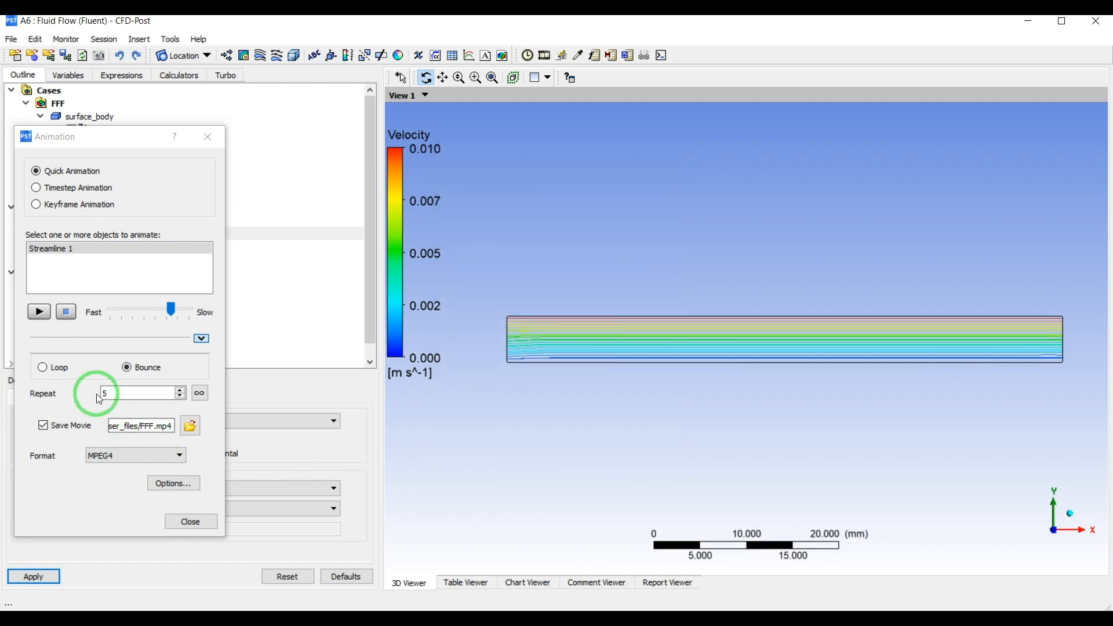
{"action": "left_click", "coordinate": [39, 312]}
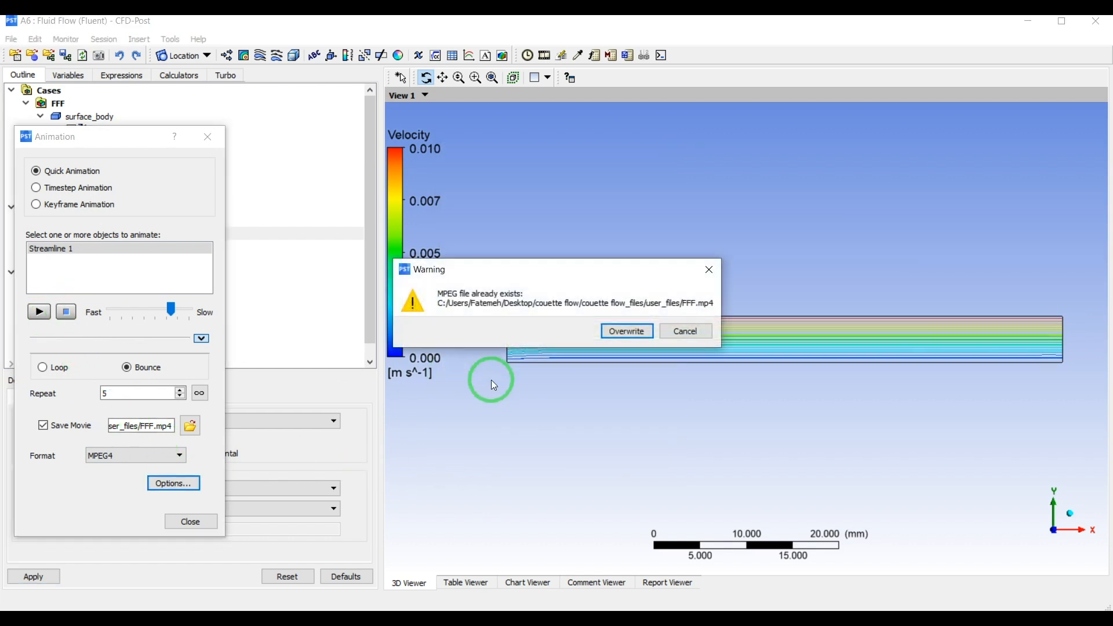
{"action": "left_click", "coordinate": [624, 331]}
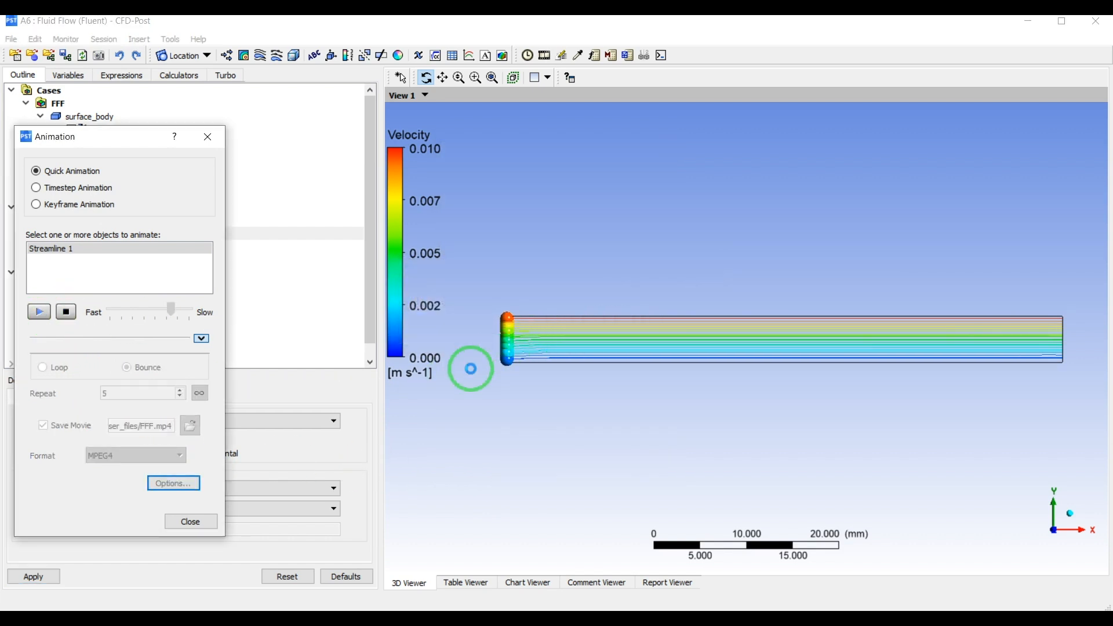
{"action": "left_click", "coordinate": [38, 312]}
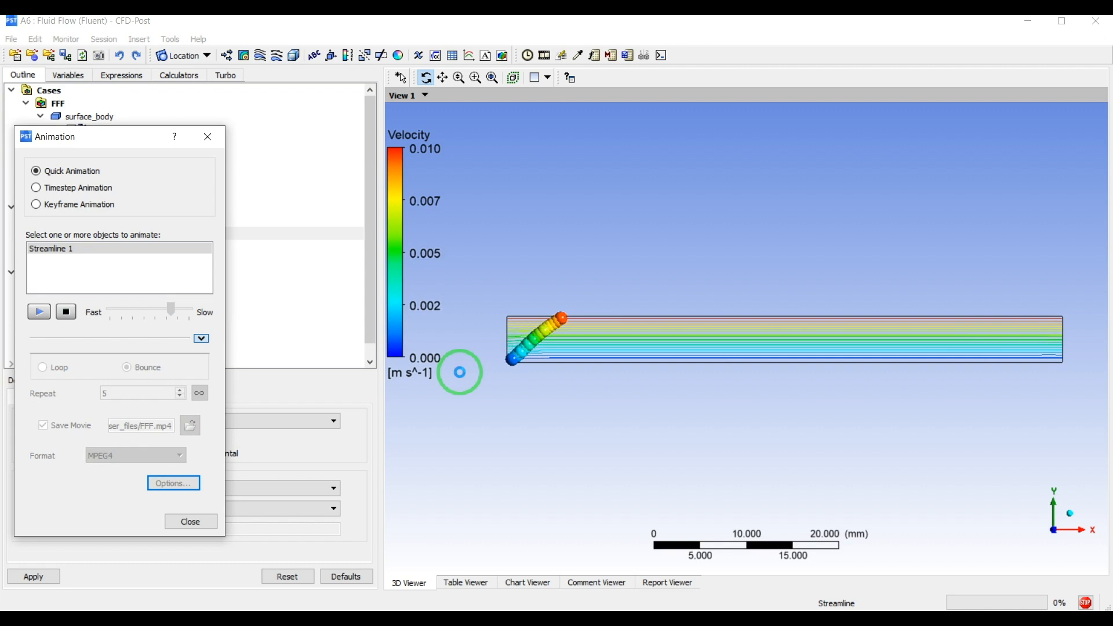
{"action": "left_click", "coordinate": [38, 311]}
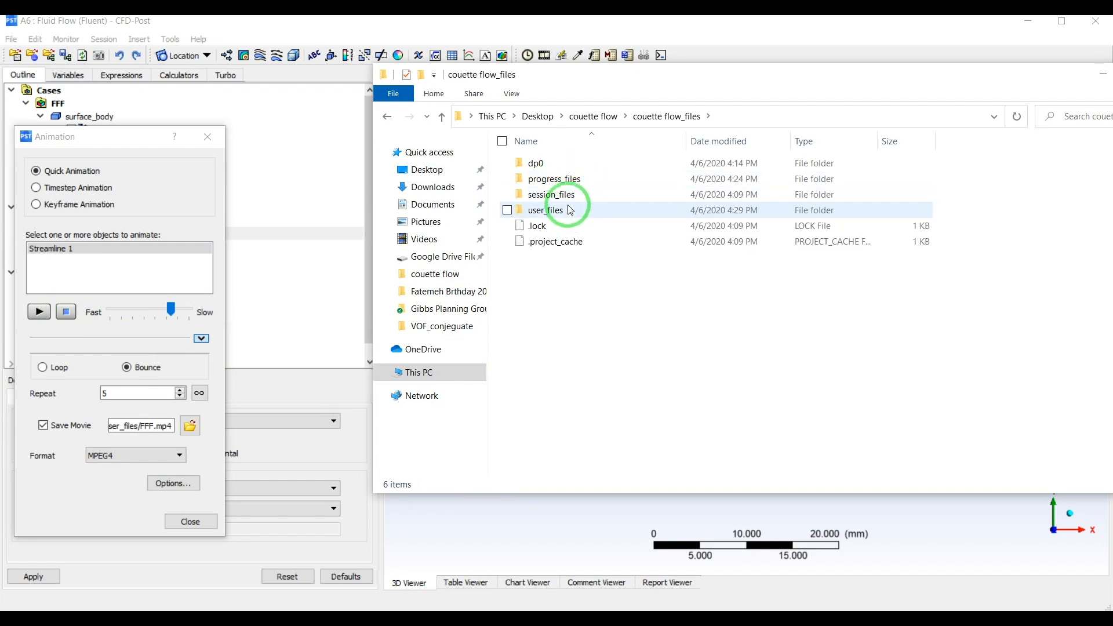
- Play the saved FFF movie from the user_files folder in File Explorer
{"action": "double_click", "coordinate": [546, 210]}
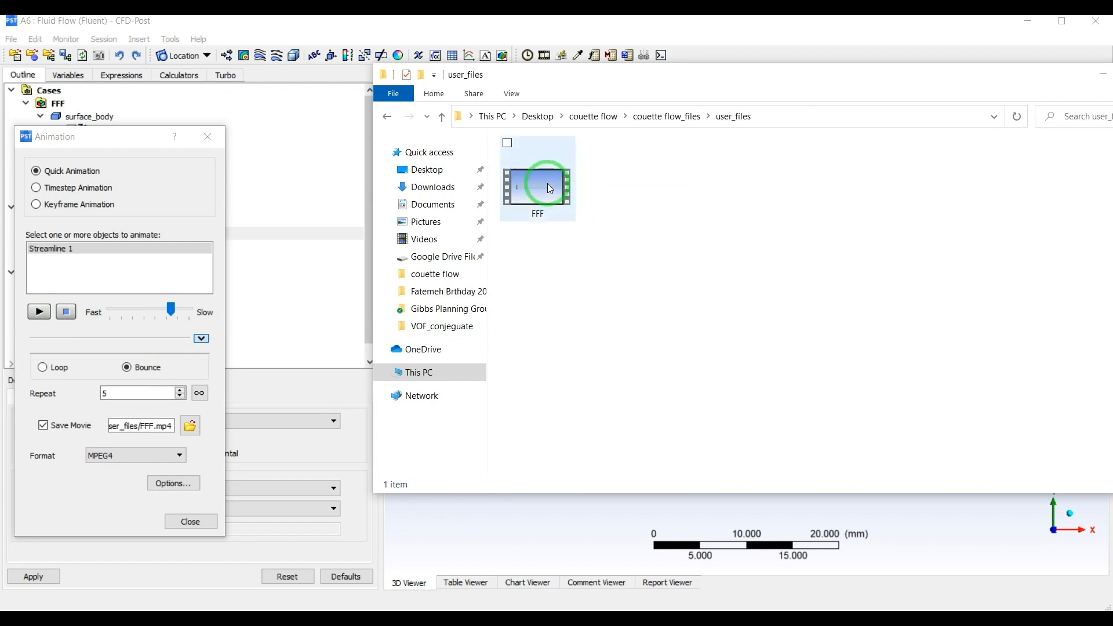
{"action": "double_click", "coordinate": [537, 177]}
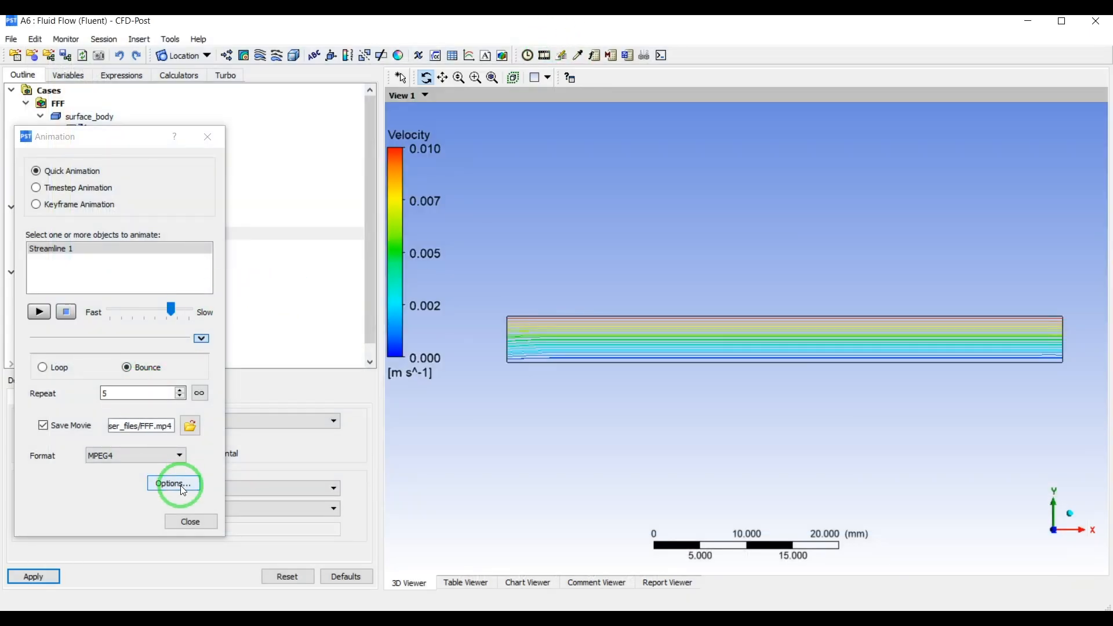
- Keep a white background in Animation Options, close the Animation dialog and hide Streamline 1
{"action": "left_click", "coordinate": [173, 484]}
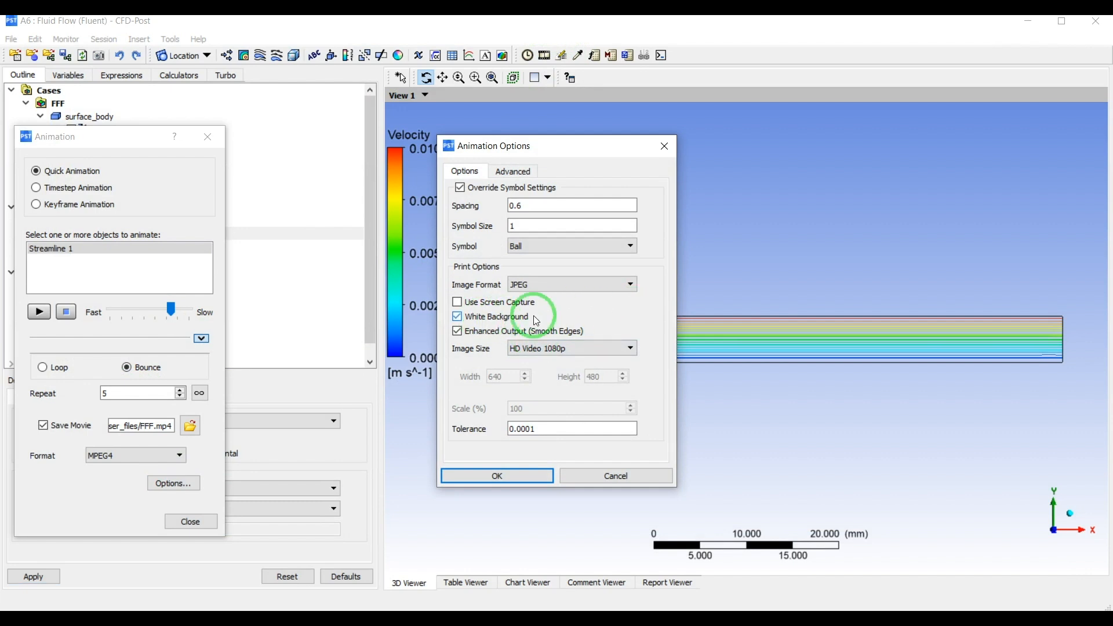
{"action": "left_click", "coordinate": [496, 475]}
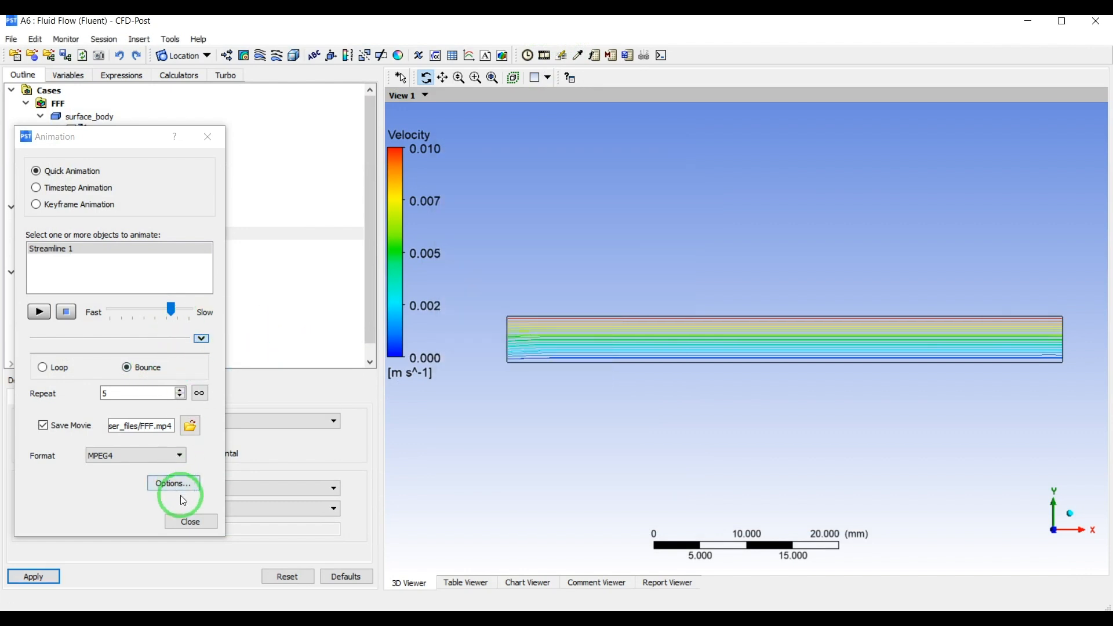
{"action": "left_click", "coordinate": [189, 521]}
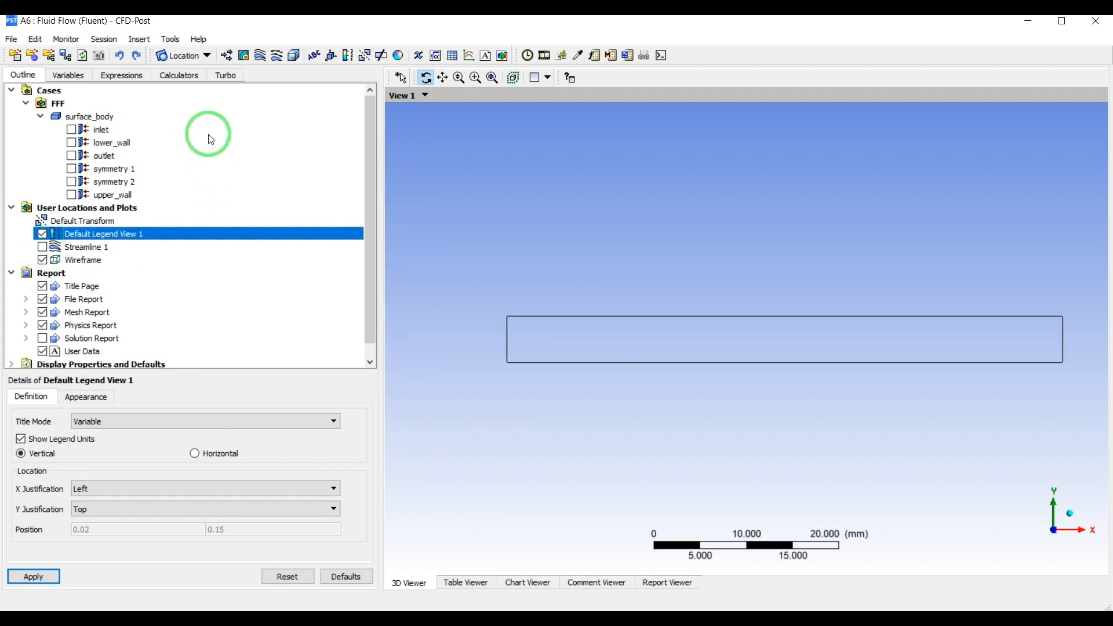
- Create Line 1 from Point 1 (30, 0, 0) to Point 2 (30, 5, 0) across the channel
{"action": "left_click", "coordinate": [206, 56]}
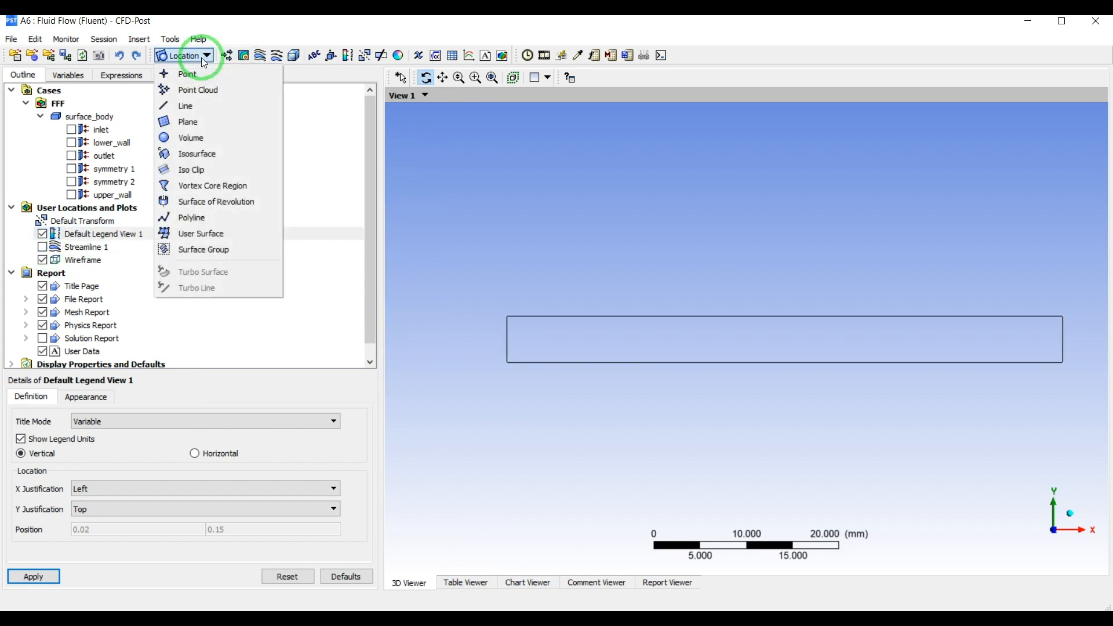
{"action": "left_click", "coordinate": [186, 105]}
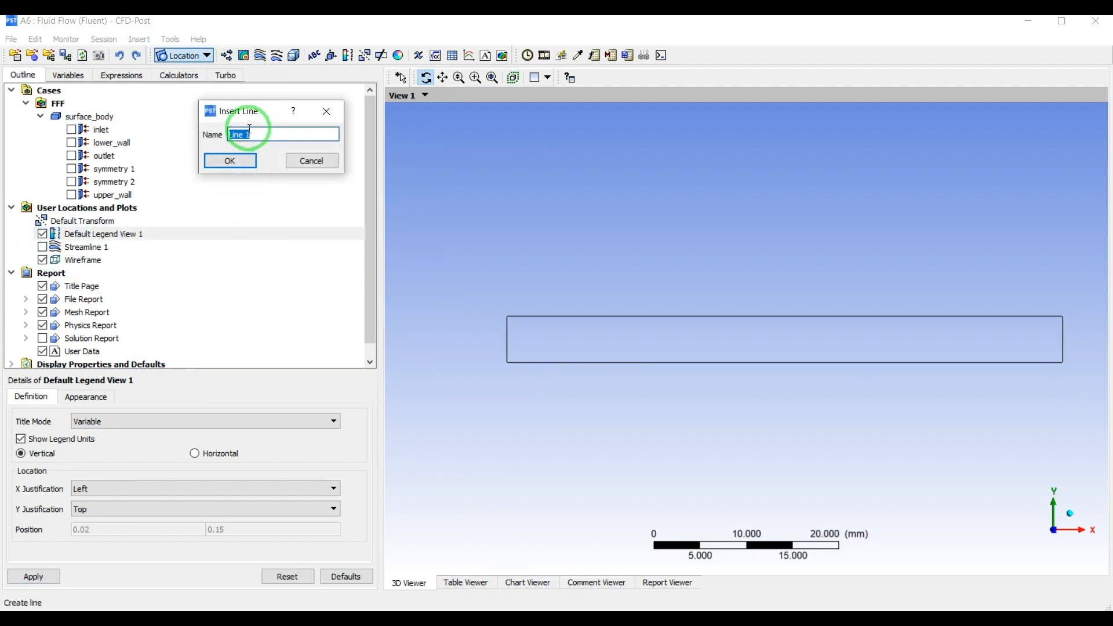
{"action": "left_click", "coordinate": [229, 160]}
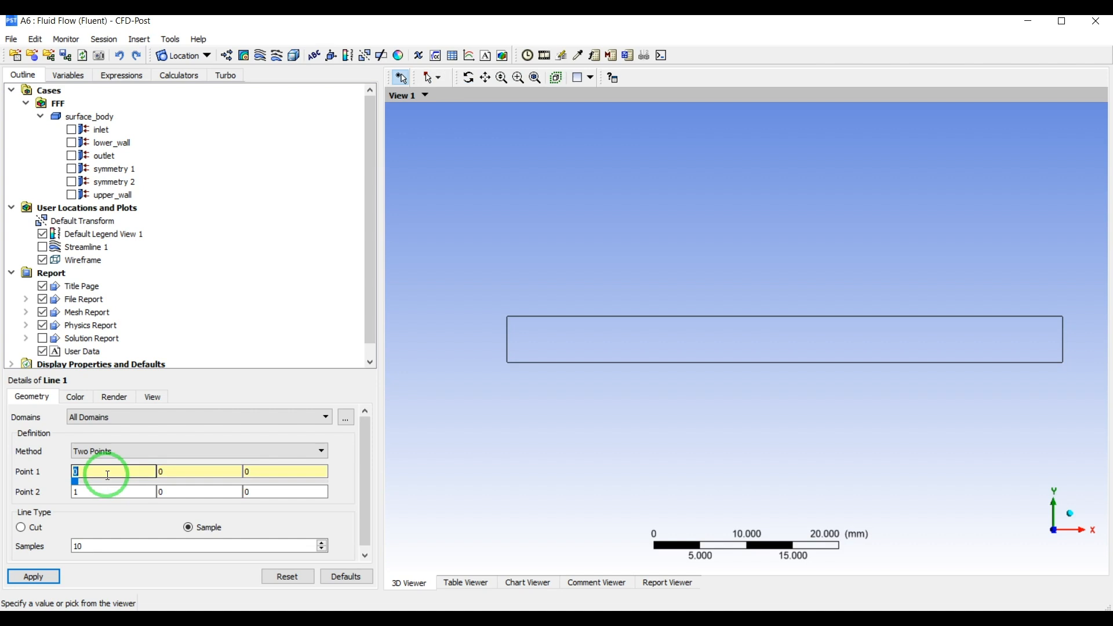
{"action": "type", "text": "30"}
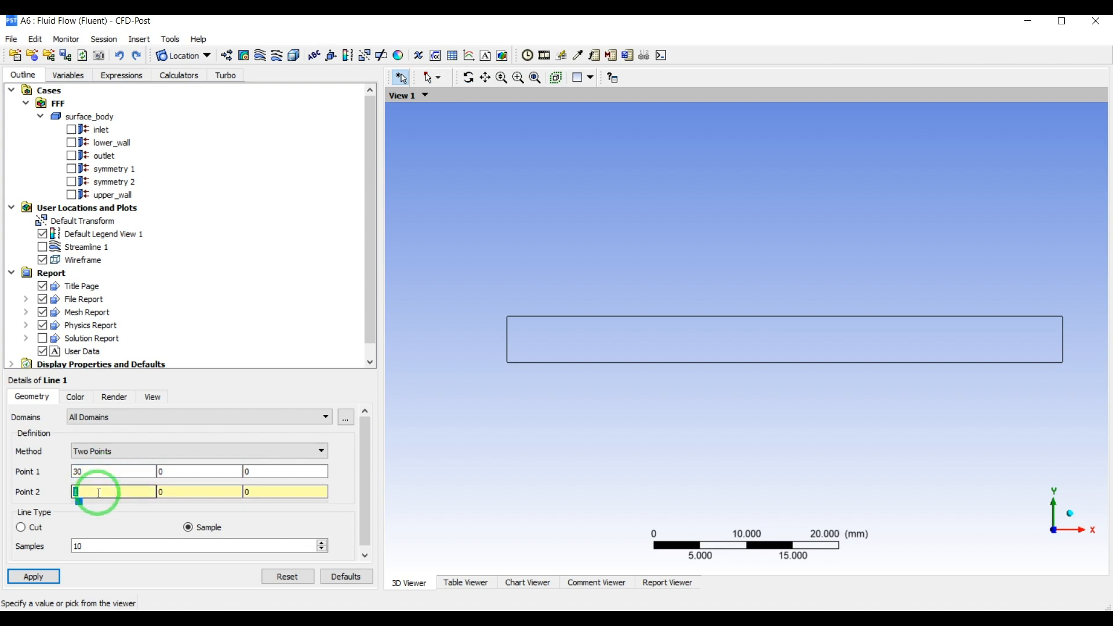
{"action": "type", "text": "30"}
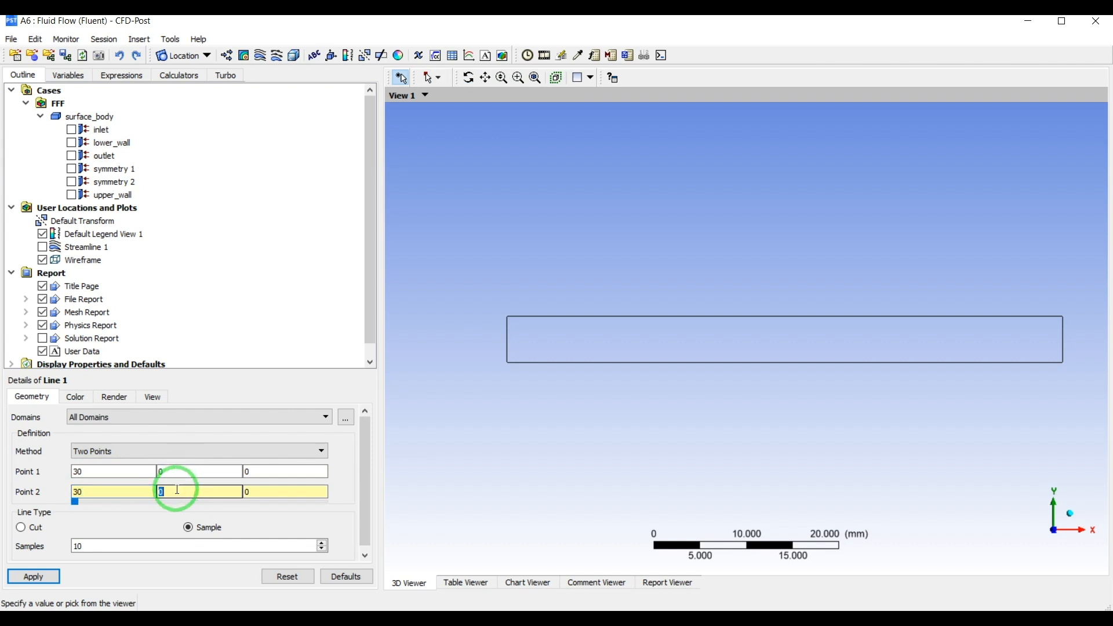
{"action": "left_click", "coordinate": [32, 576]}
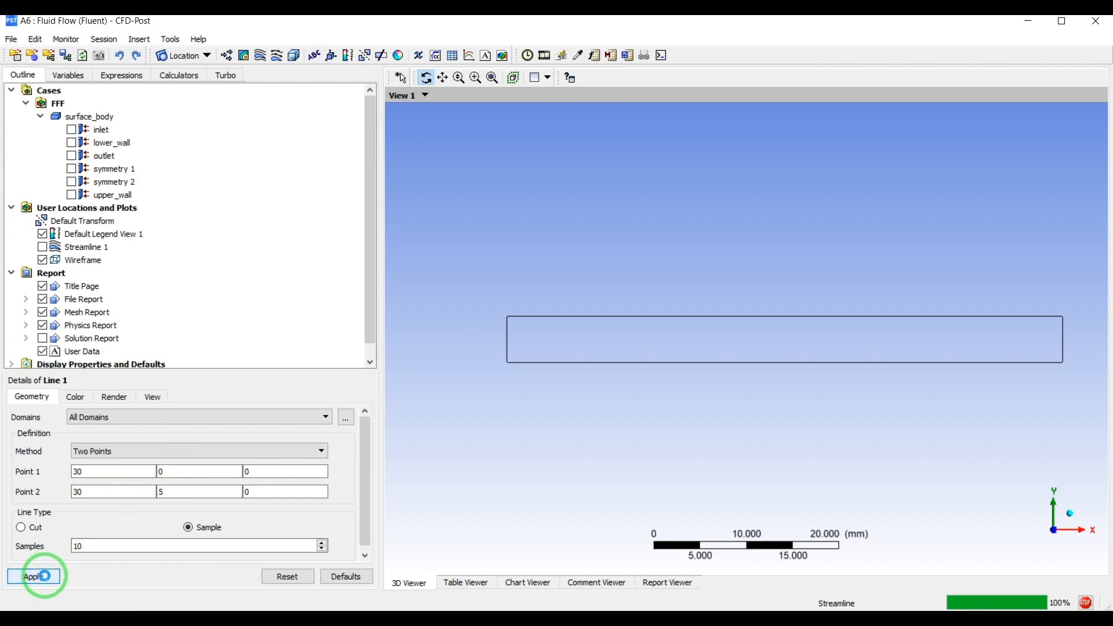
{"action": "left_click", "coordinate": [32, 576]}
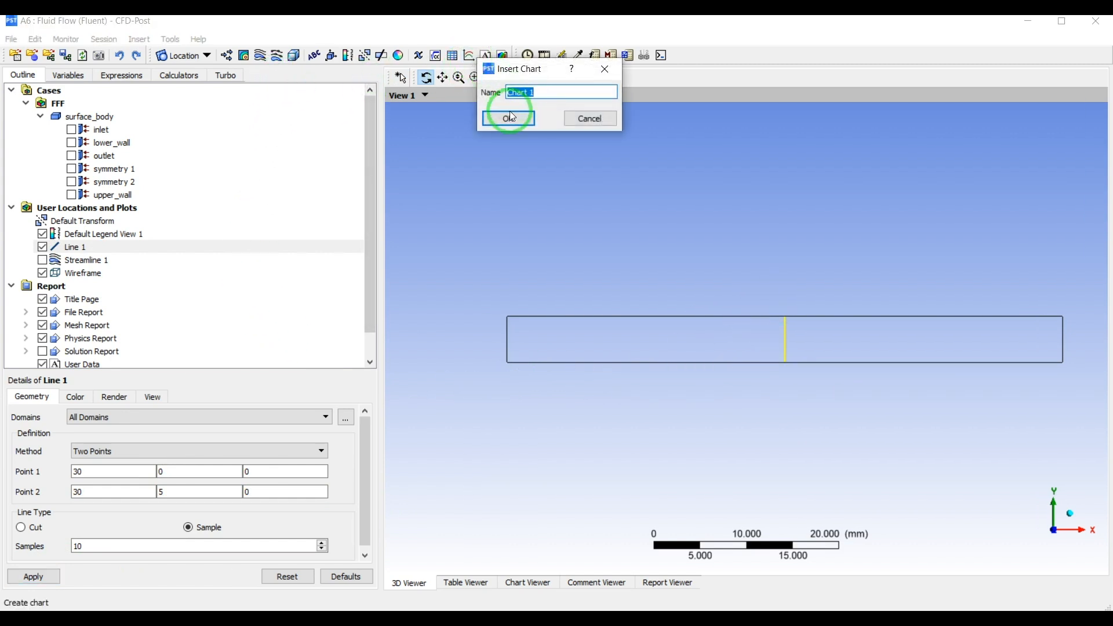
- Create Chart 1 with Line 1 as the Data Series location
{"action": "left_click", "coordinate": [508, 118]}
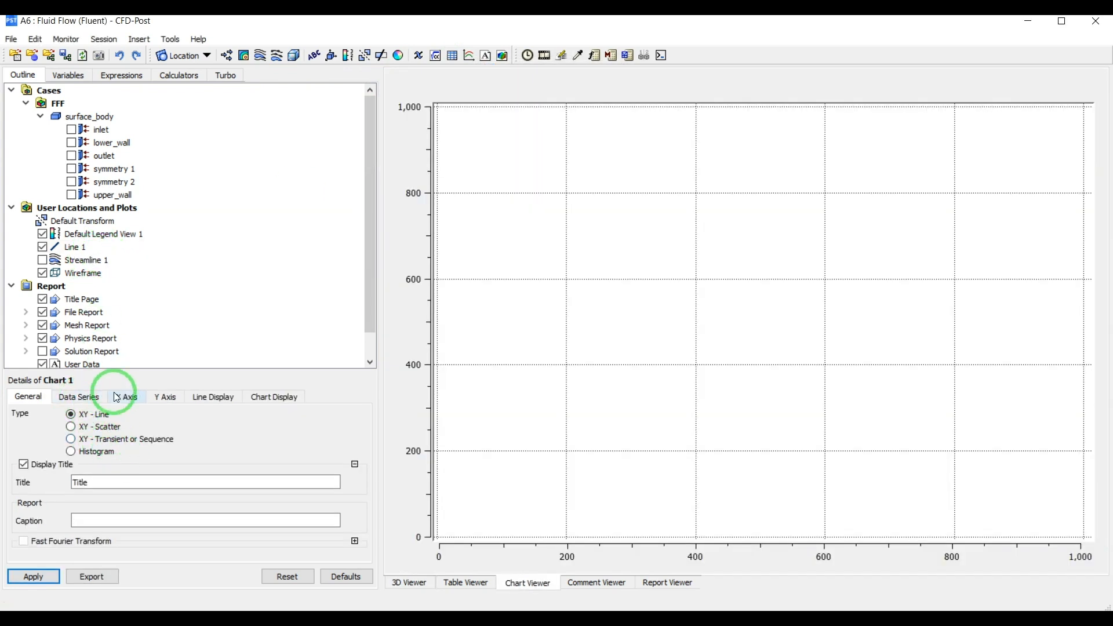
{"action": "left_click", "coordinate": [77, 396]}
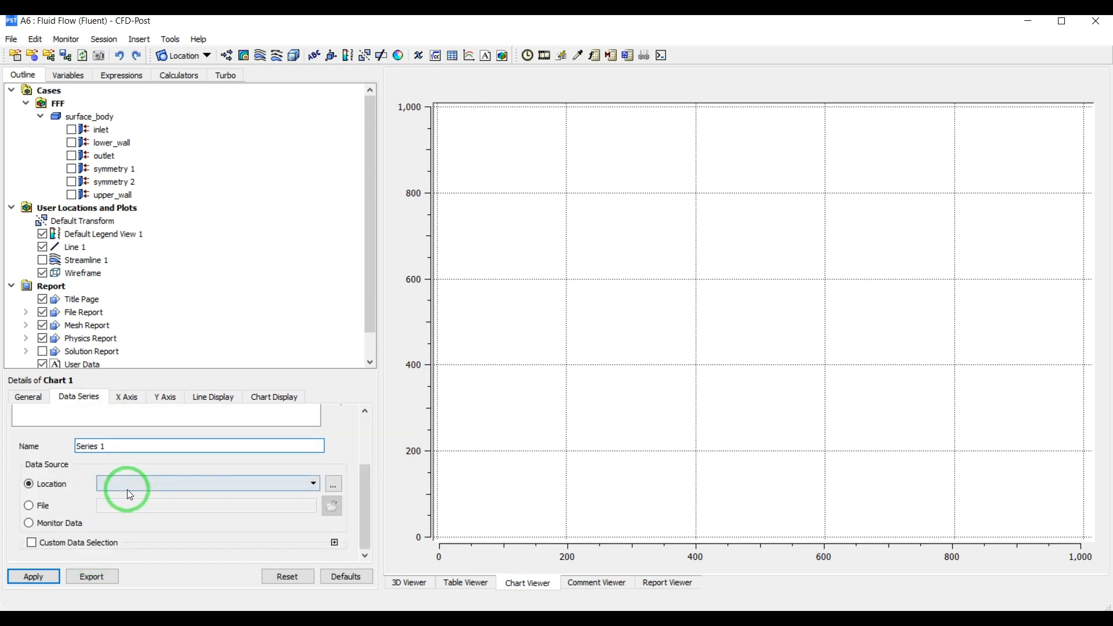
{"action": "left_click", "coordinate": [206, 484]}
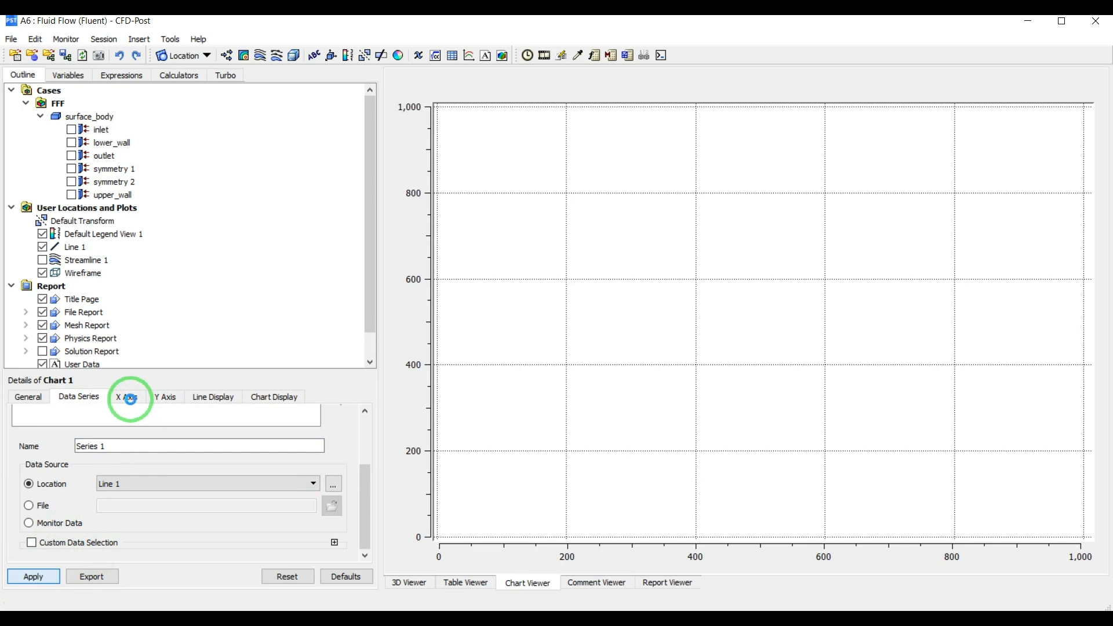
{"action": "left_click", "coordinate": [126, 396]}
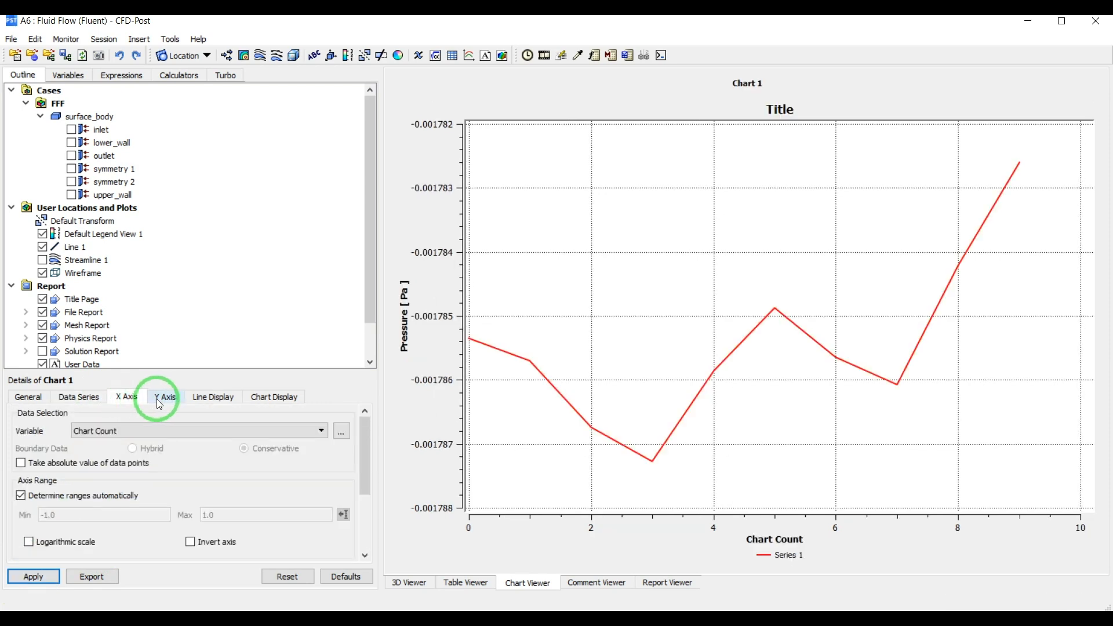
- Set the X Axis variable to Velocity u and Y Axis to Y, and apply the chart
{"action": "left_click", "coordinate": [125, 396]}
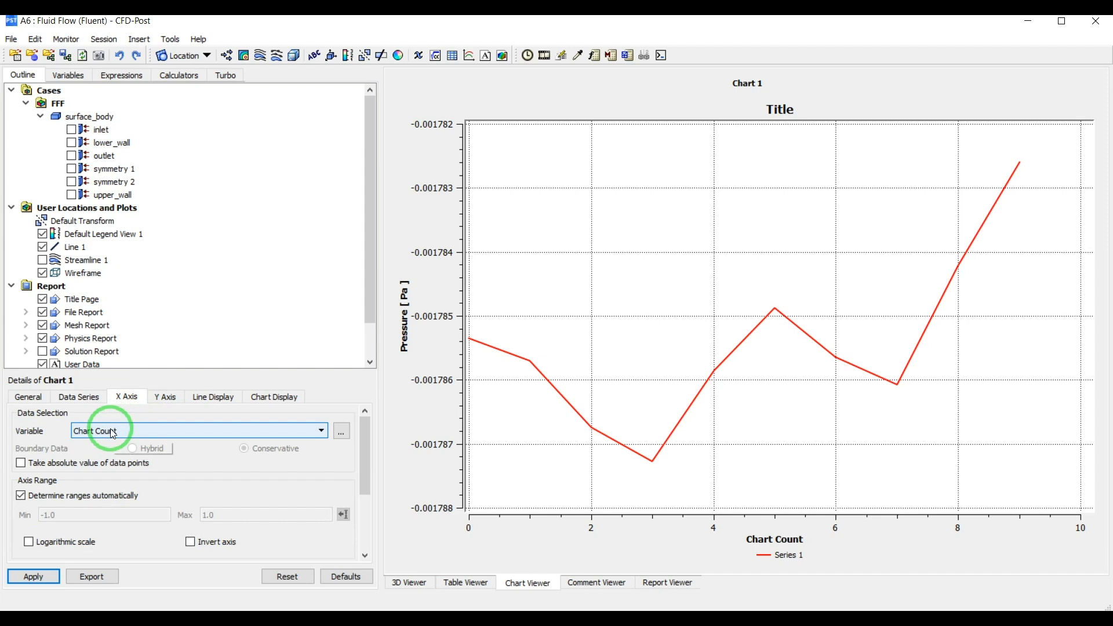
{"action": "left_click", "coordinate": [320, 430]}
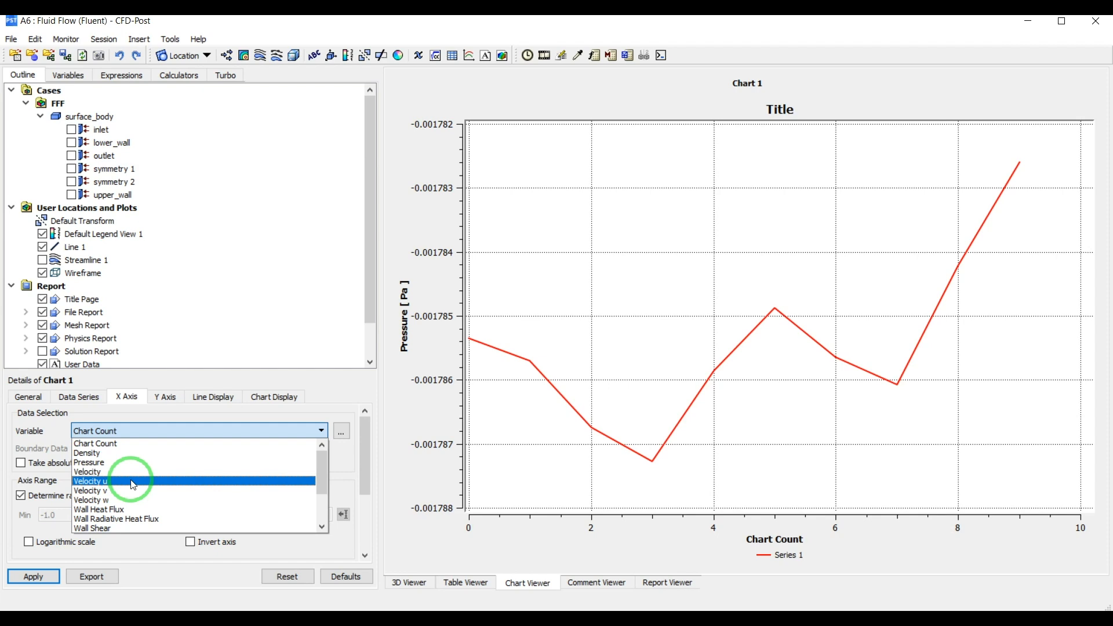
{"action": "left_click", "coordinate": [90, 481]}
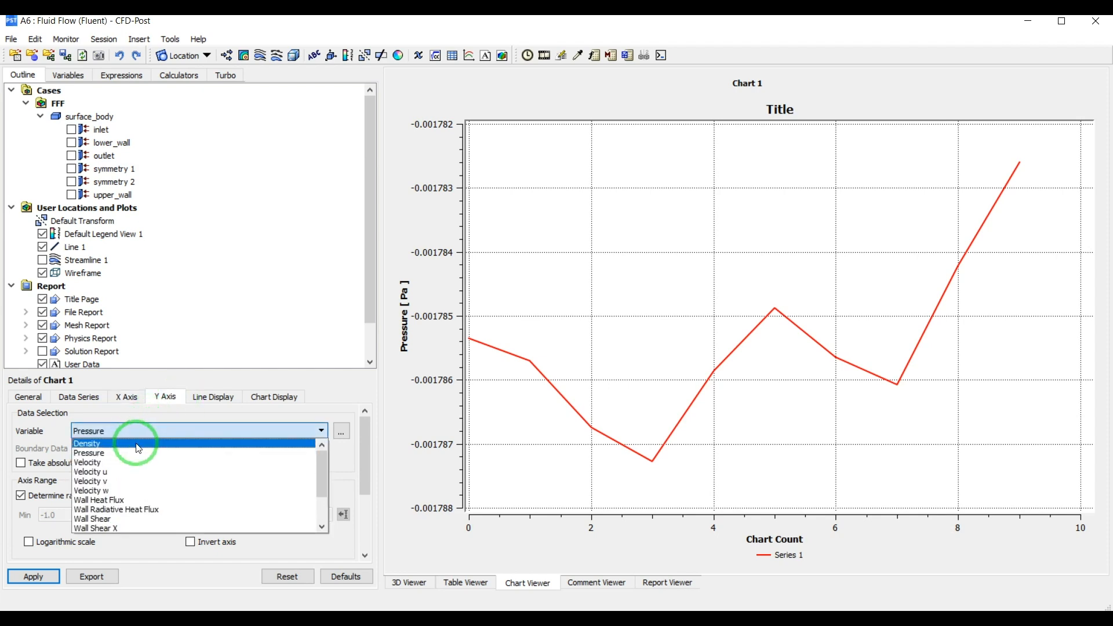
{"action": "scroll", "scroll_direction": "down", "scroll_amount": 3}
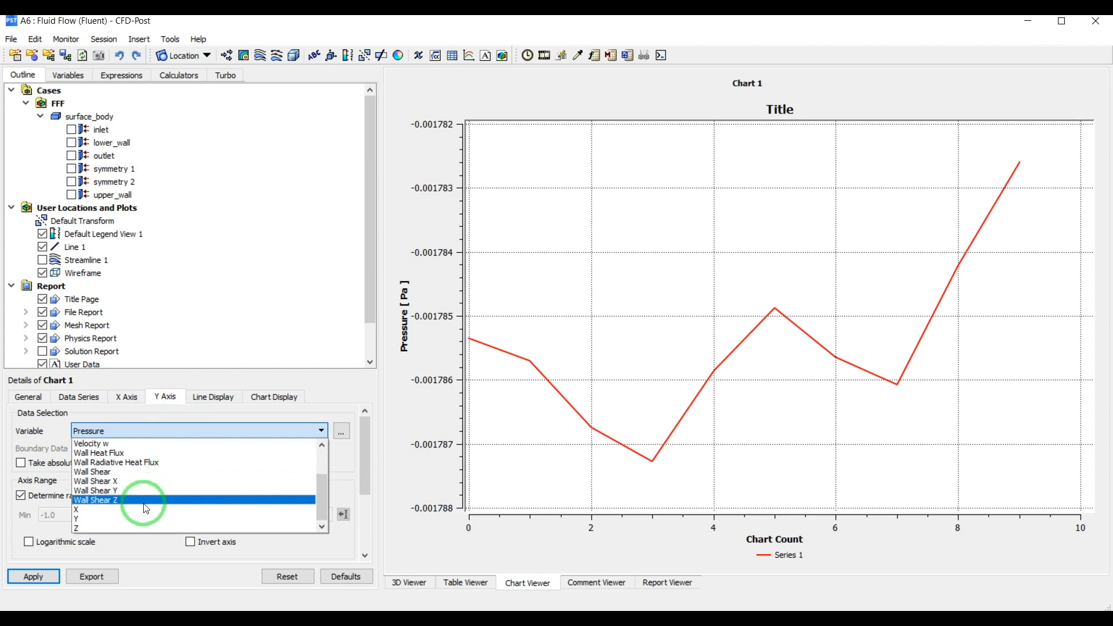
{"action": "left_click", "coordinate": [75, 518]}
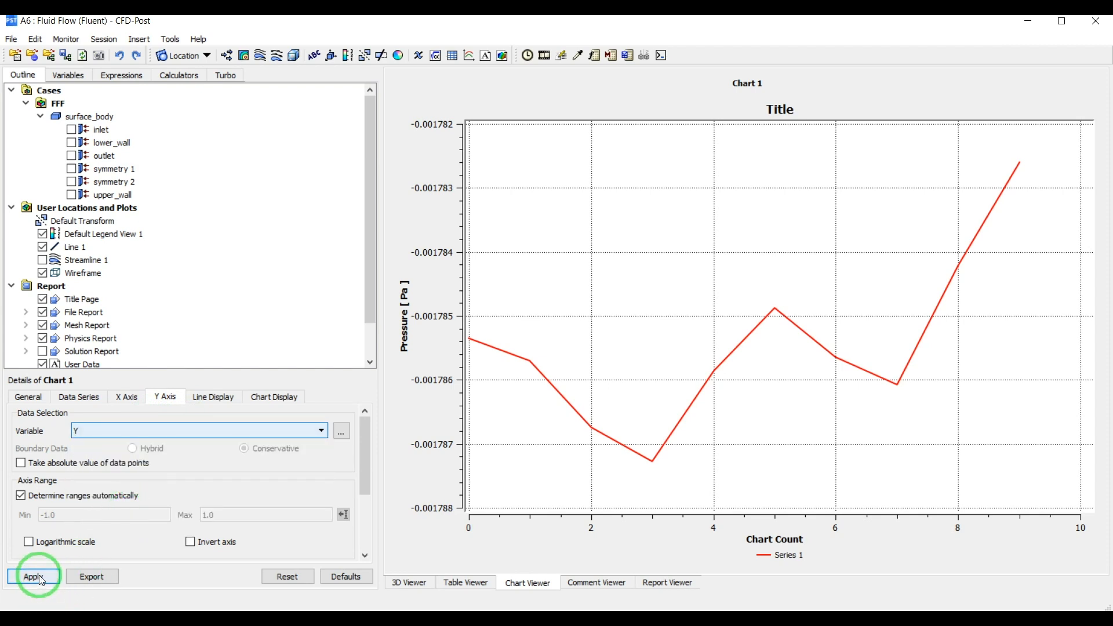
{"action": "left_click", "coordinate": [33, 576]}
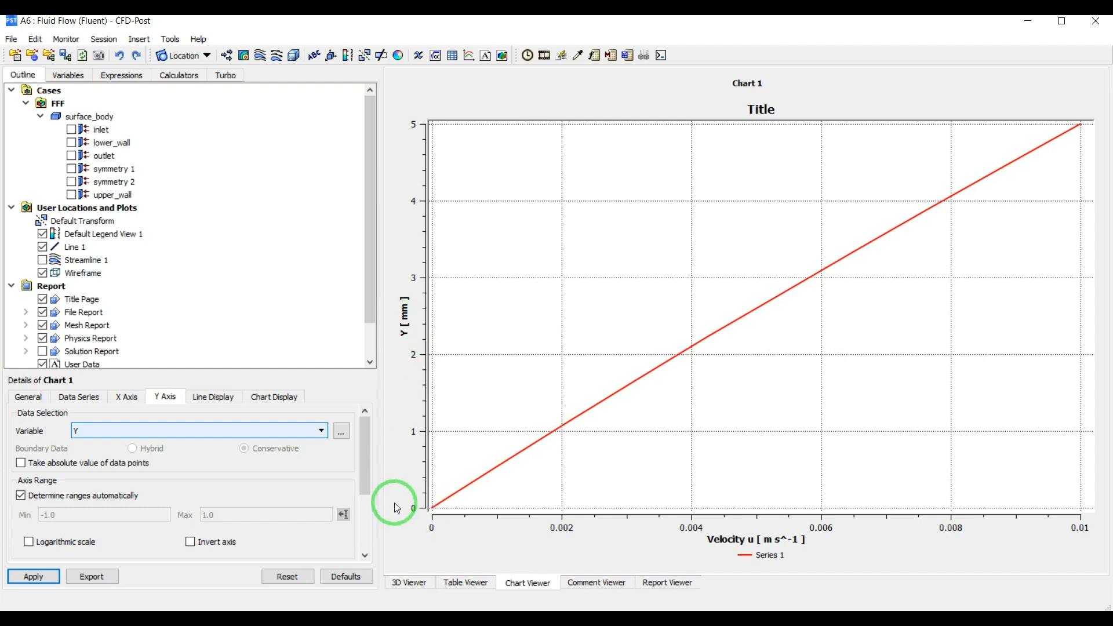
{"action": "mouse_move", "coordinate": [1093, 539]}
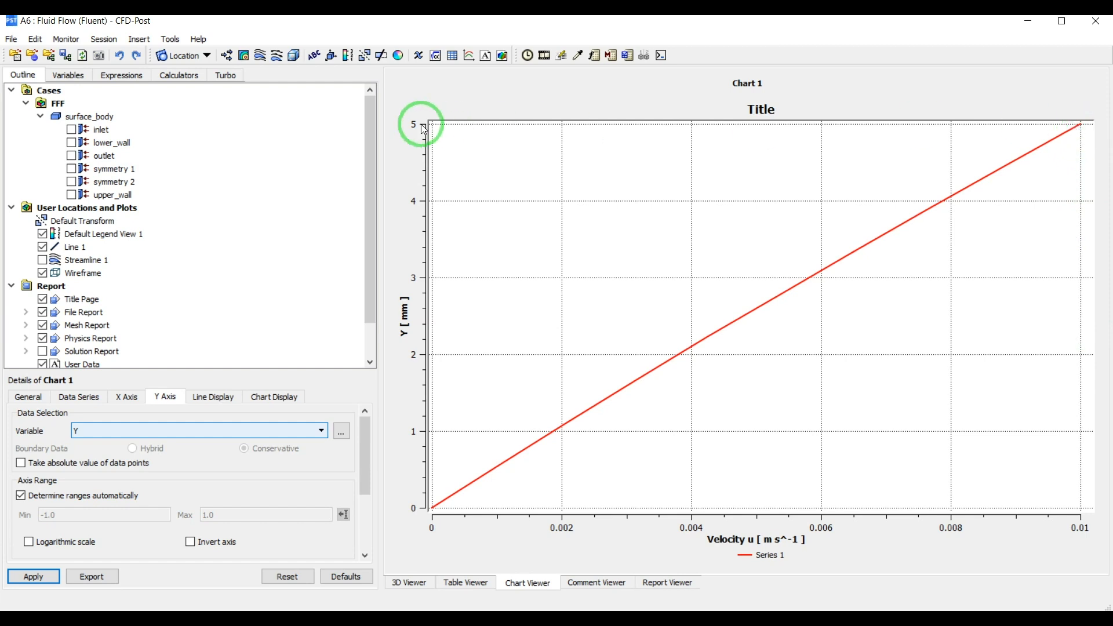
{"action": "mouse_move", "coordinate": [927, 135]}
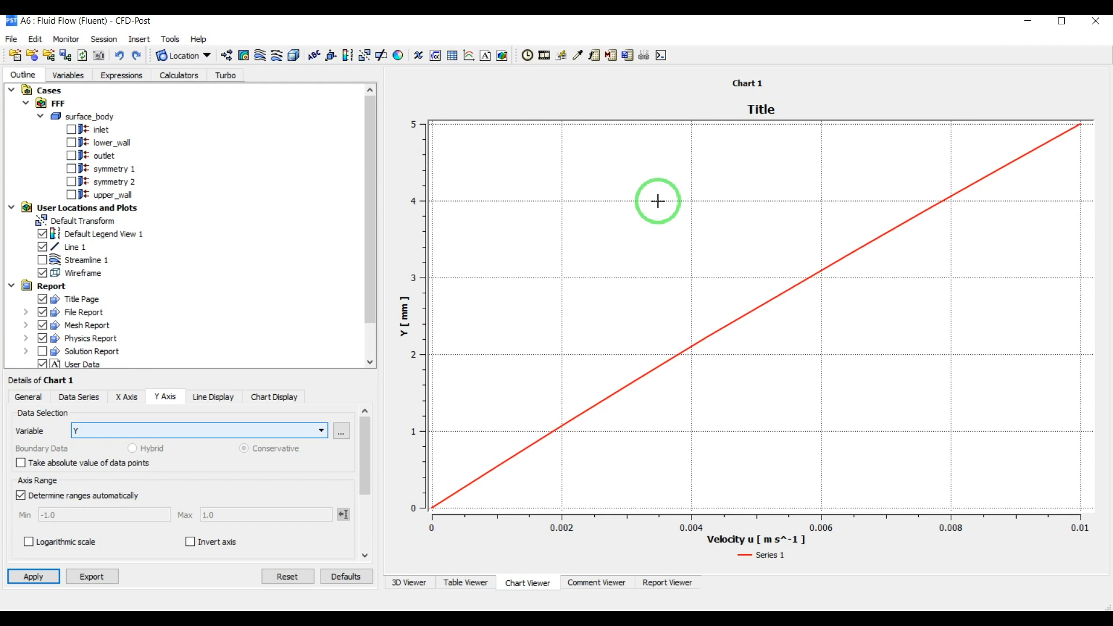
{"action": "mouse_move", "coordinate": [519, 178]}
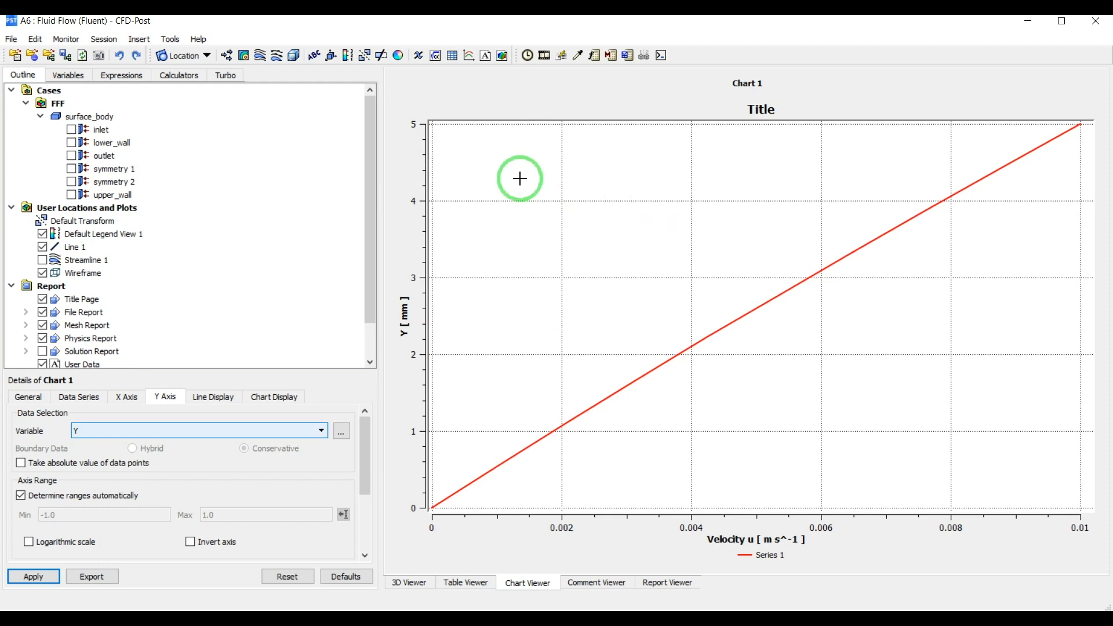